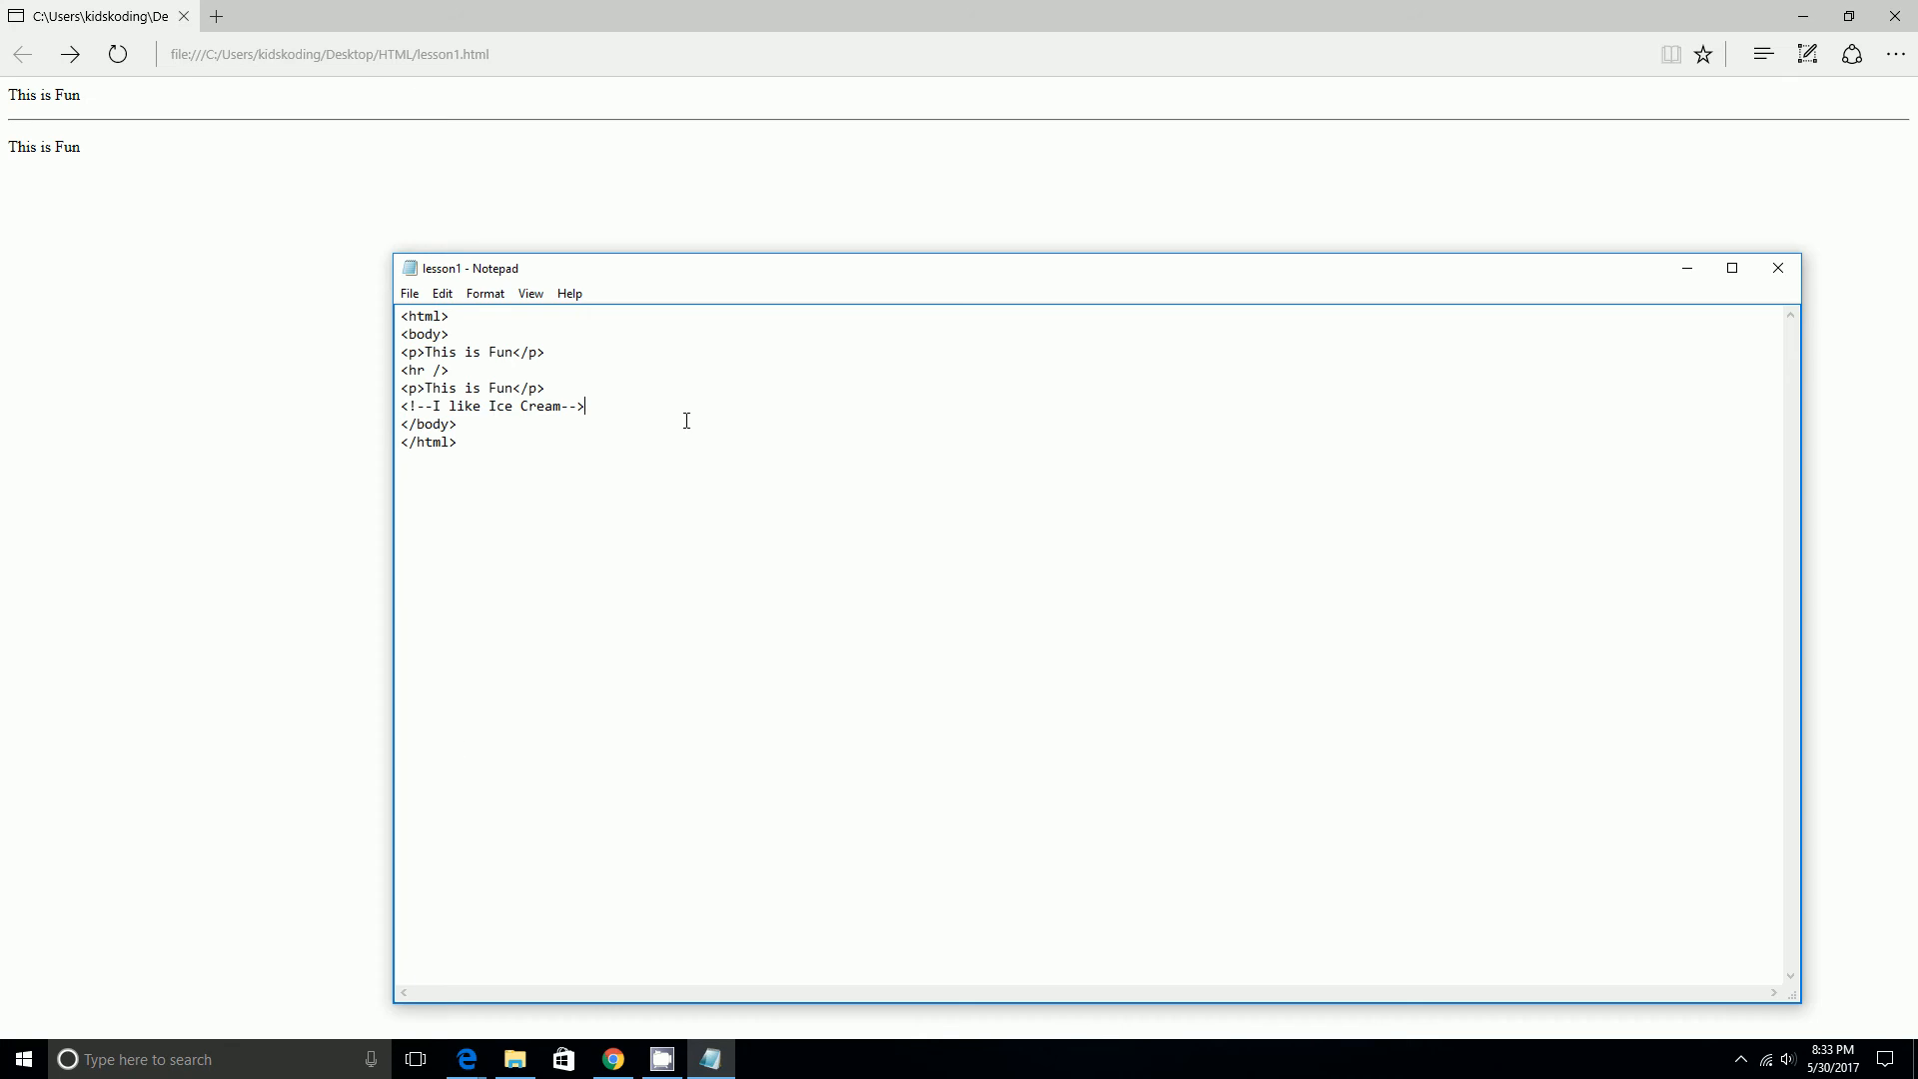
# Below the ice cream comment, add a new line beginning an '<a' anchor tag.
pyautogui.press('Enter')
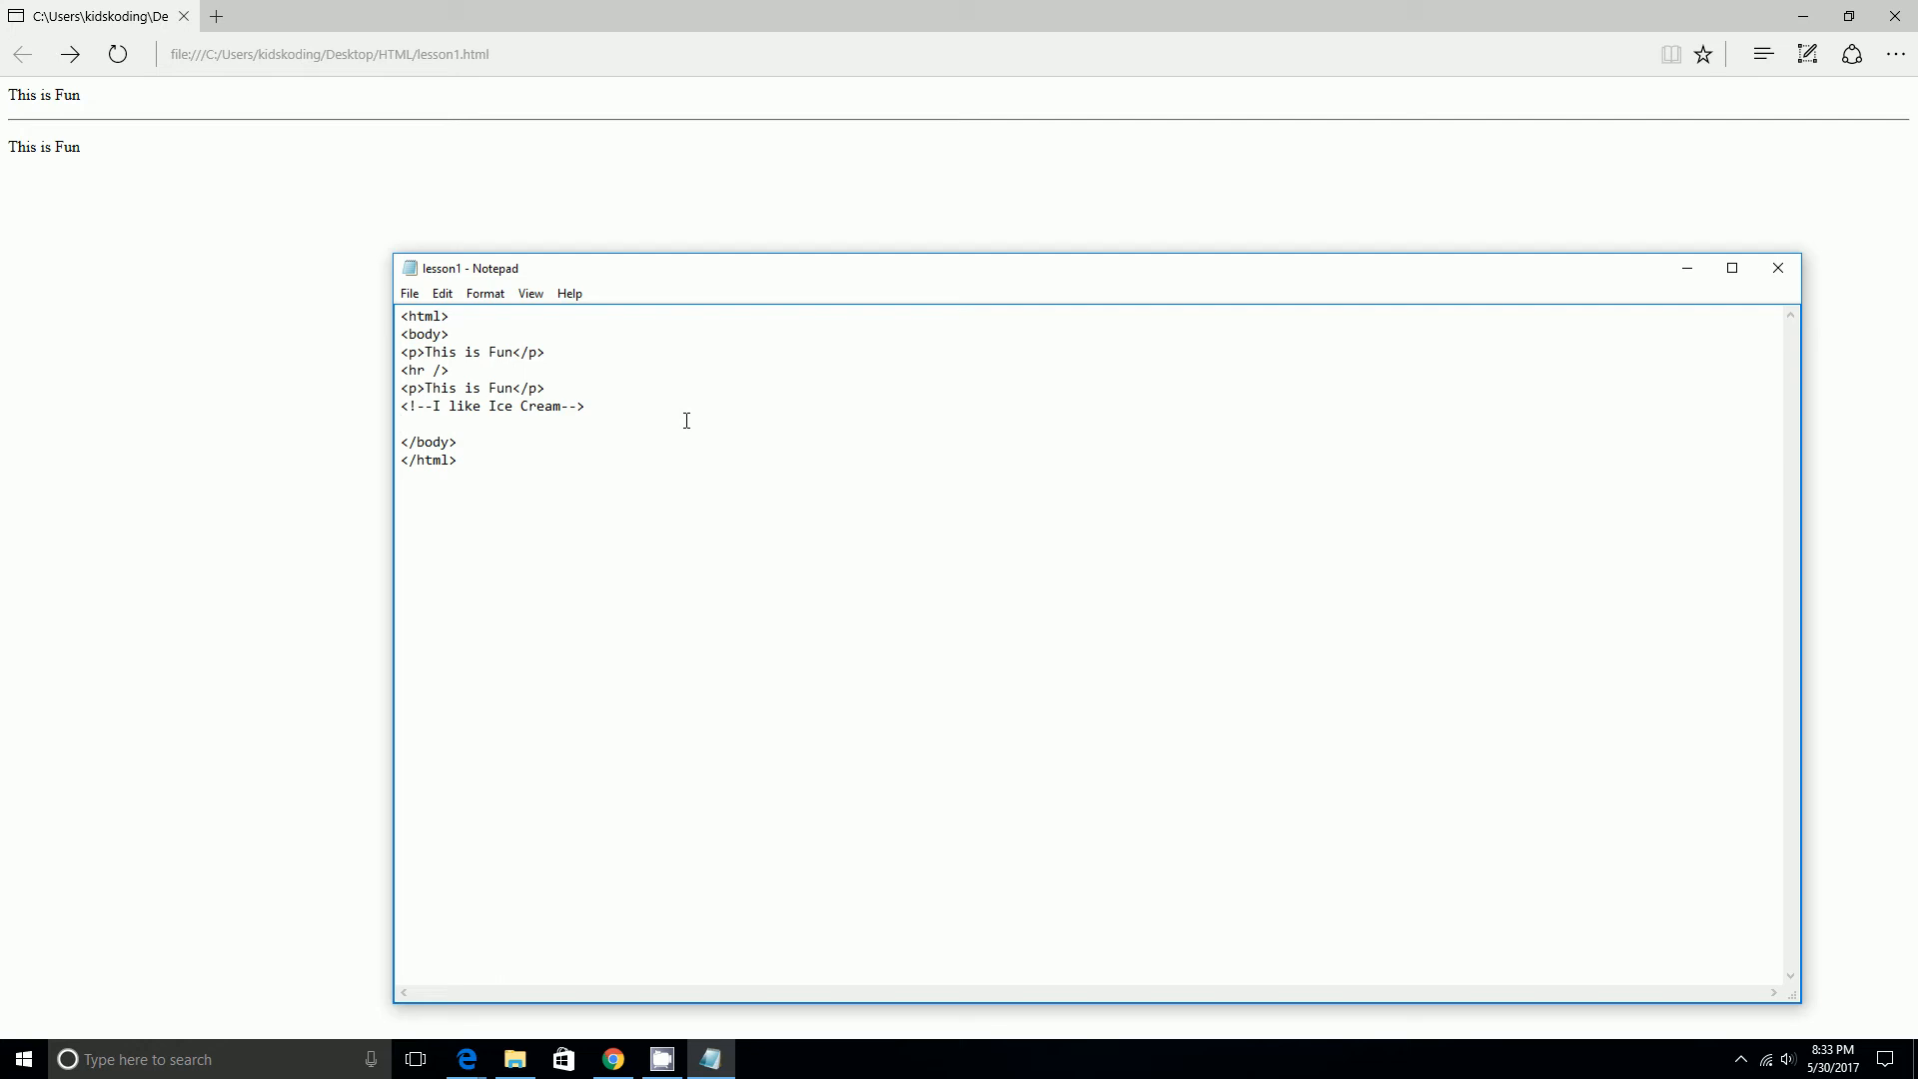
pyautogui.write('<a href')
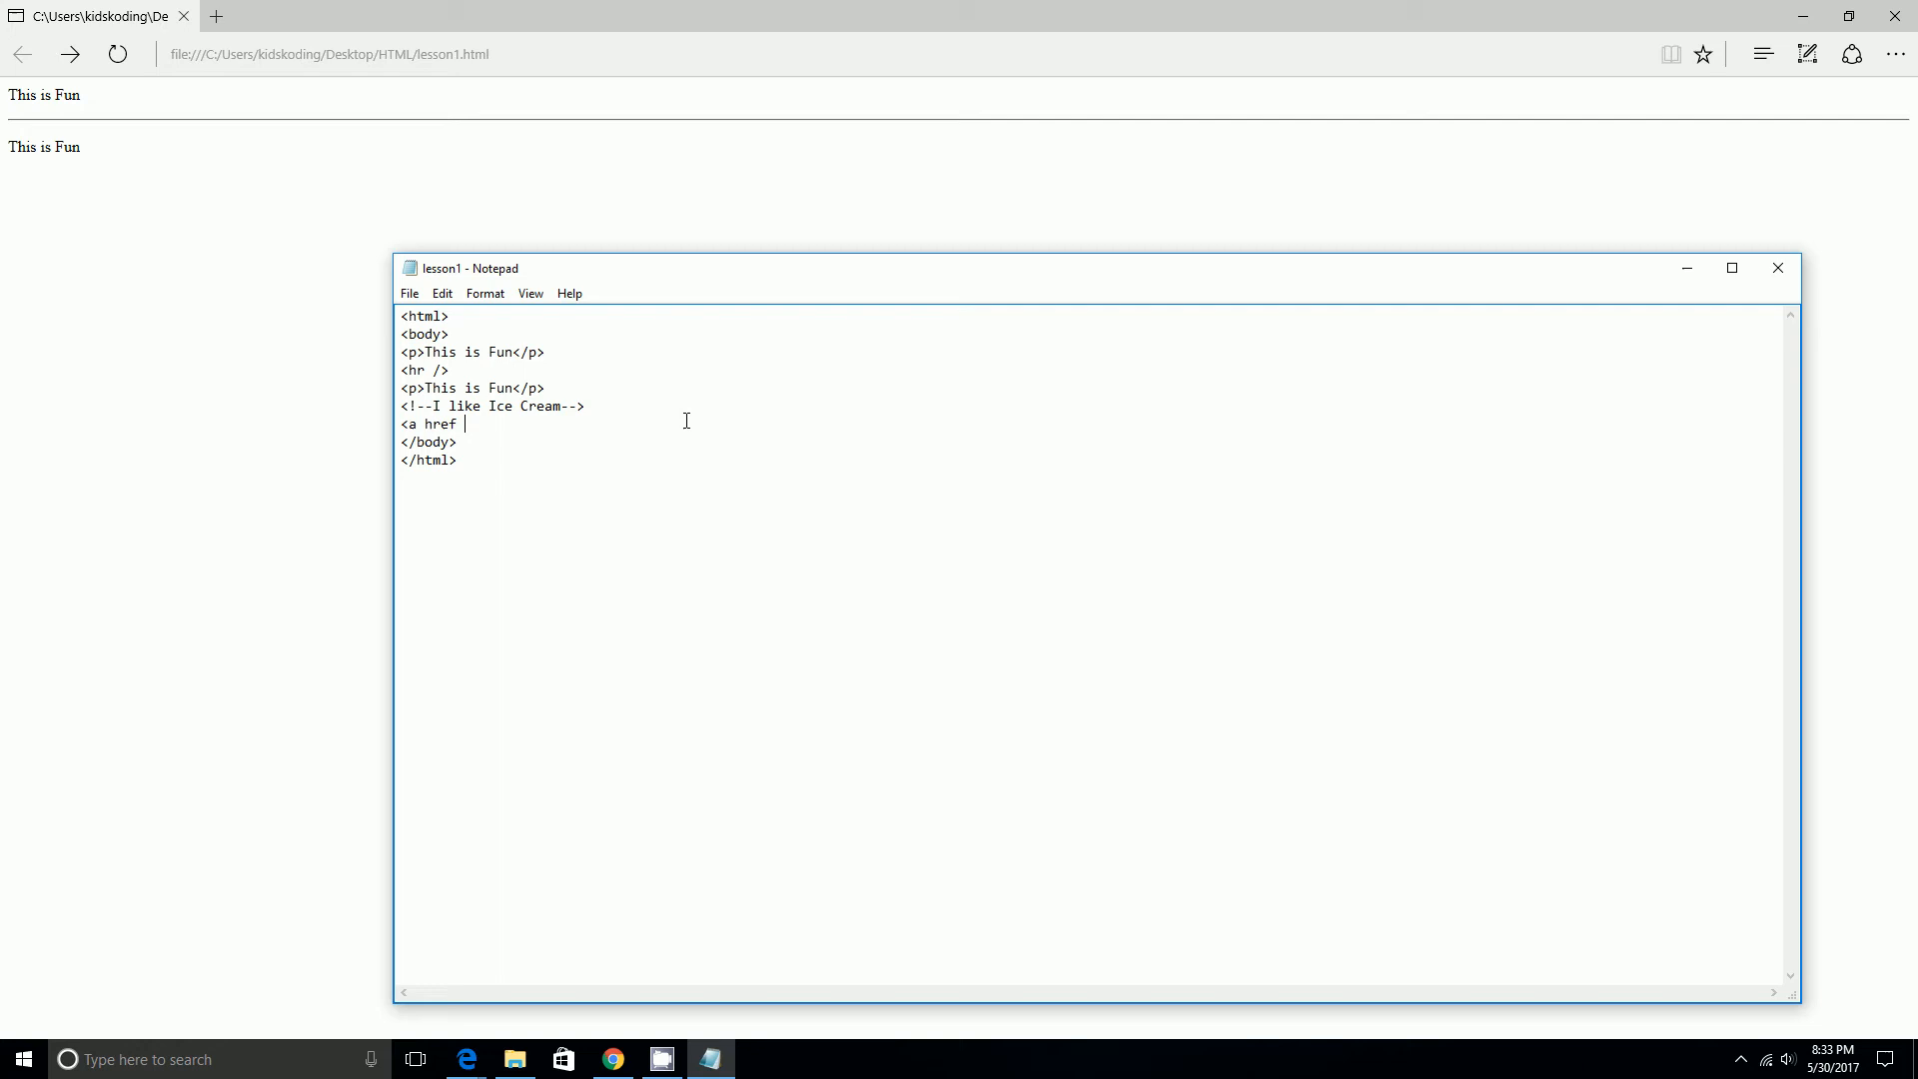
pyautogui.write('=')
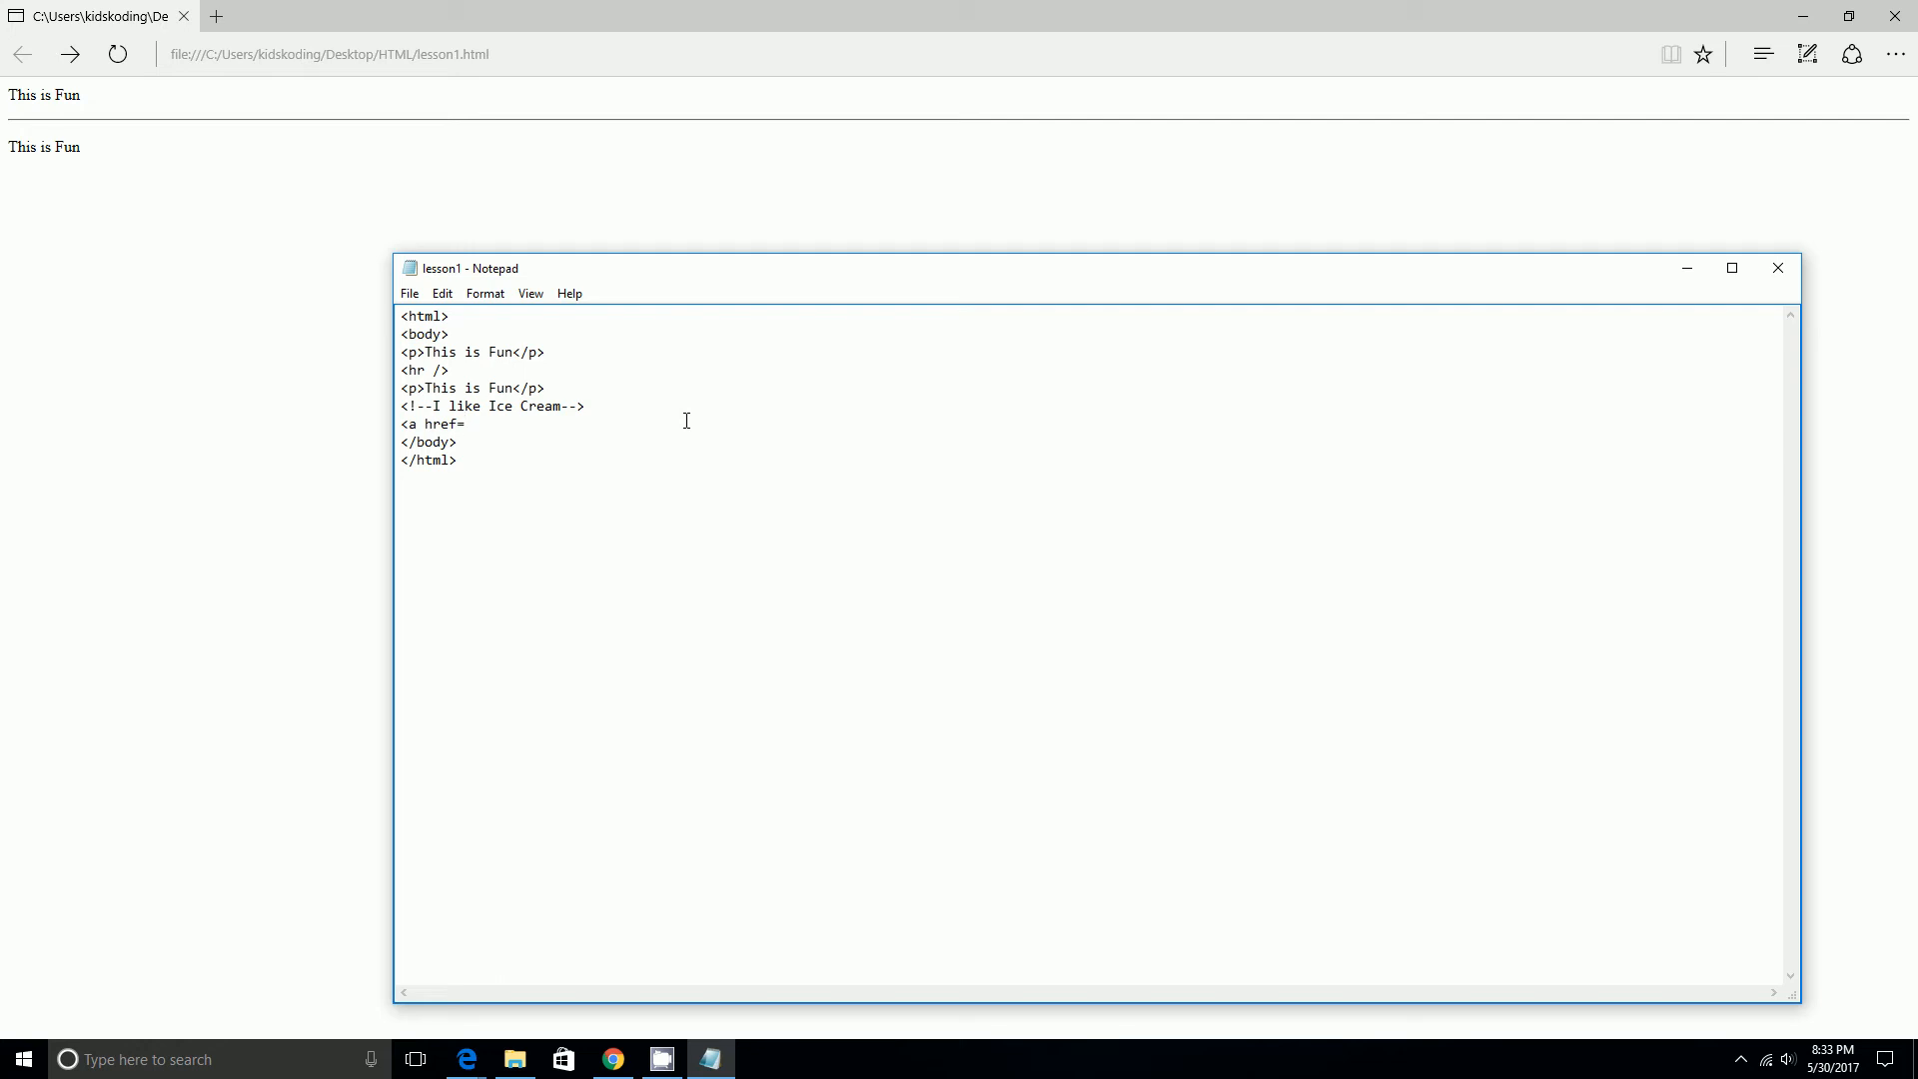
pyautogui.write('"htt')
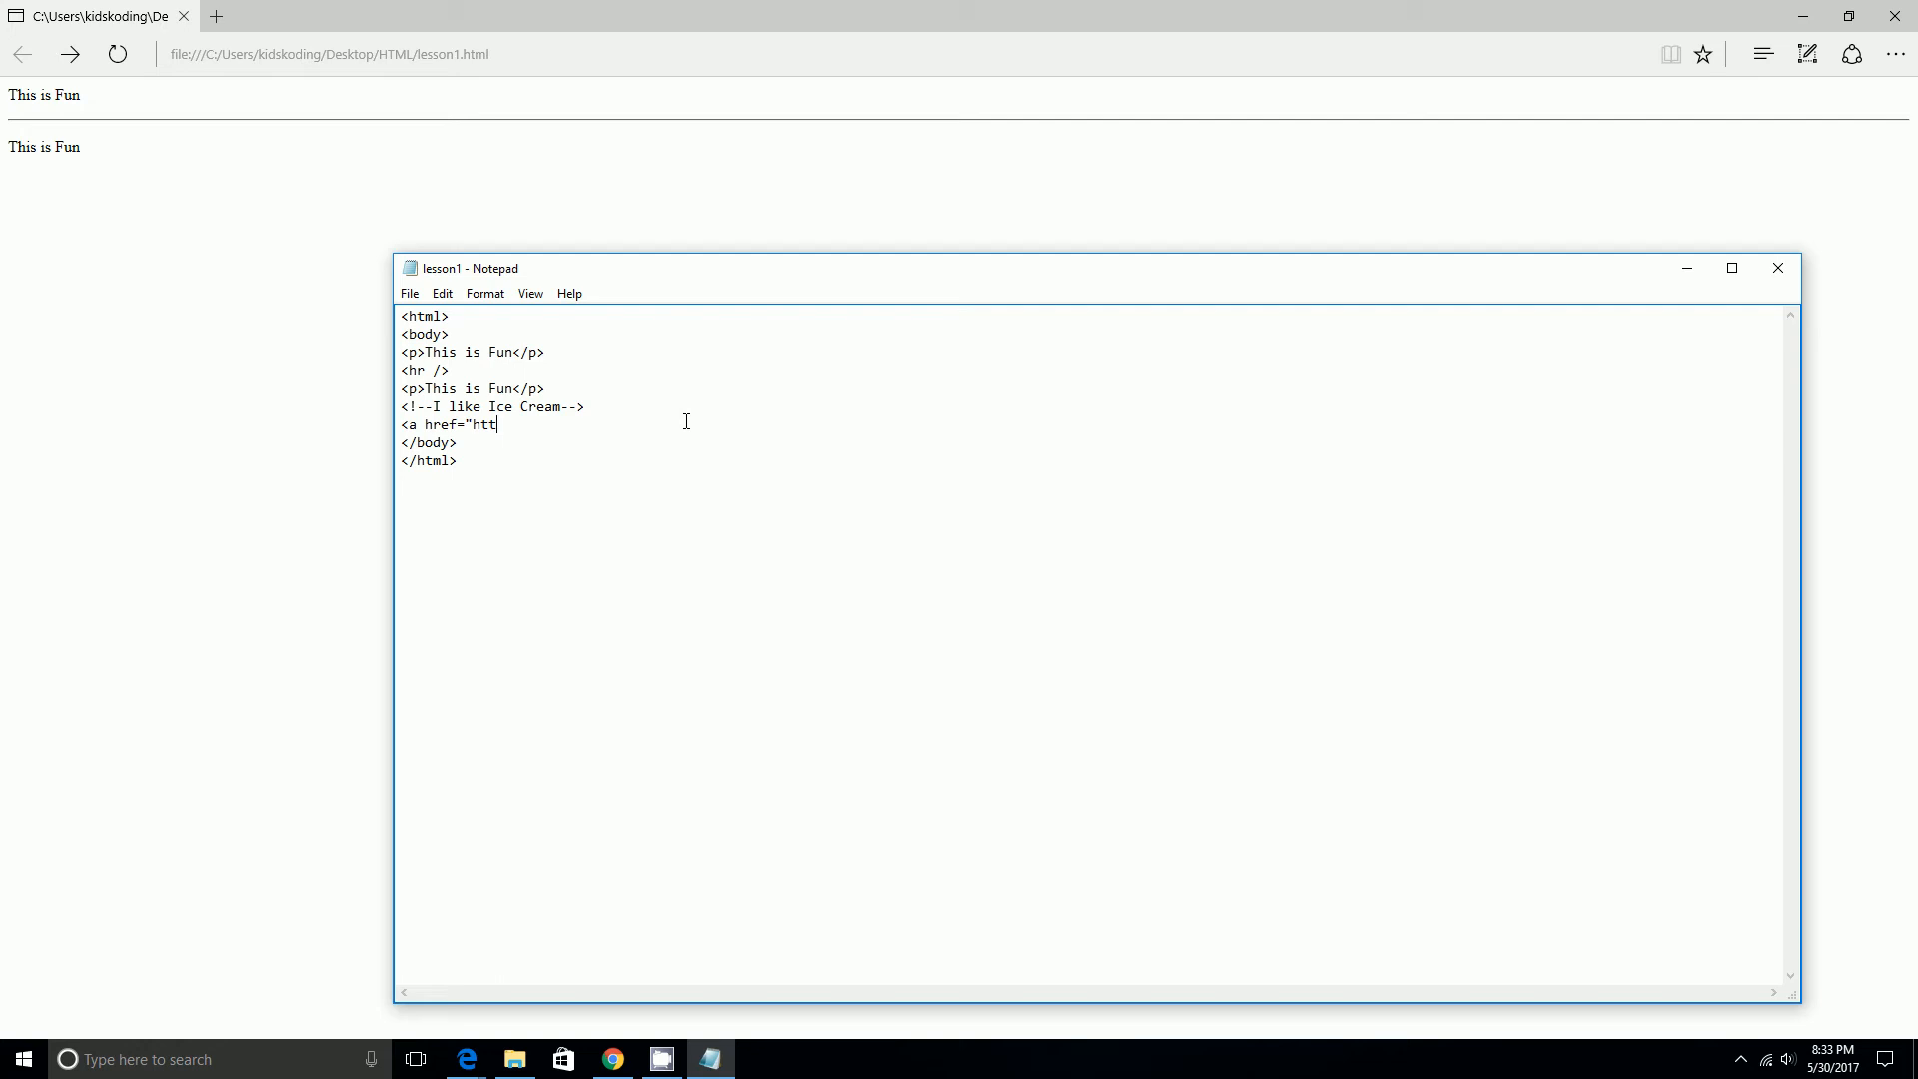
pyautogui.write('p:')
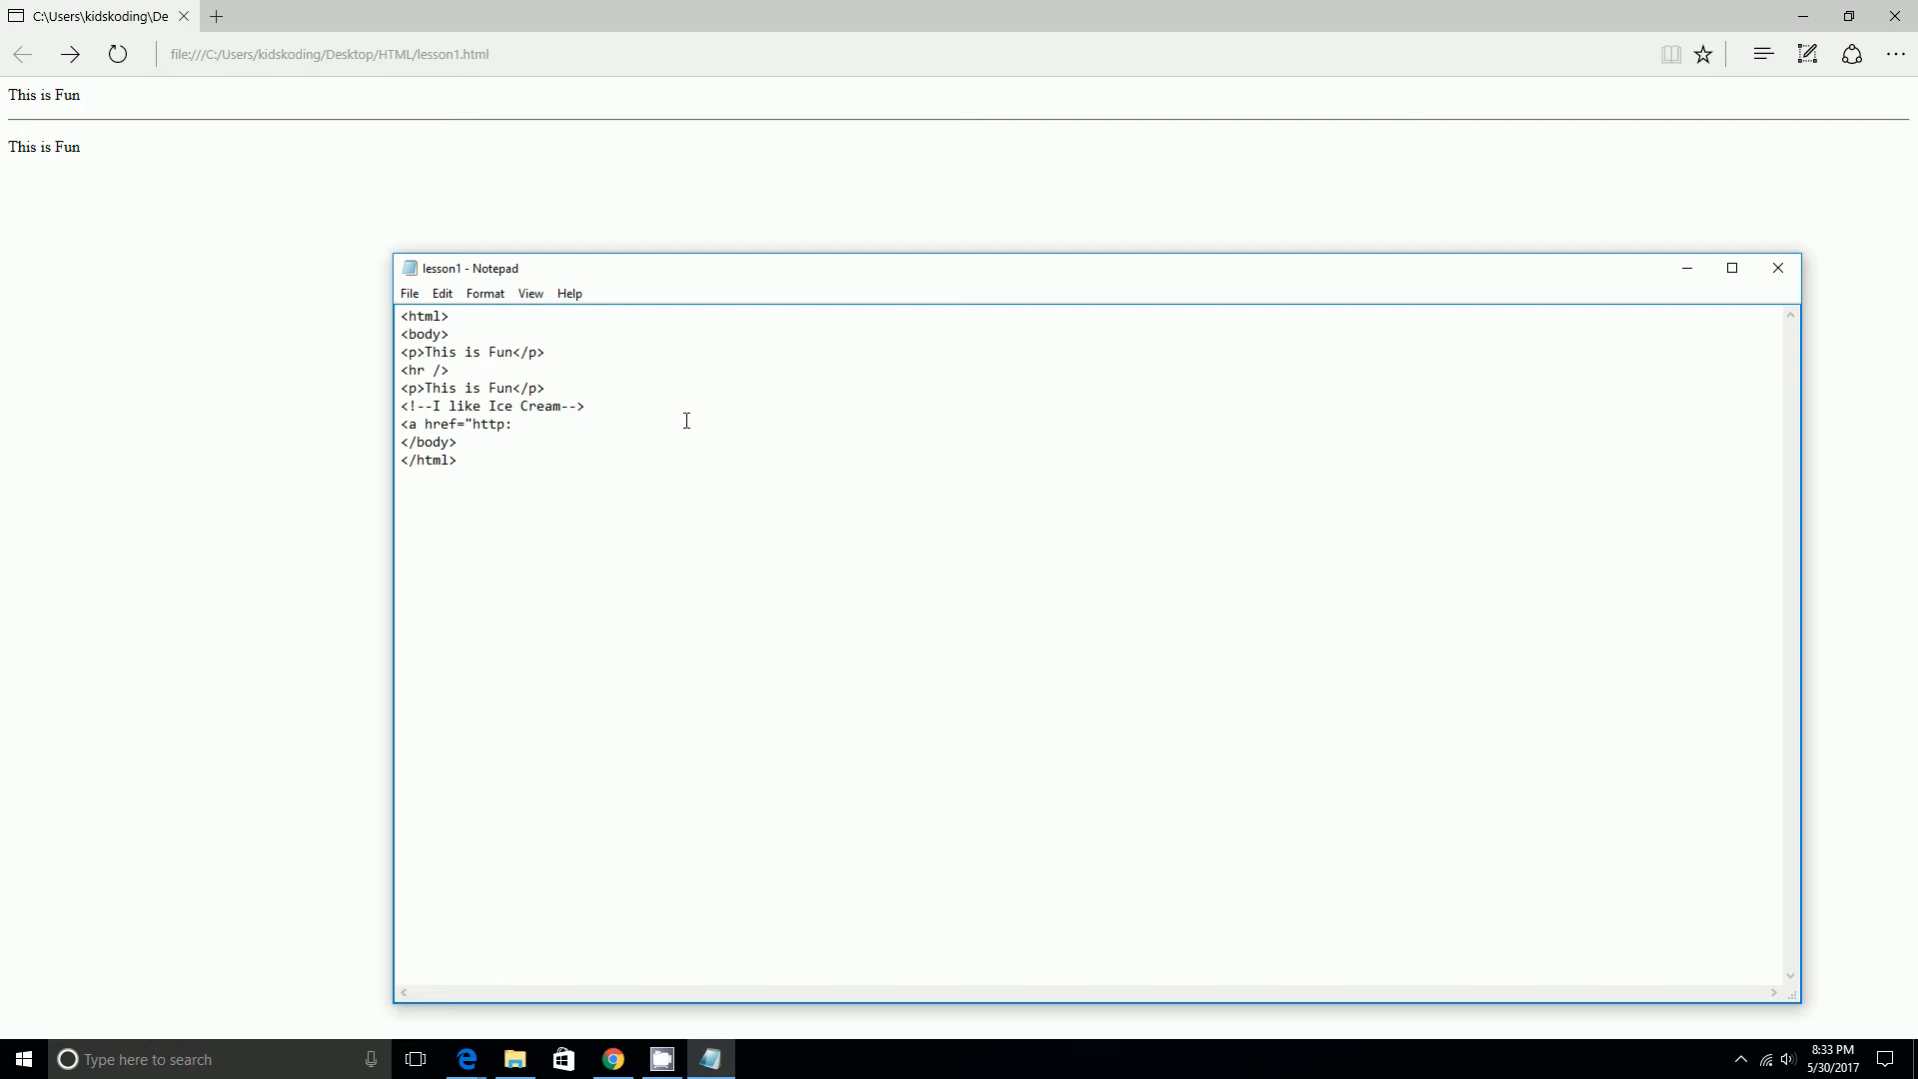
pyautogui.write('//')
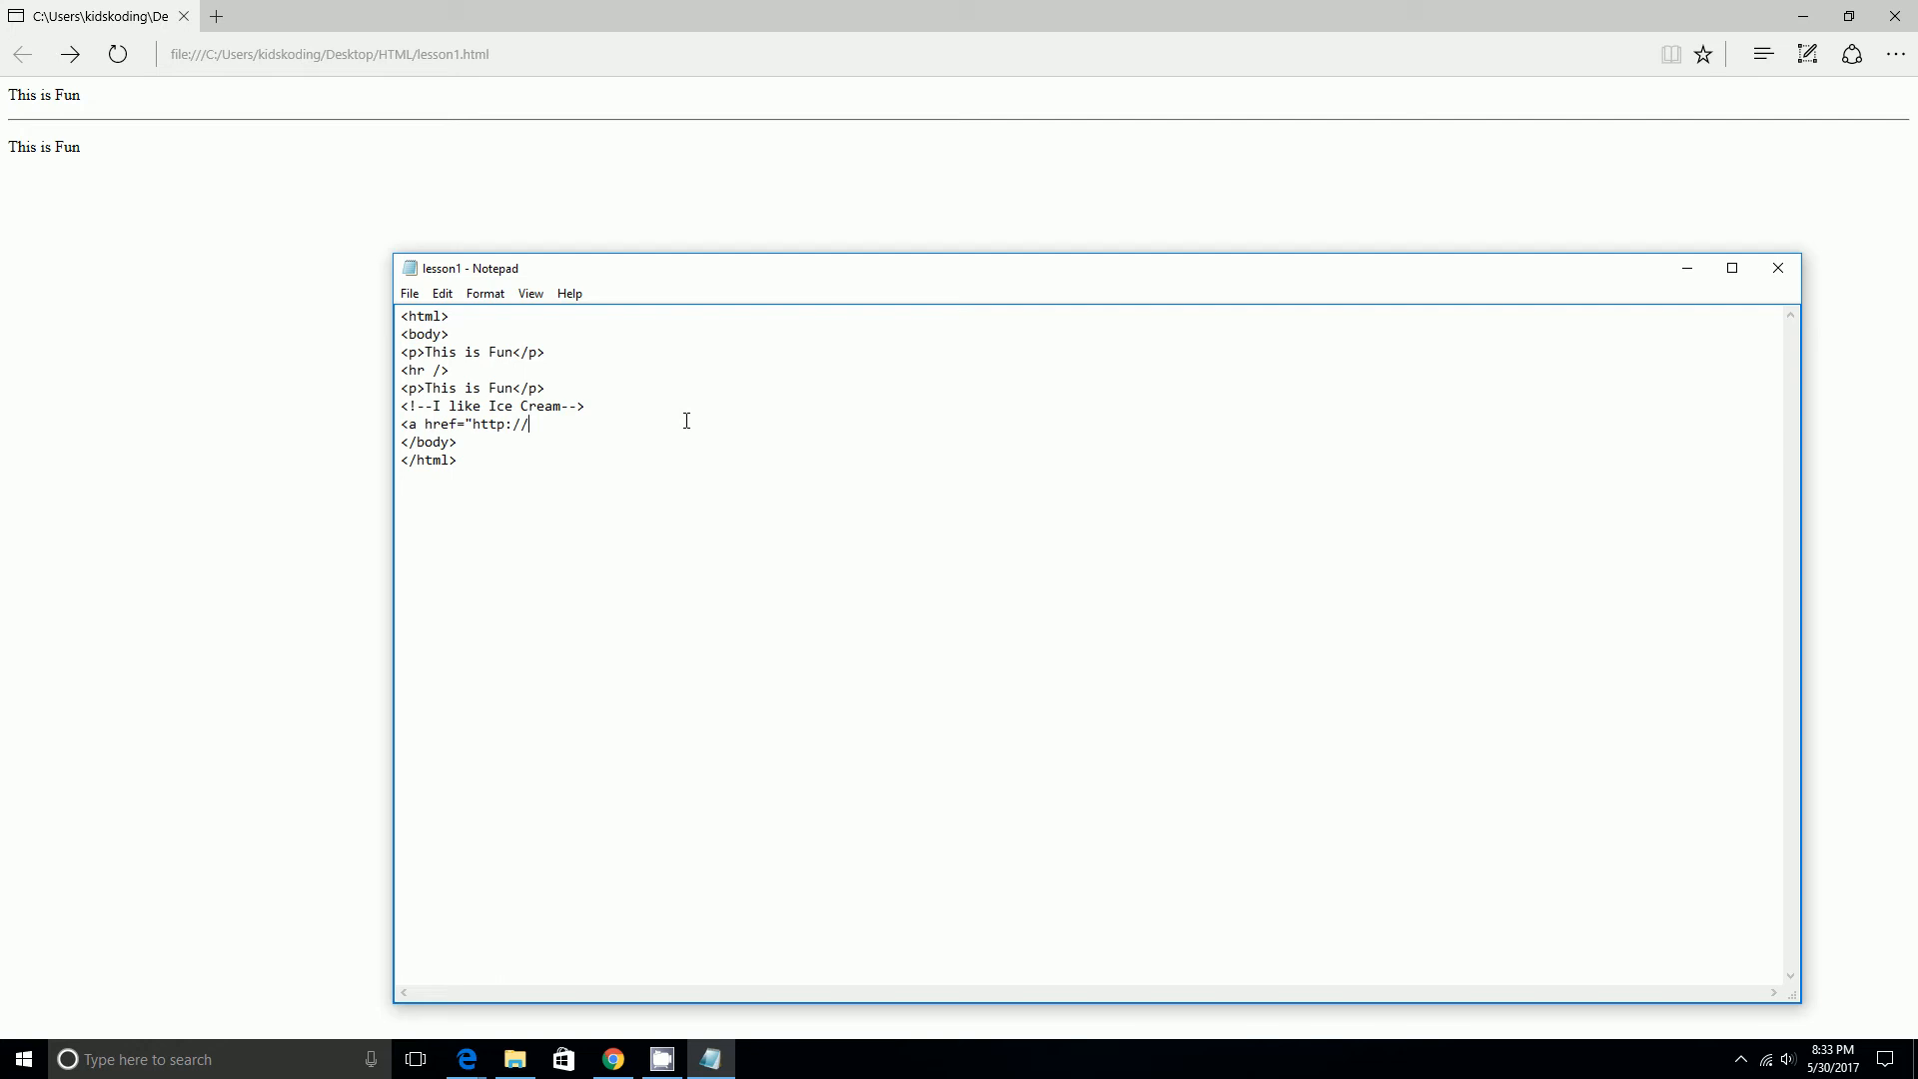
pyautogui.write('www.')
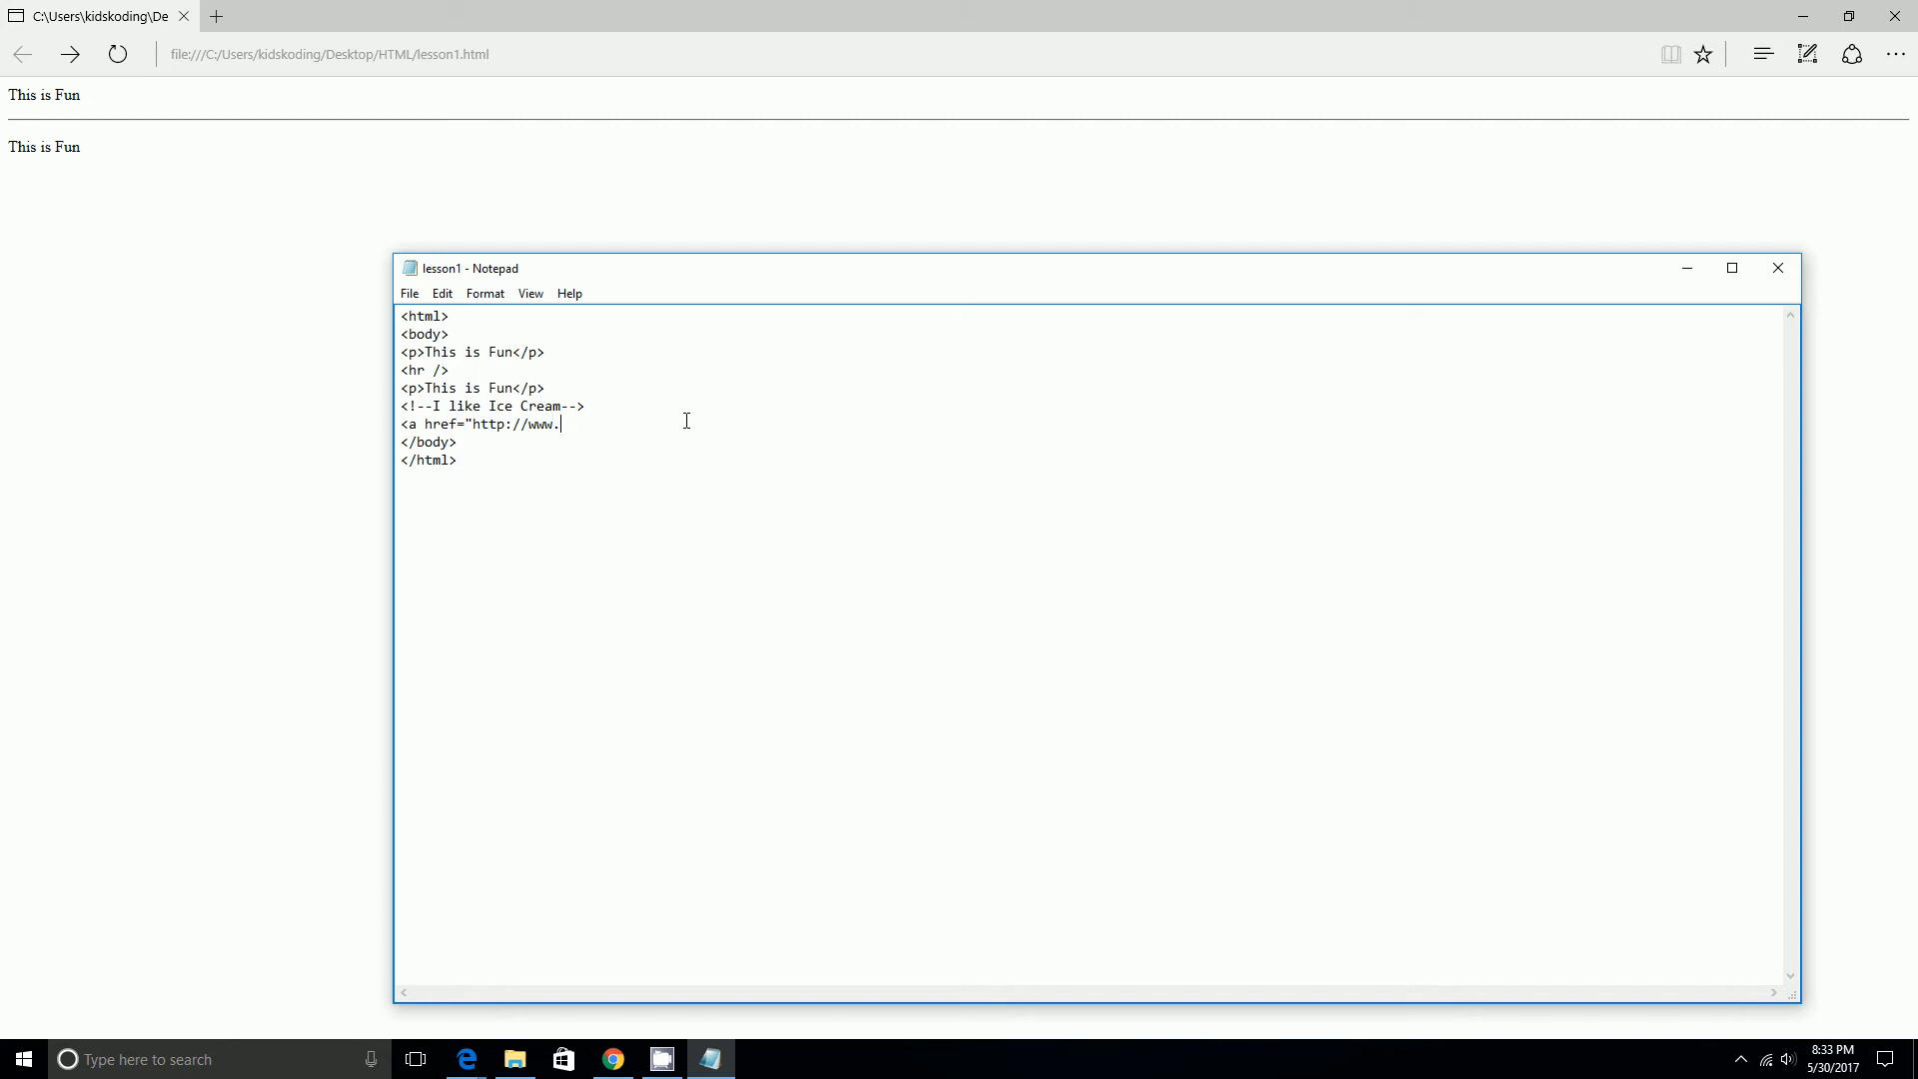
pyautogui.write('google')
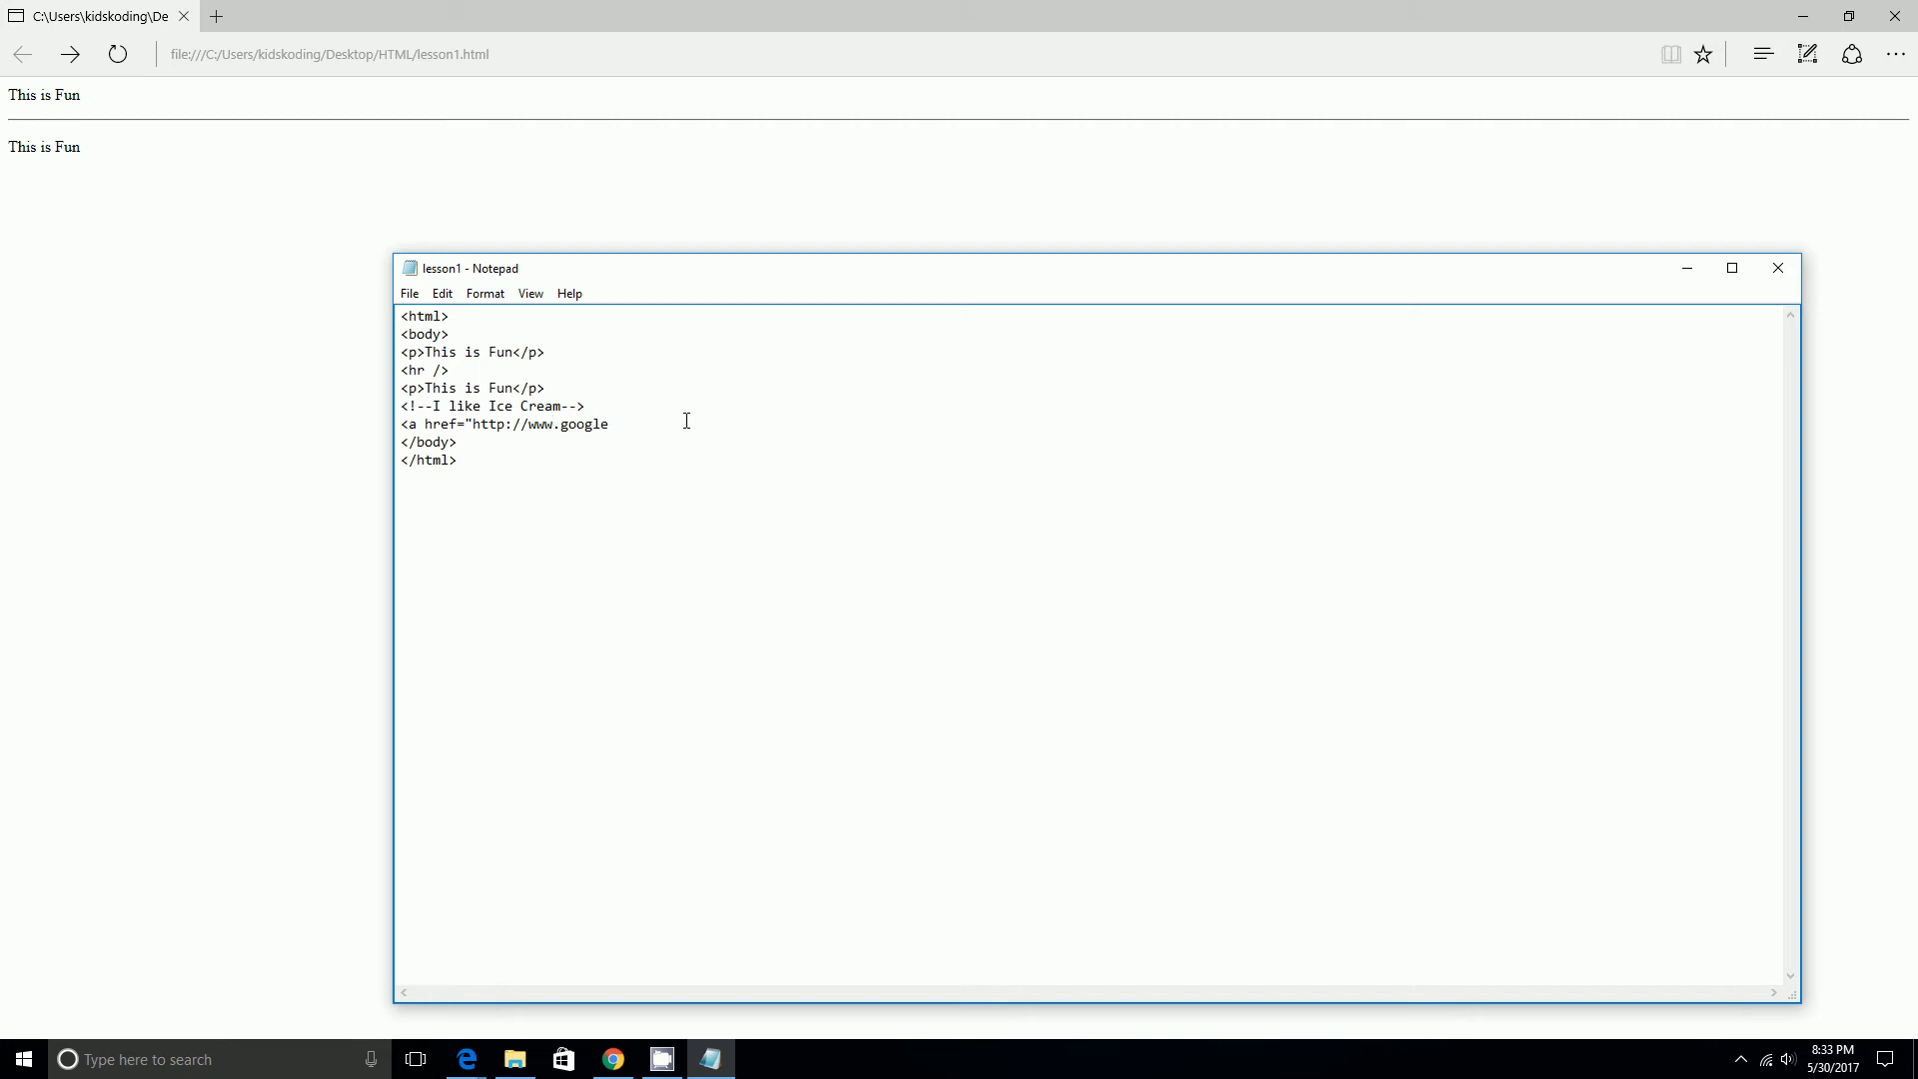
pyautogui.write('.')
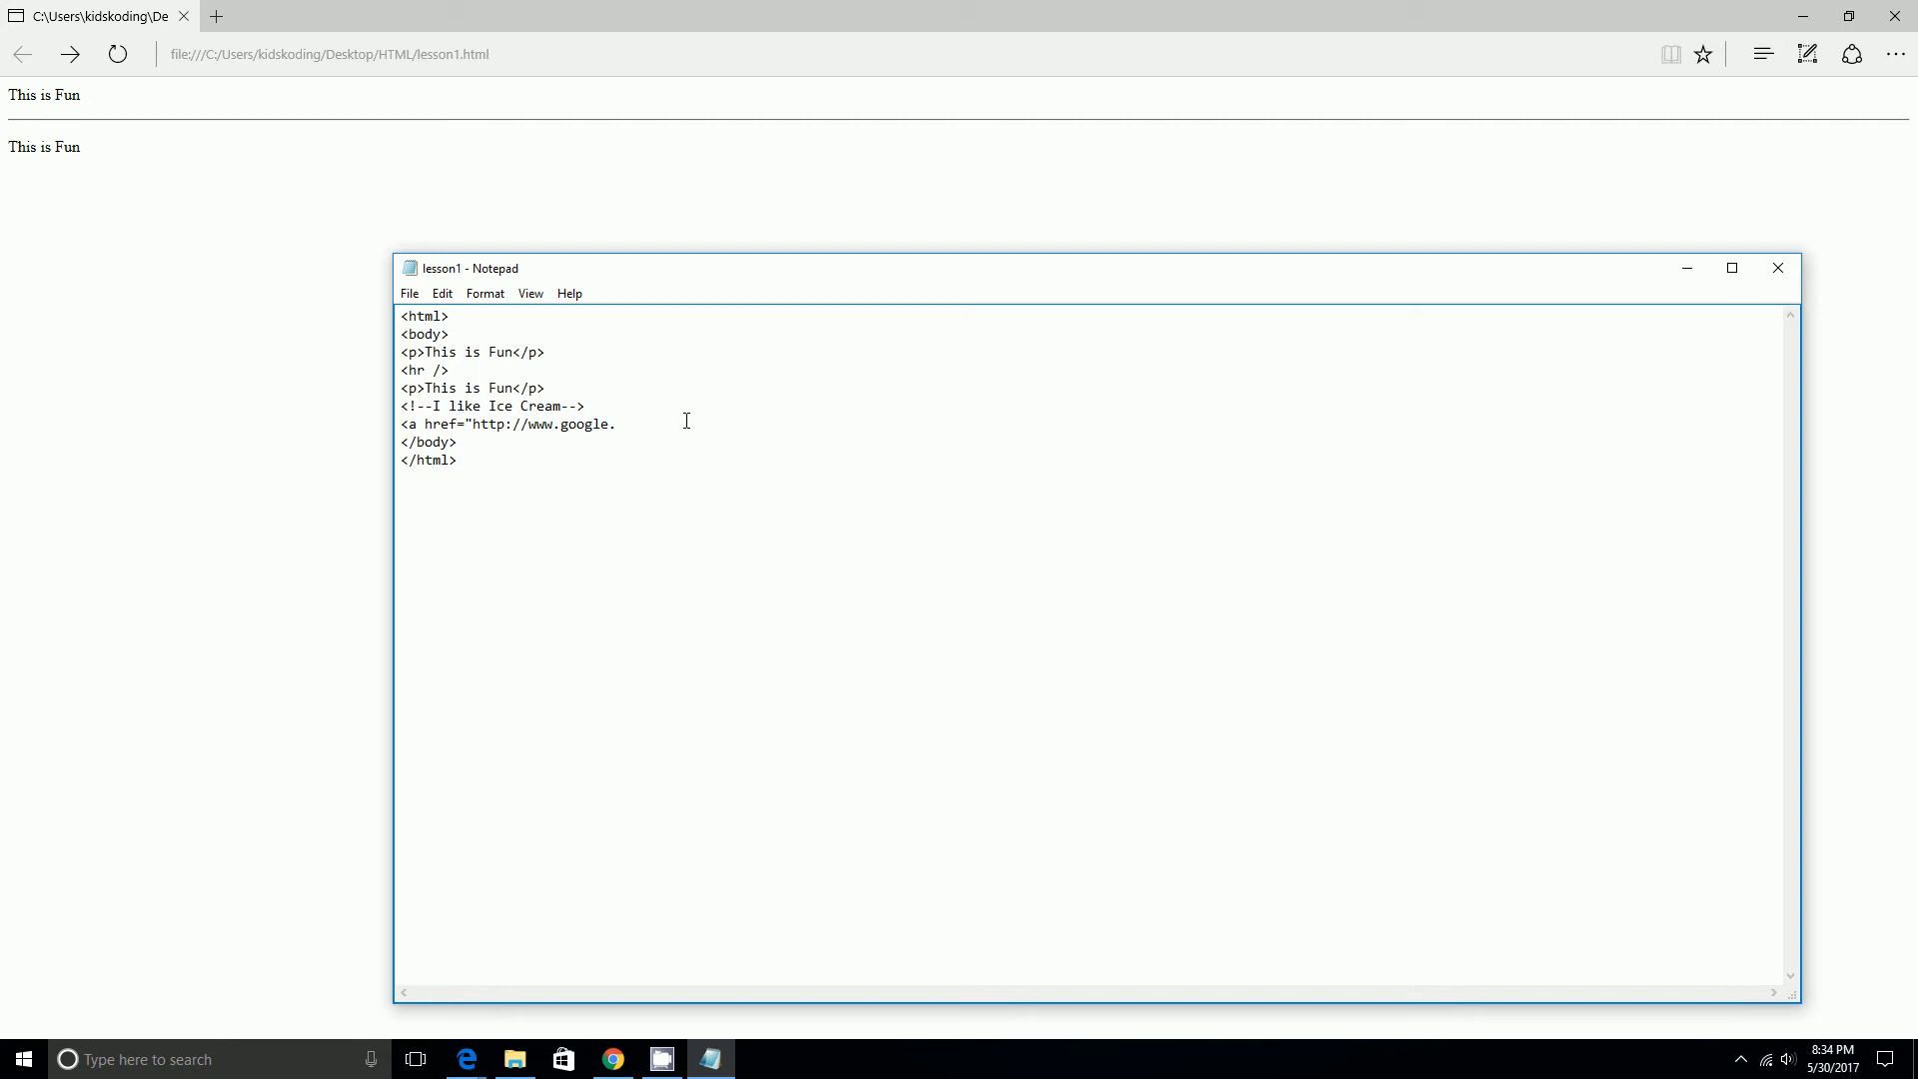
pyautogui.write('co')
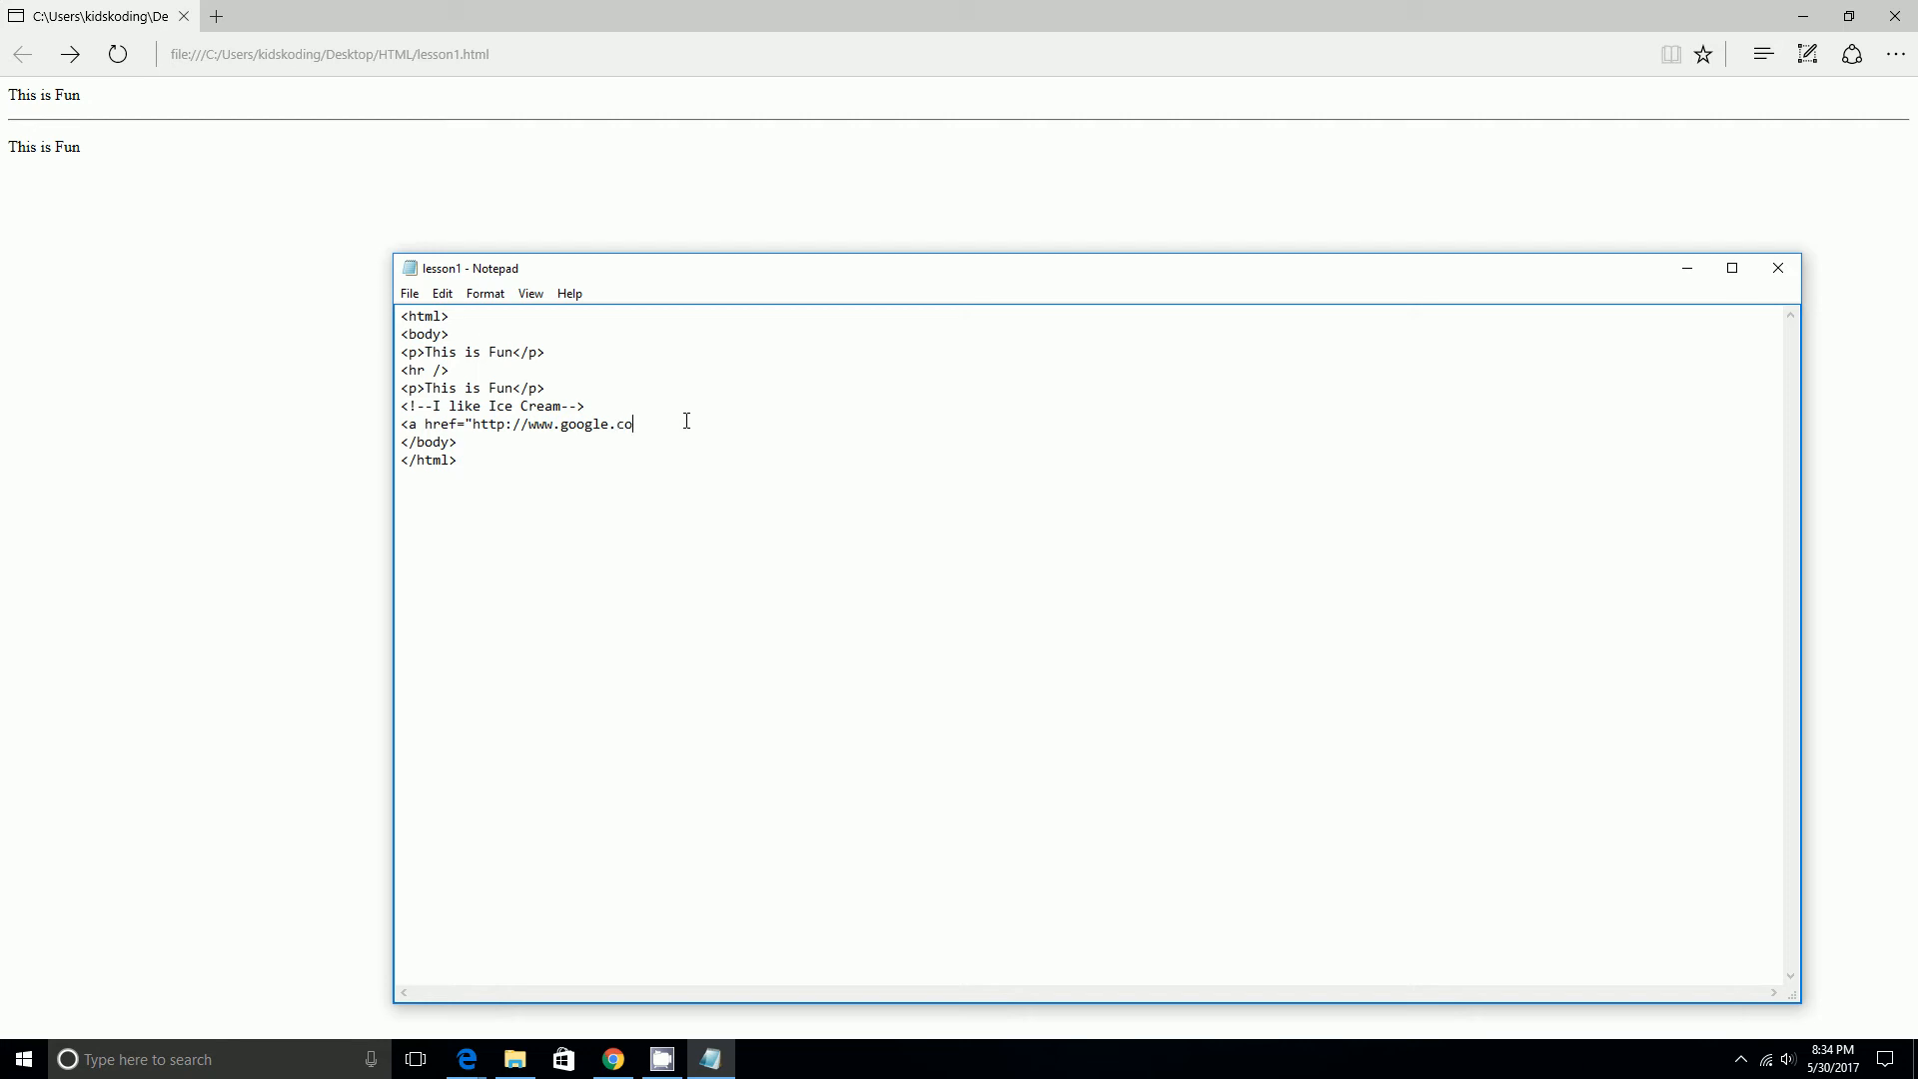
pyautogui.write('m')
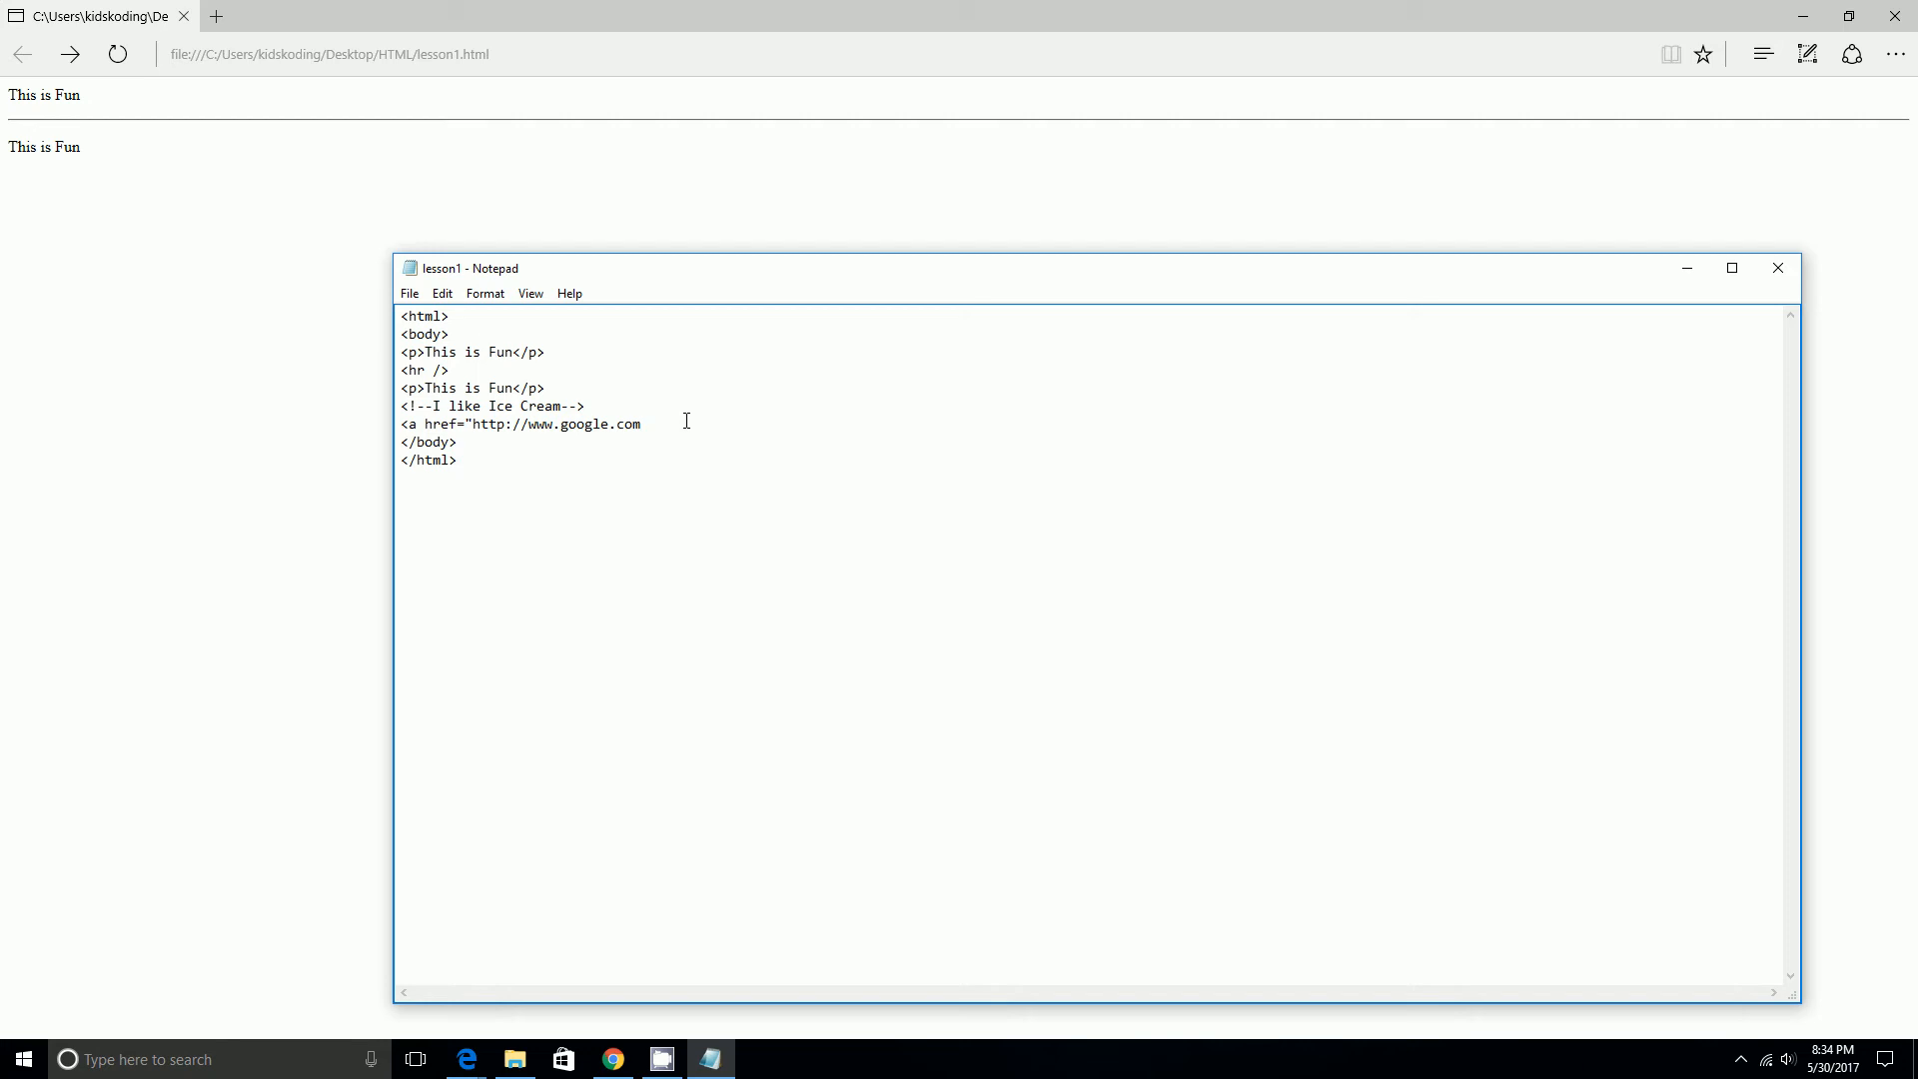
pyautogui.write('"')
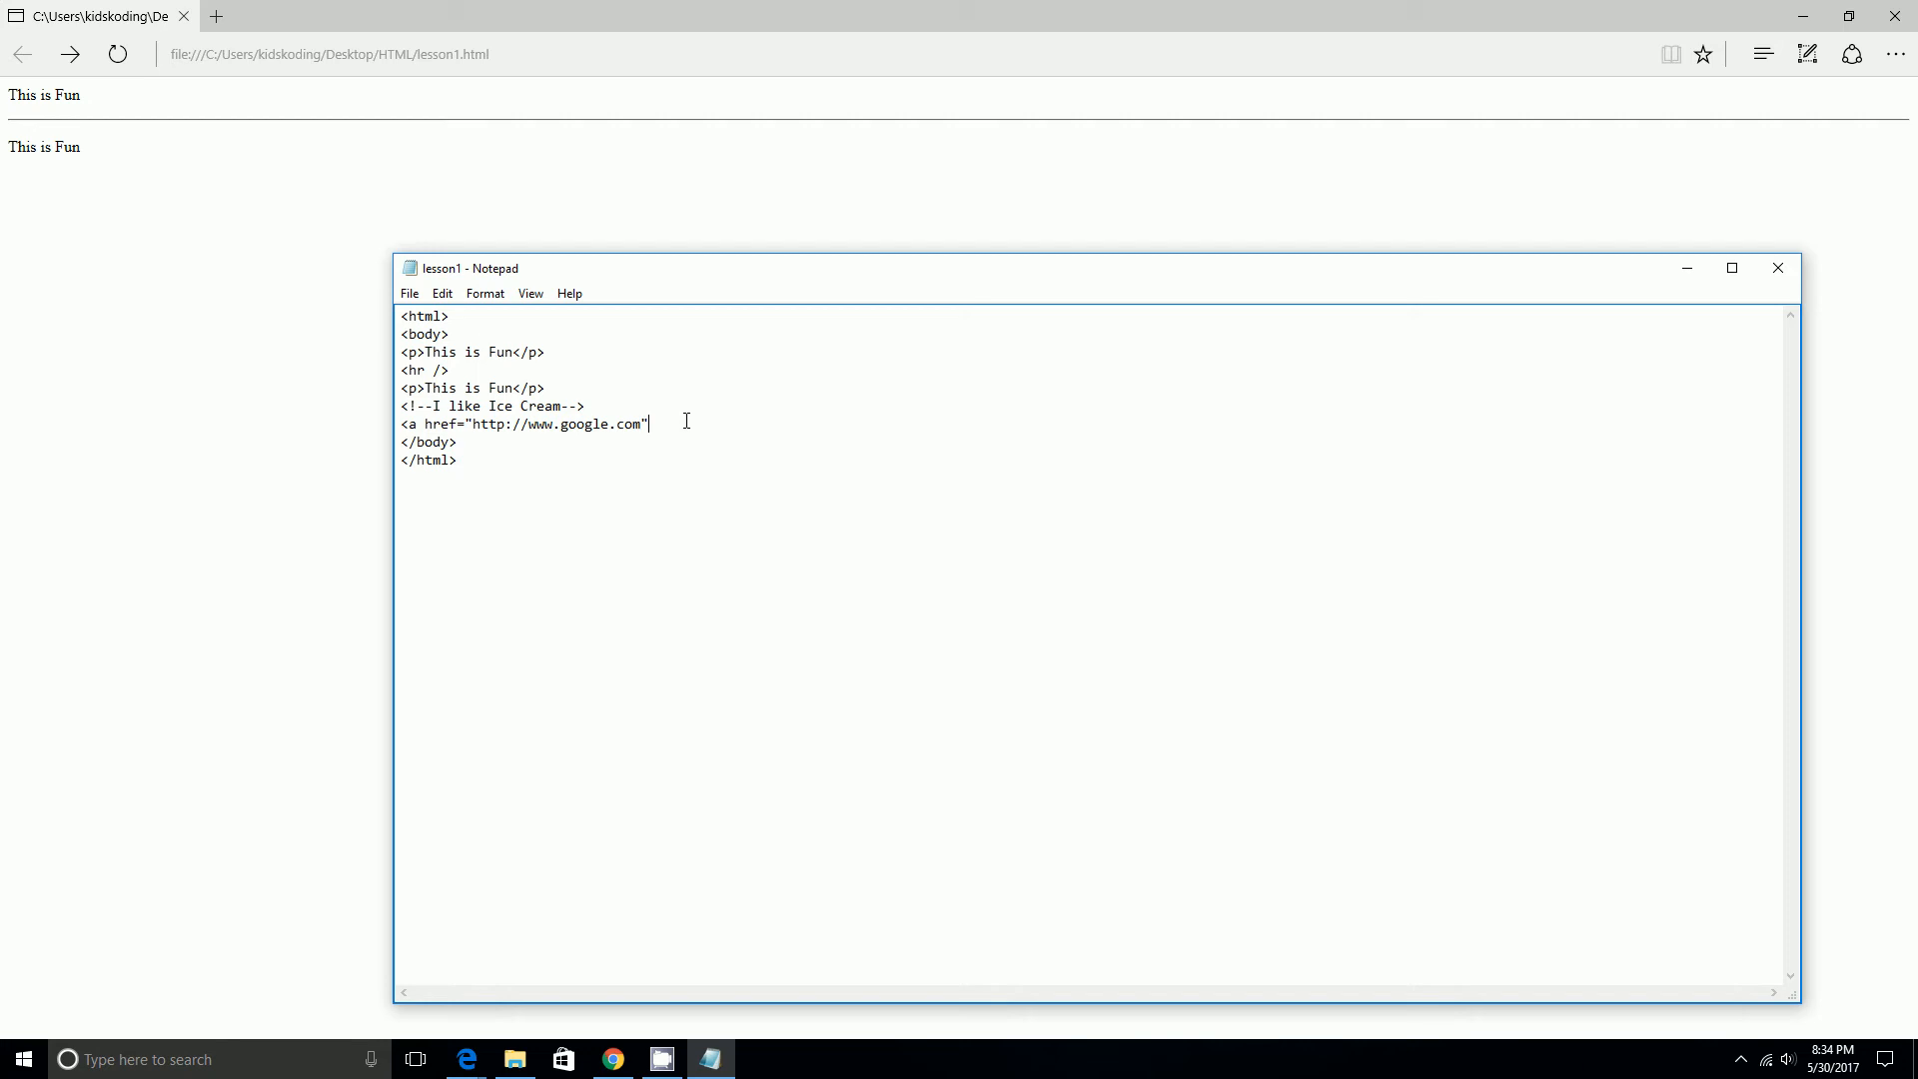
pyautogui.write('>')
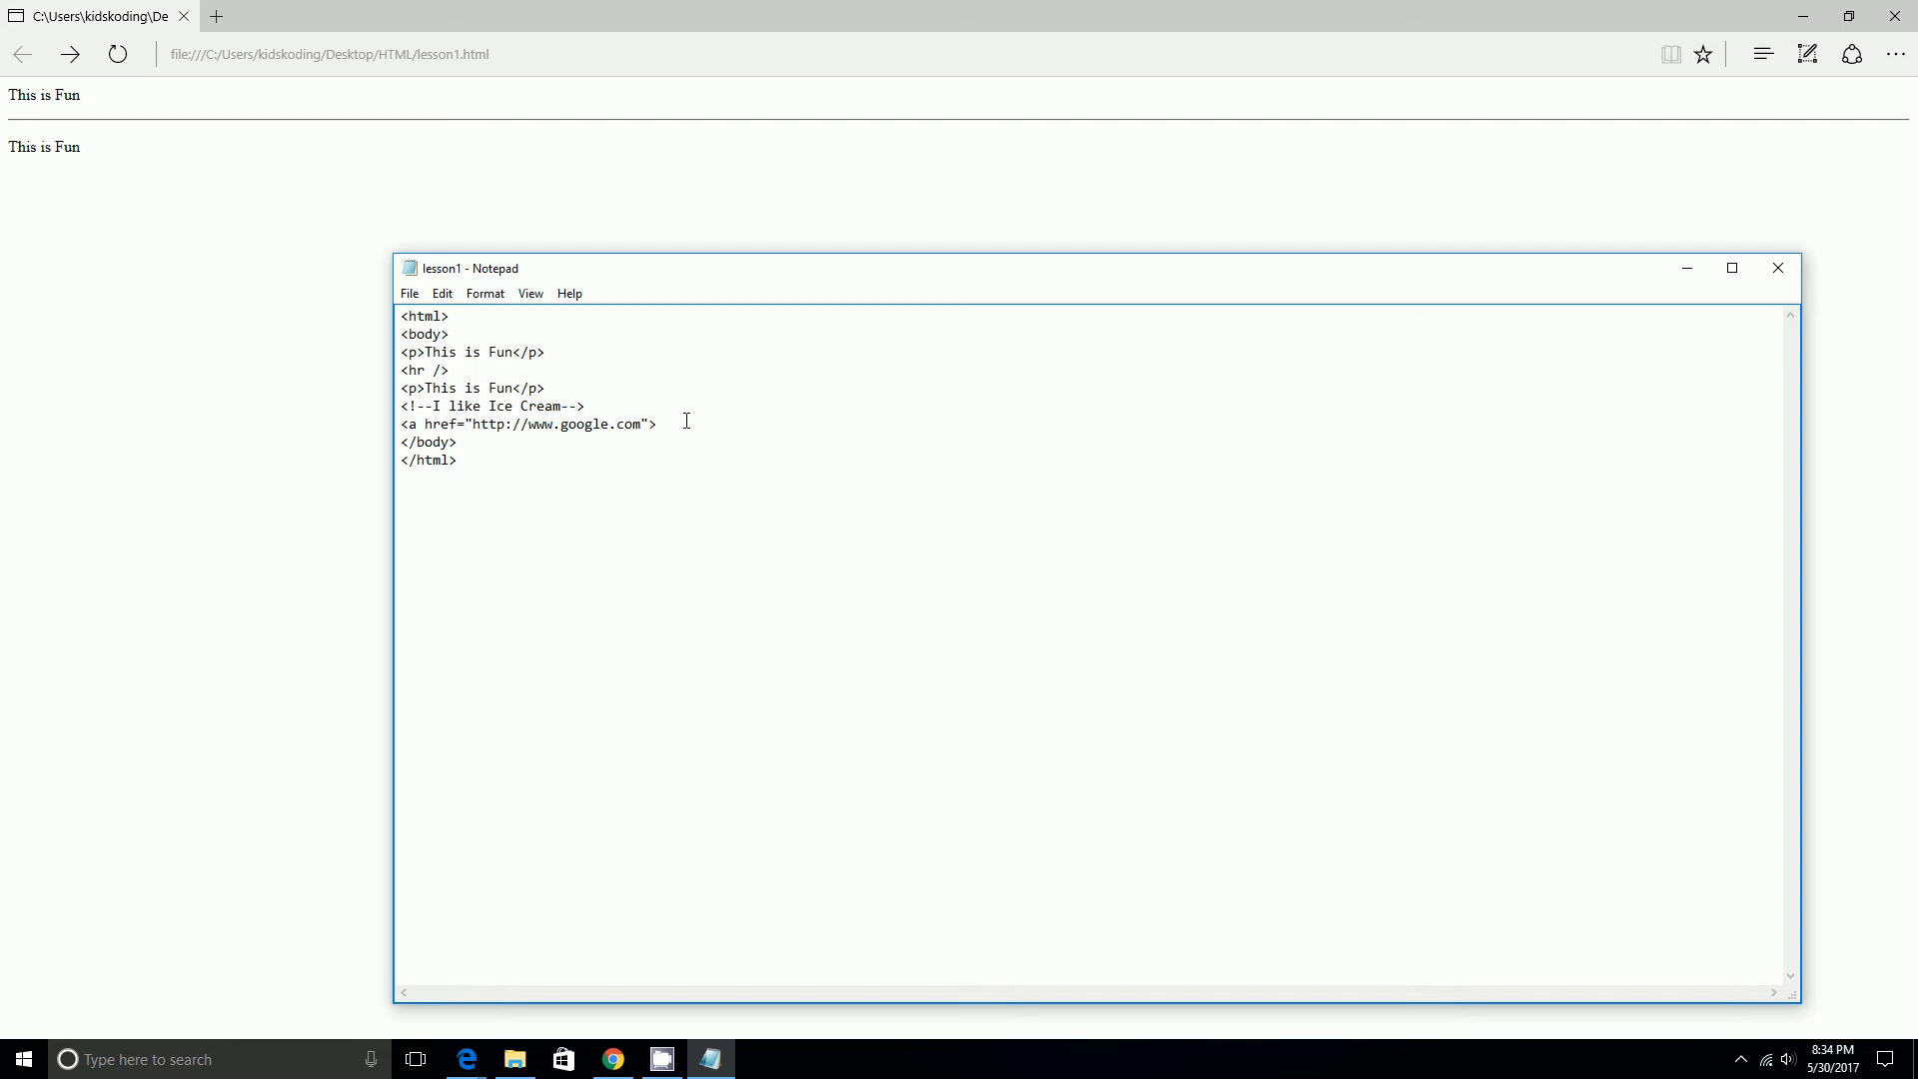
# Add the link text 'Click Here for Google' and the closing </a> tag.
pyautogui.write('Cl')
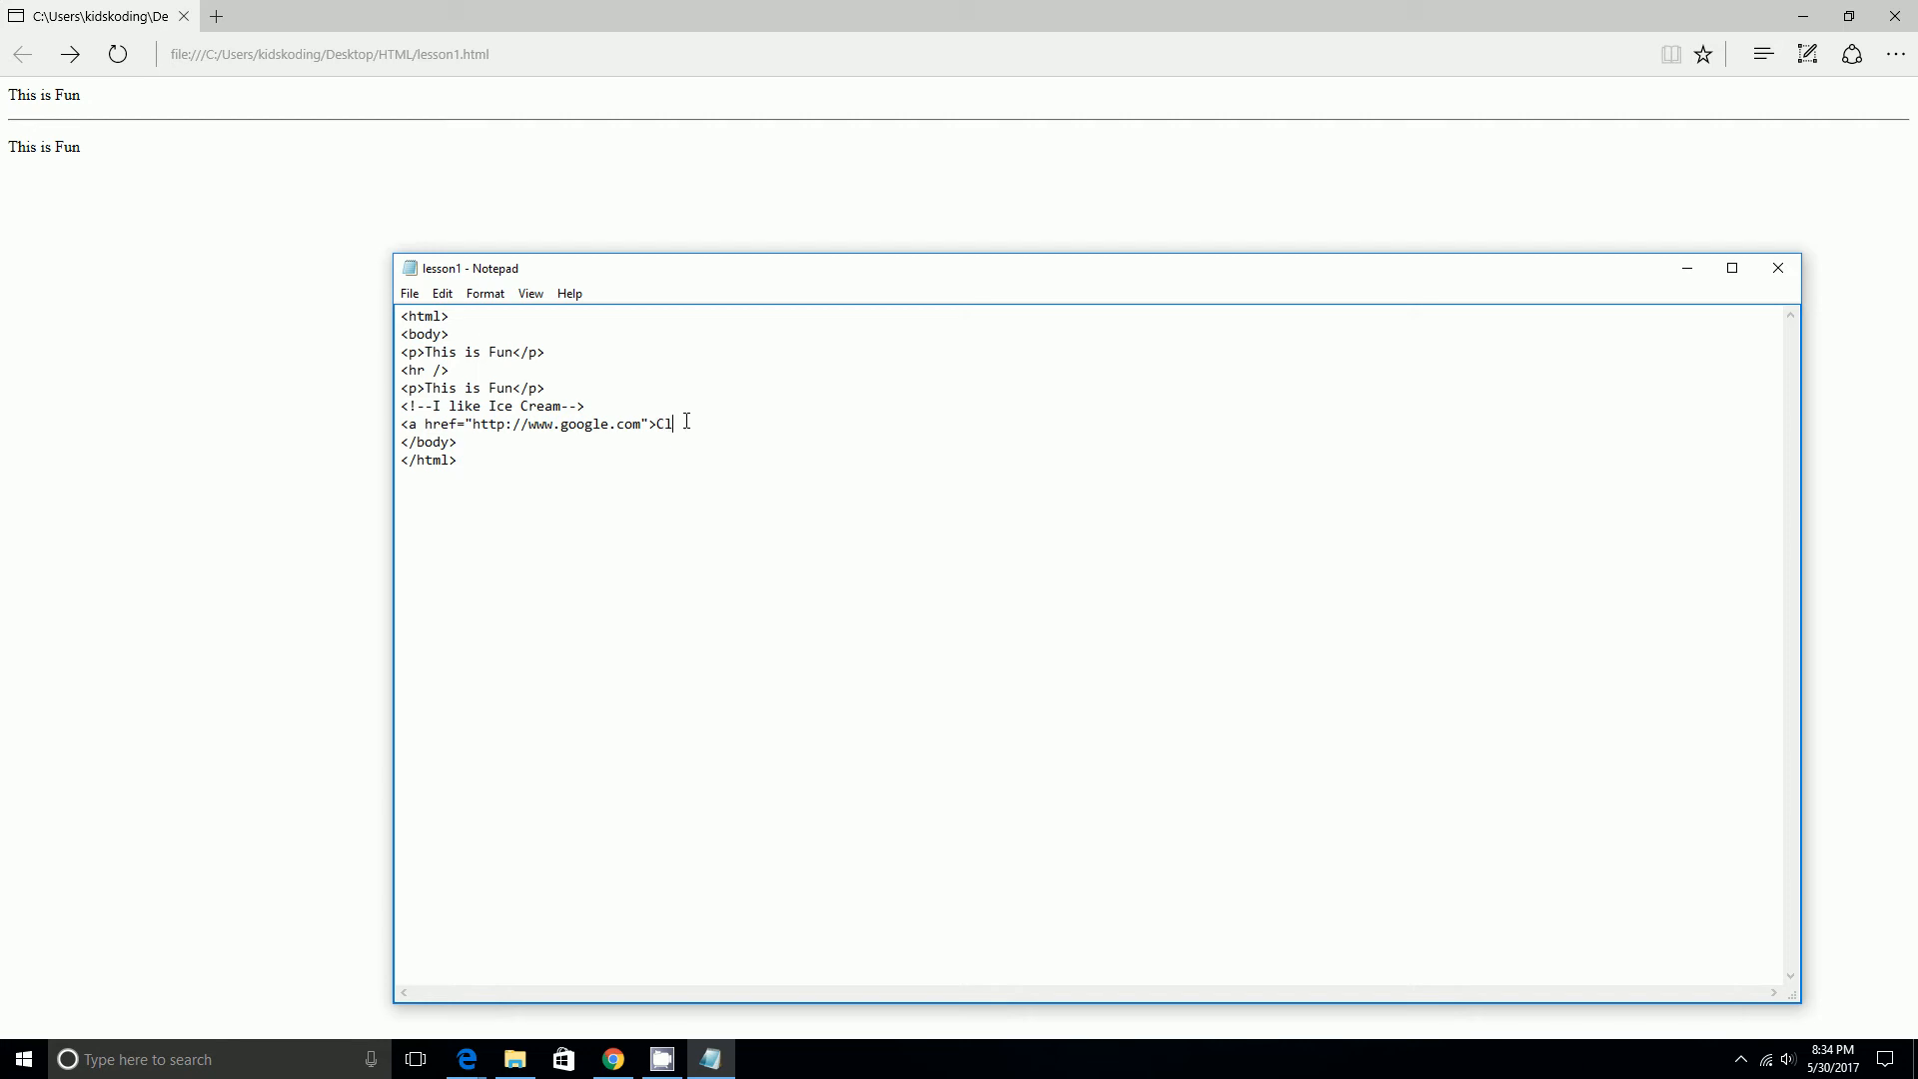
pyautogui.write('ick Here')
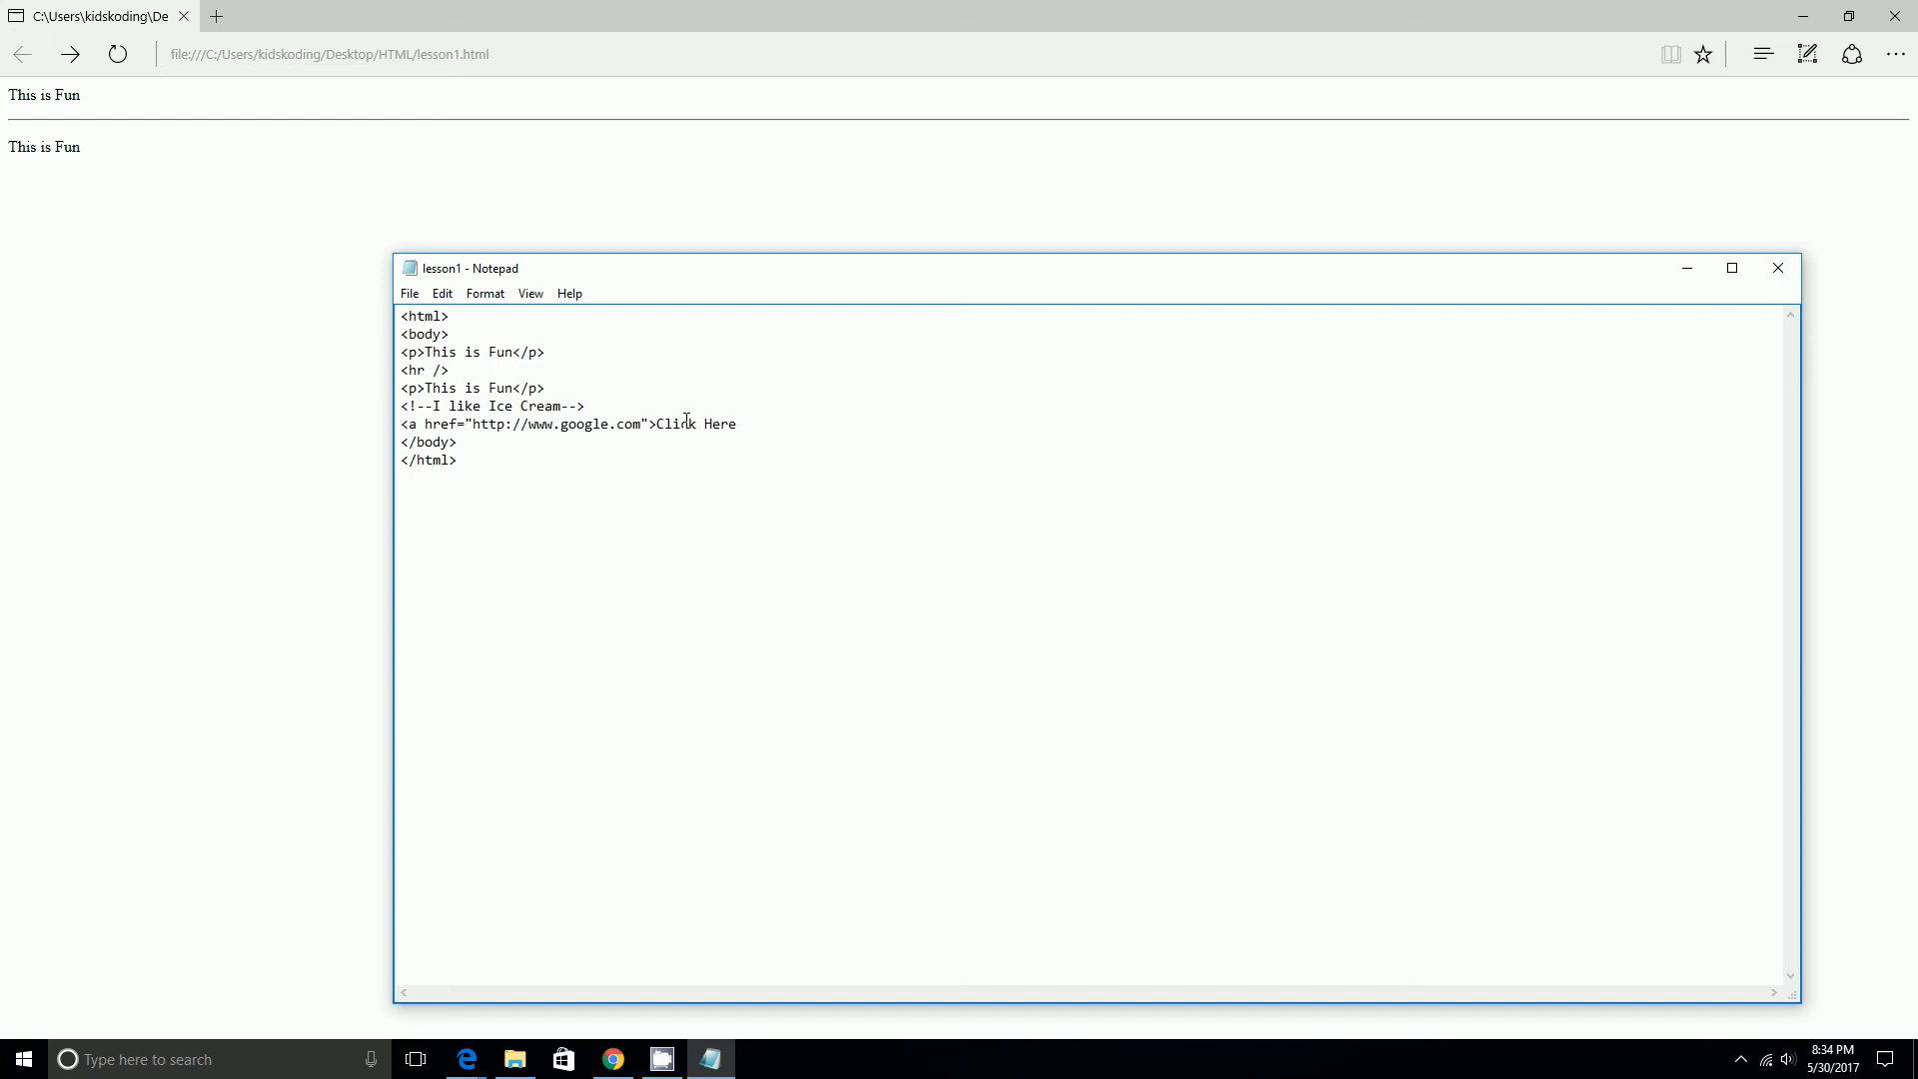
pyautogui.write('for G')
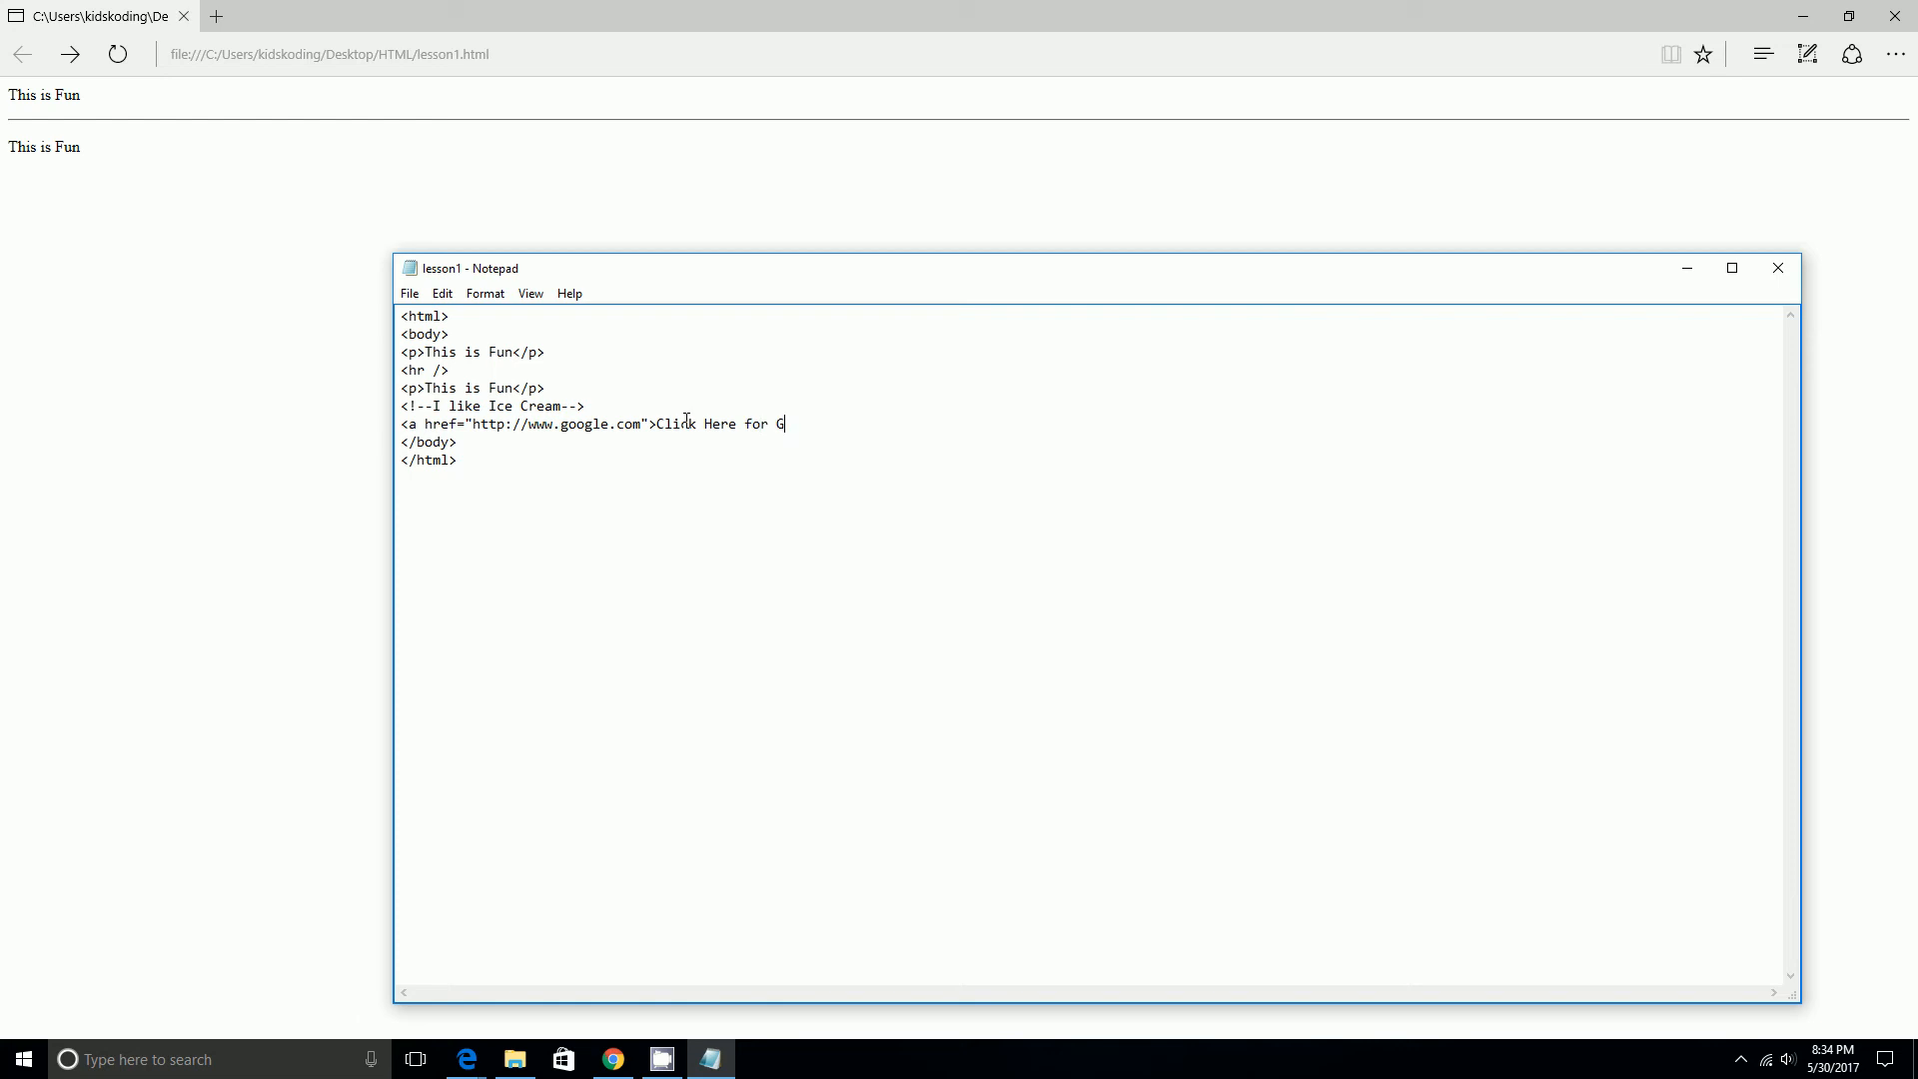
pyautogui.write('oogle')
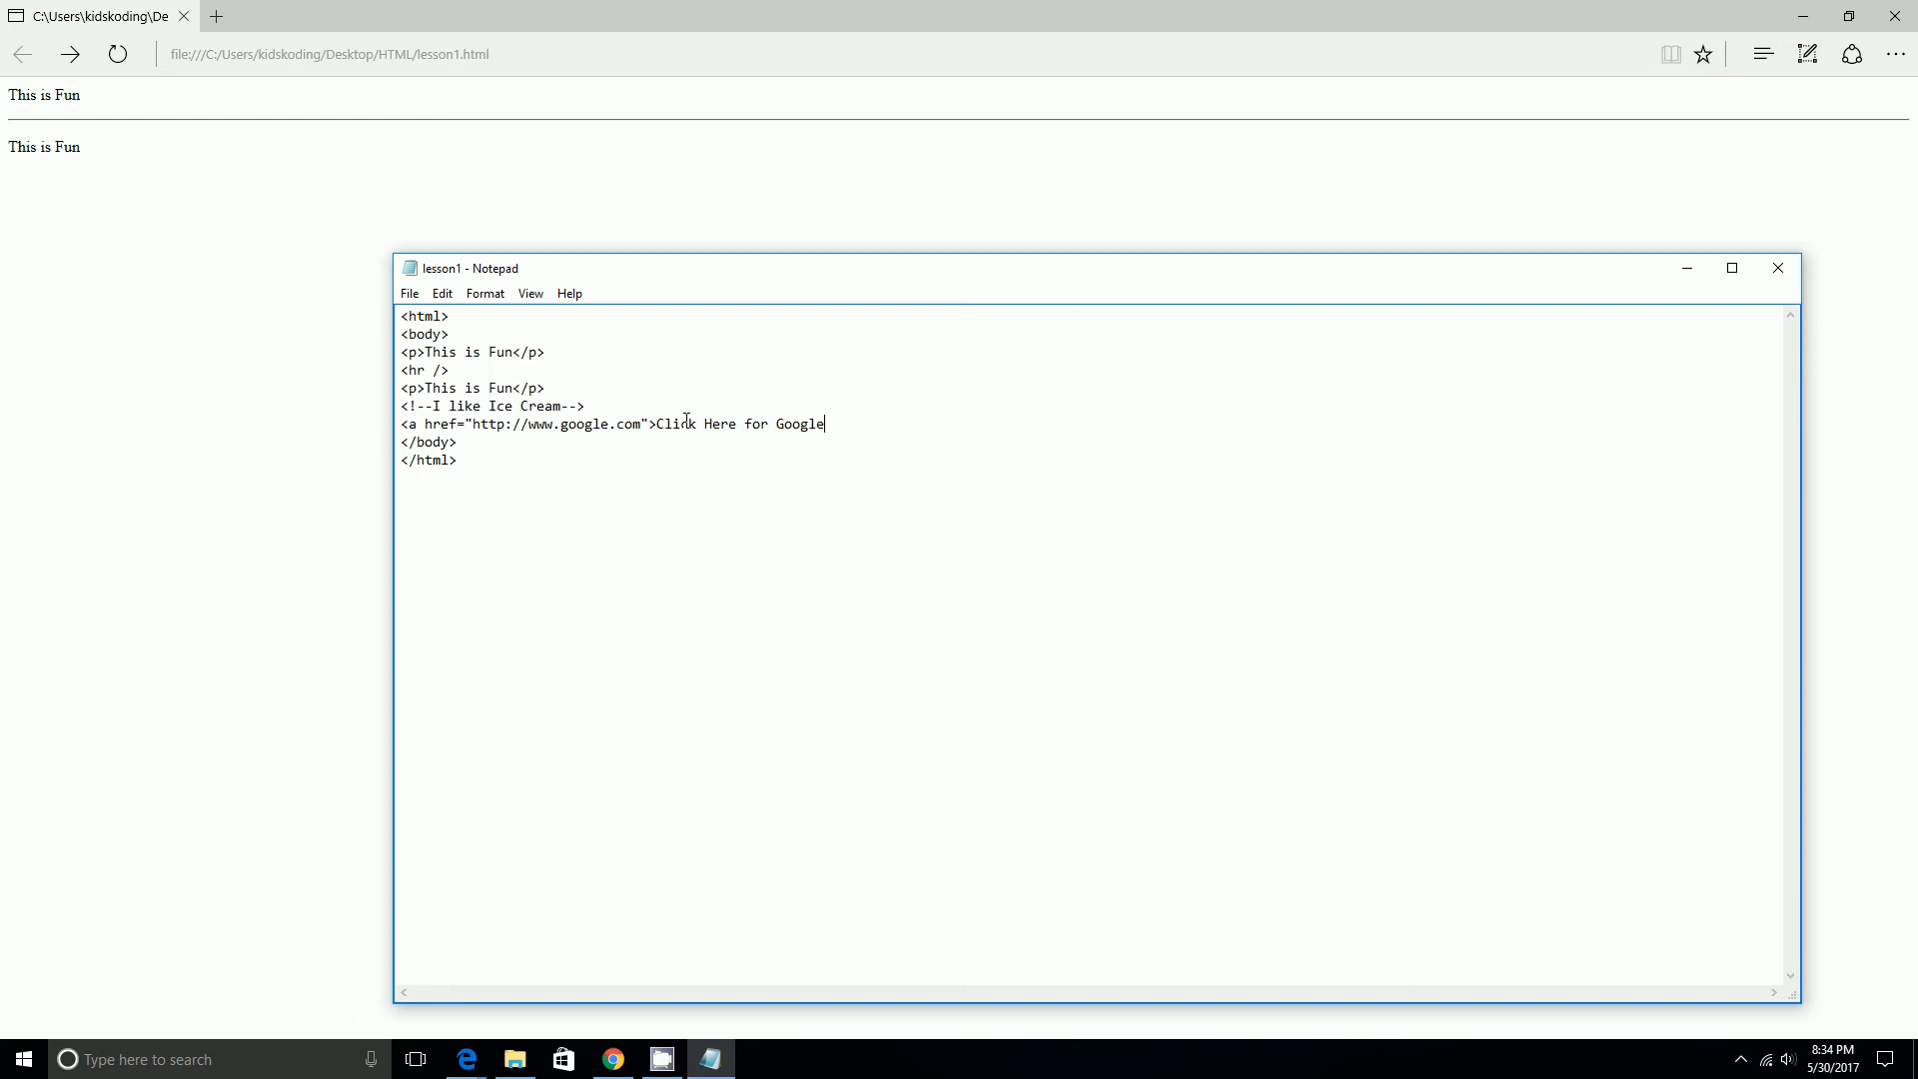
pyautogui.moveTo(811, 506)
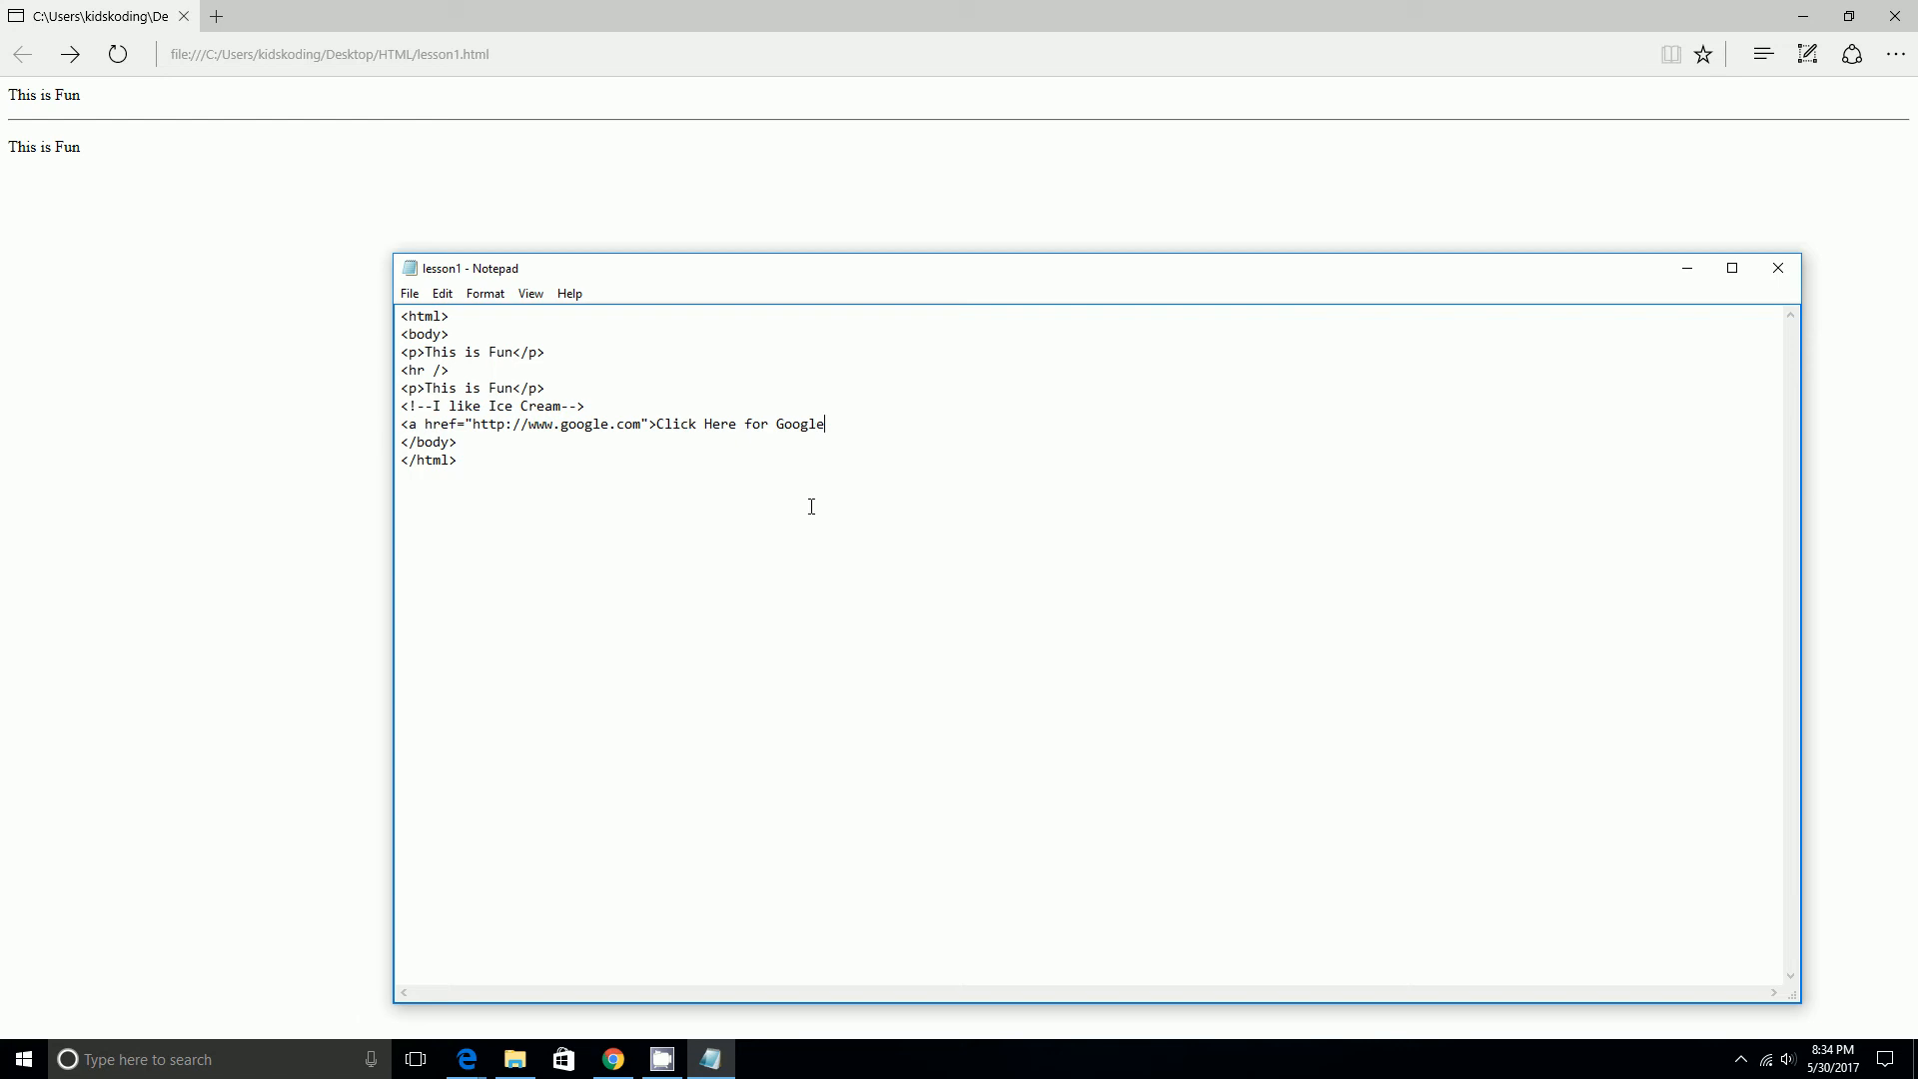
pyautogui.moveTo(878, 495)
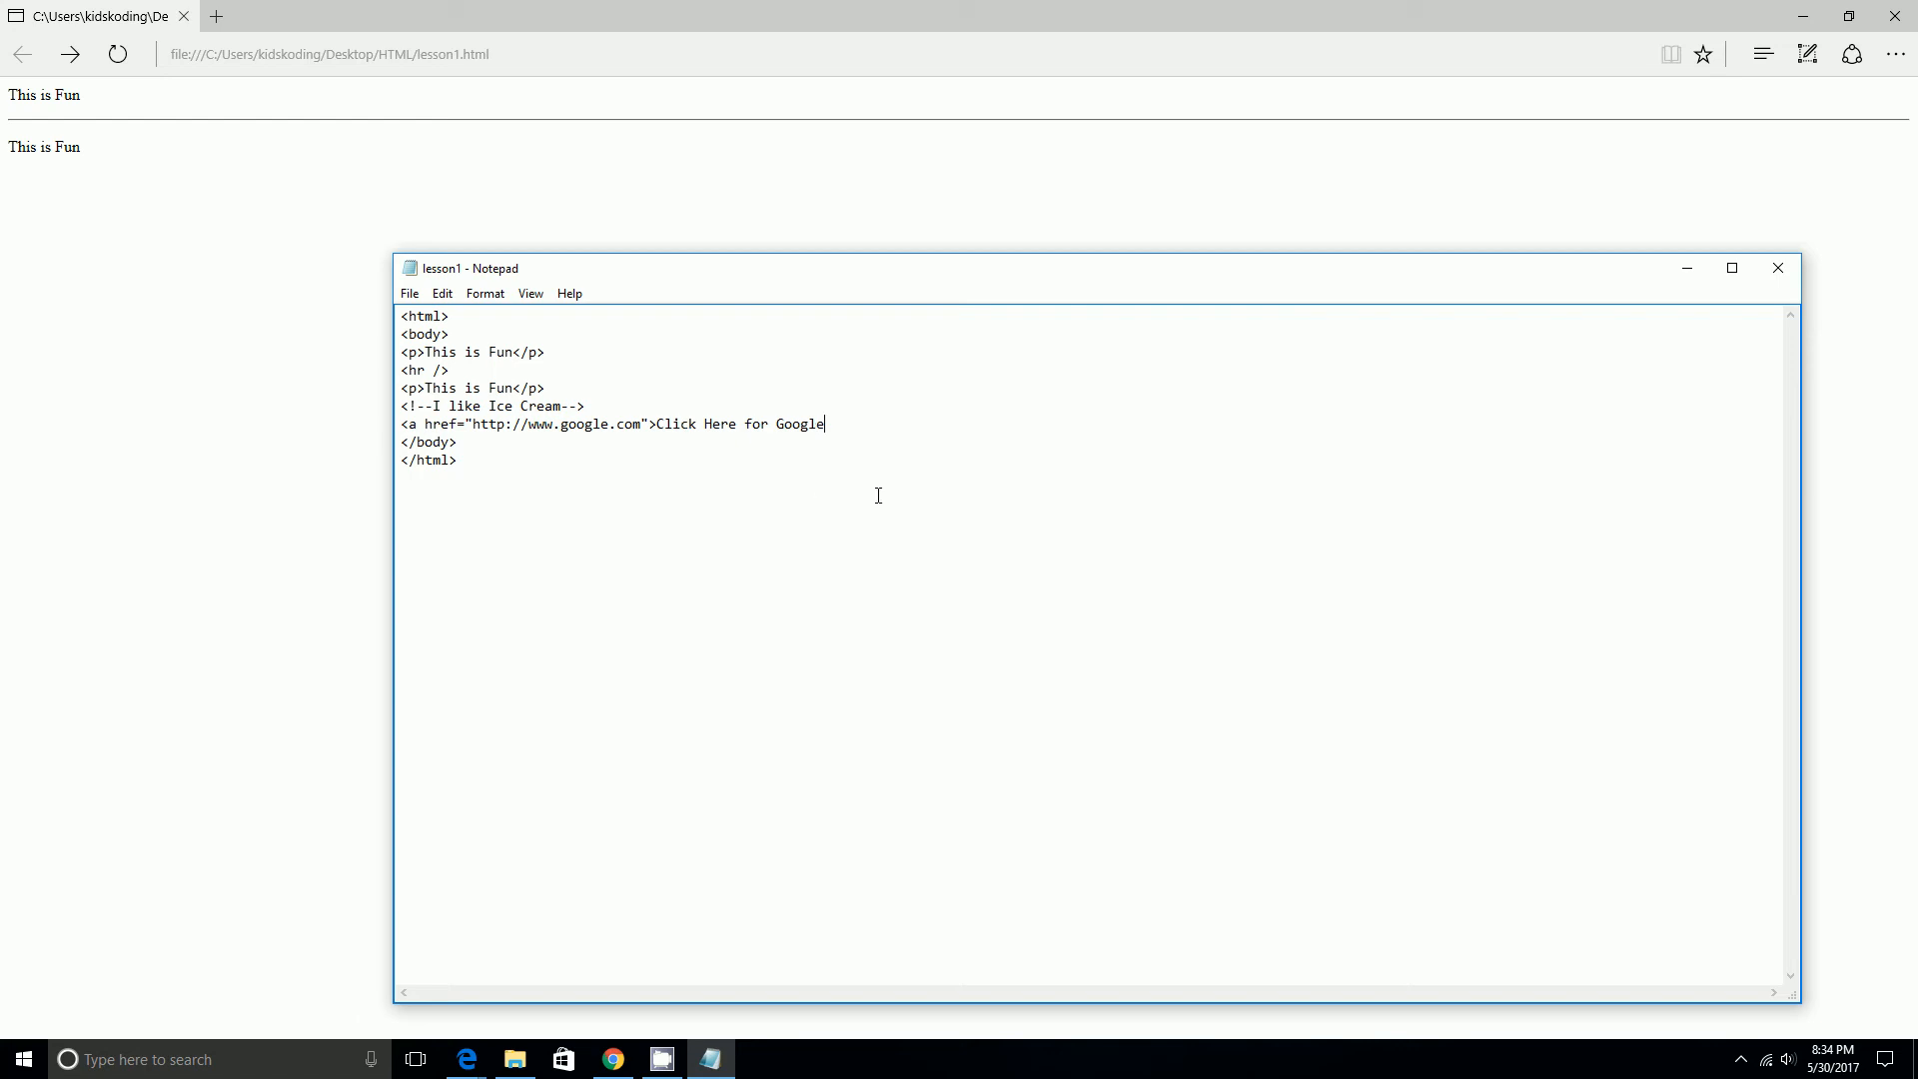
pyautogui.write('</a')
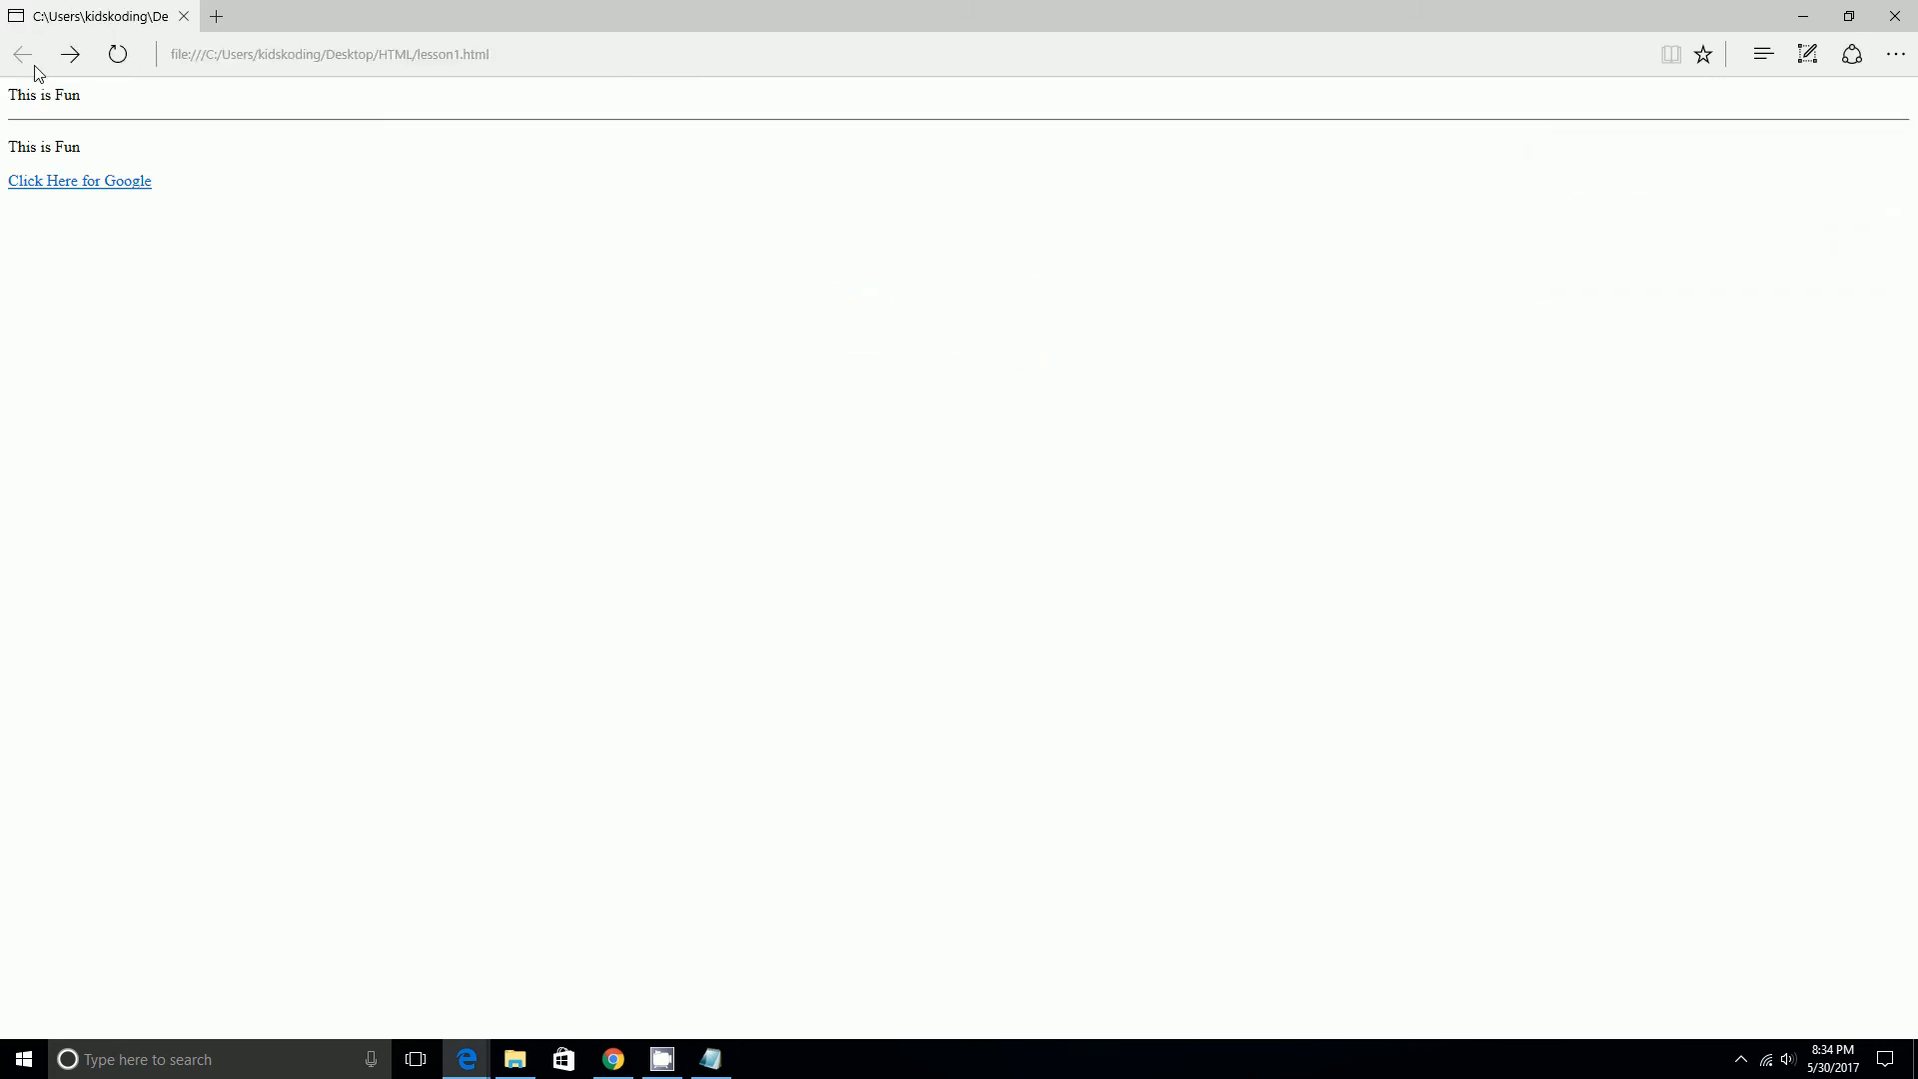
# Bring Notepad back in front of the Edge preview of the Google link.
pyautogui.click(710, 1059)
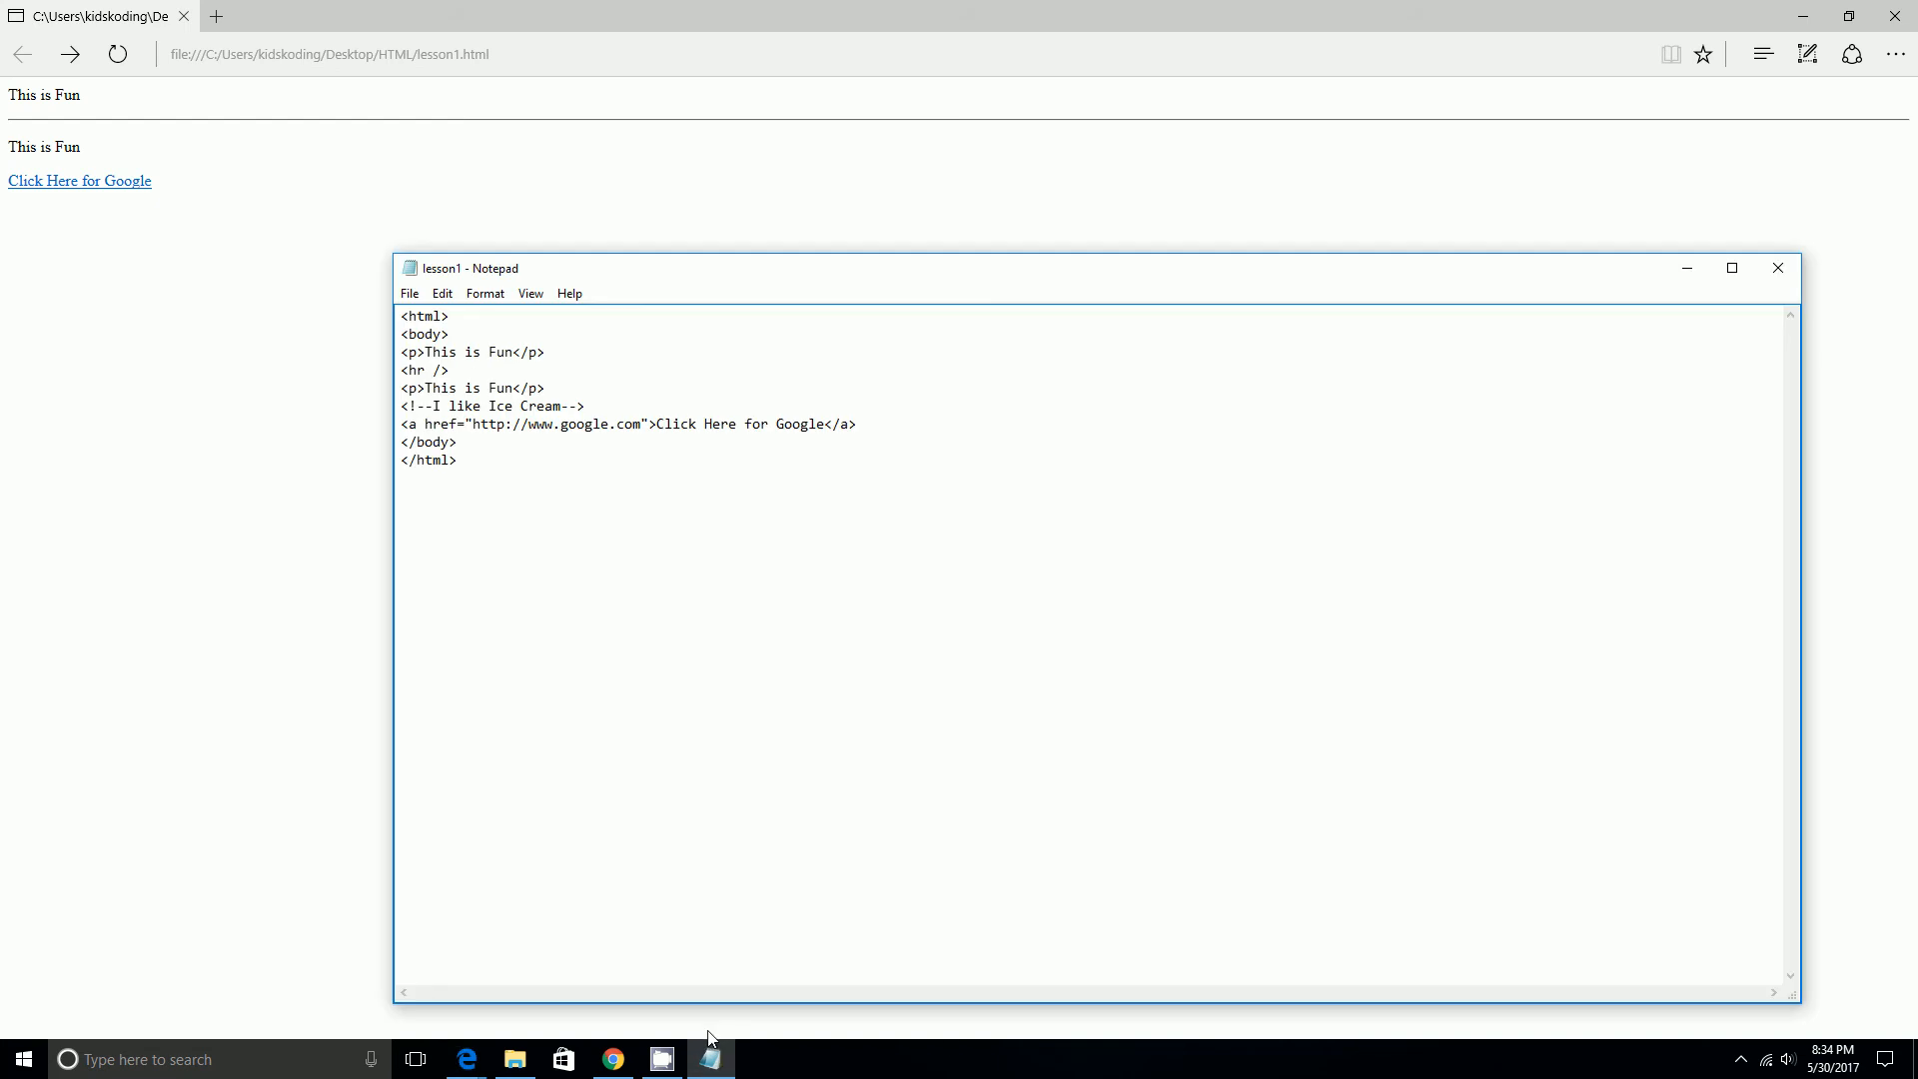
pyautogui.moveTo(675, 1008)
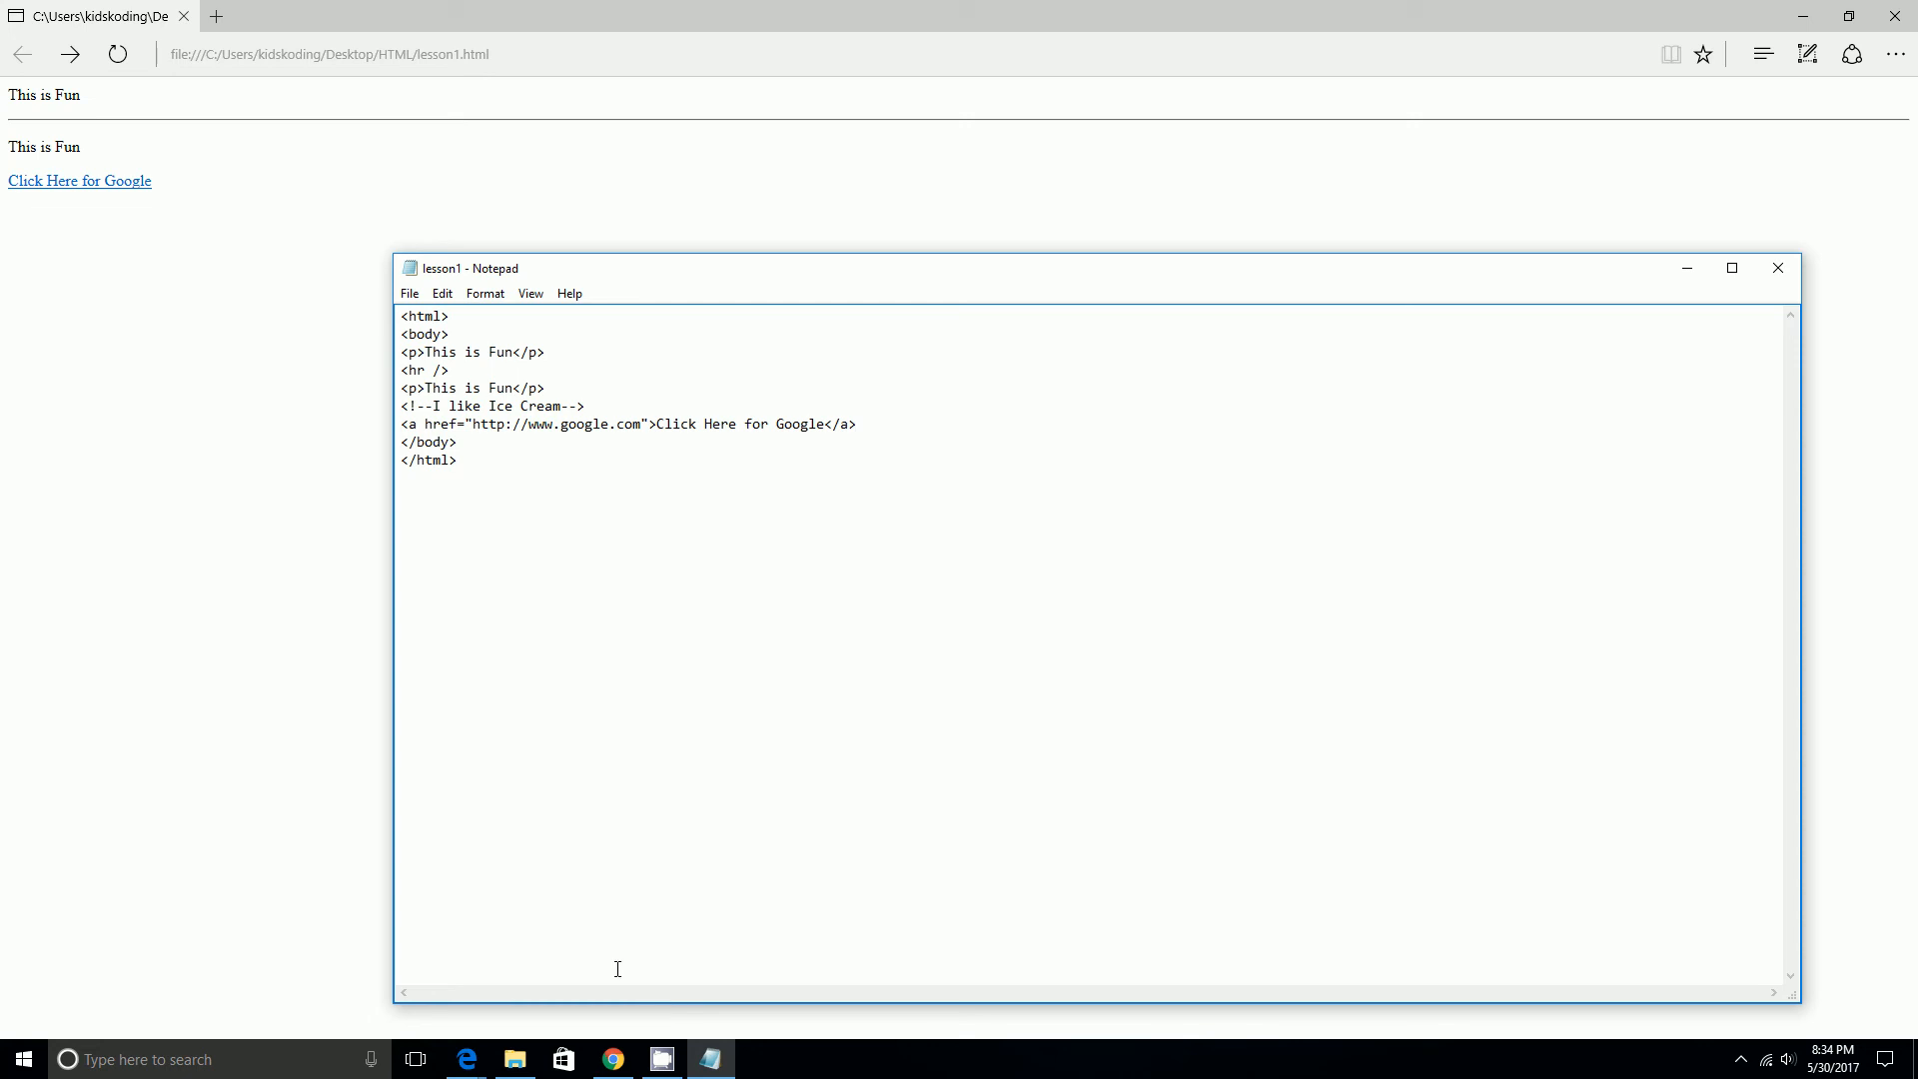
pyautogui.moveTo(330, 209)
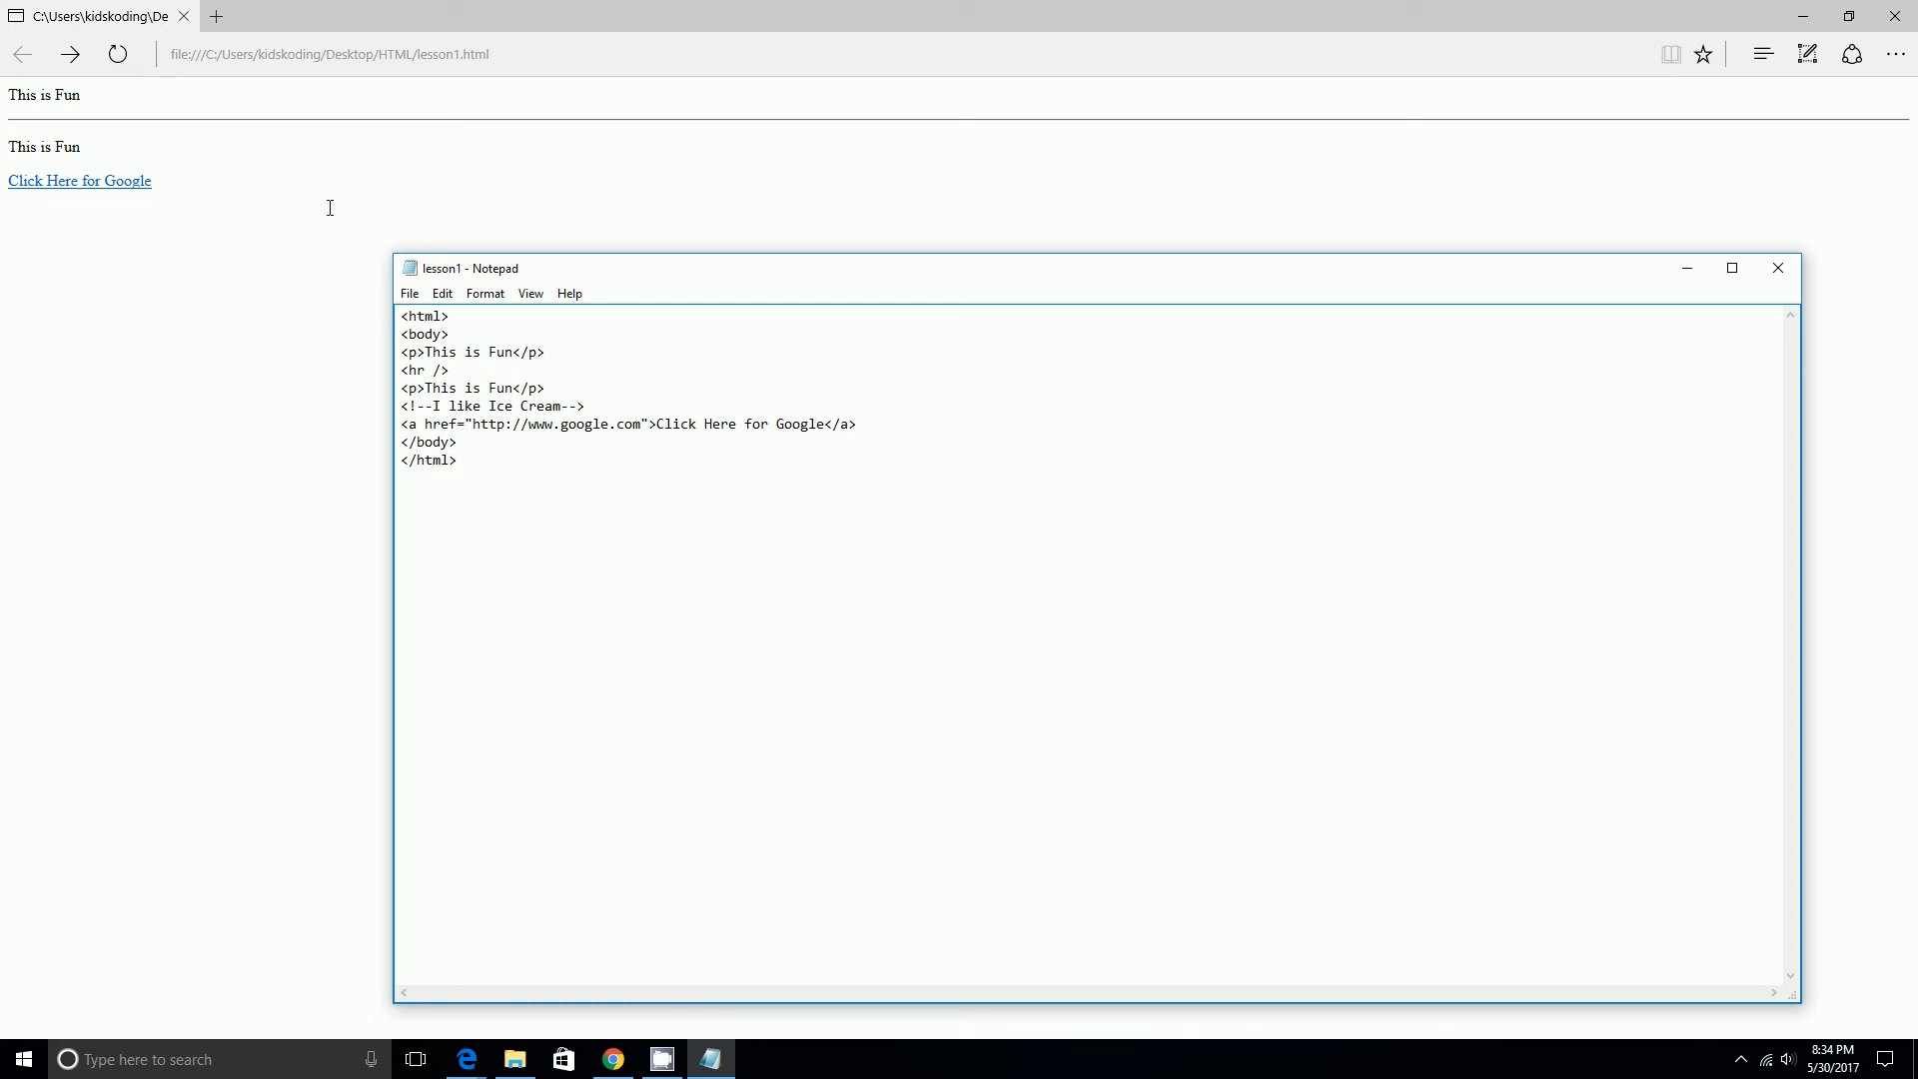
pyautogui.moveTo(68, 215)
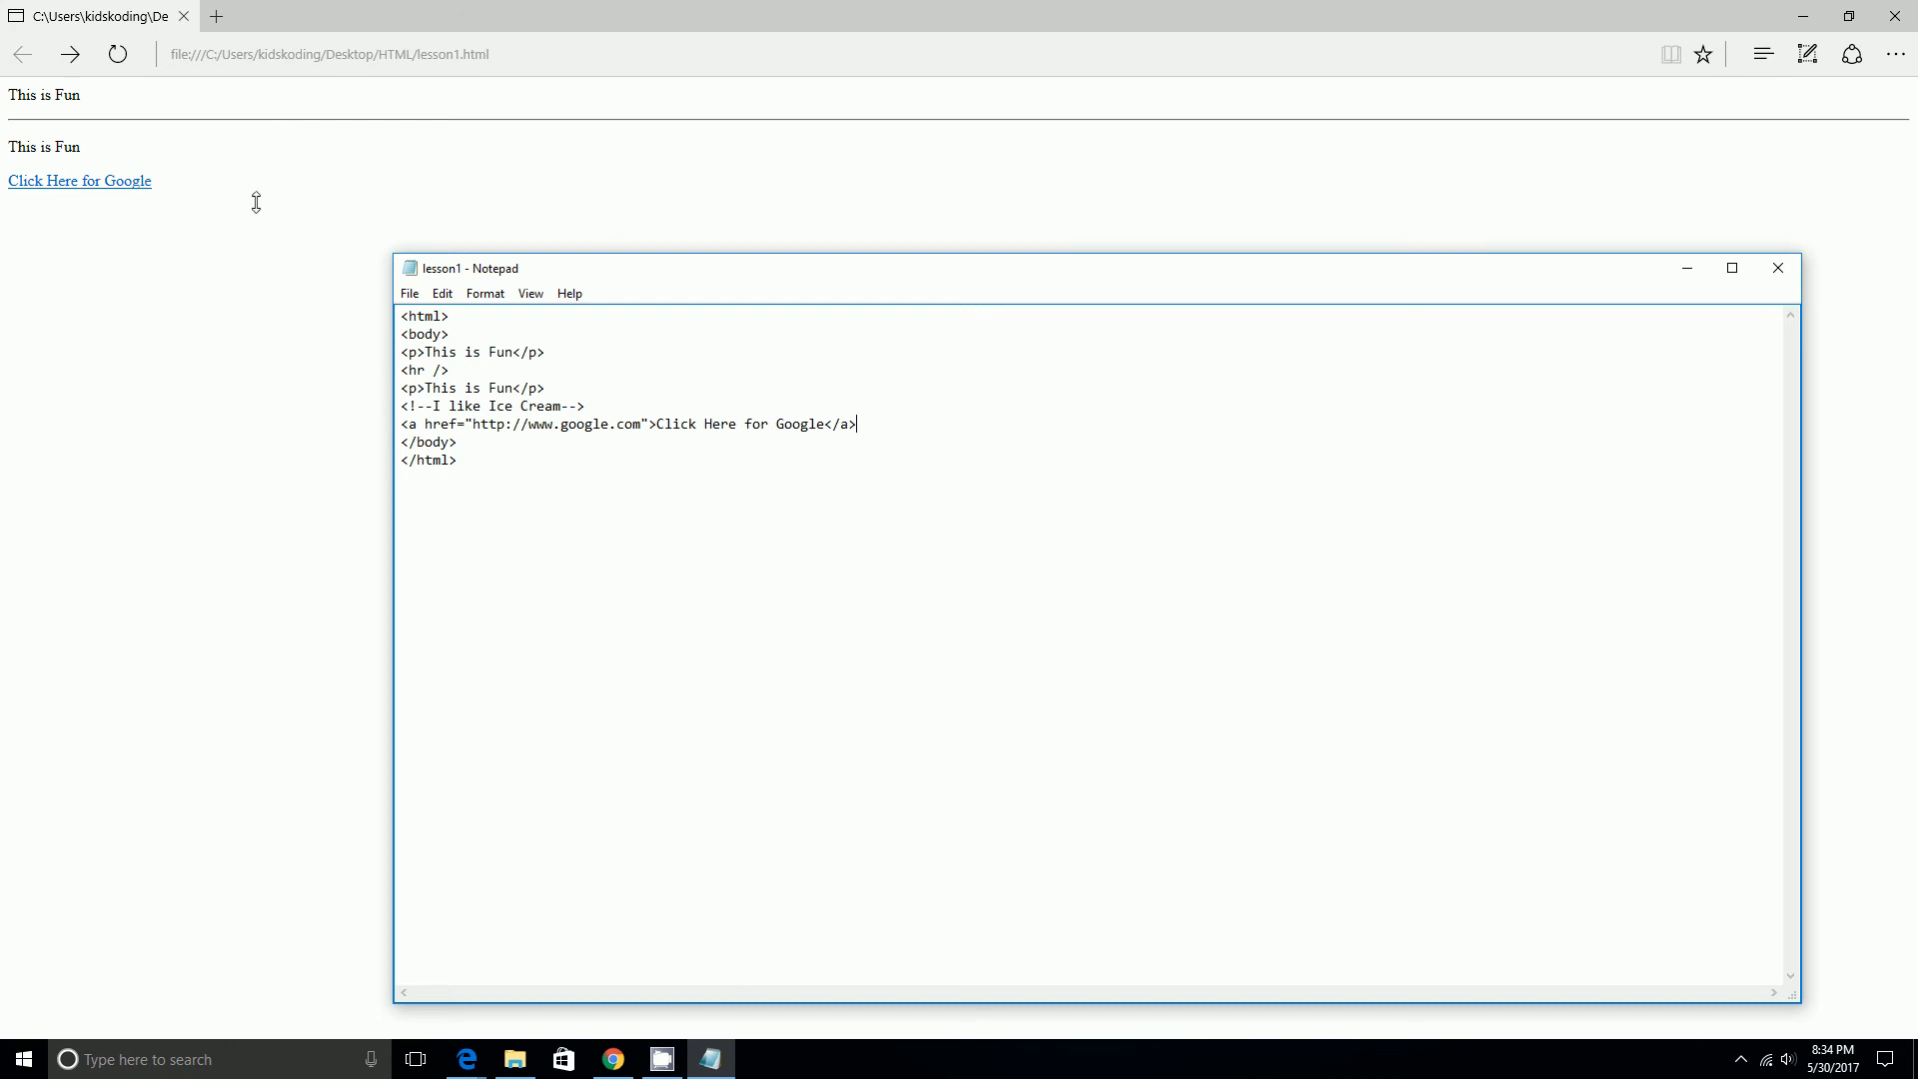
pyautogui.moveTo(67, 191)
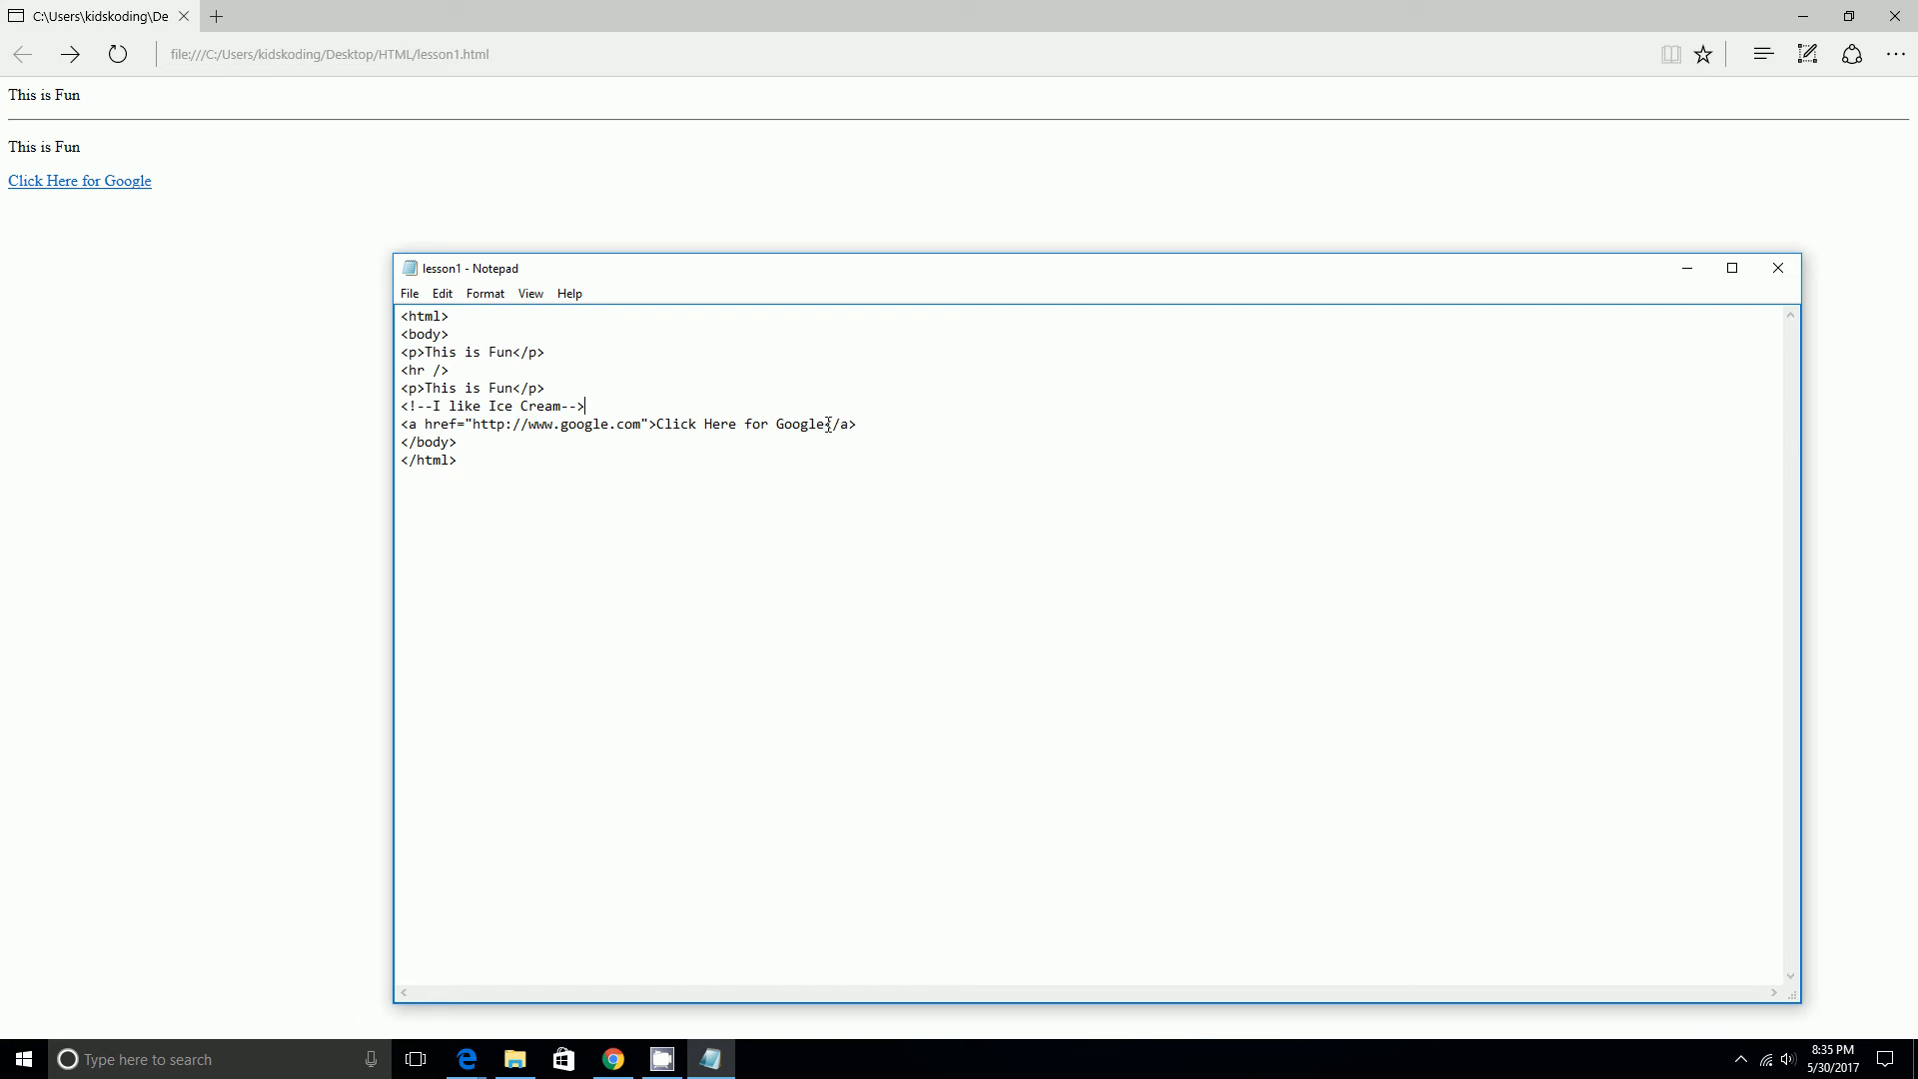
# Replace 'Click Here for Google' with a self-closing <img src="trump.jpg" /> tag.
pyautogui.moveTo(659, 423); pyautogui.dragTo(824, 424)
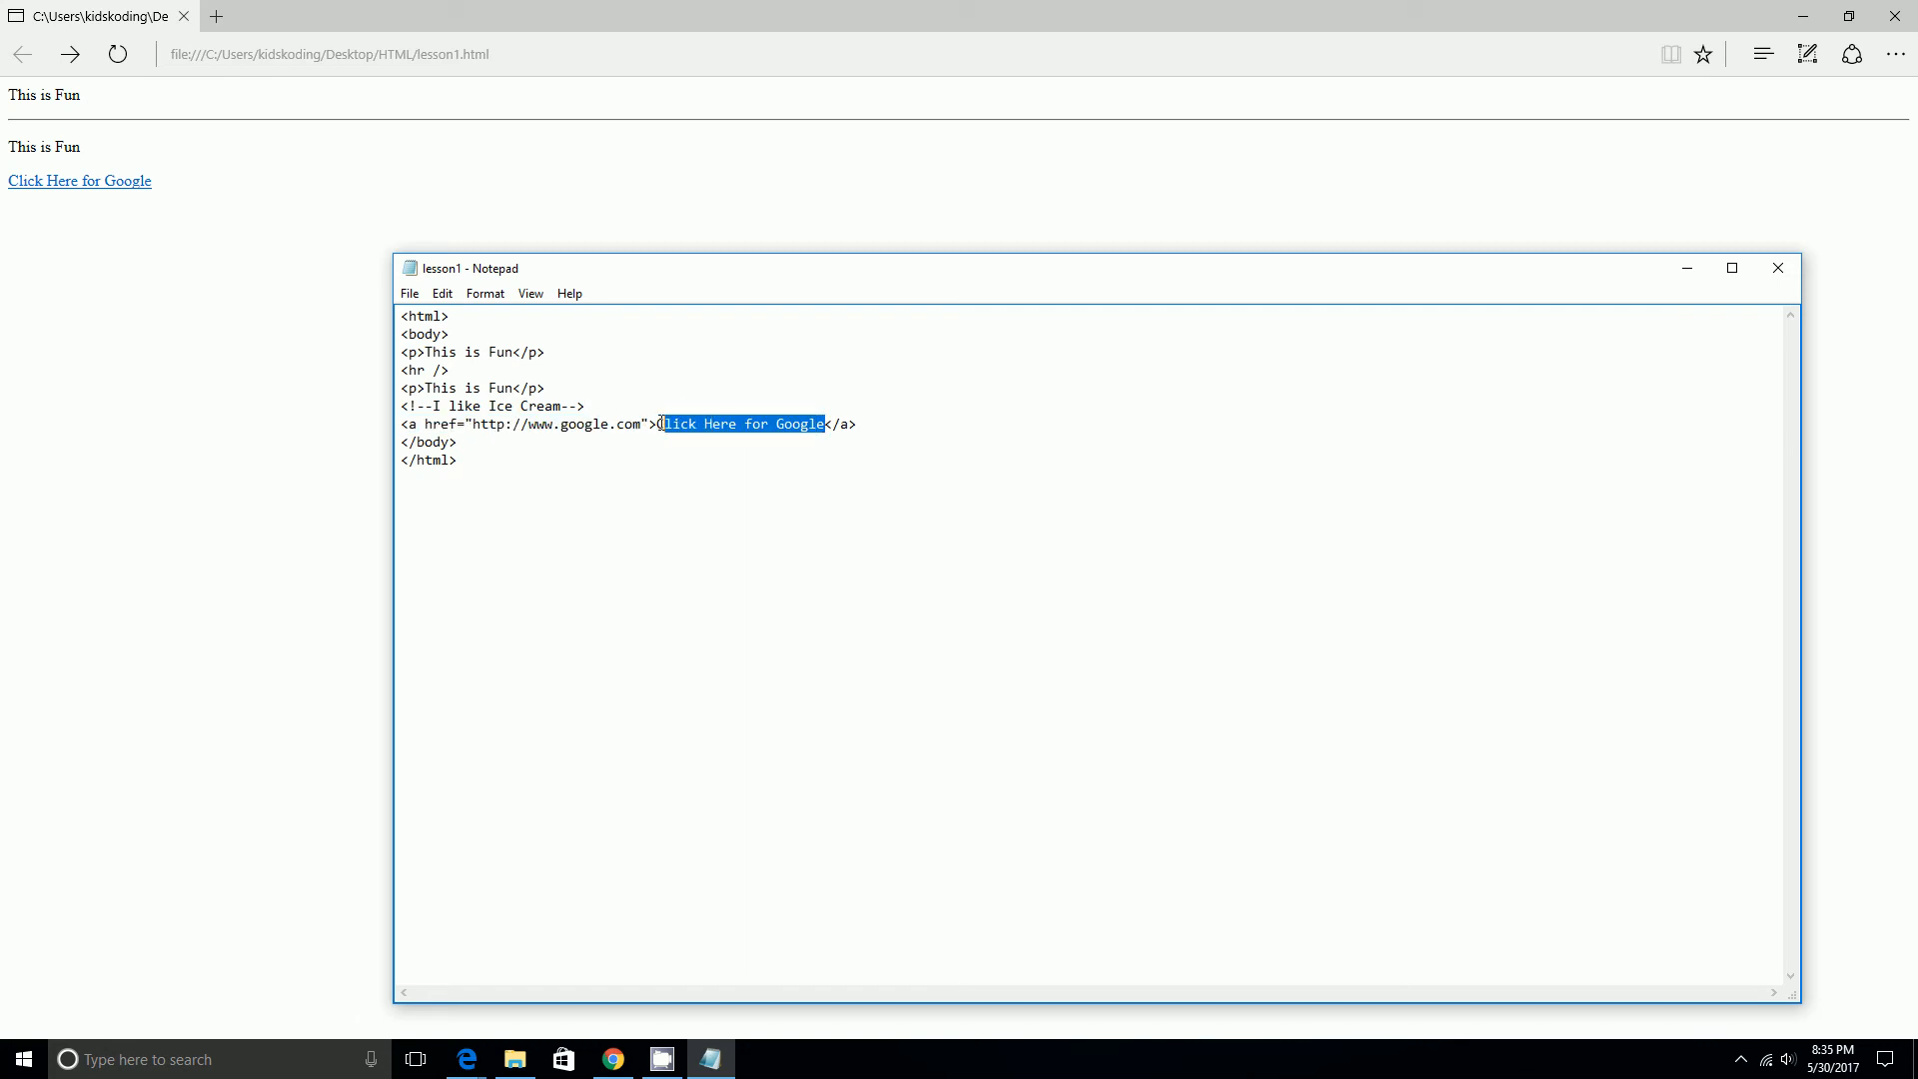
pyautogui.press('Delete')
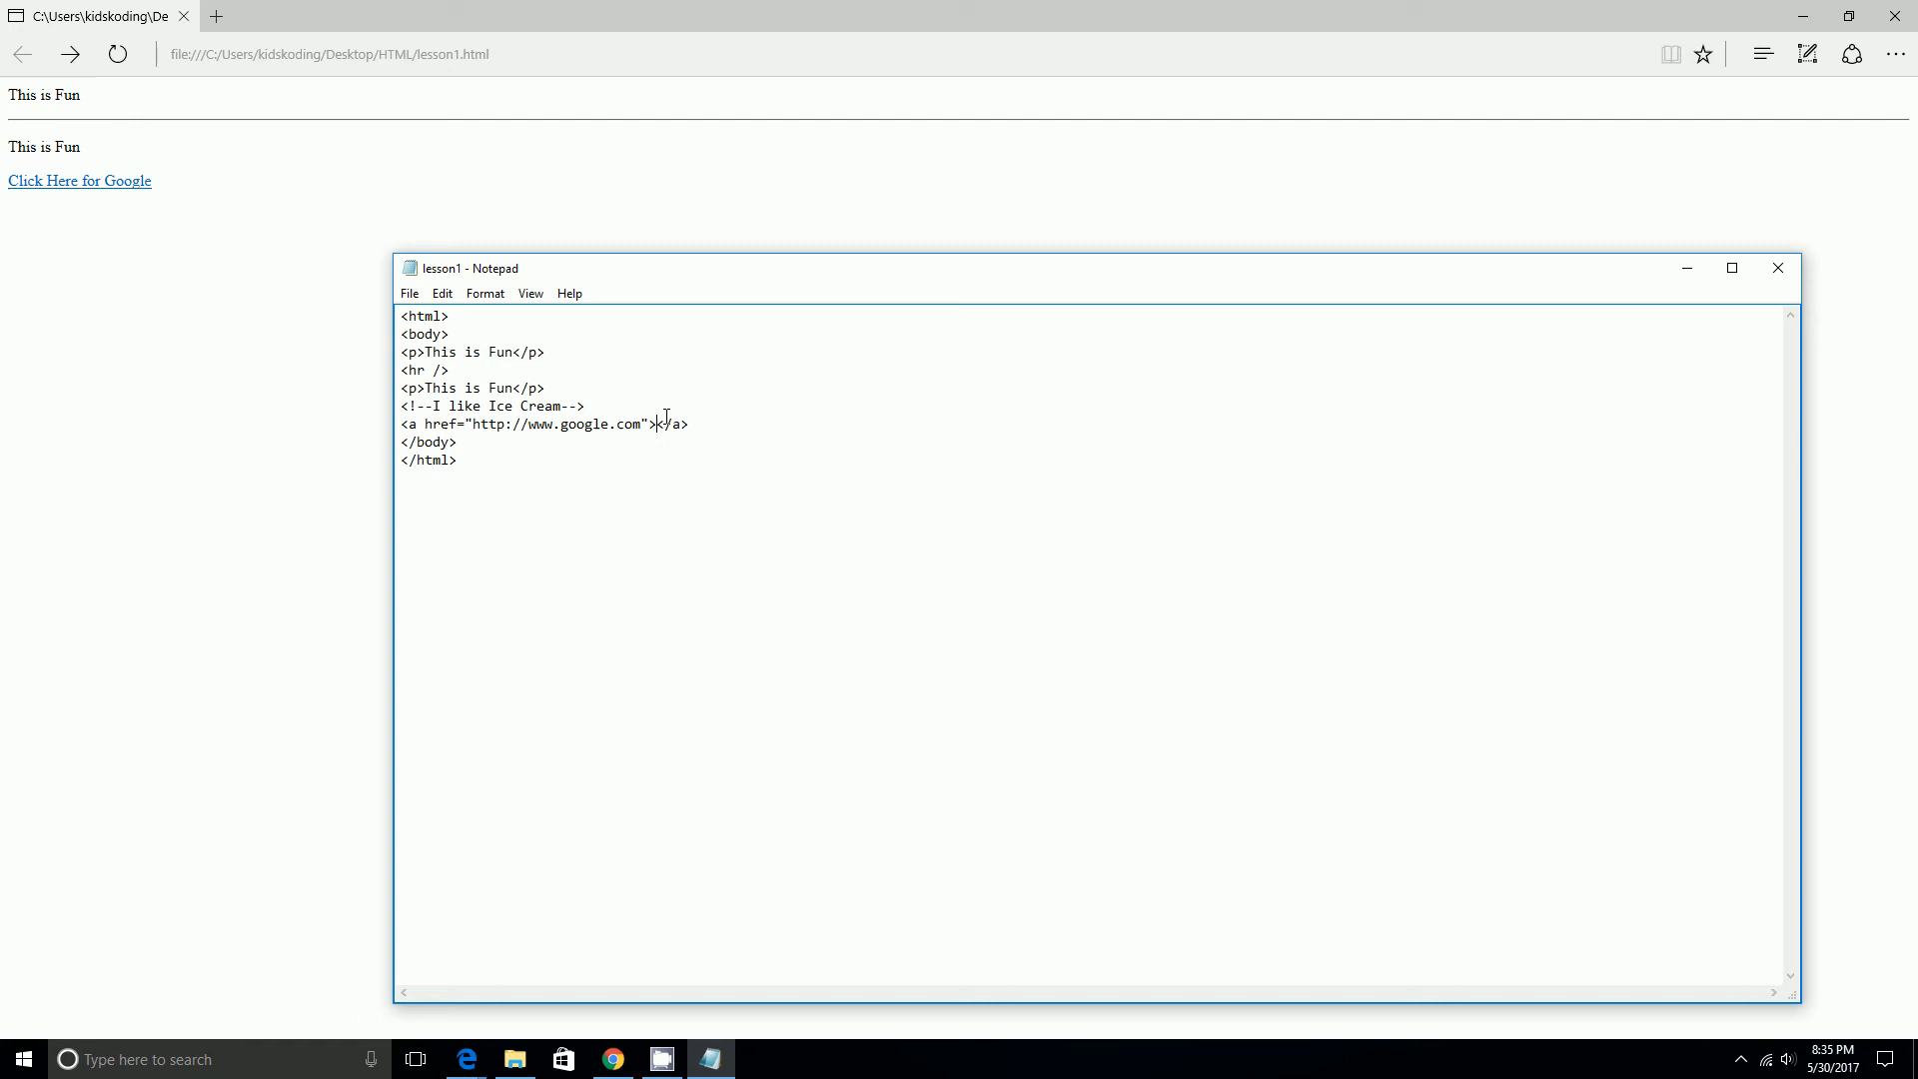
pyautogui.write('<img src<')
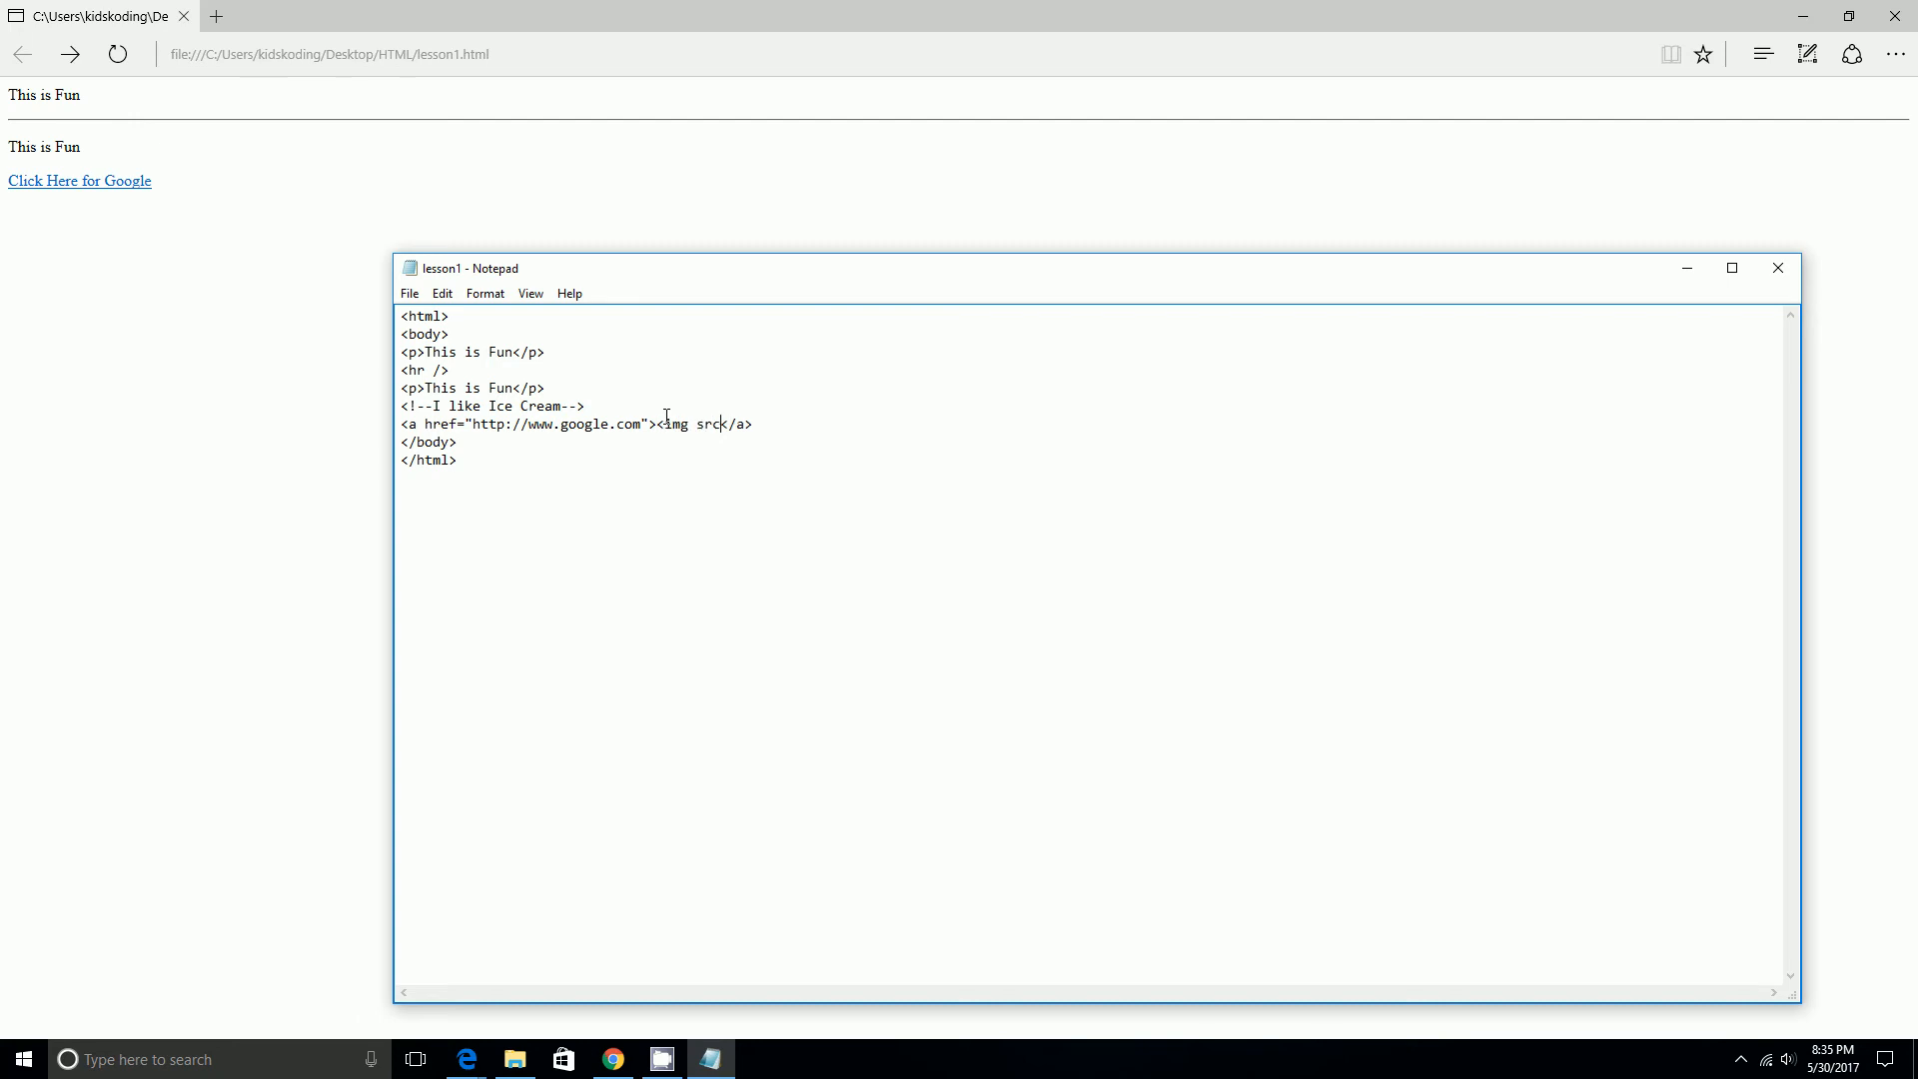
pyautogui.write('=')
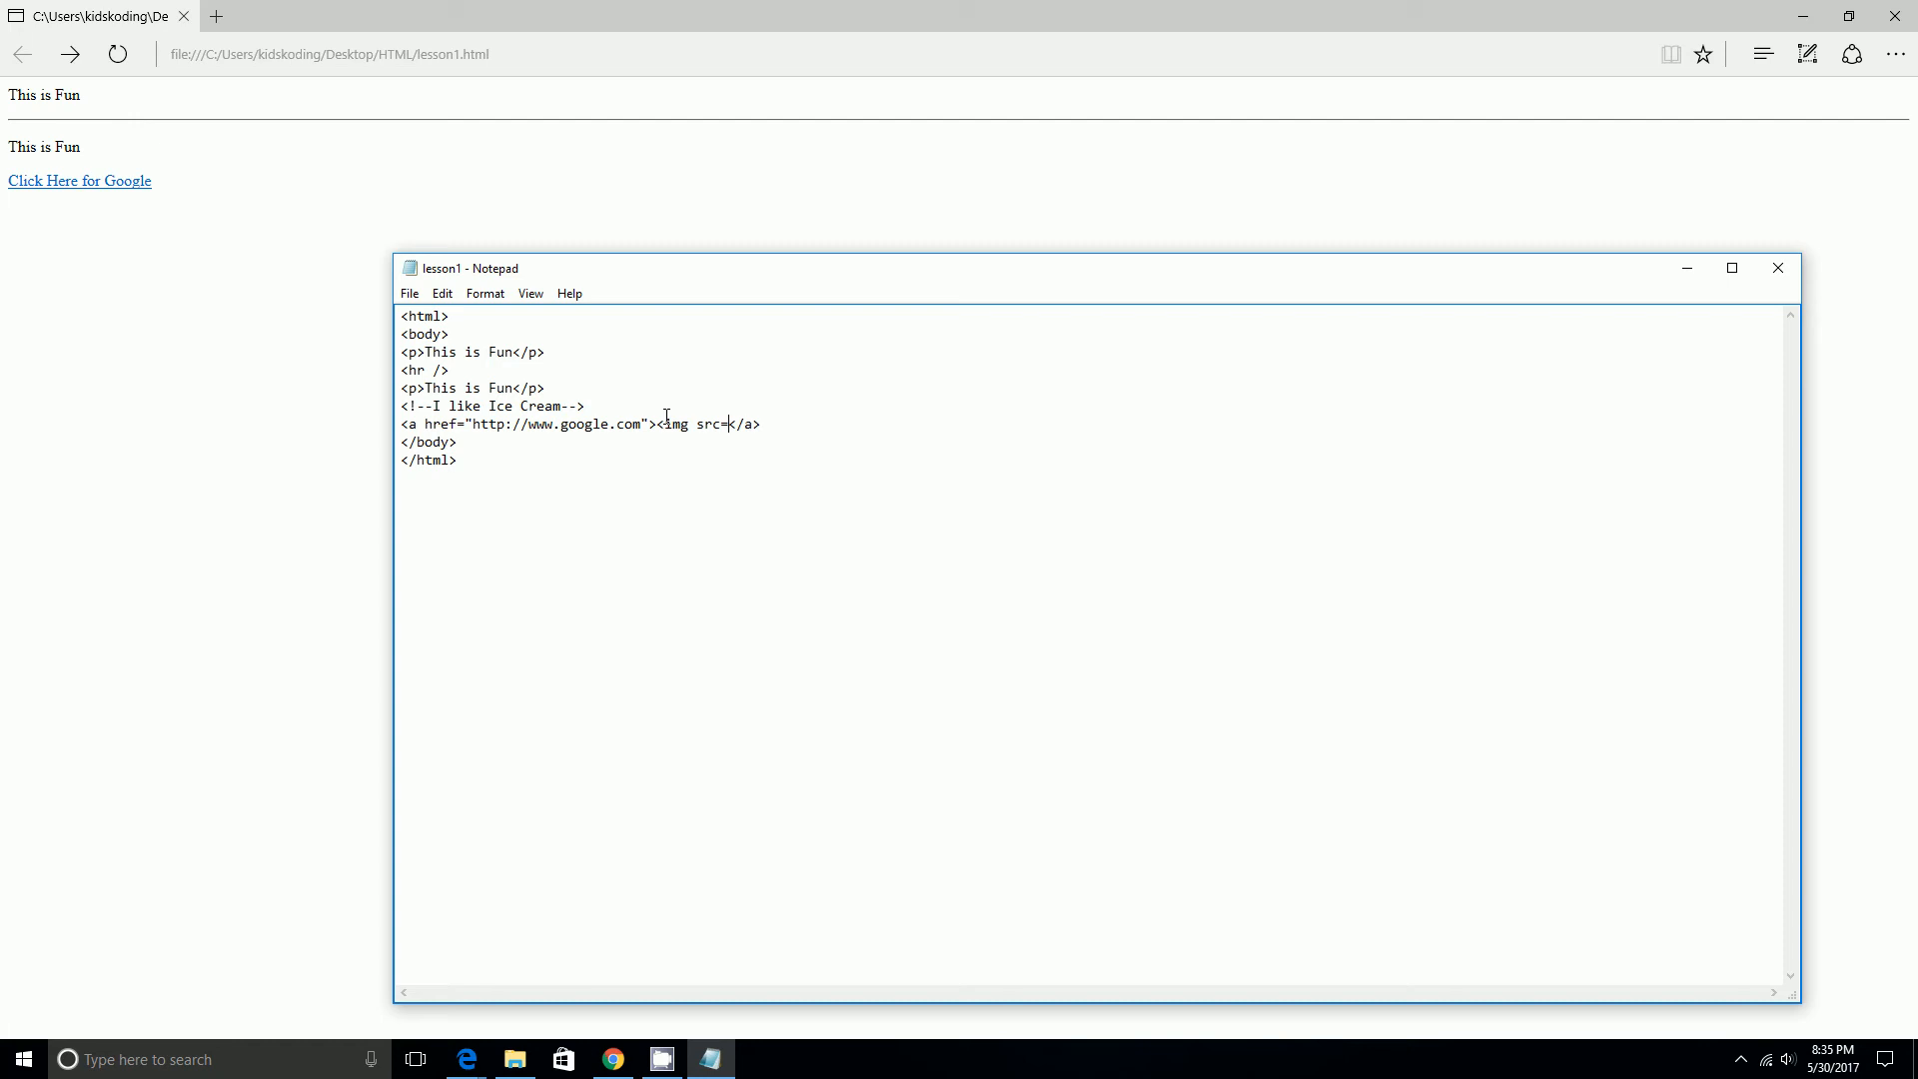
pyautogui.write('"')
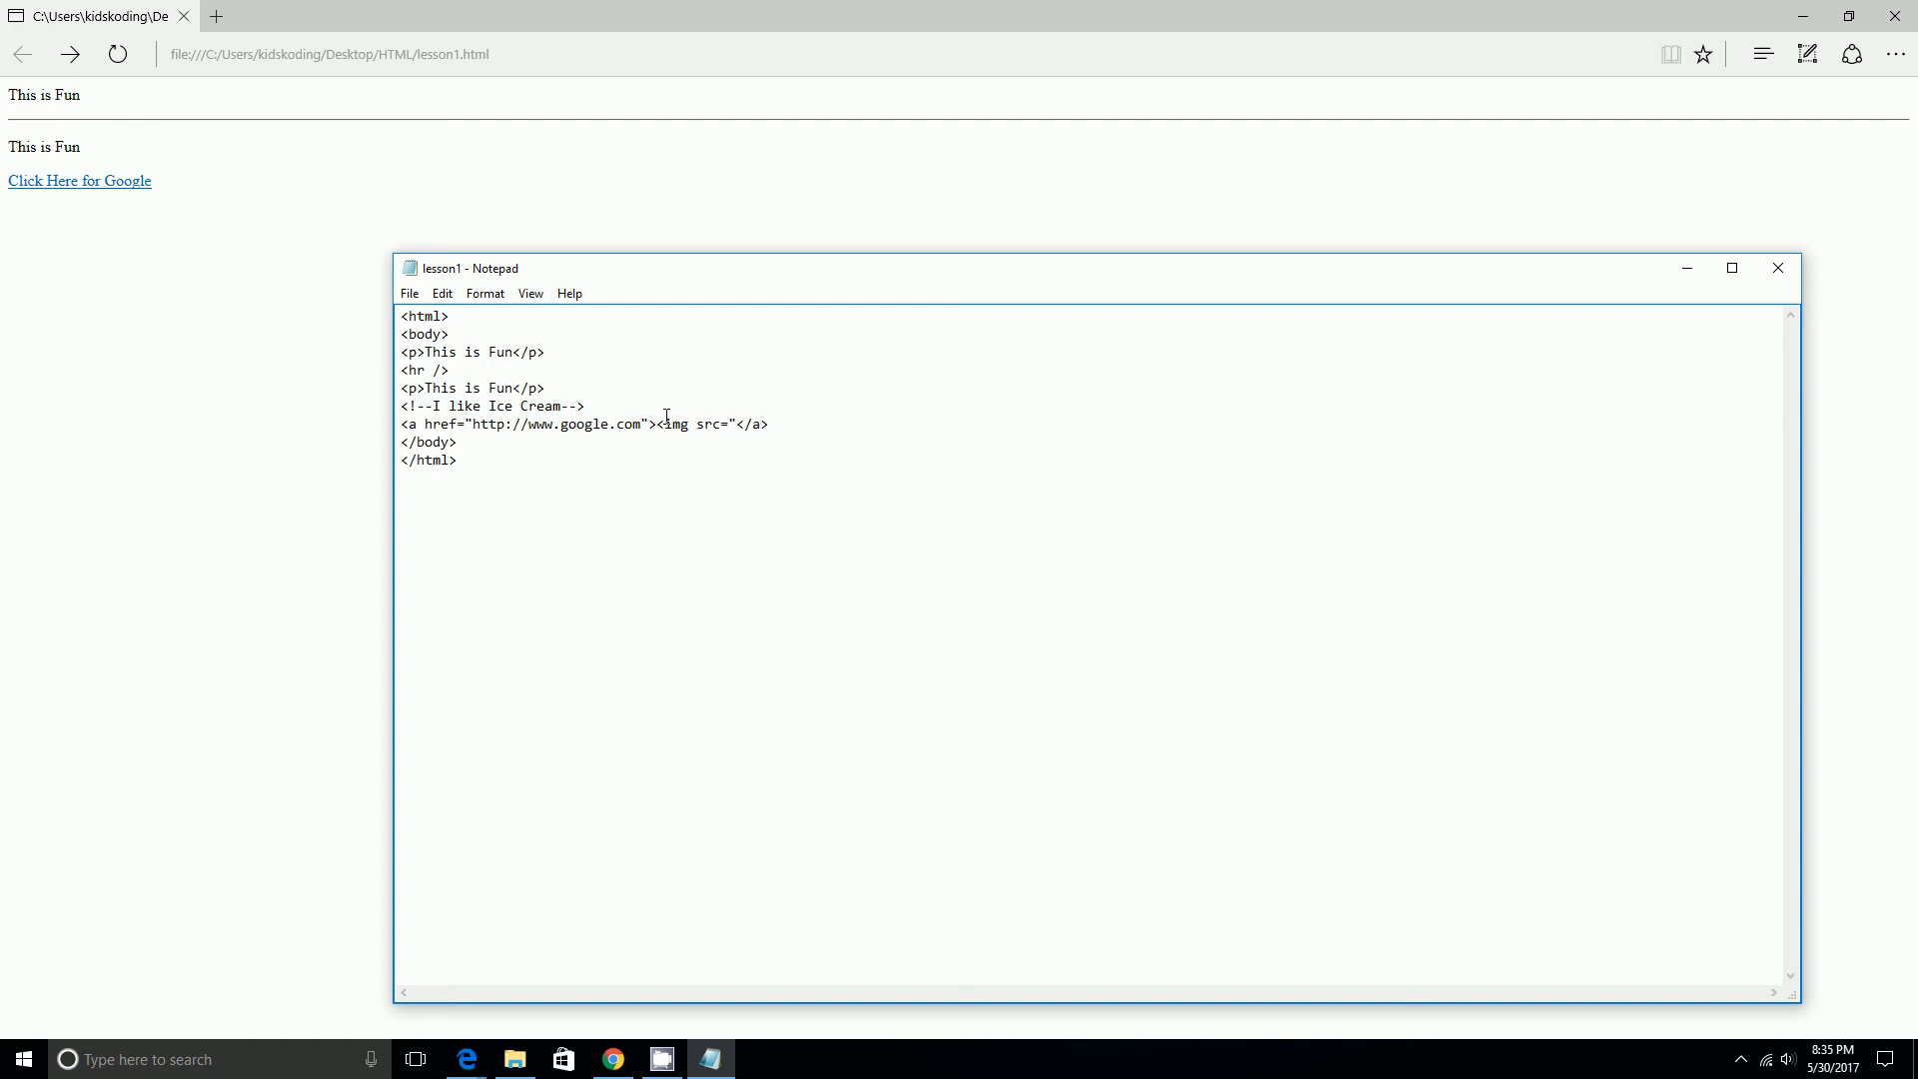
pyautogui.write('trump.')
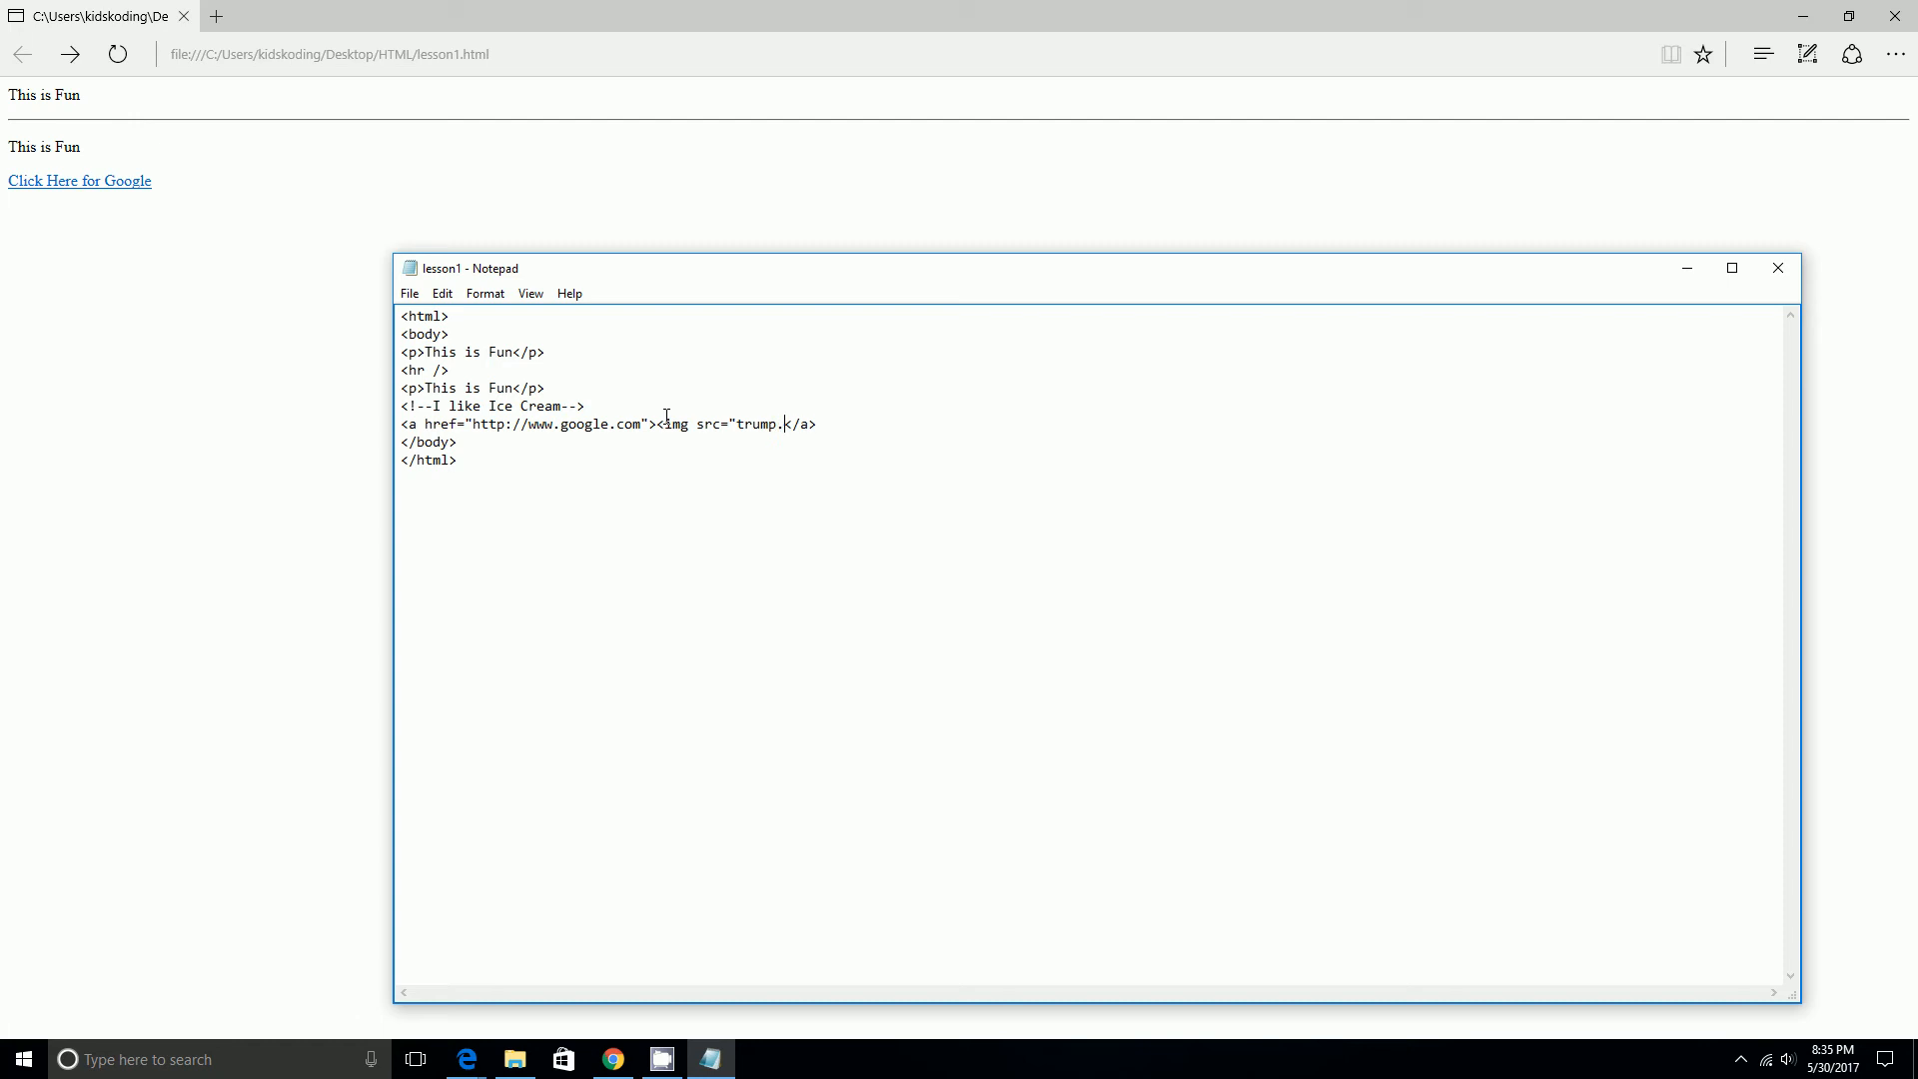
pyautogui.write('jpg')
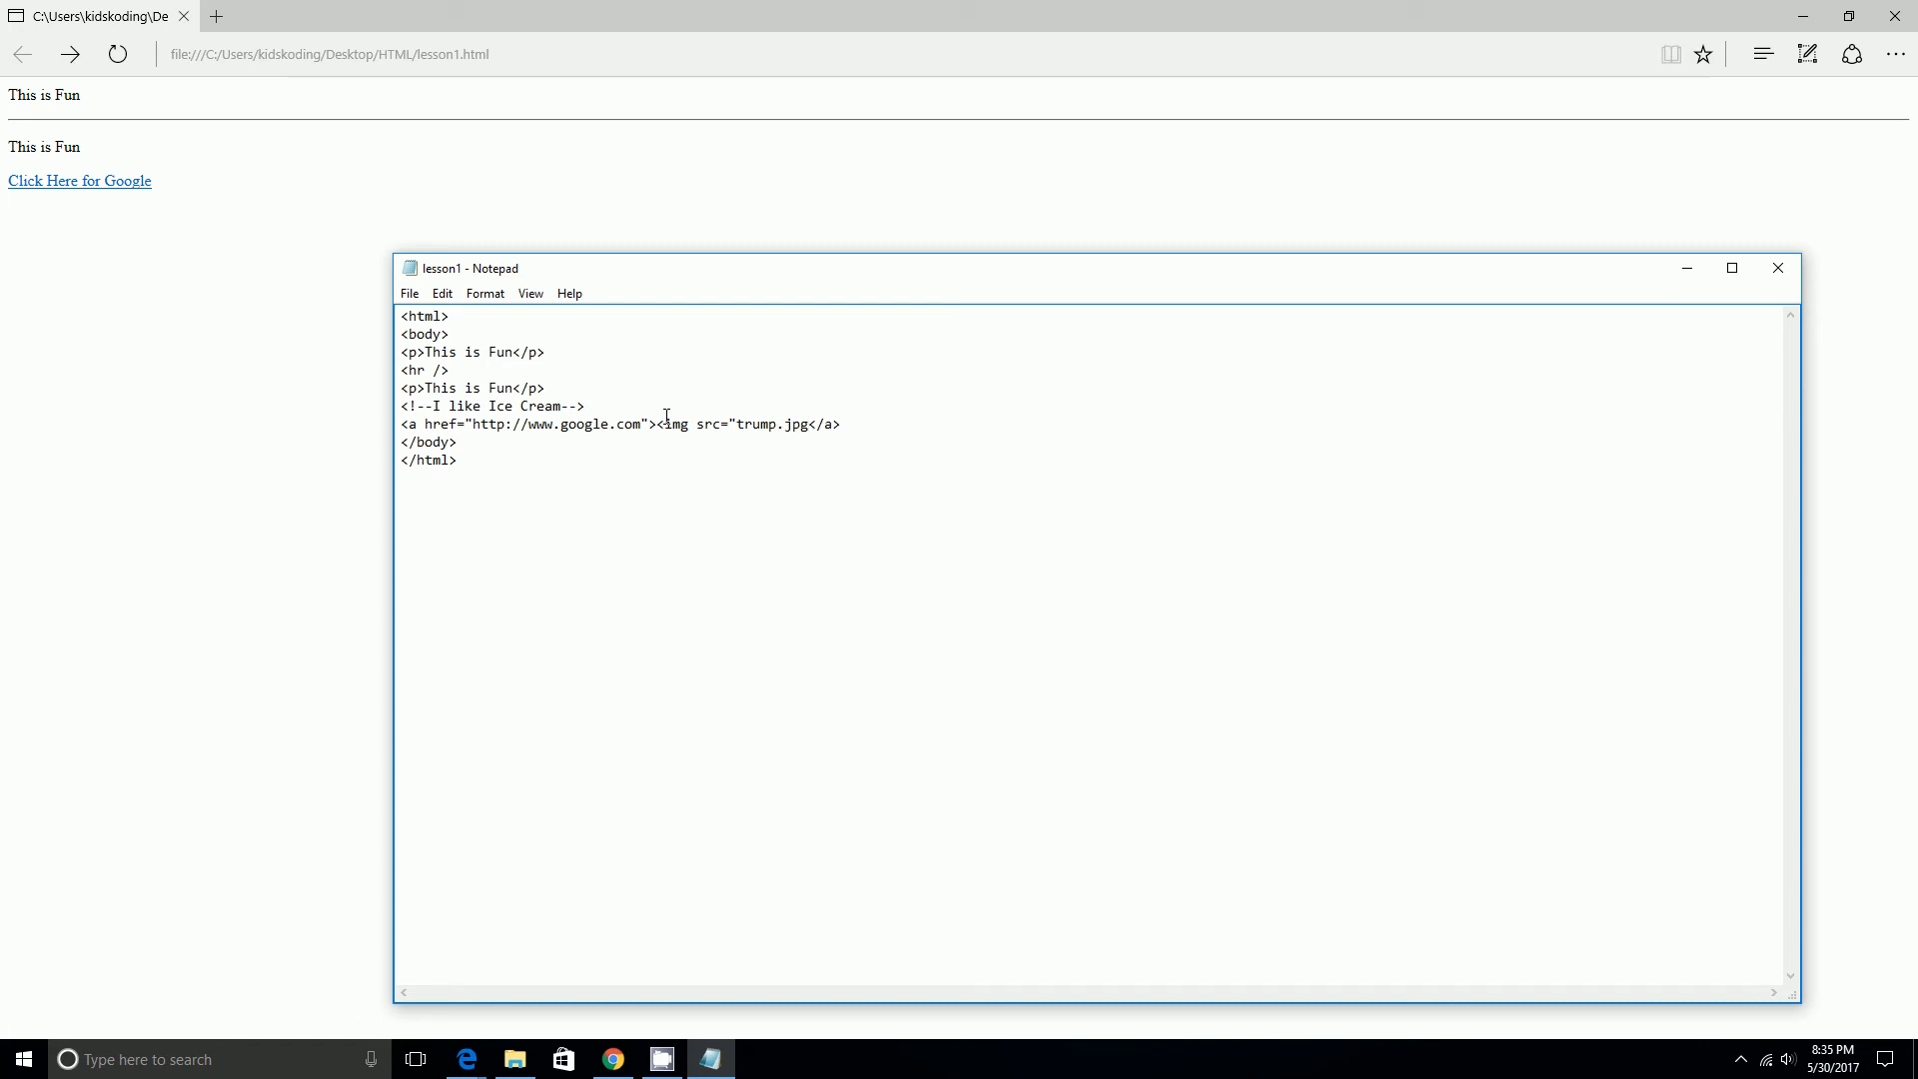
pyautogui.write('"')
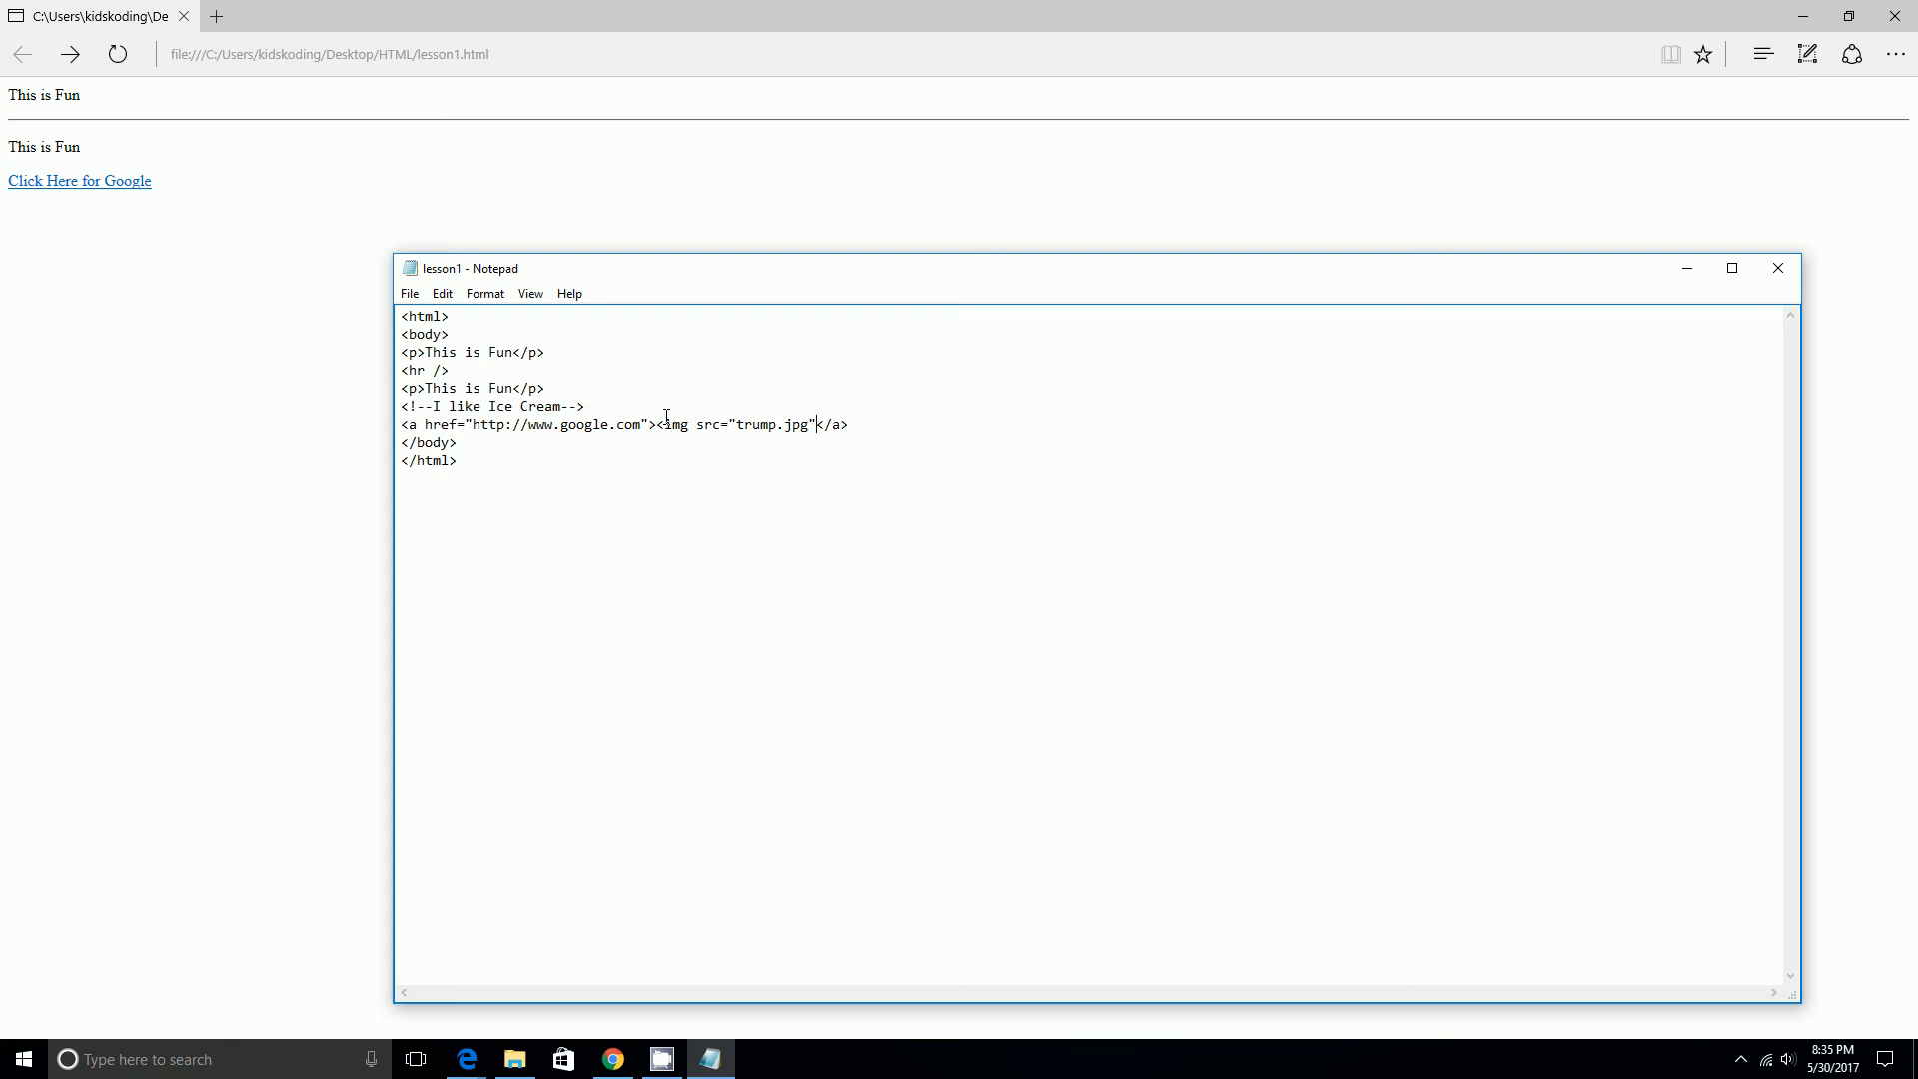
pyautogui.write('/')
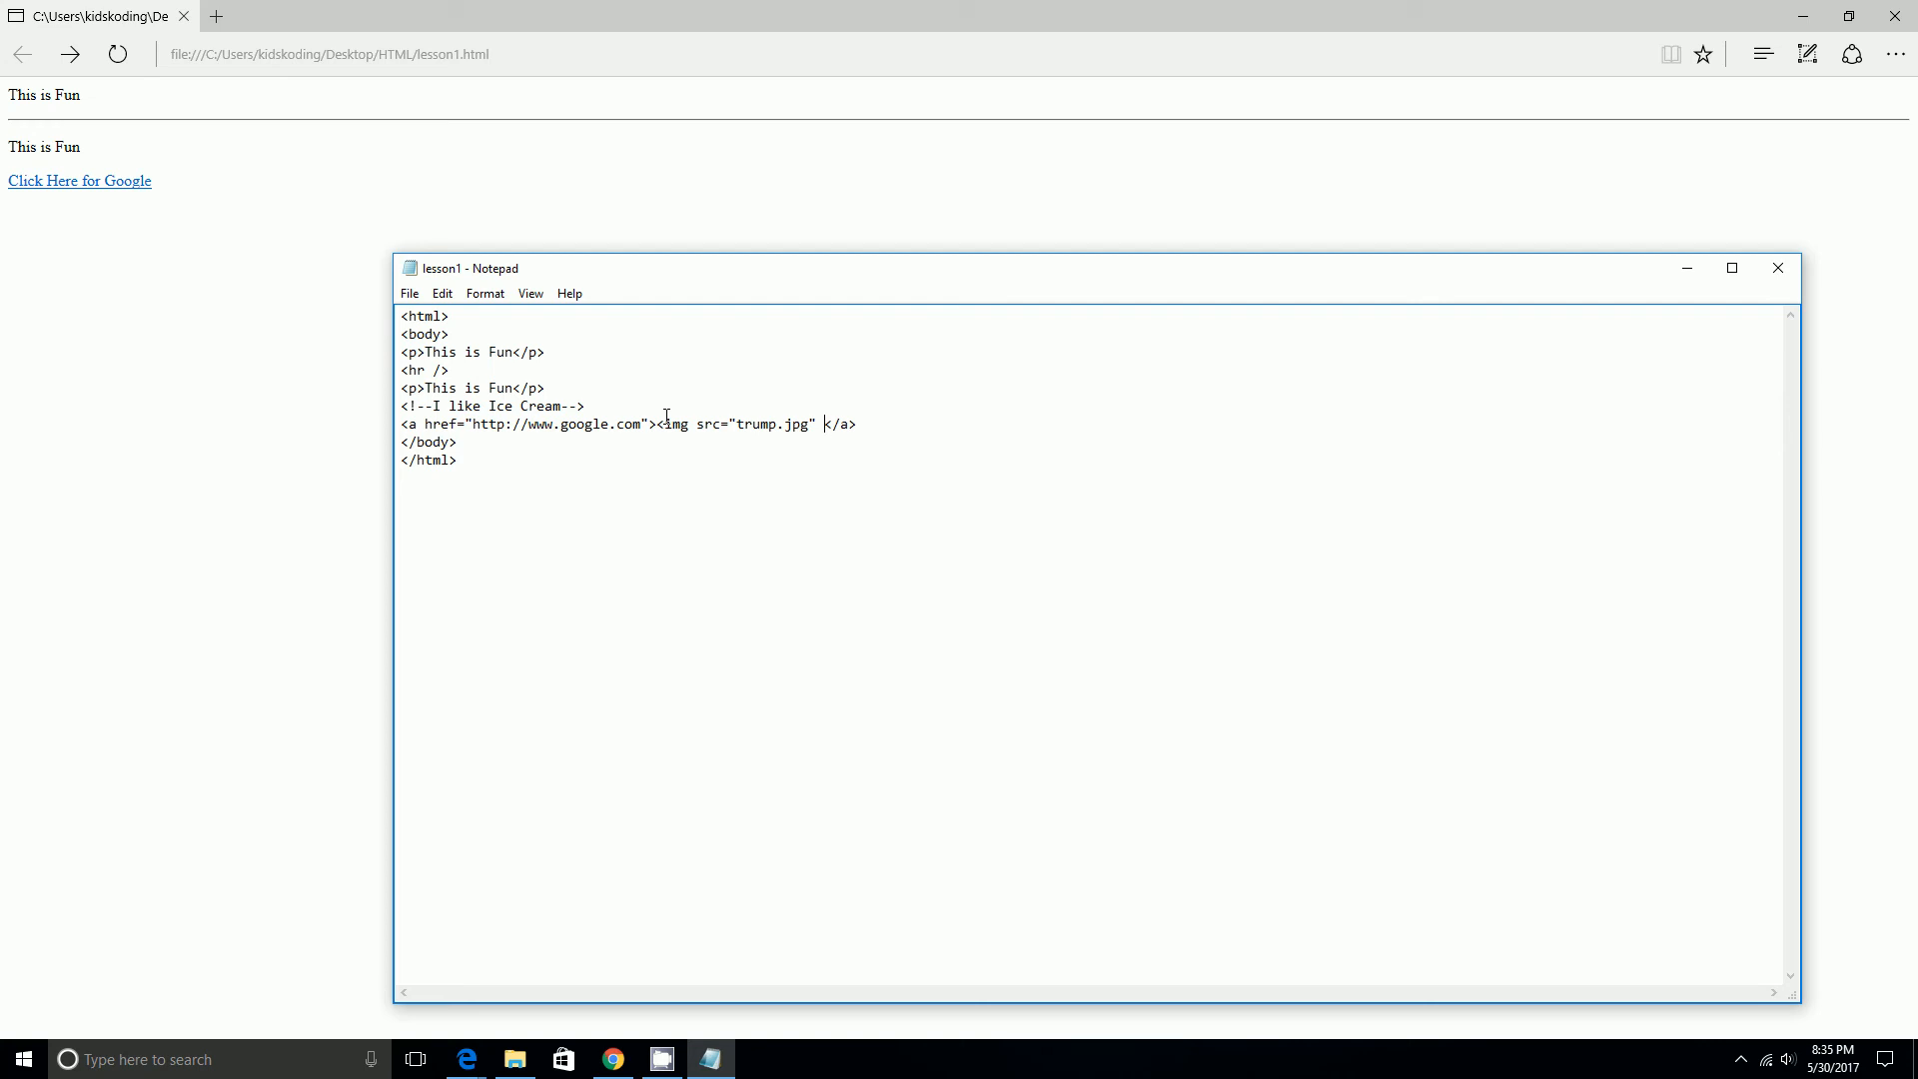
pyautogui.write('/>')
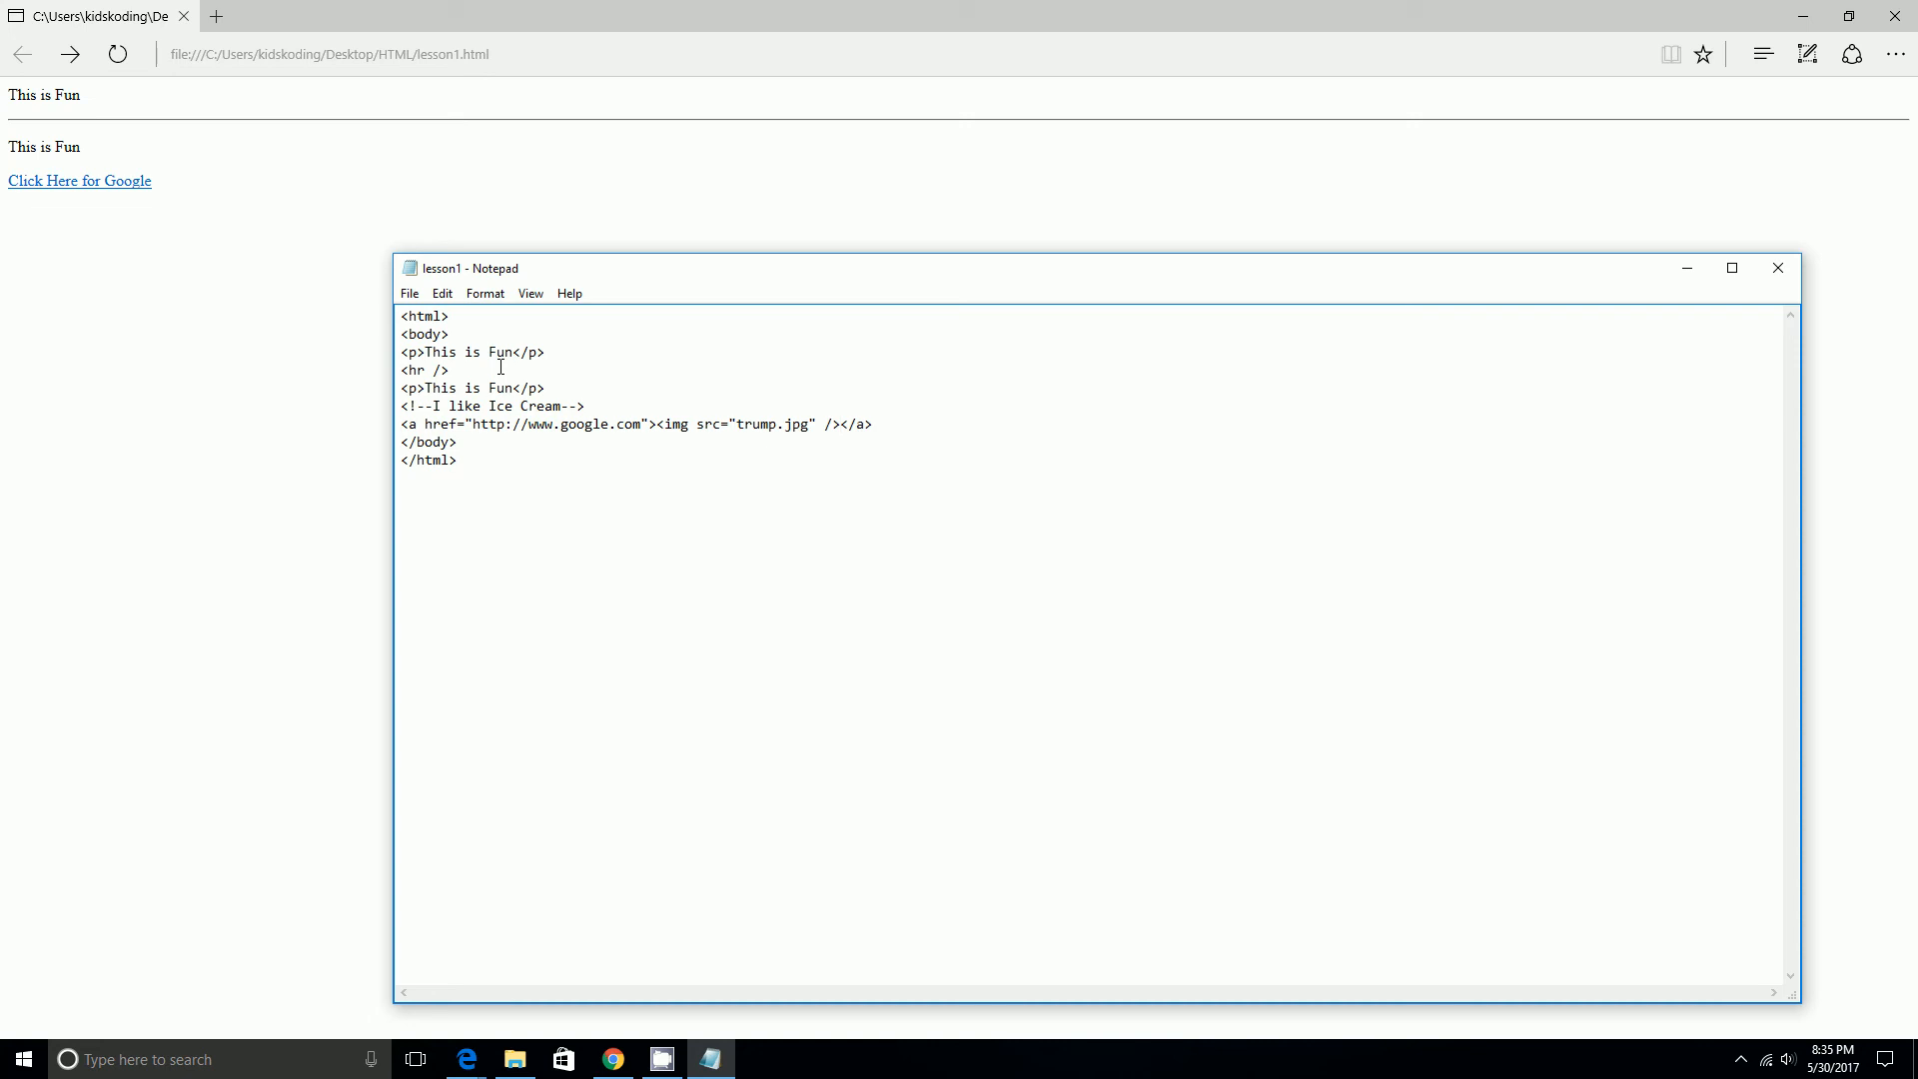
pyautogui.moveTo(609, 437)
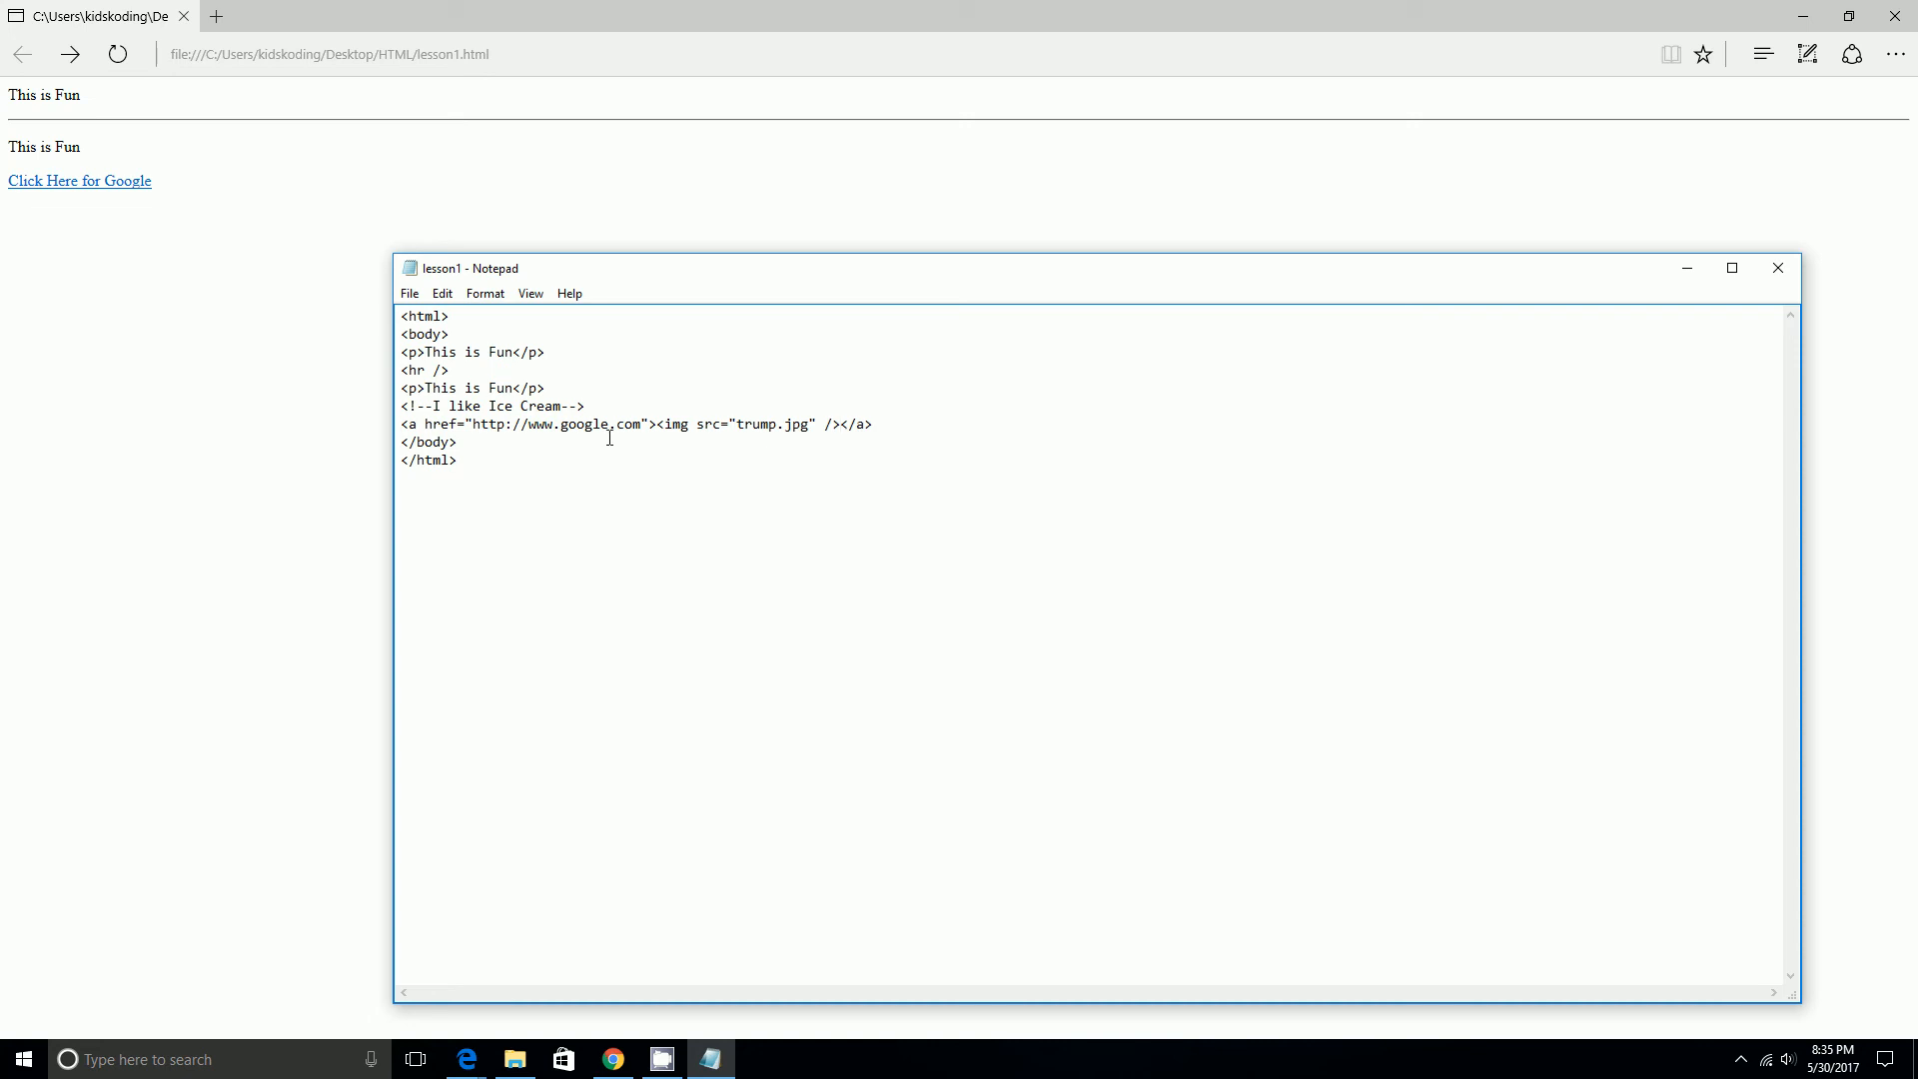
pyautogui.moveTo(517, 404); pyautogui.dragTo(649, 425)
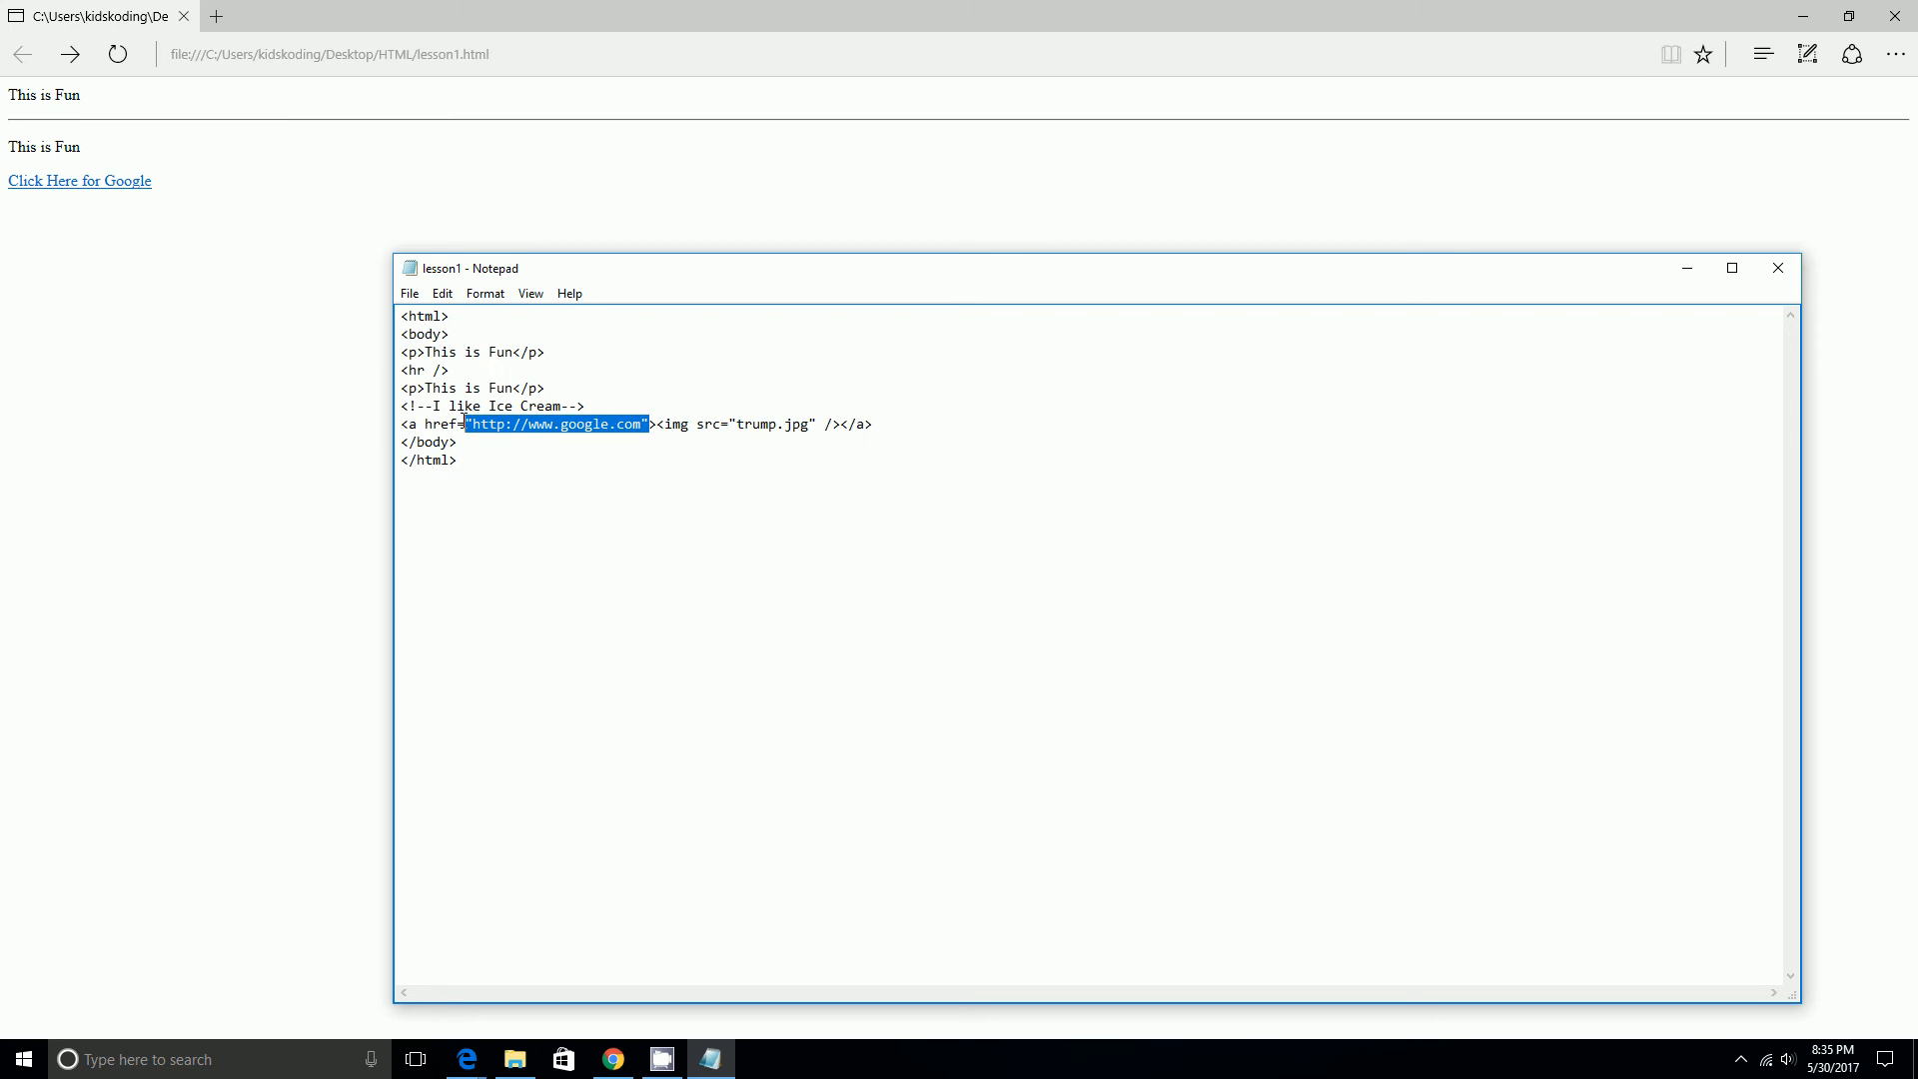
pyautogui.press('Delete')
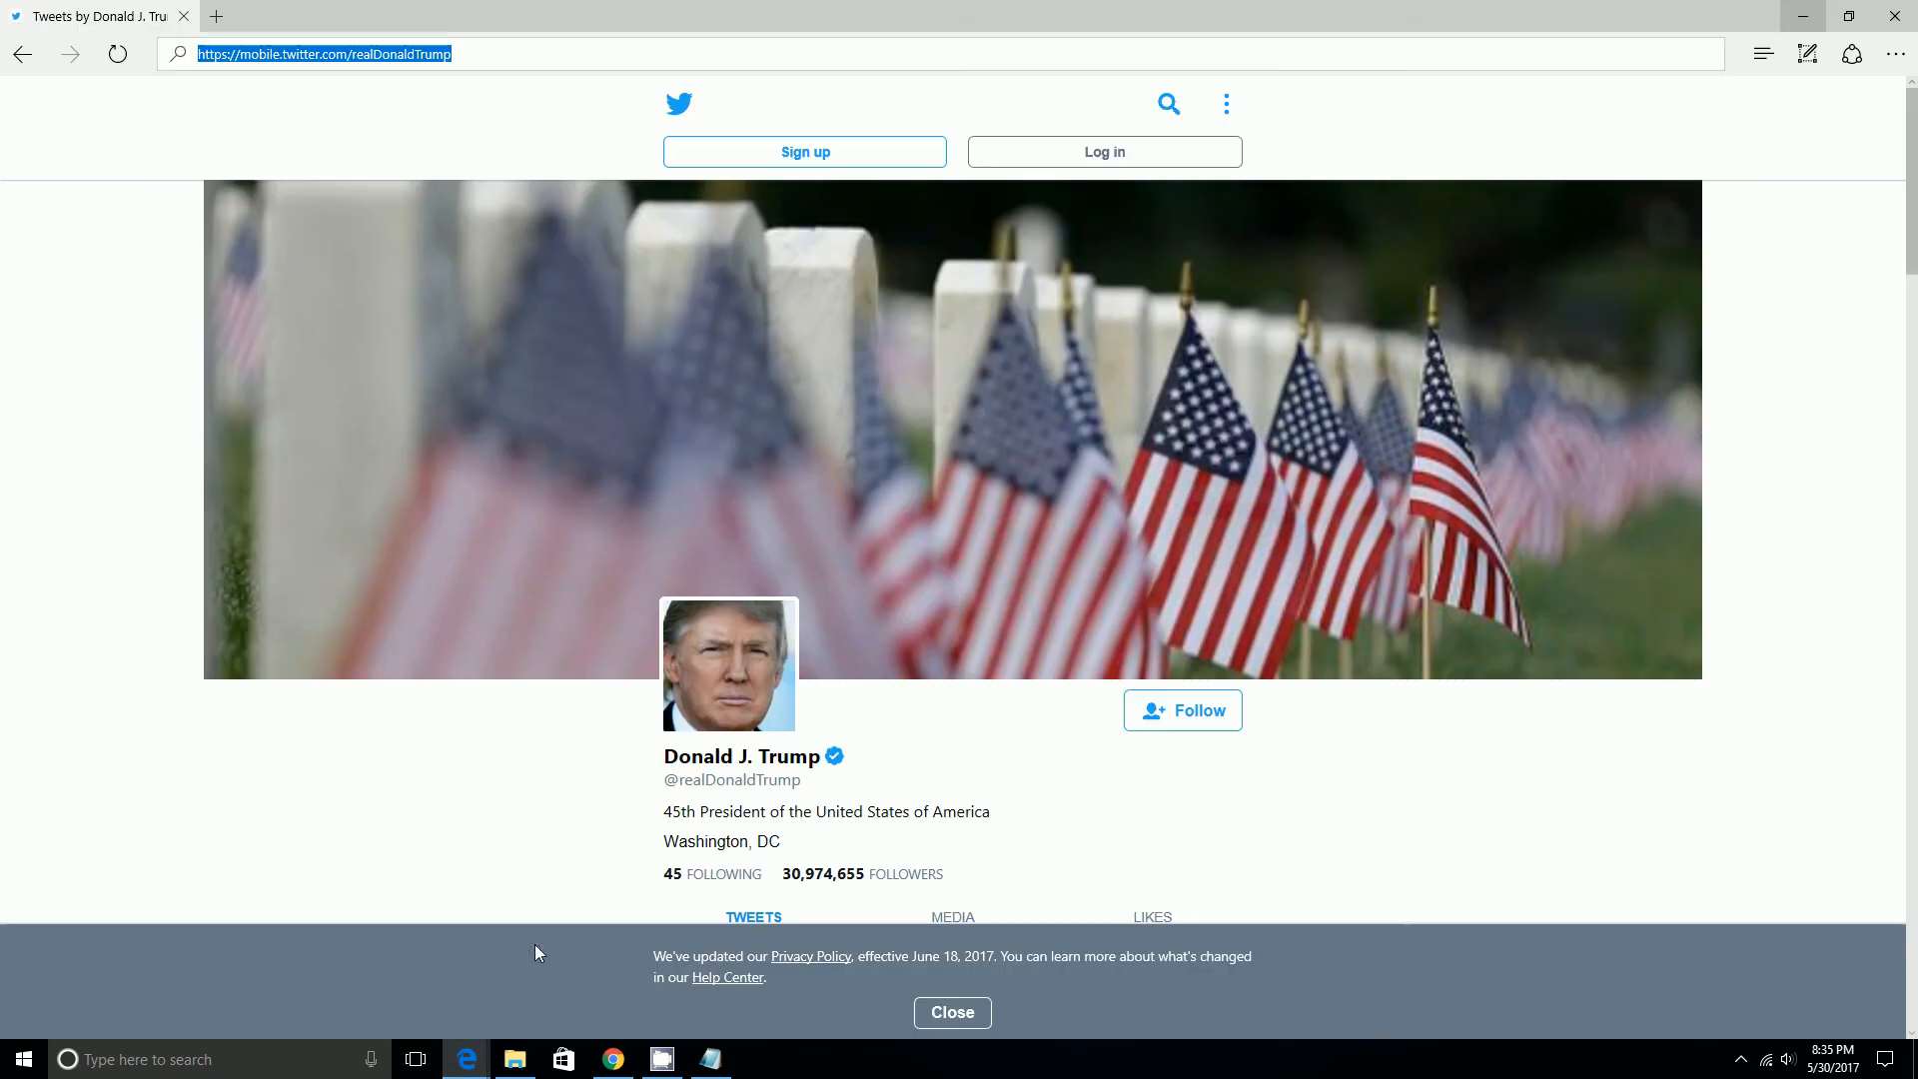
pyautogui.click(329, 54)
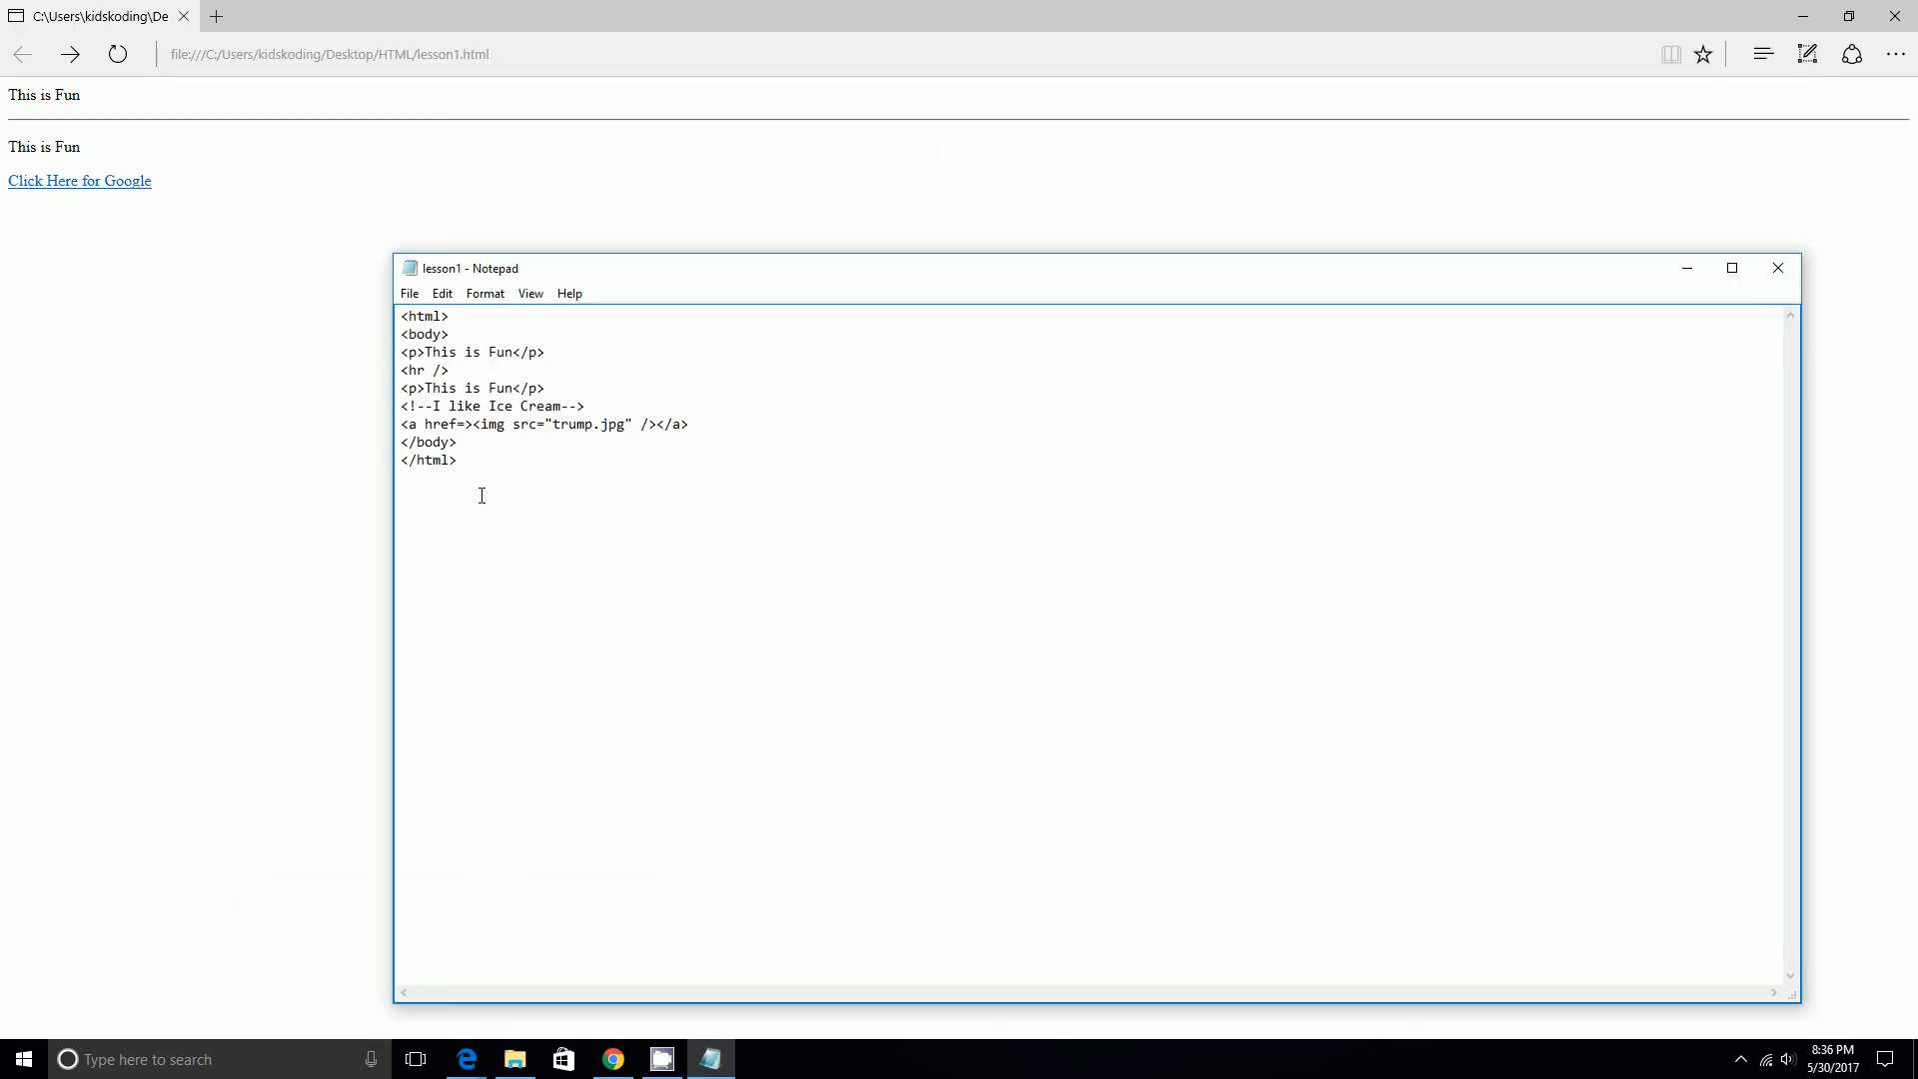
pyautogui.write('https://mobile.twitter.com/realDonaldTrump')
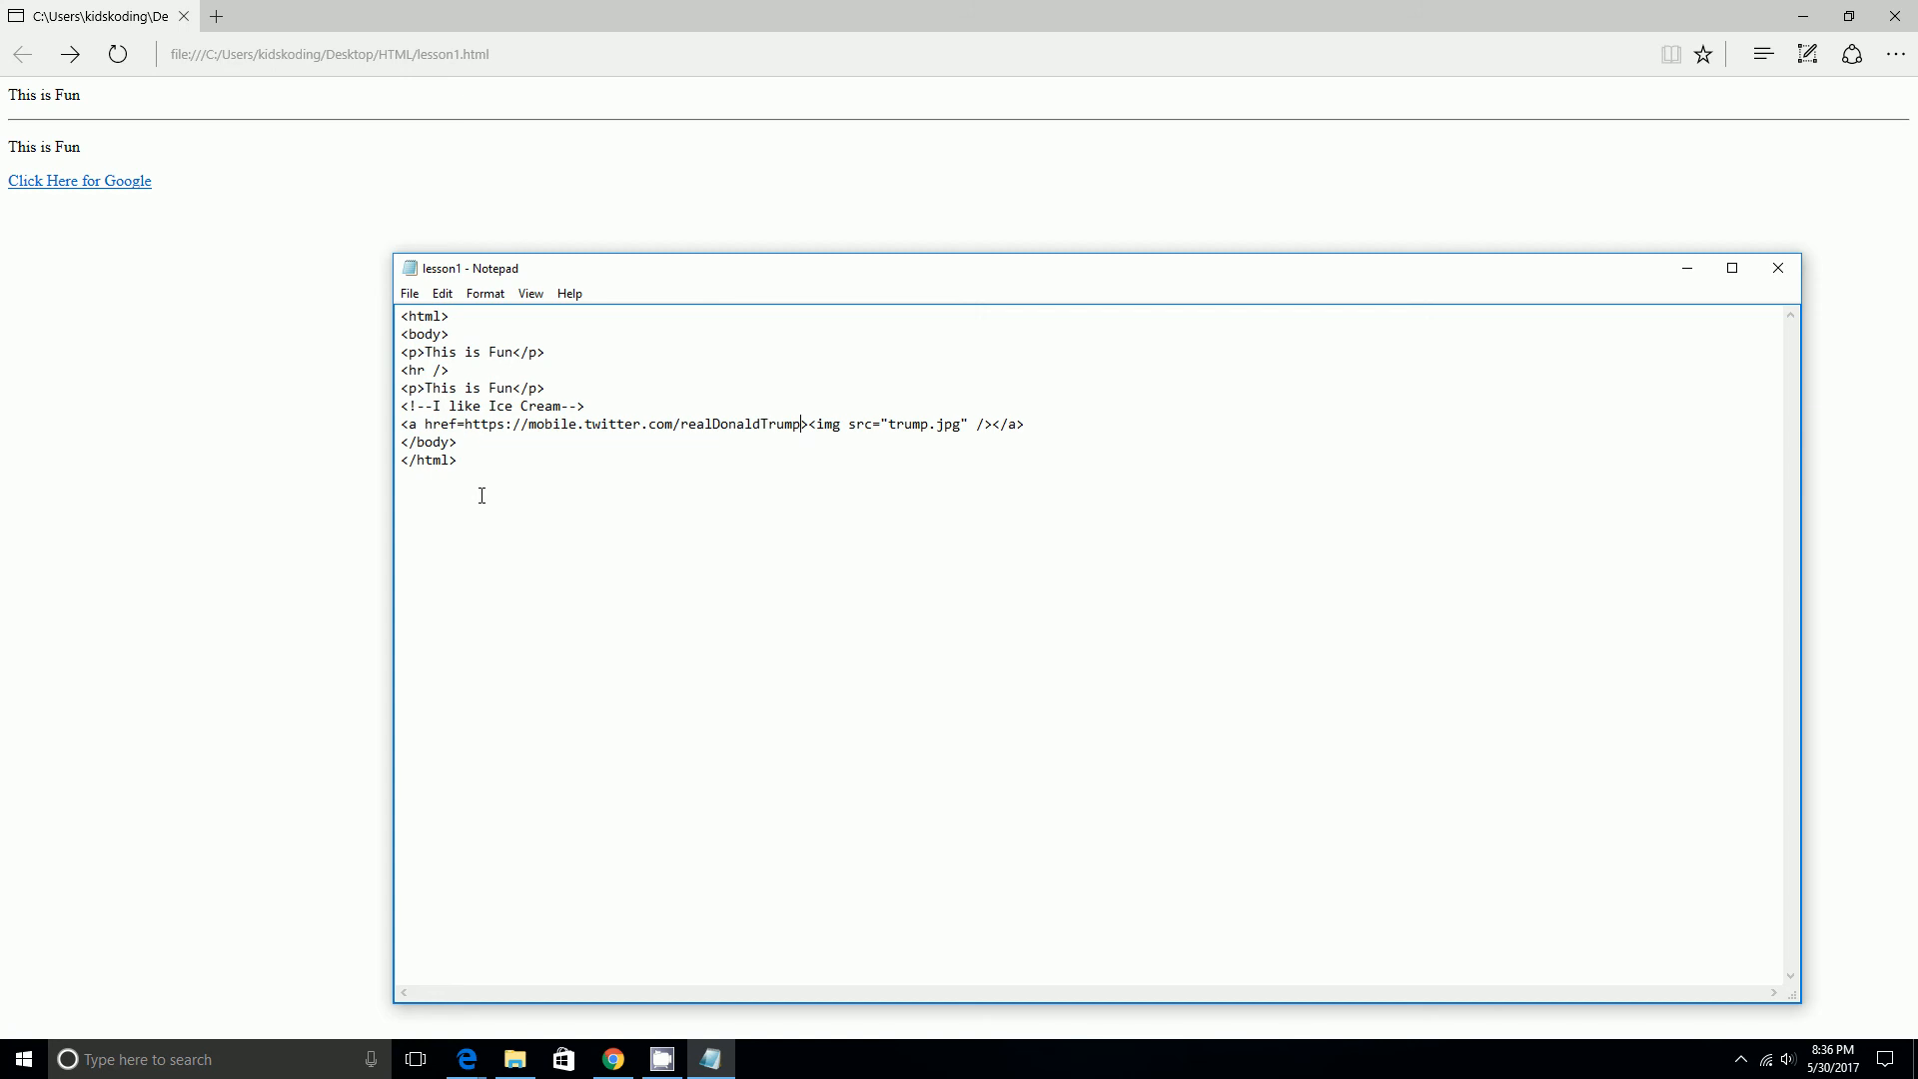
# Preview and test the image link in Edge, then quote the Twitter href.
pyautogui.click(408, 293)
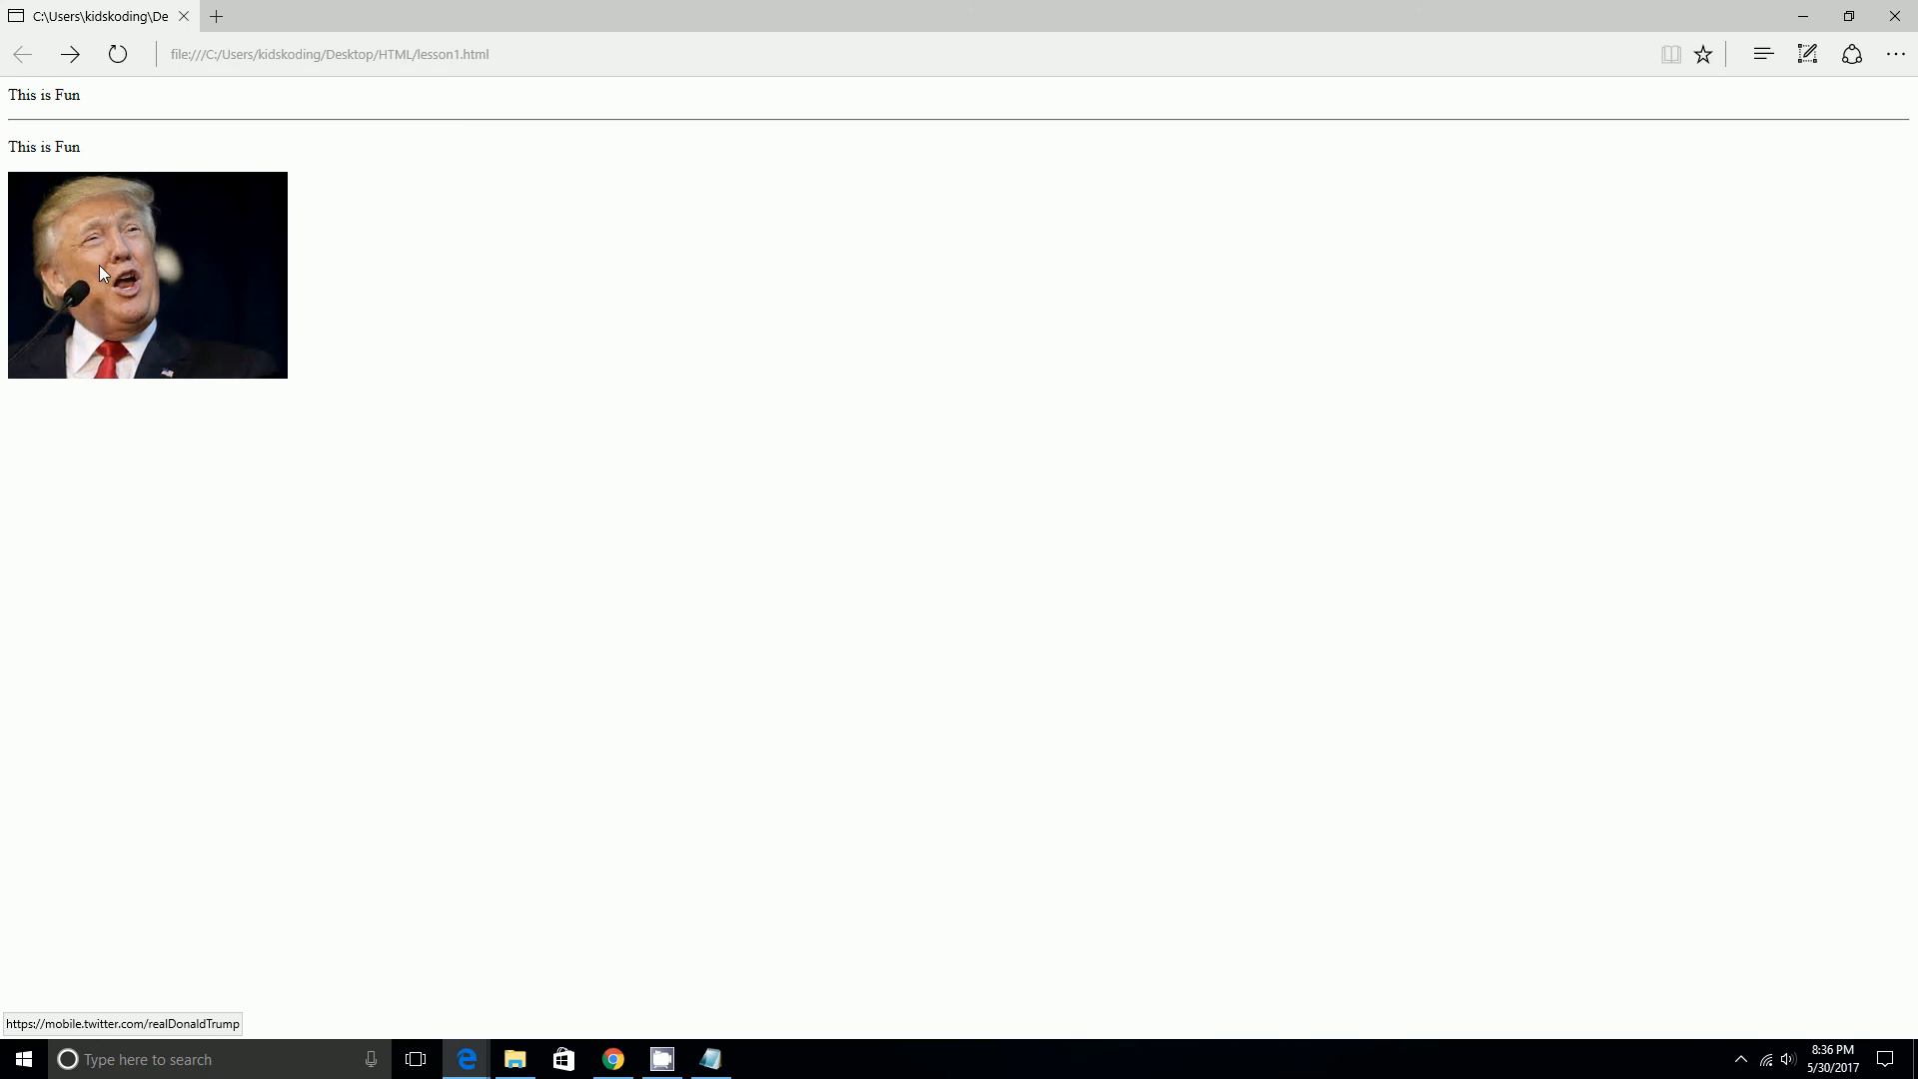
pyautogui.click(105, 275)
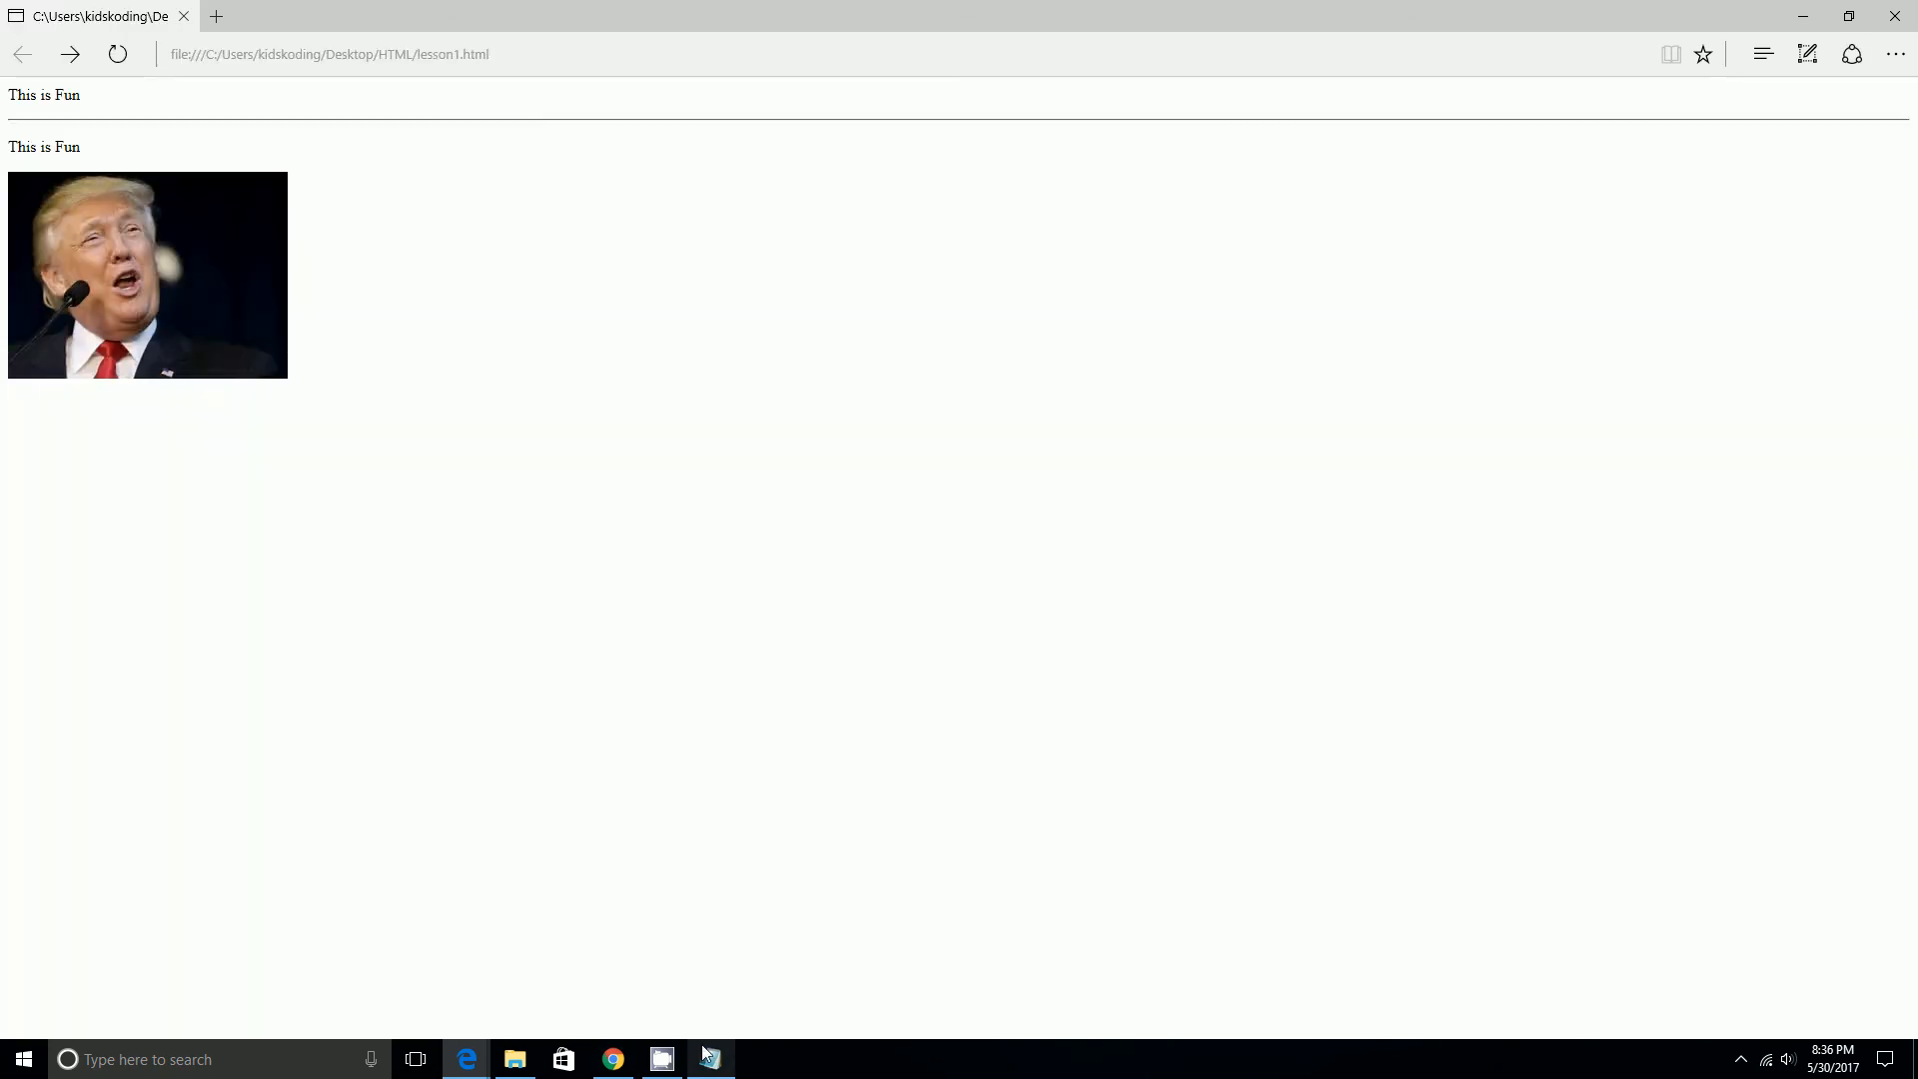
pyautogui.click(710, 1059)
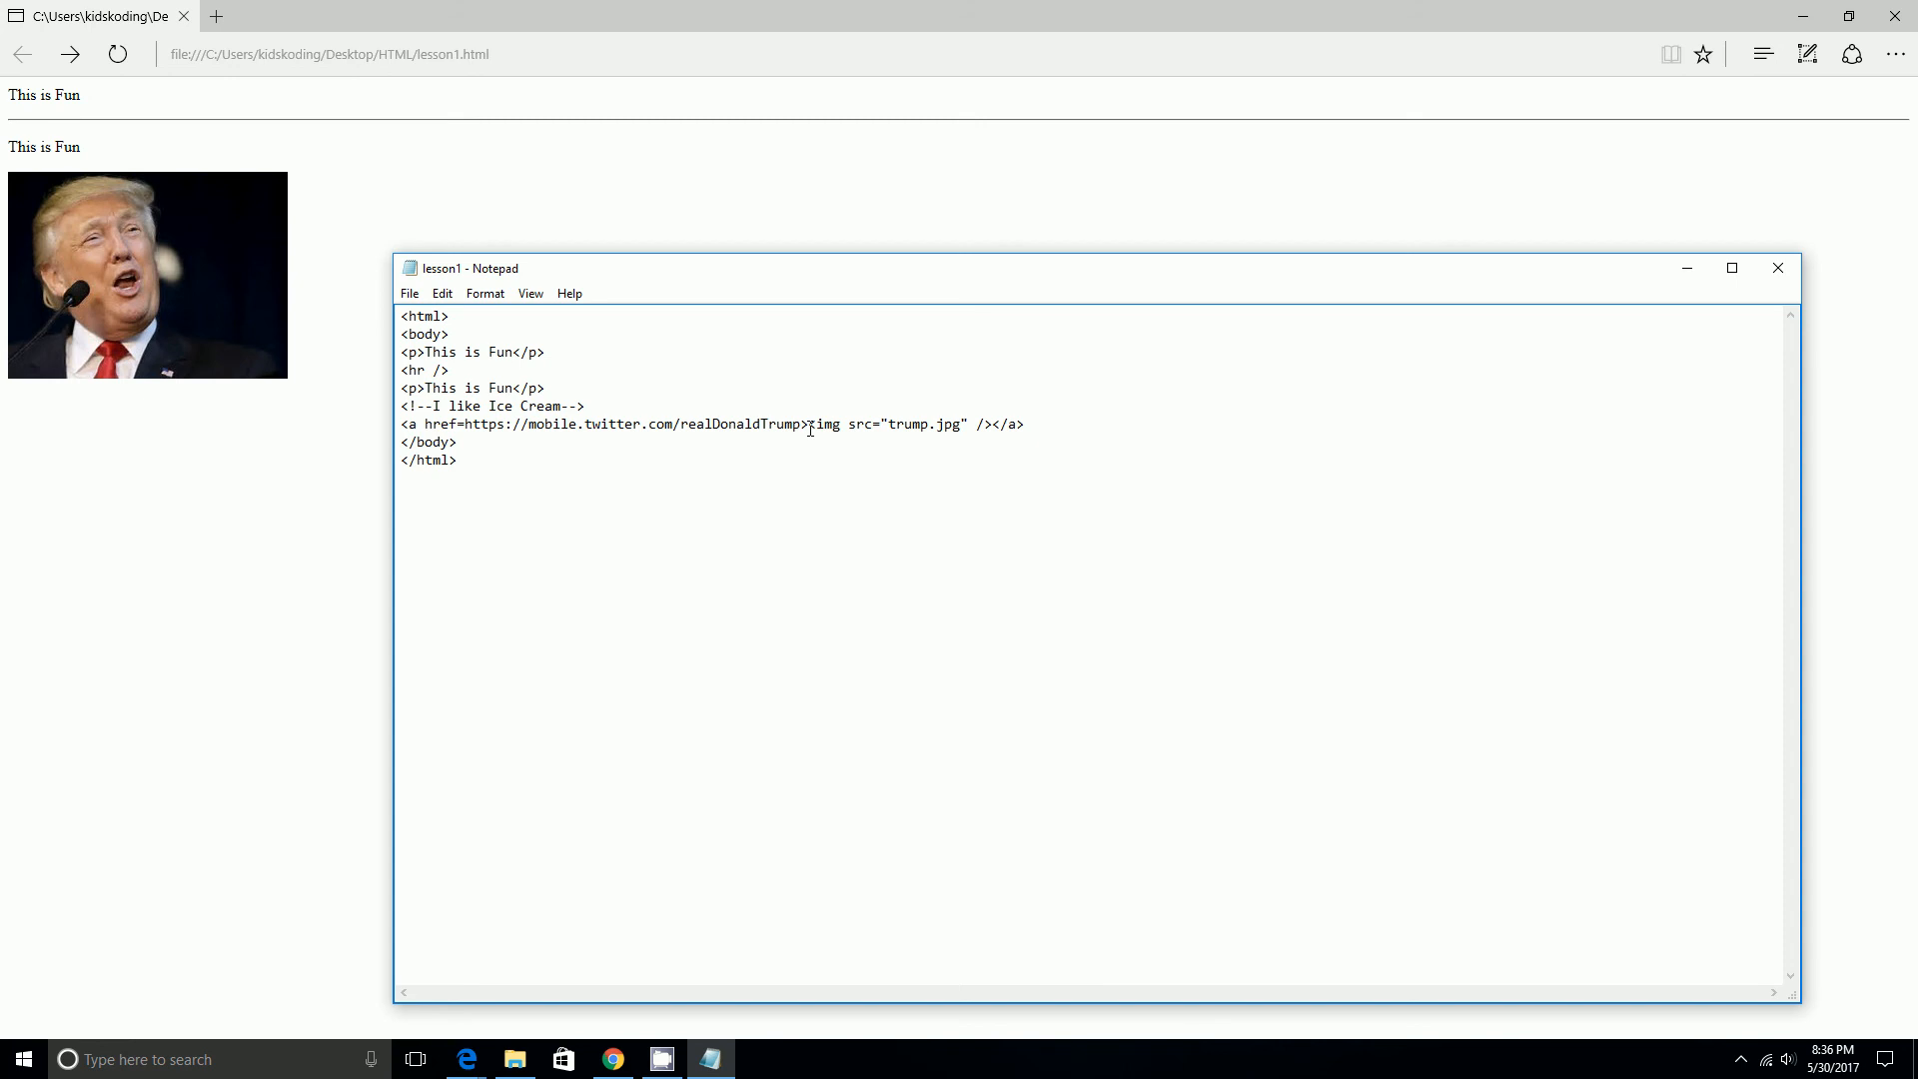
pyautogui.write('"')
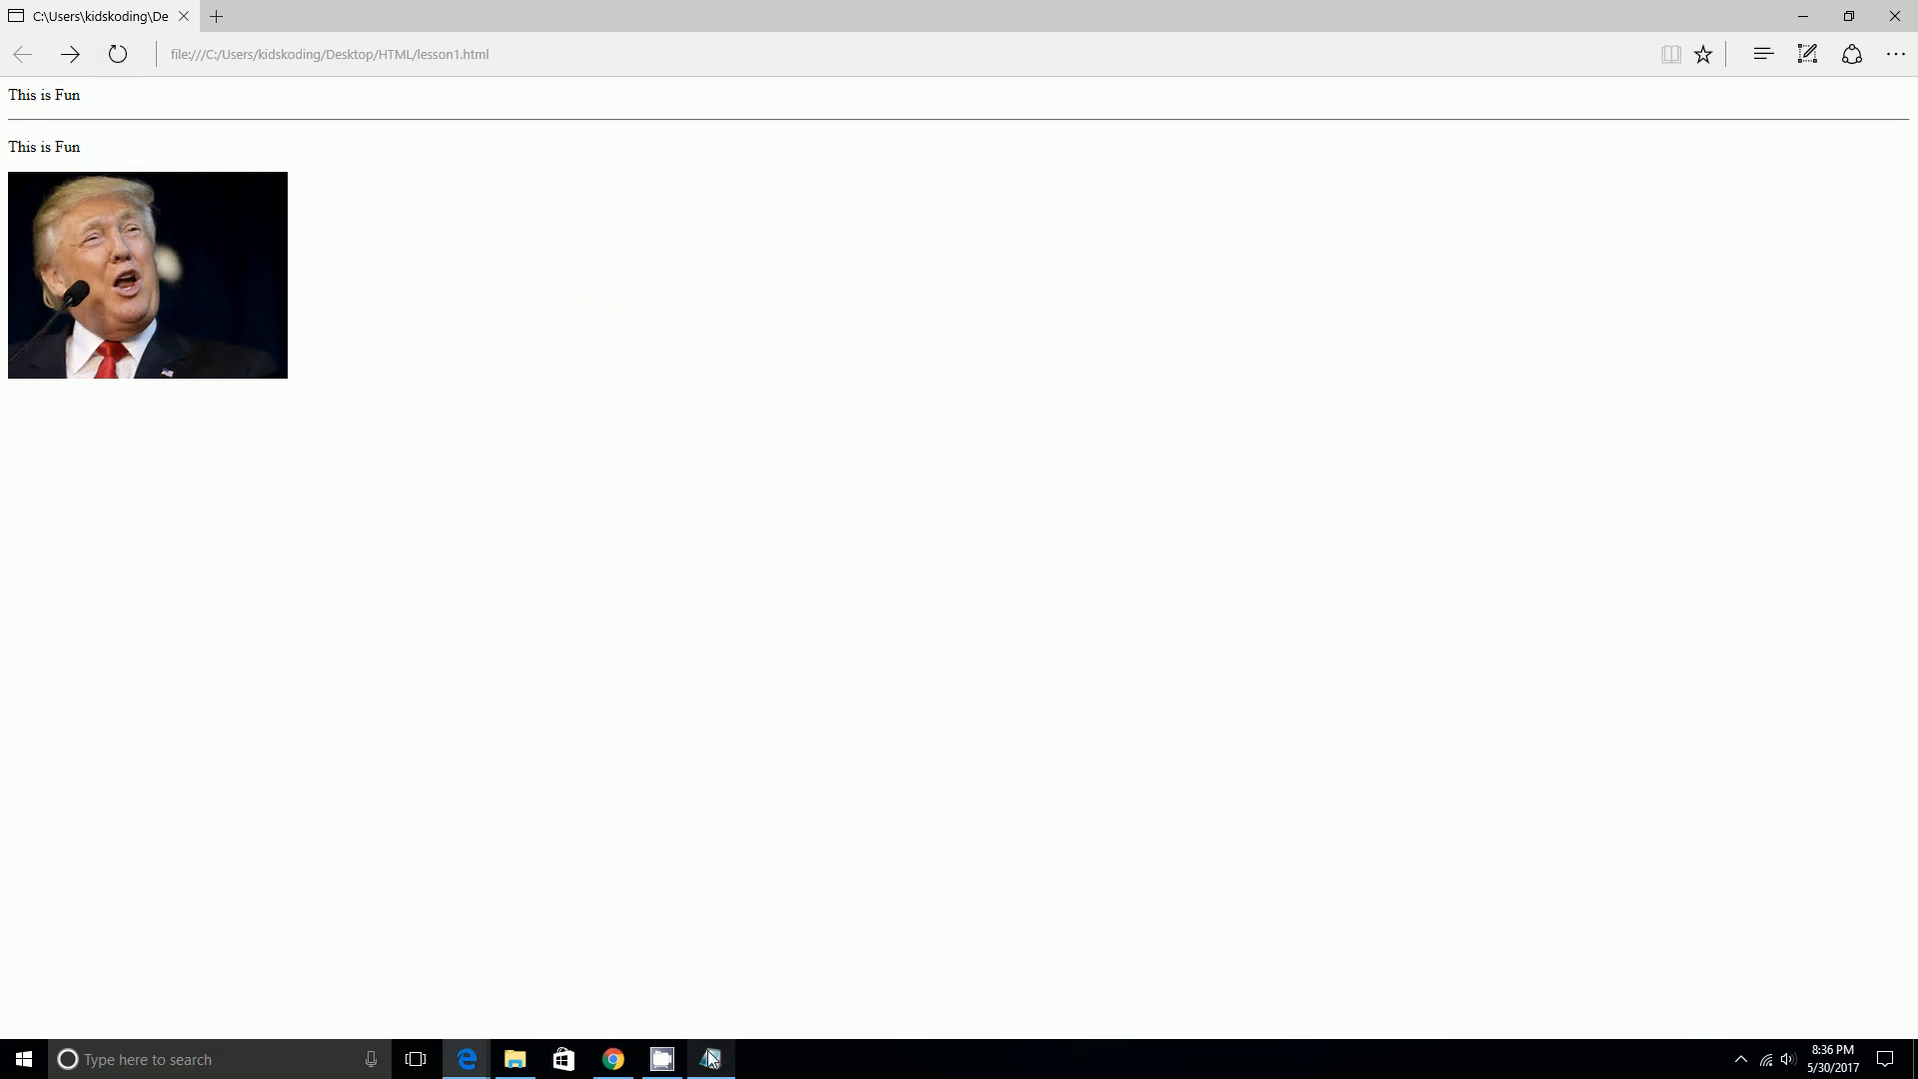
pyautogui.click(710, 1059)
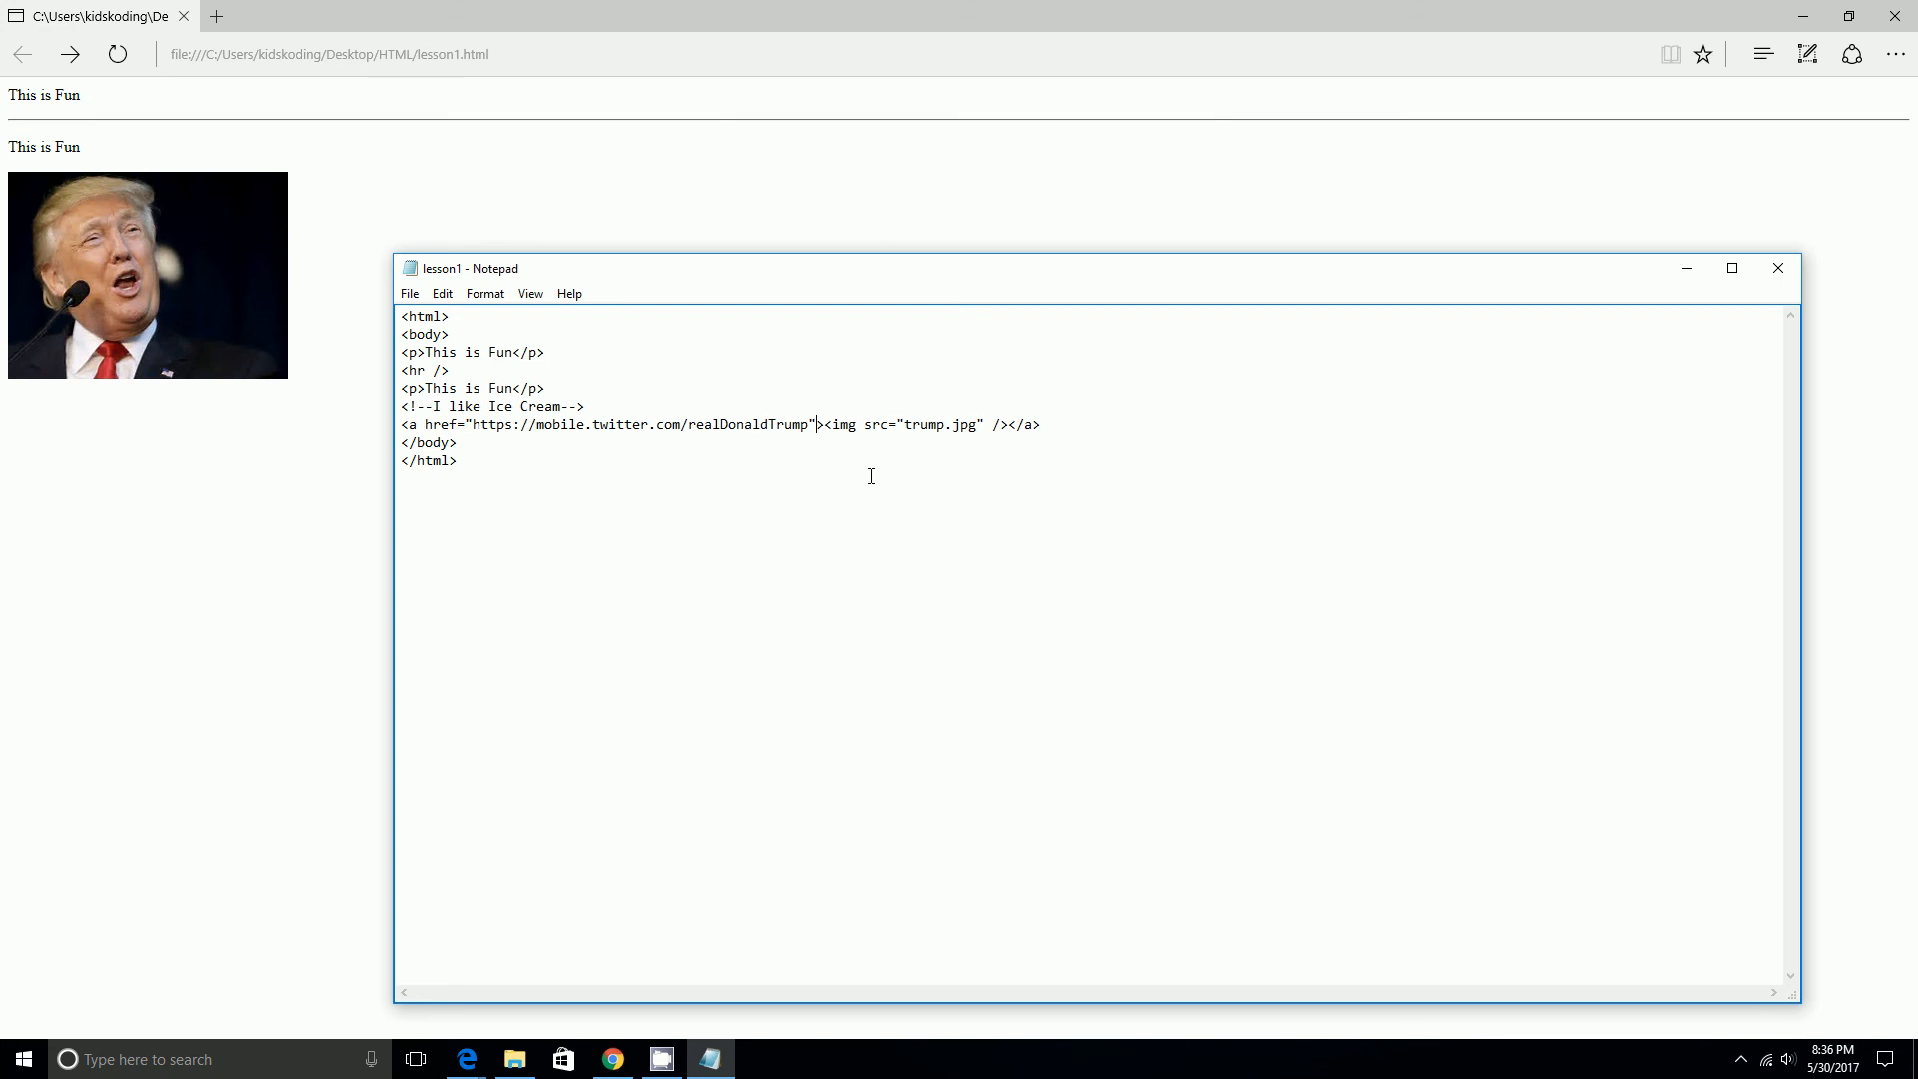
# Add target="_blank" to the anchor tag after the Twitter href, correcting typos.
pyautogui.write('" "')
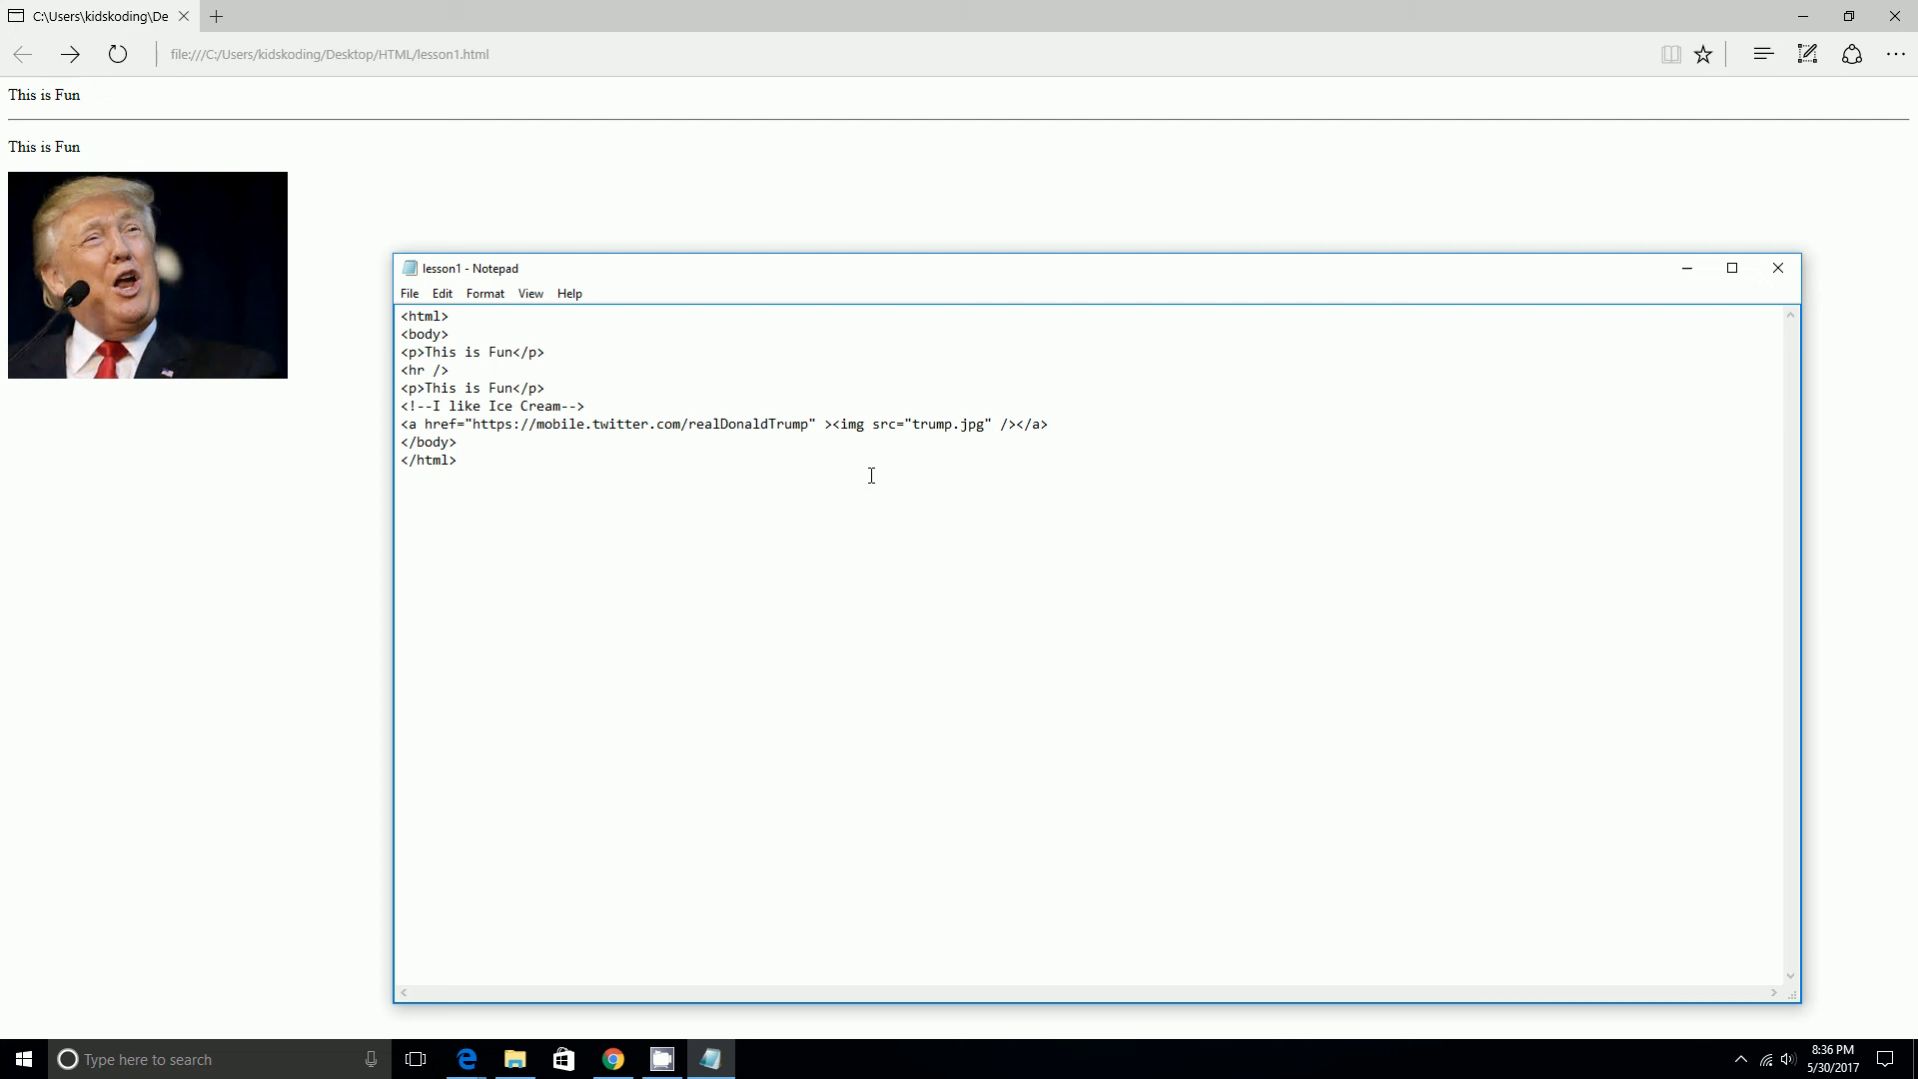
pyautogui.write('targ')
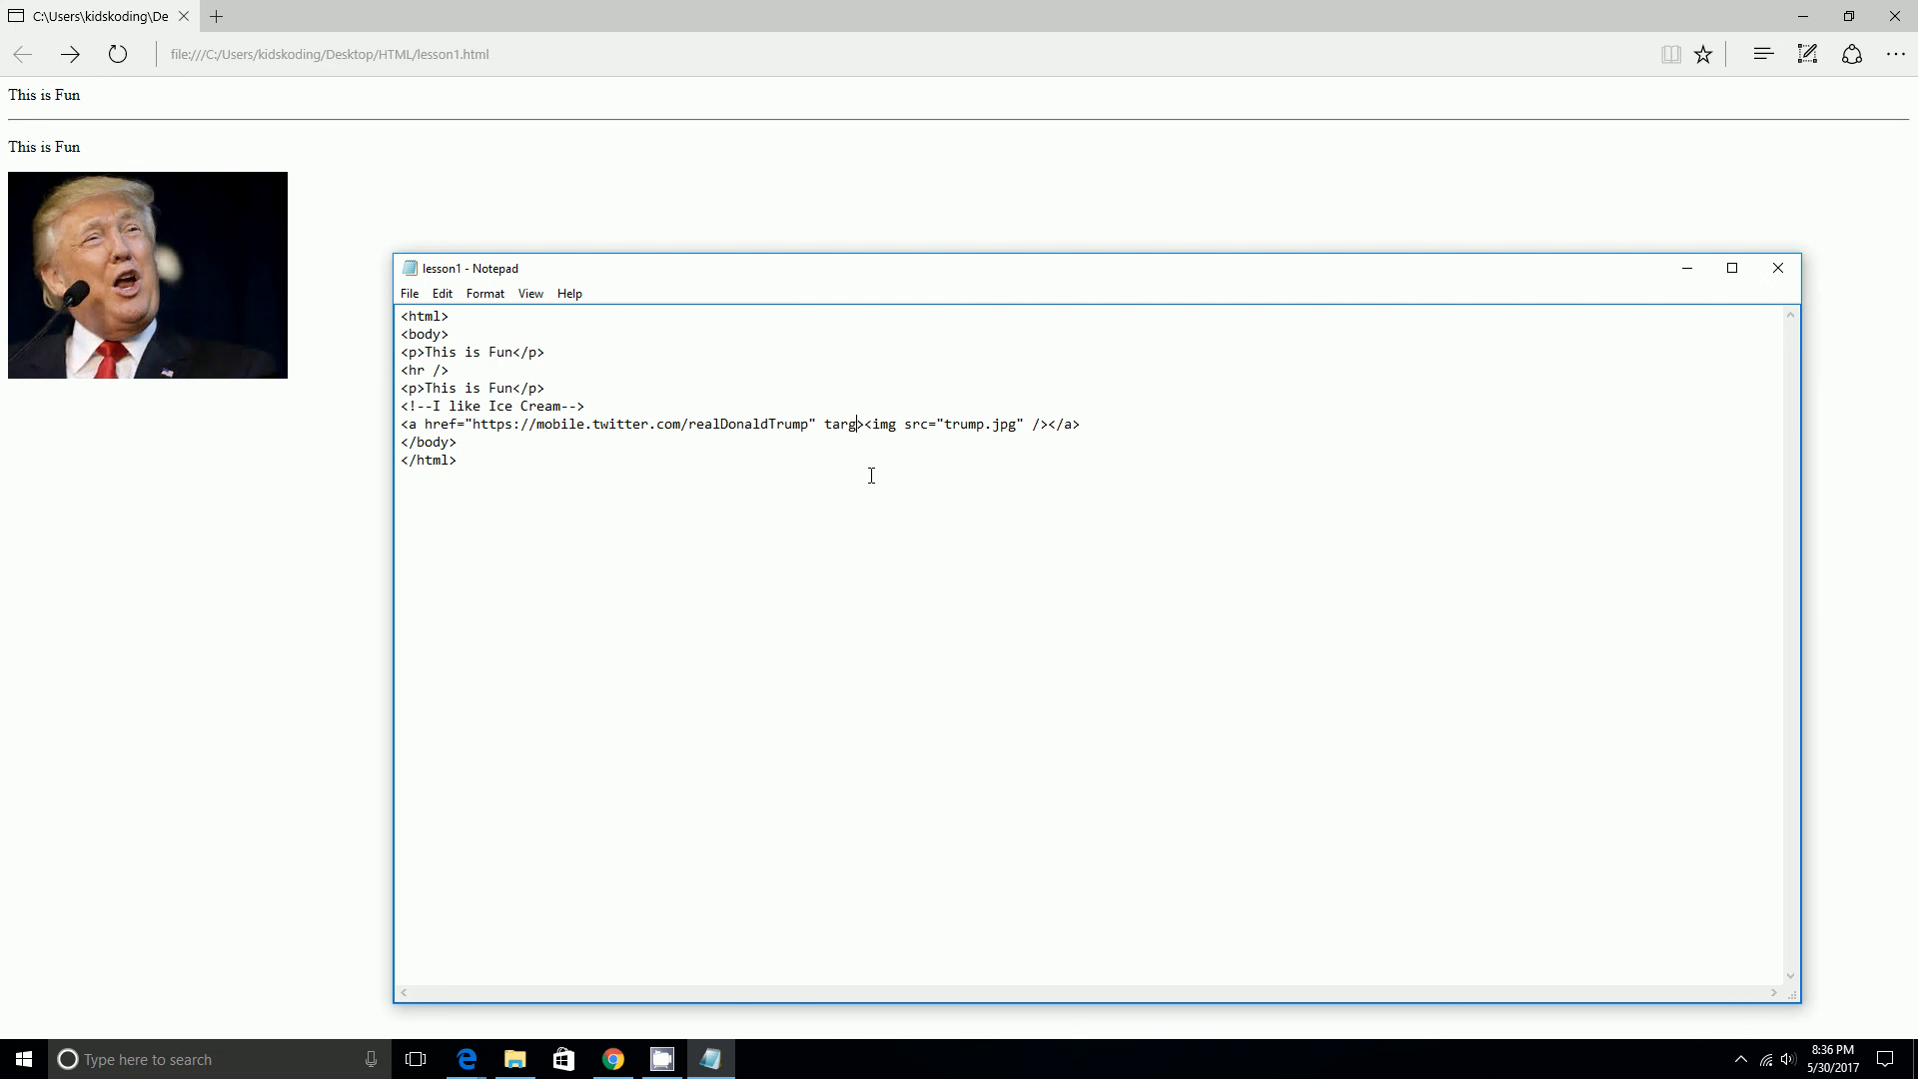
pyautogui.write('et')
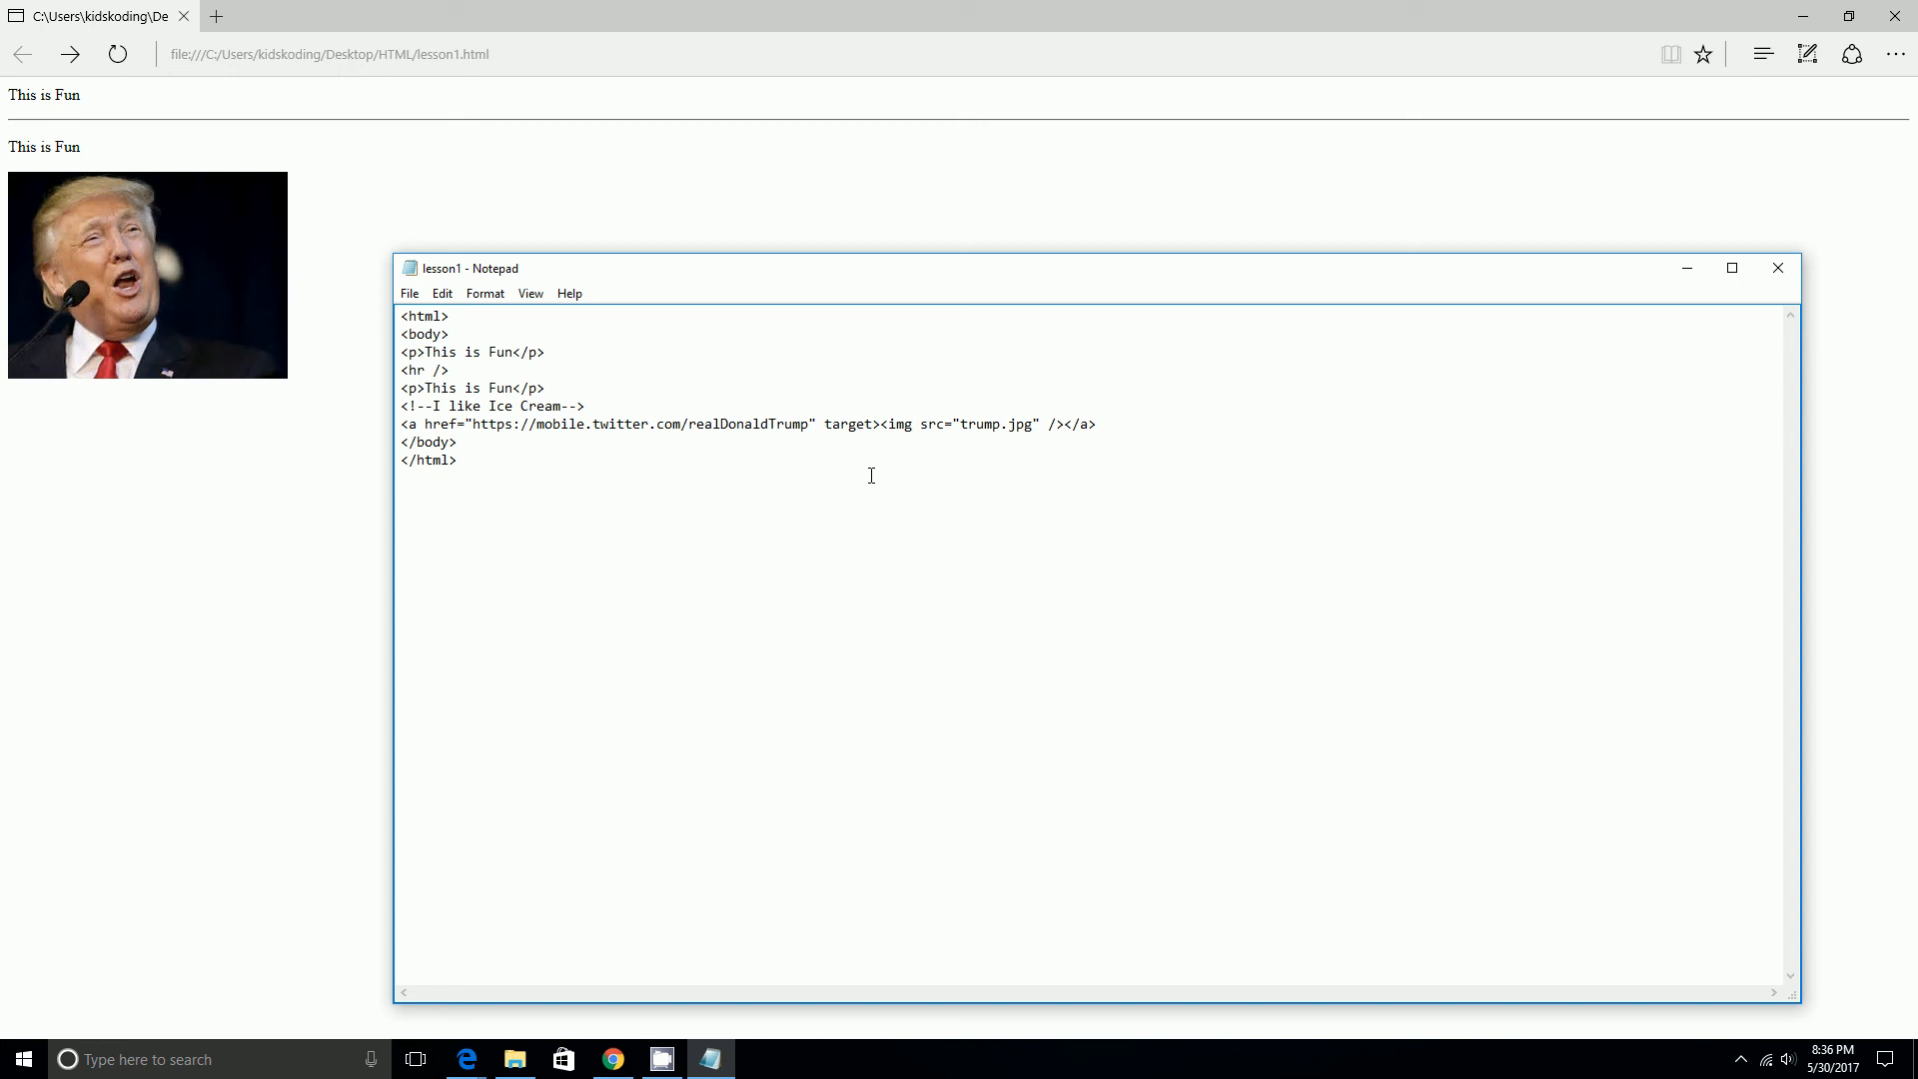
pyautogui.write('_')
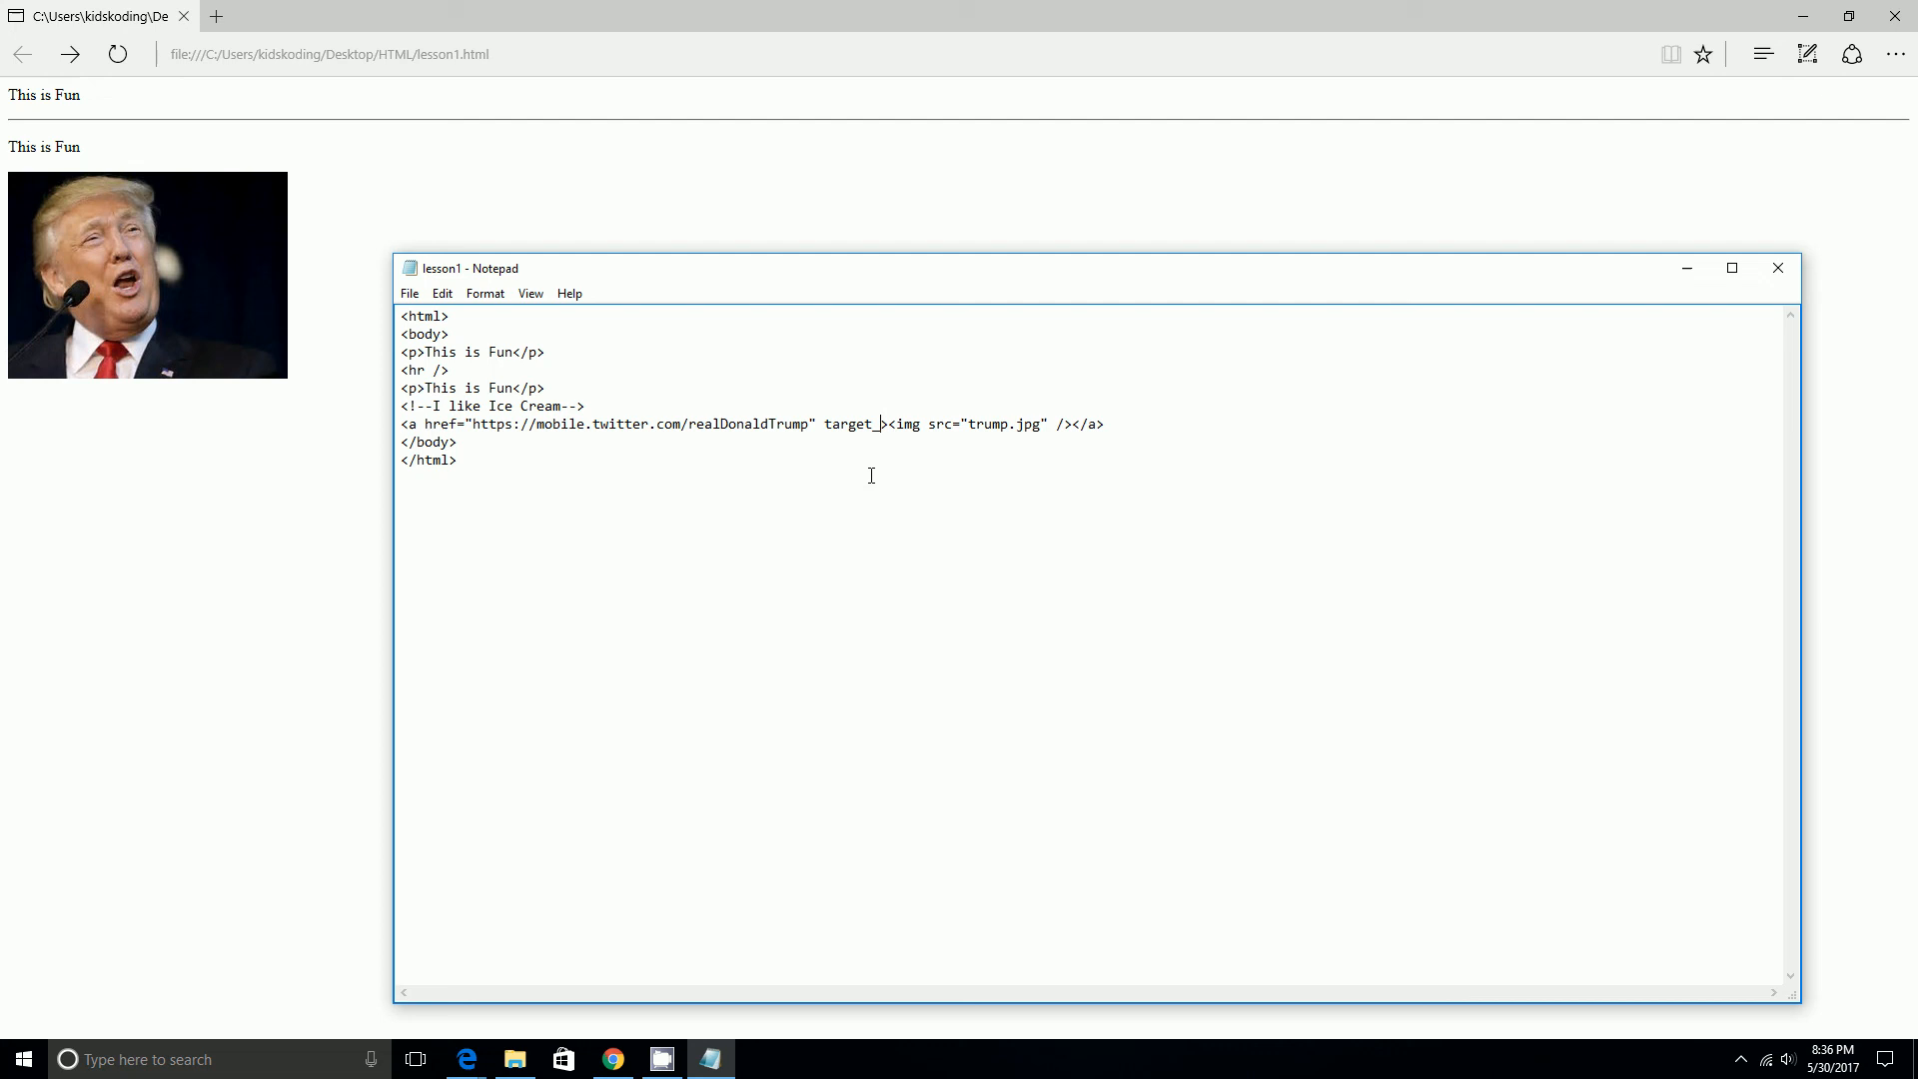
pyautogui.press('Backspace')
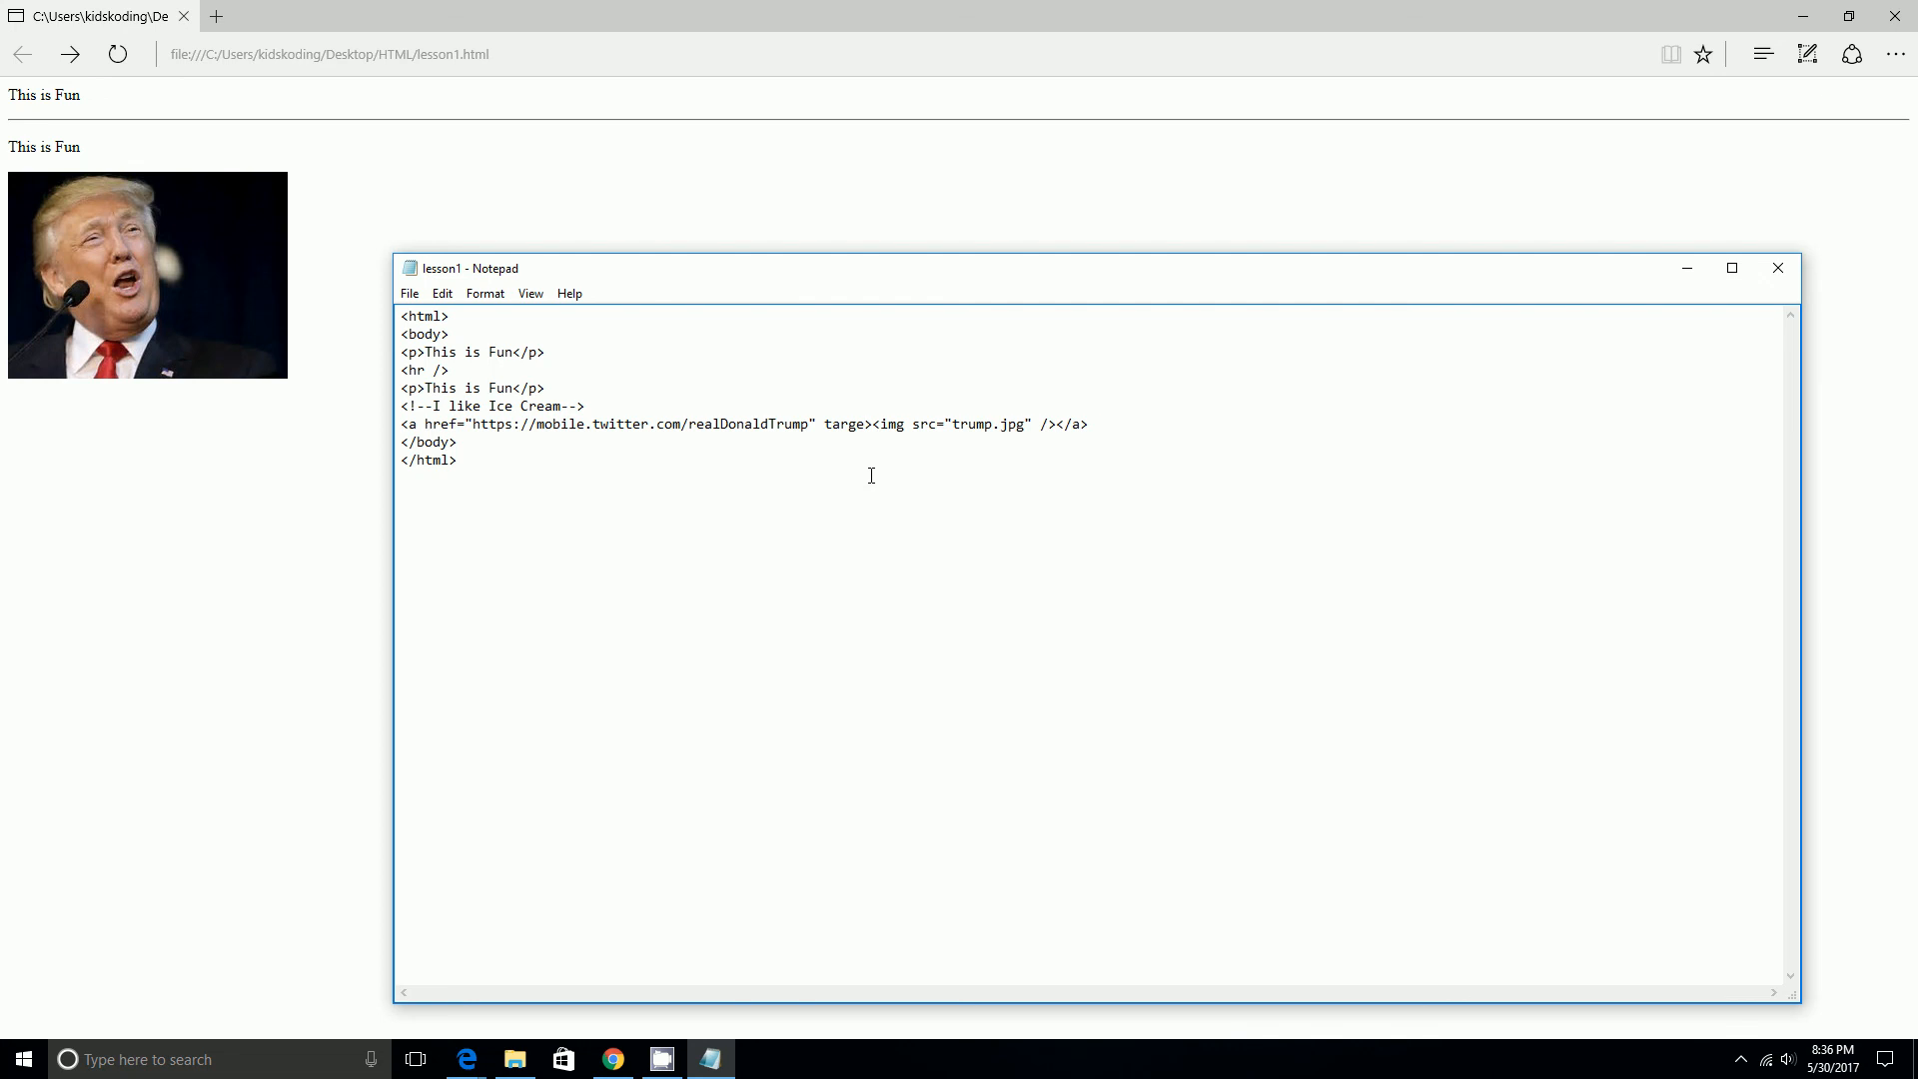
pyautogui.write('T=')
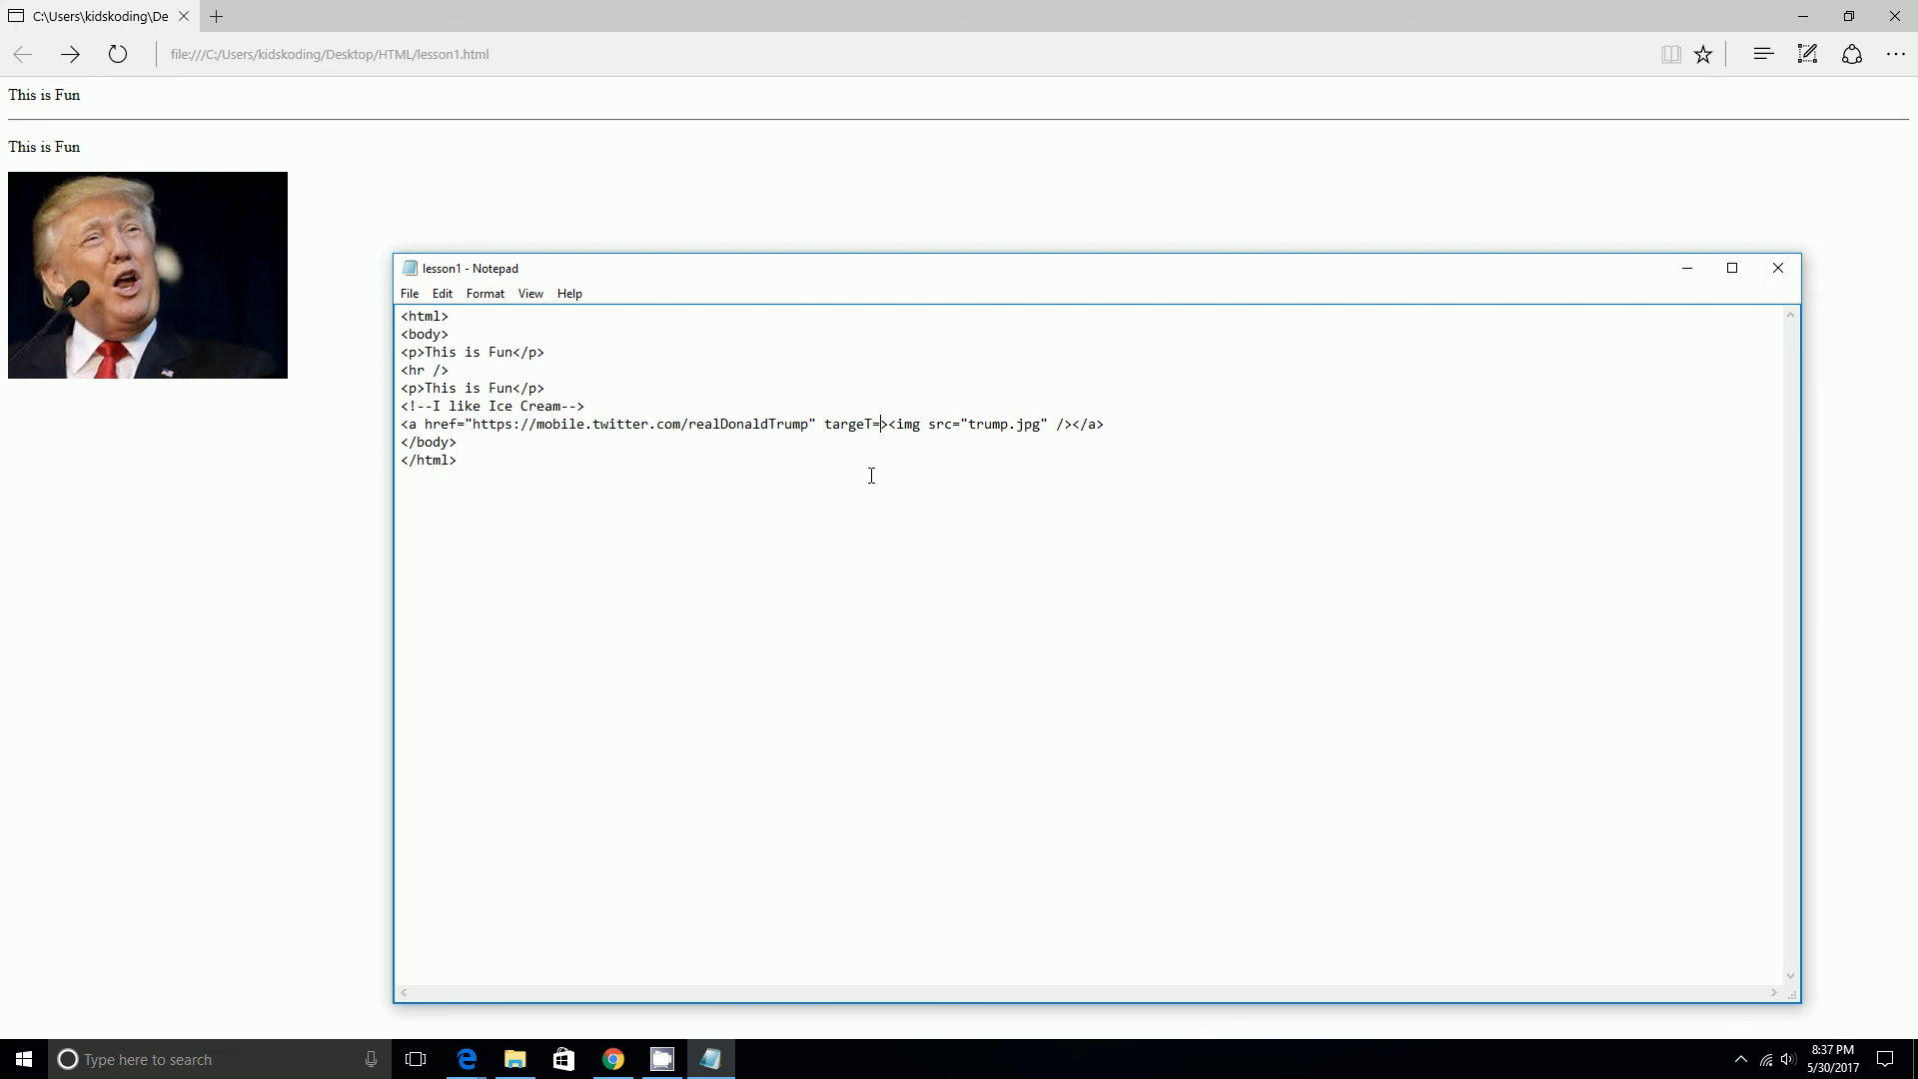
pyautogui.write('"')
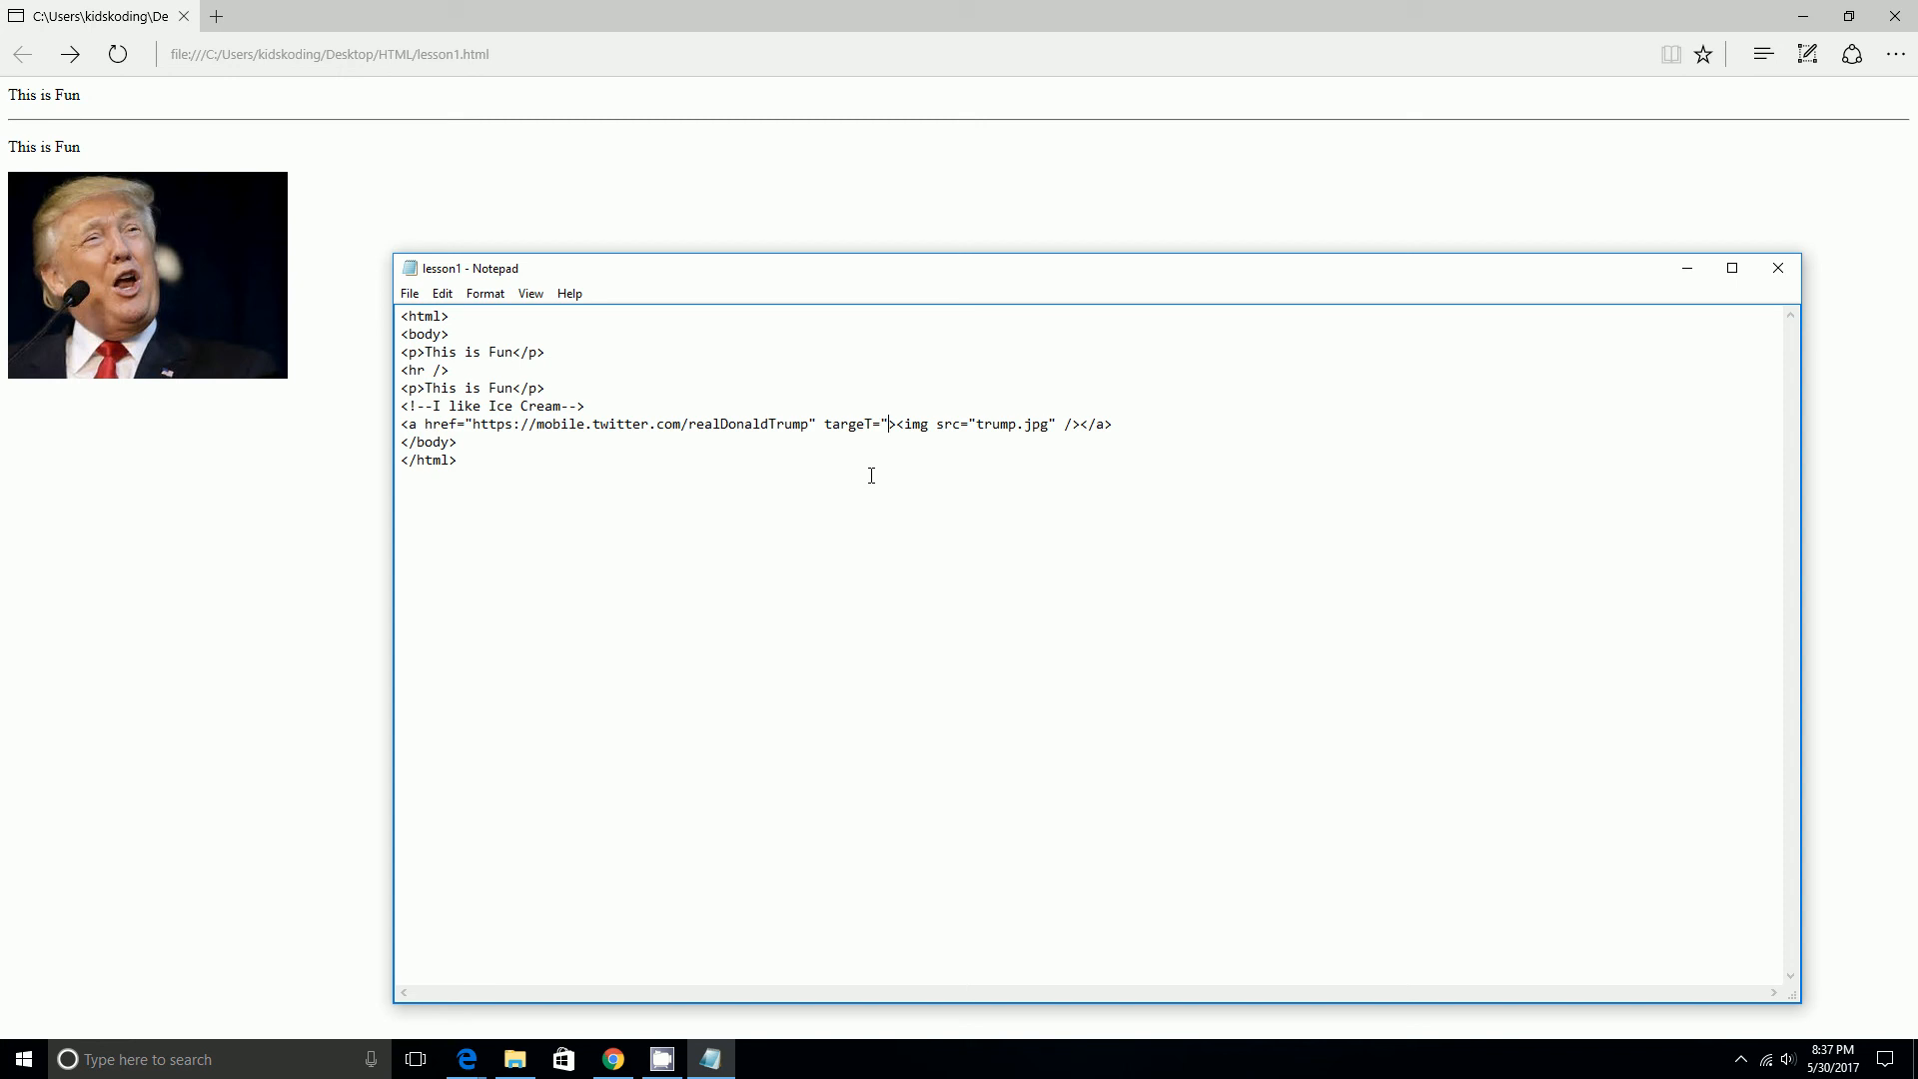
pyautogui.write('_BL')
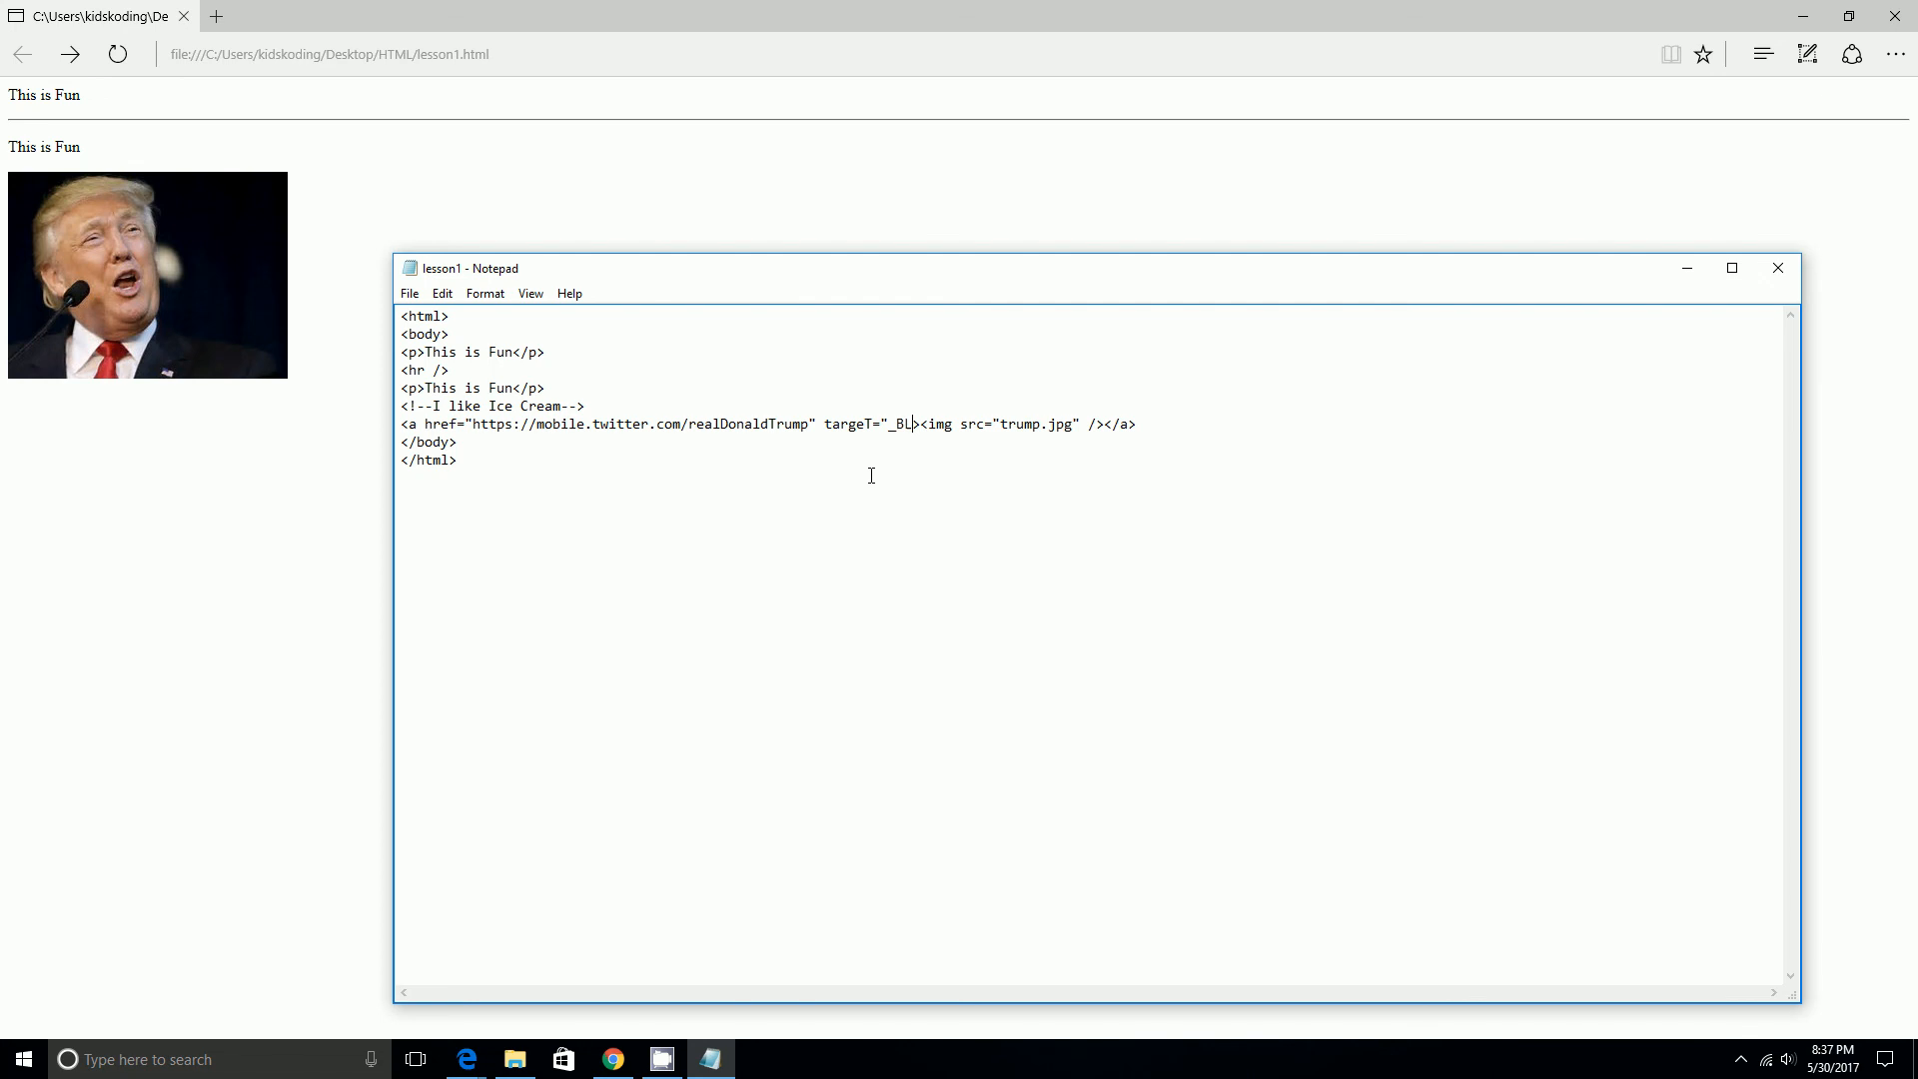
pyautogui.write('AN')
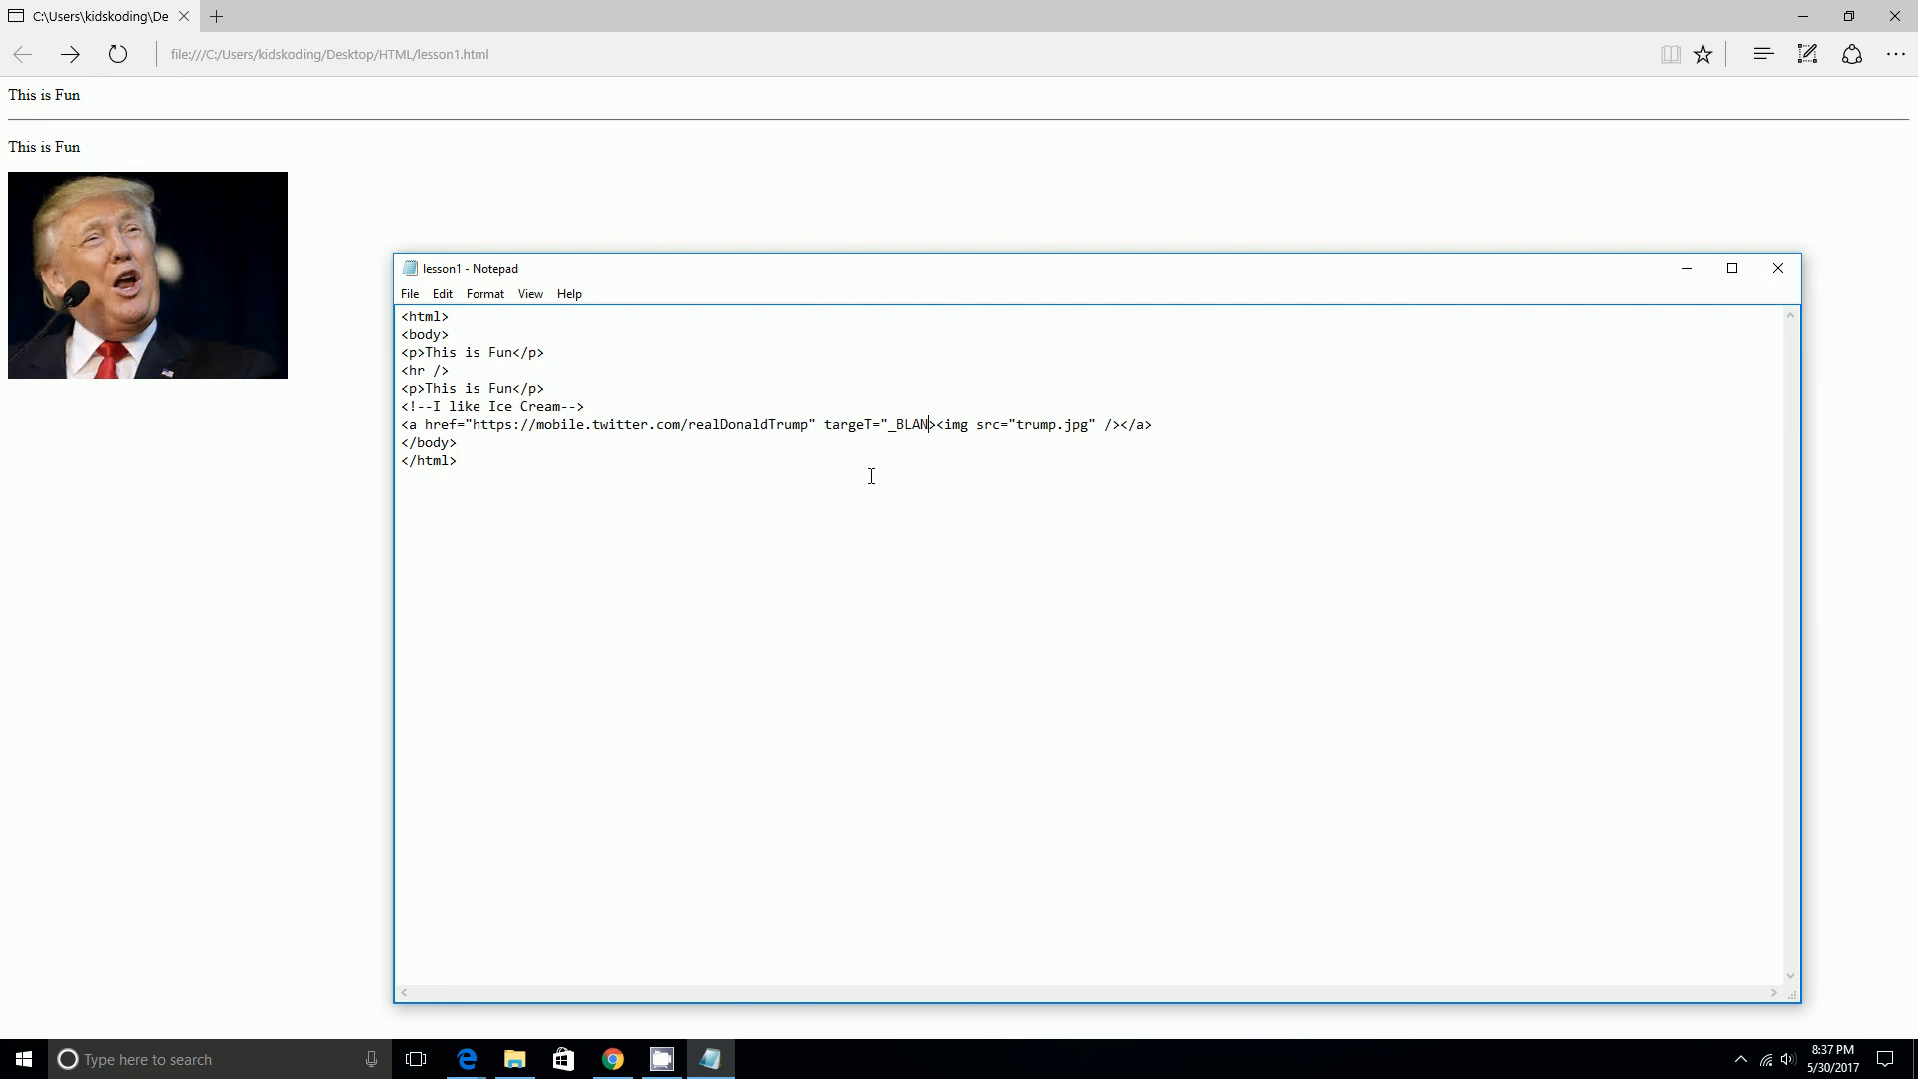
pyautogui.press('BackSpace')
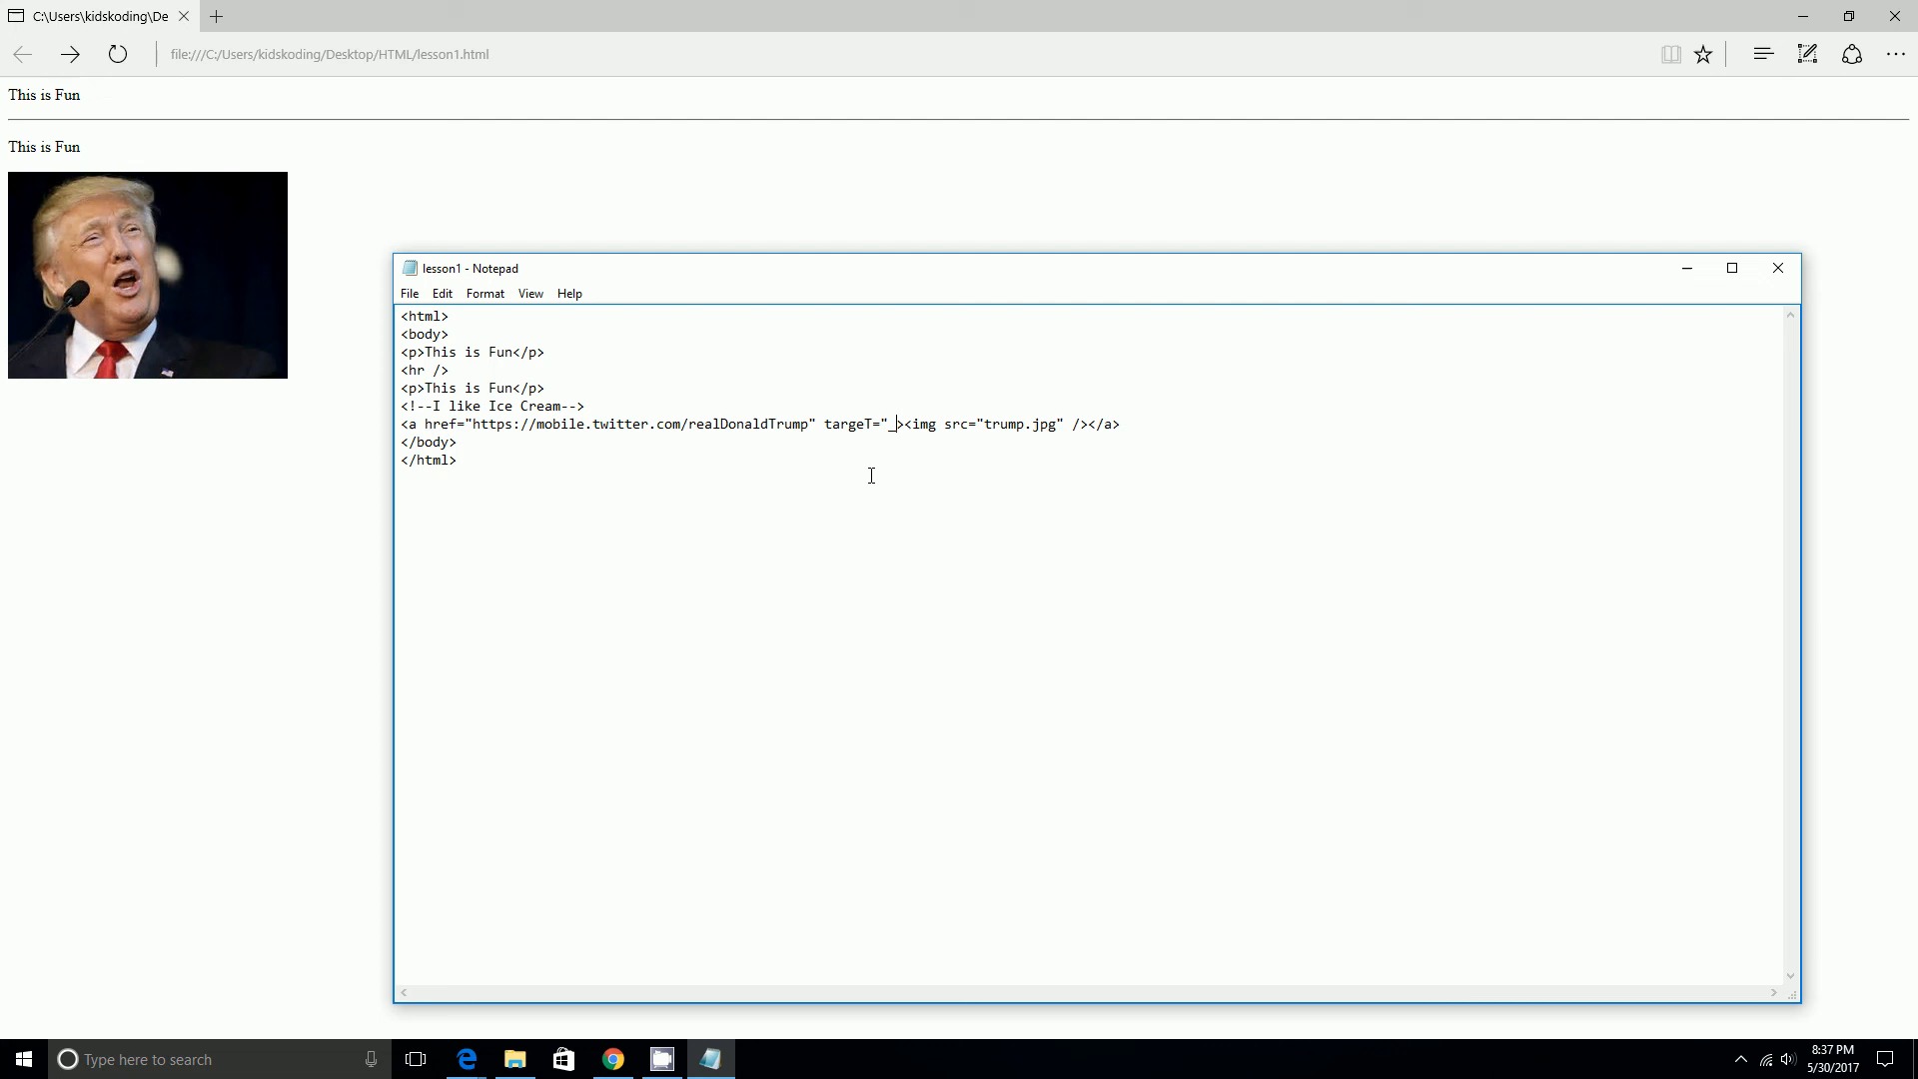
pyautogui.write('blank')
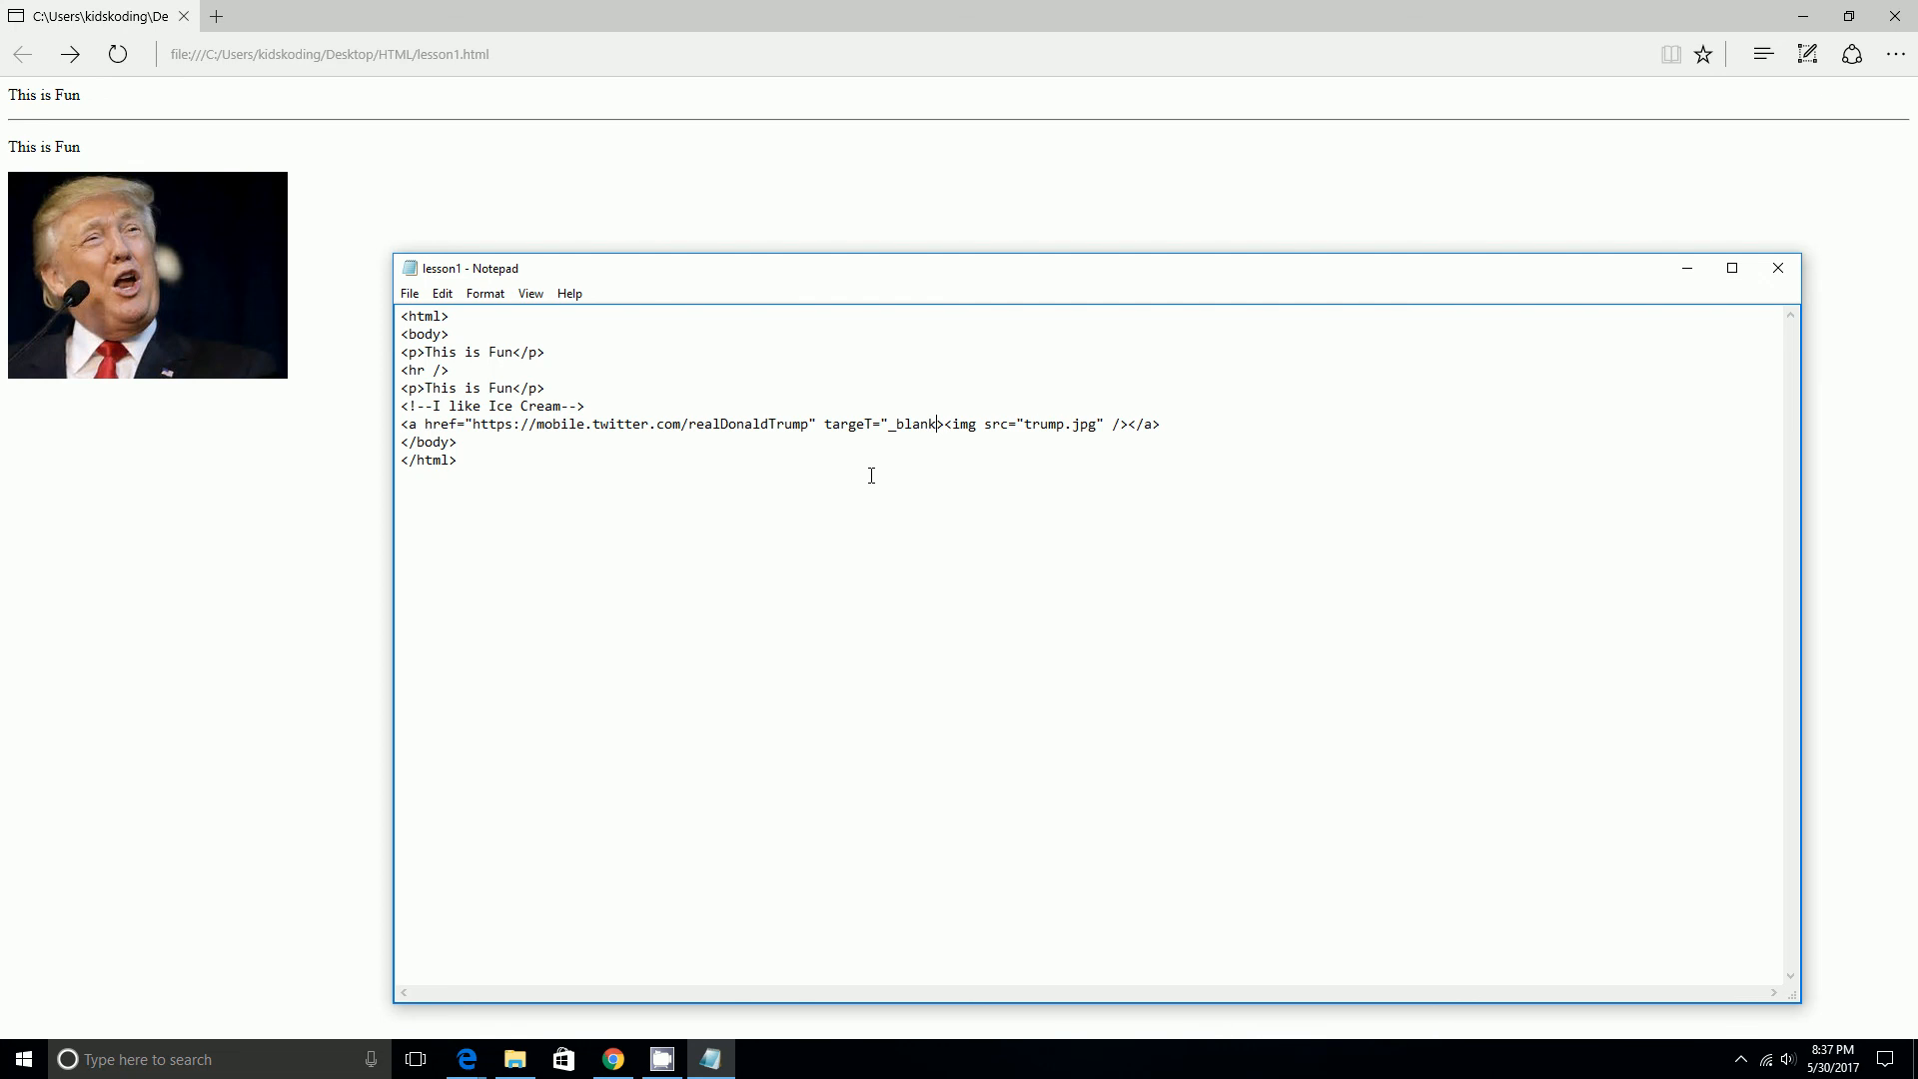
pyautogui.write('"')
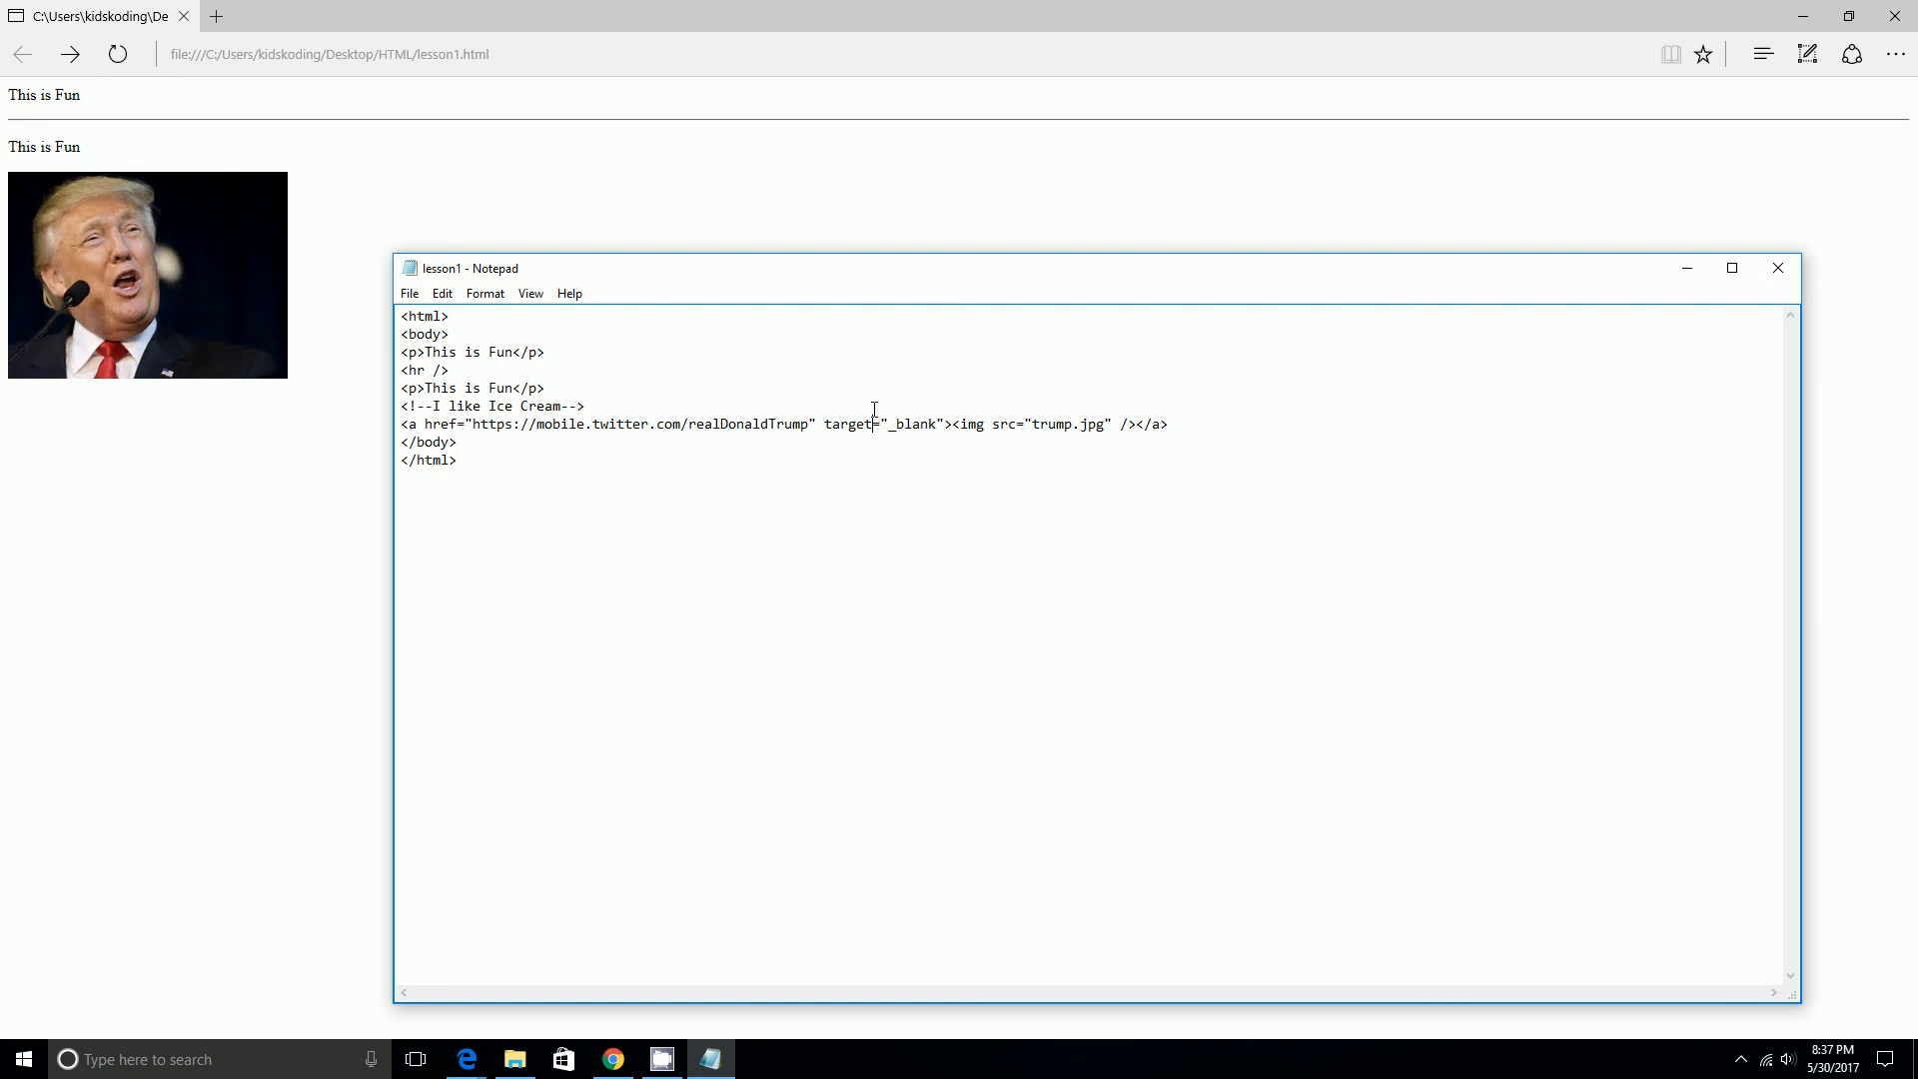
# Check the lesson1 photo link in Edge, then return to Notepad.
pyautogui.click(412, 293)
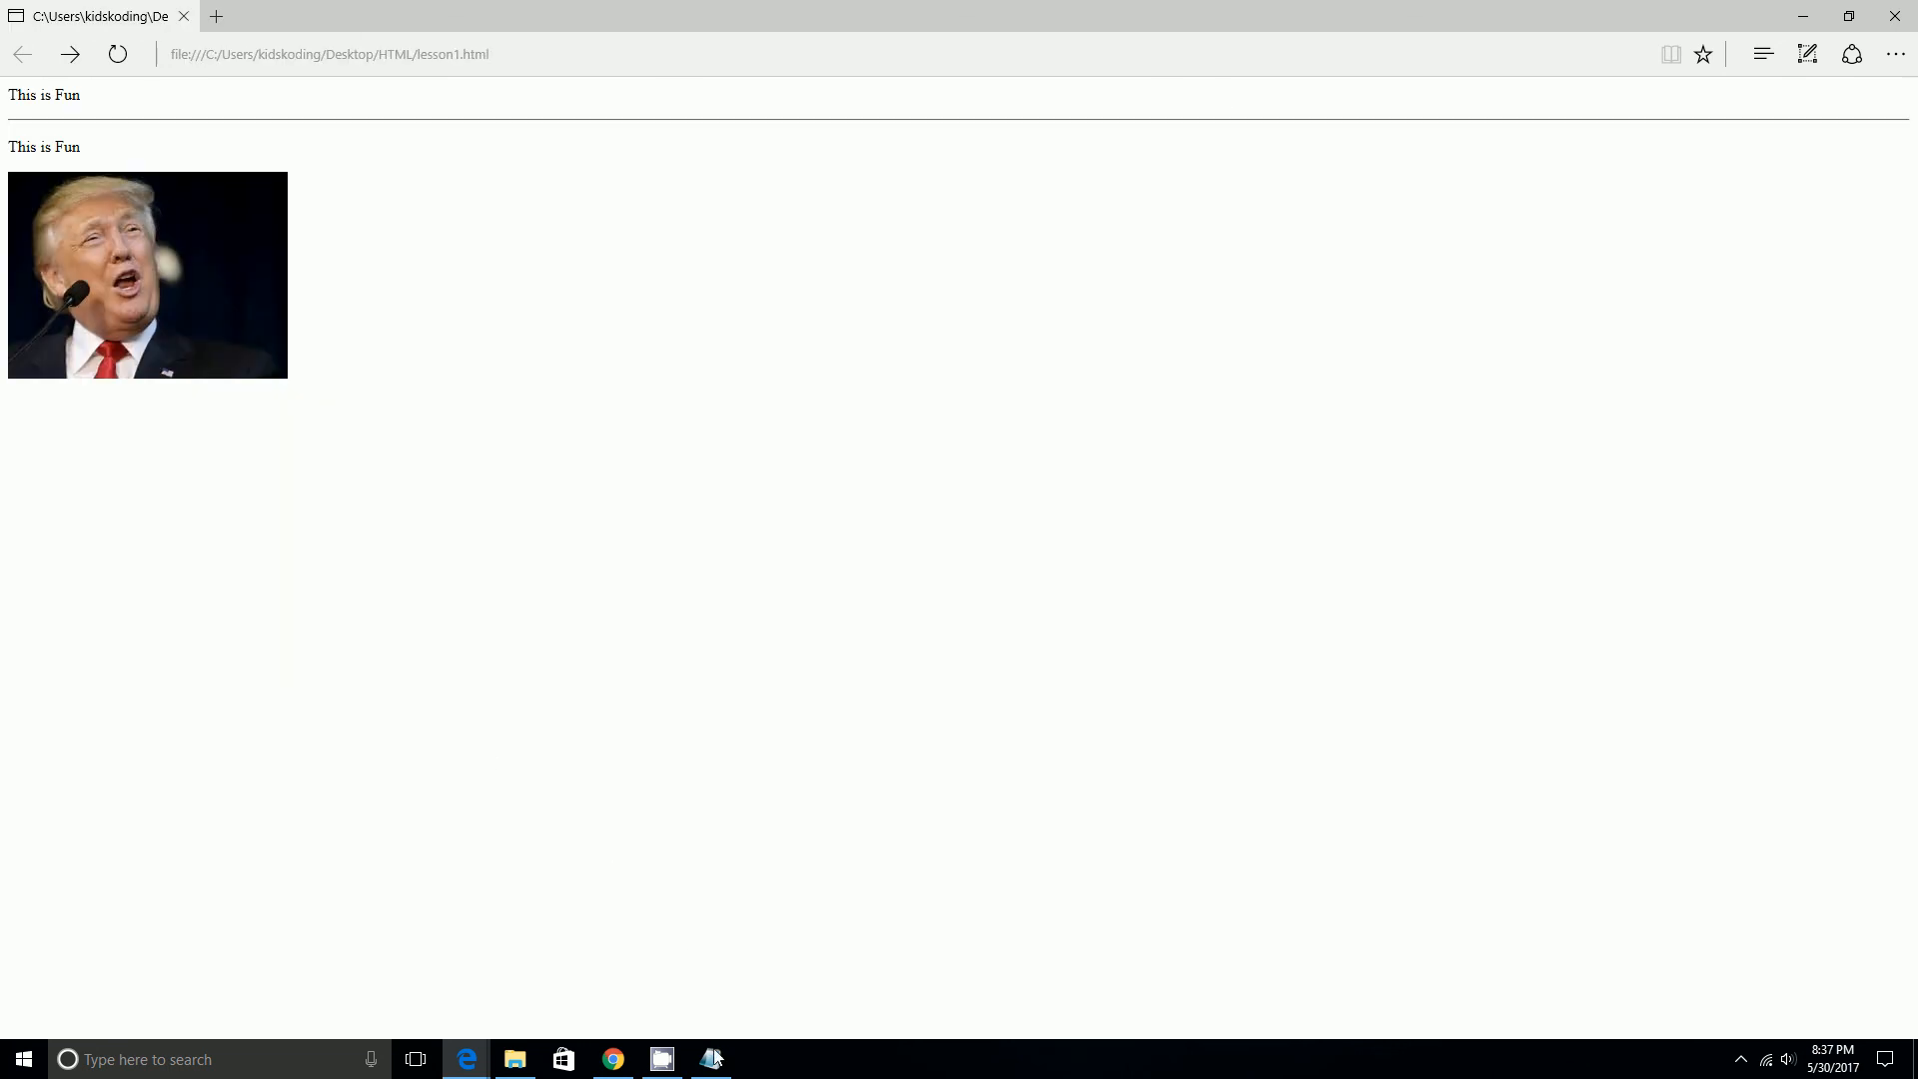
pyautogui.click(710, 1059)
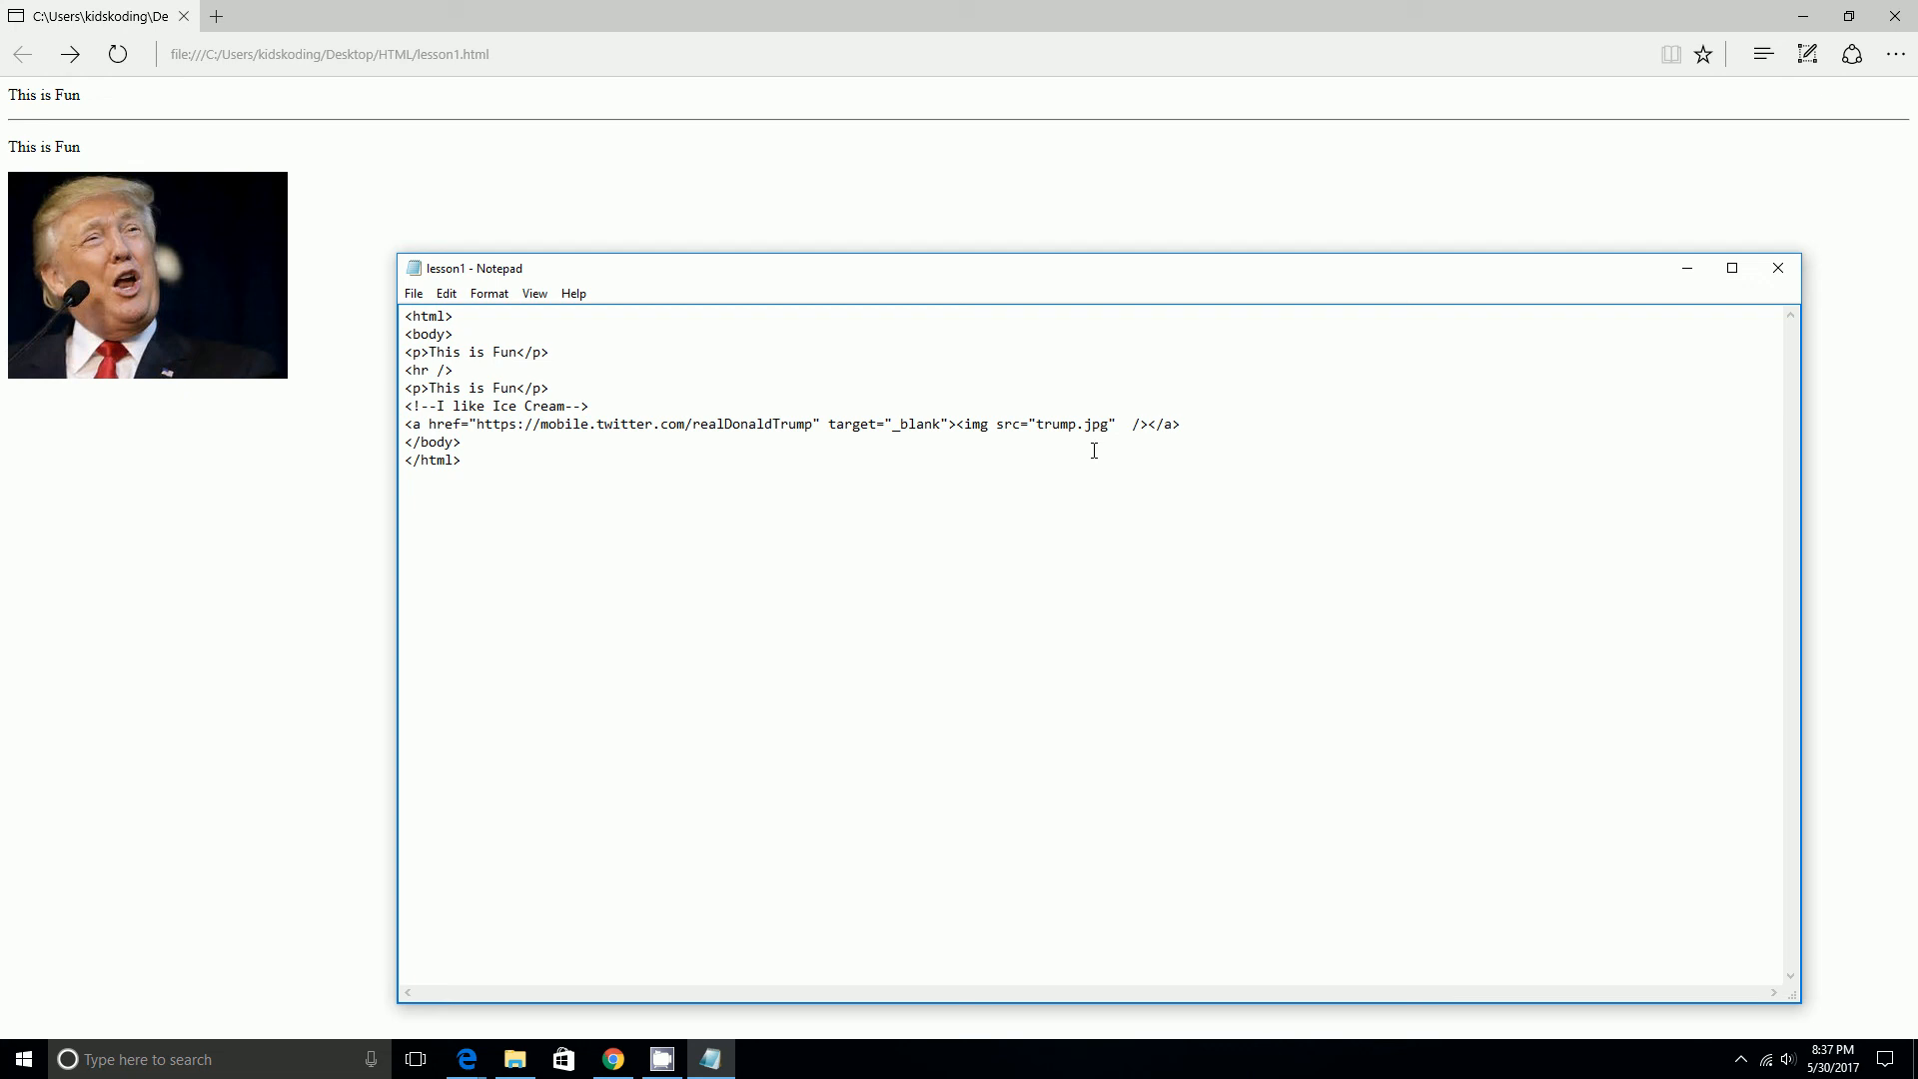
# Add border="10px" inside the trump.jpg img tag.
pyautogui.write('bor')
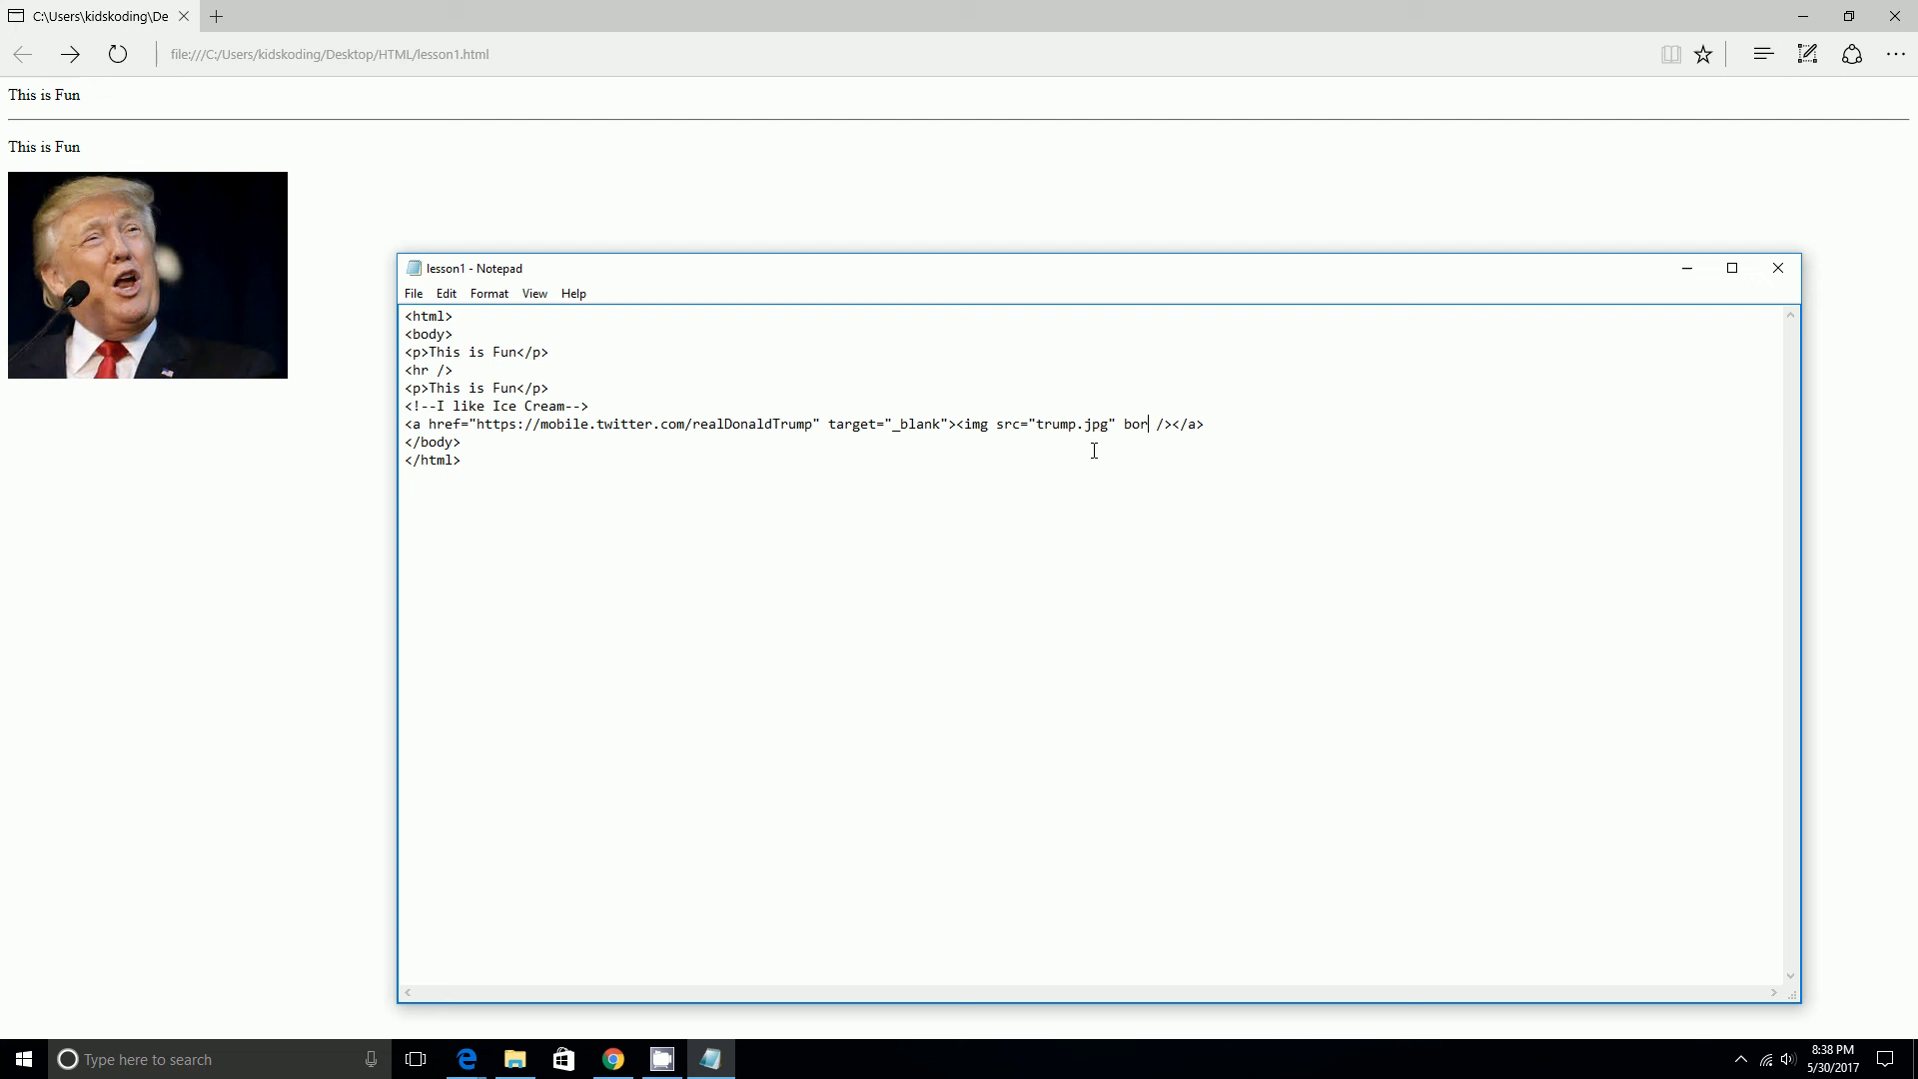
pyautogui.write('der')
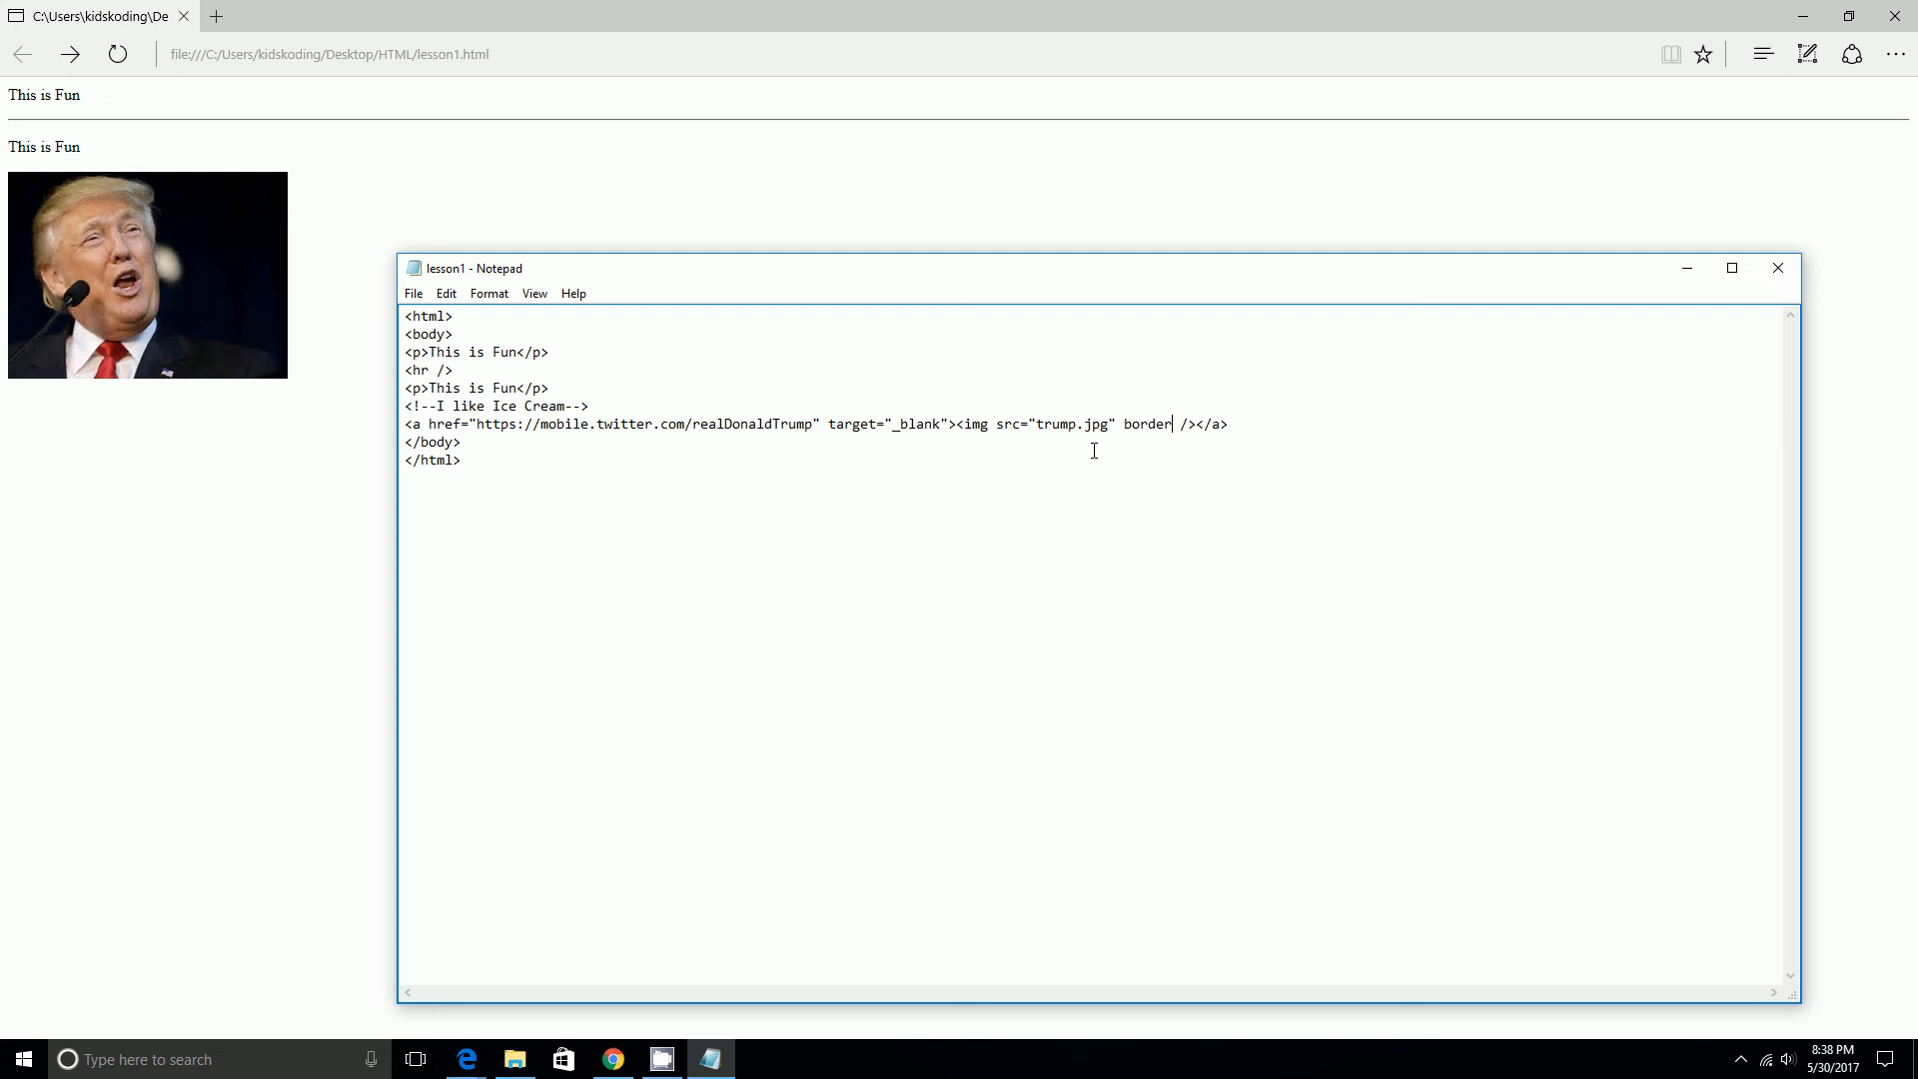
pyautogui.write('=')
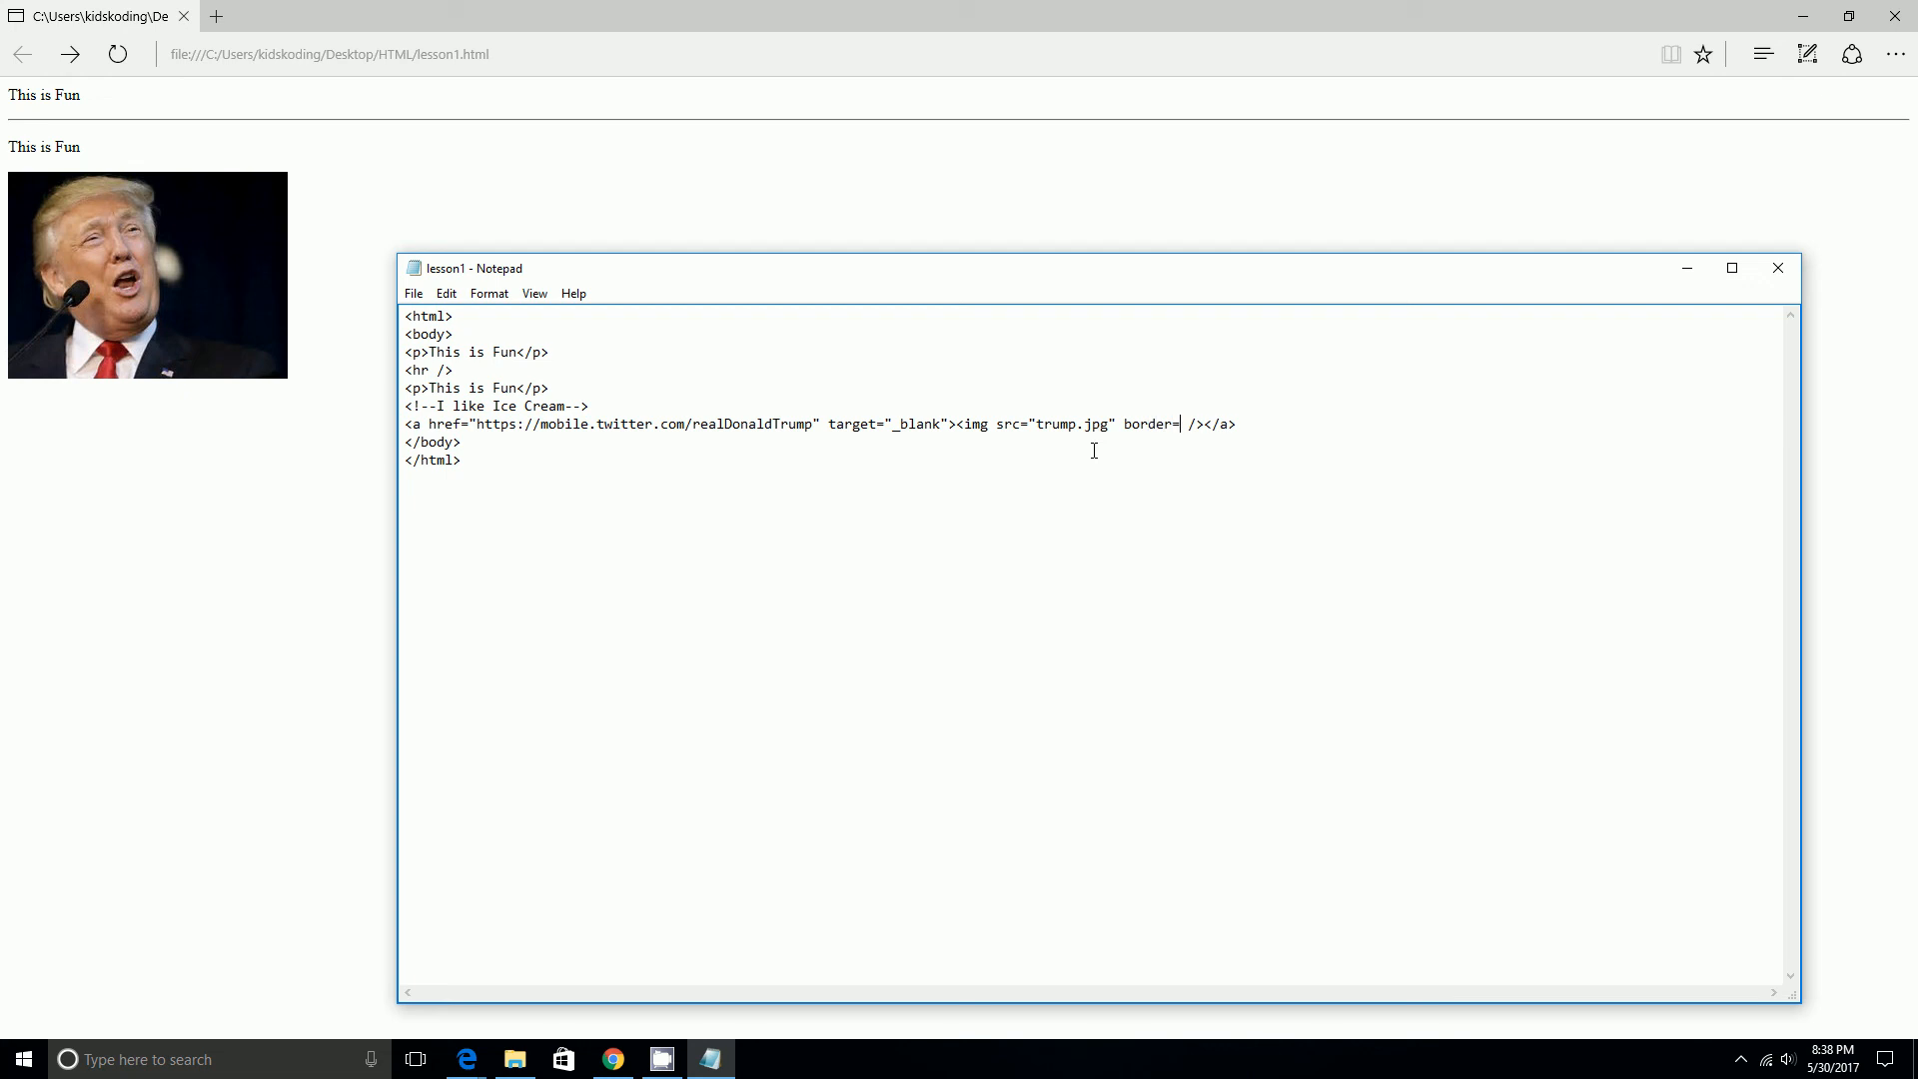
pyautogui.write('"')
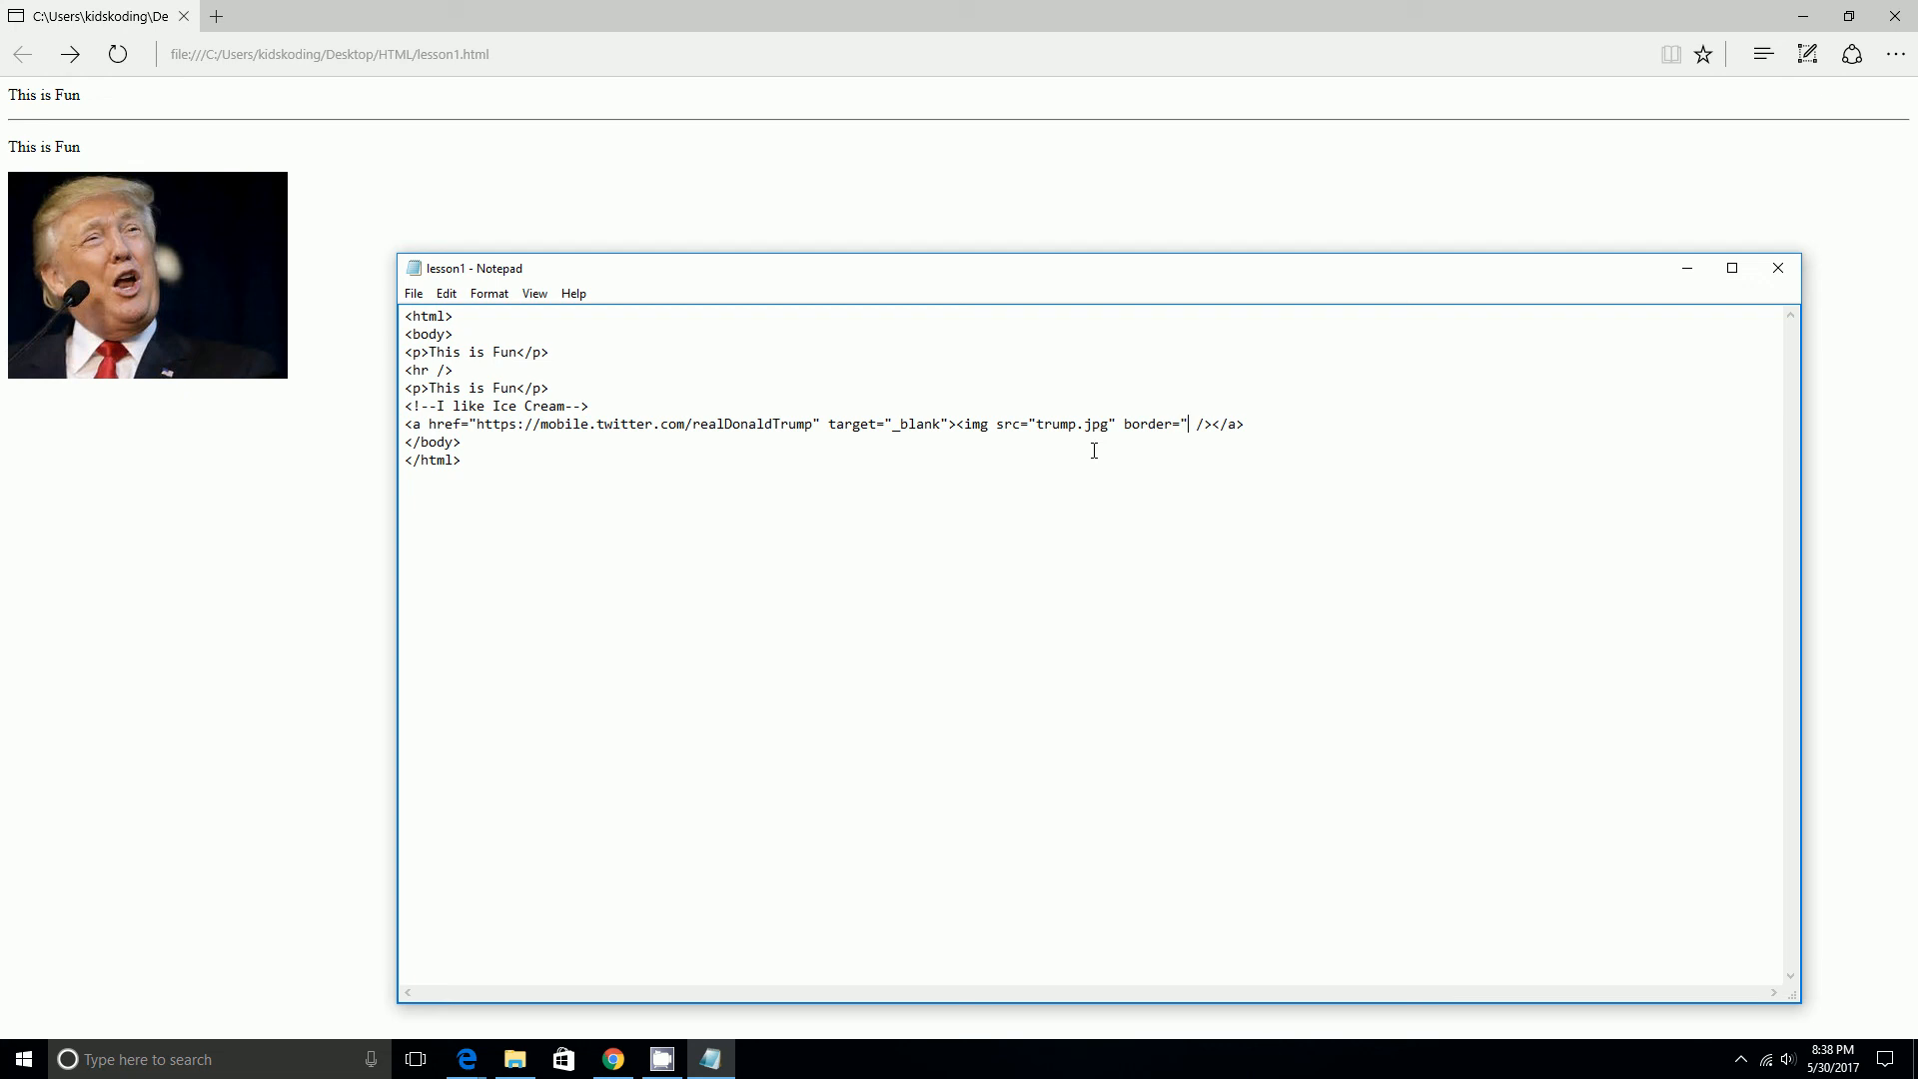
pyautogui.write('10px')
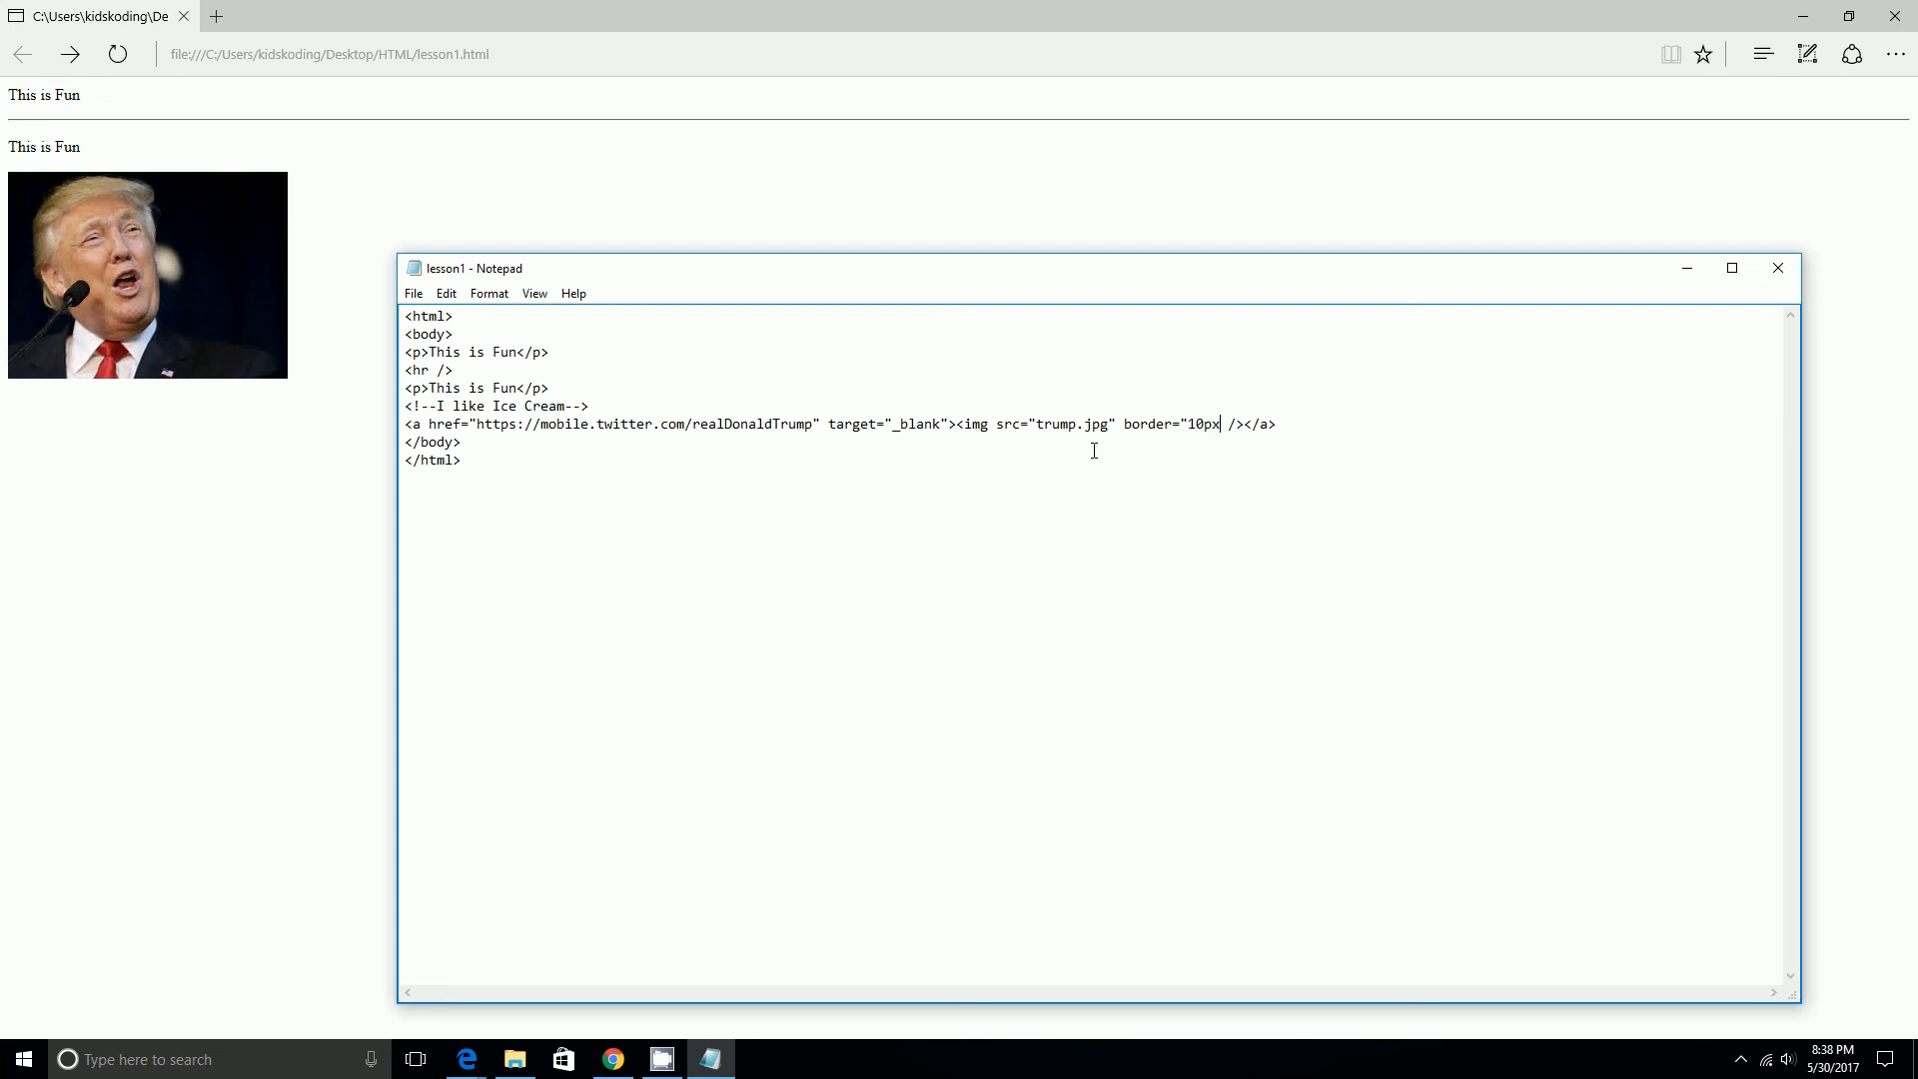
pyautogui.write('"')
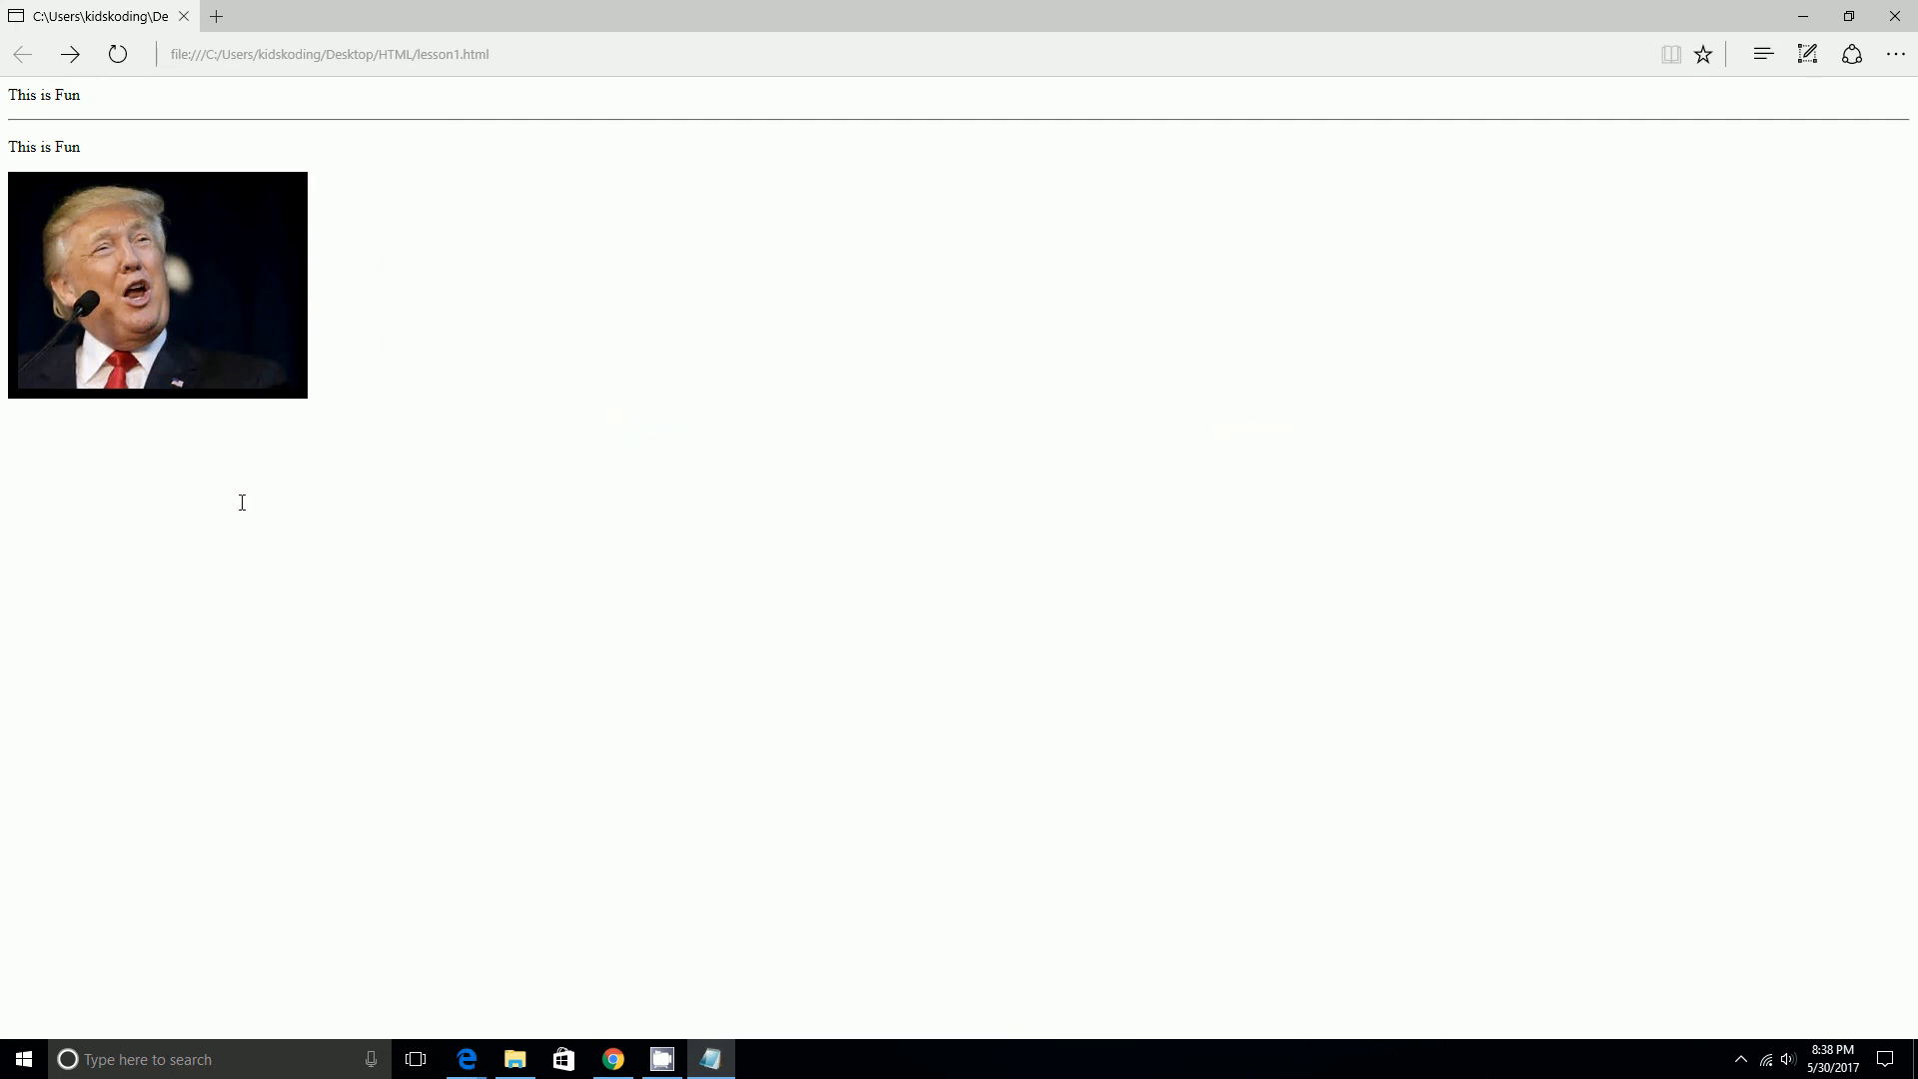
pyautogui.moveTo(29, 394)
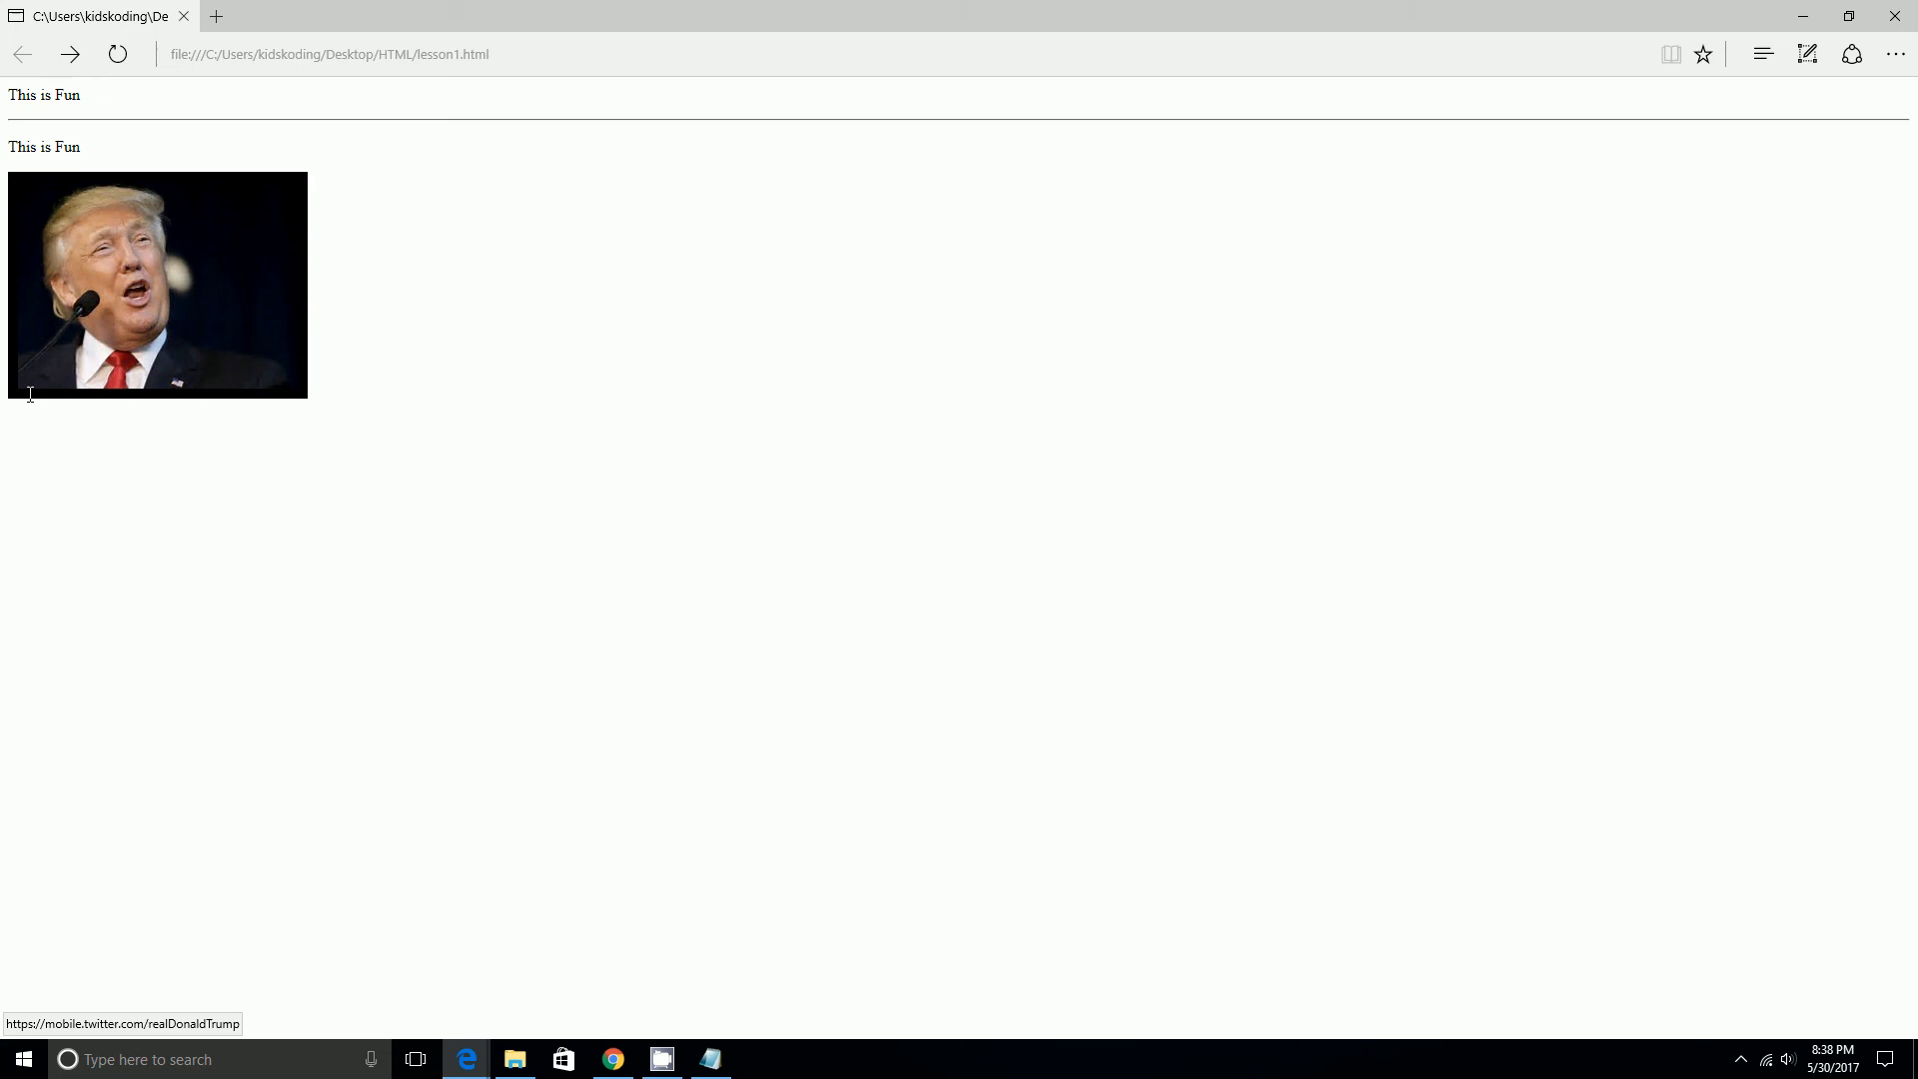
pyautogui.moveTo(528, 690)
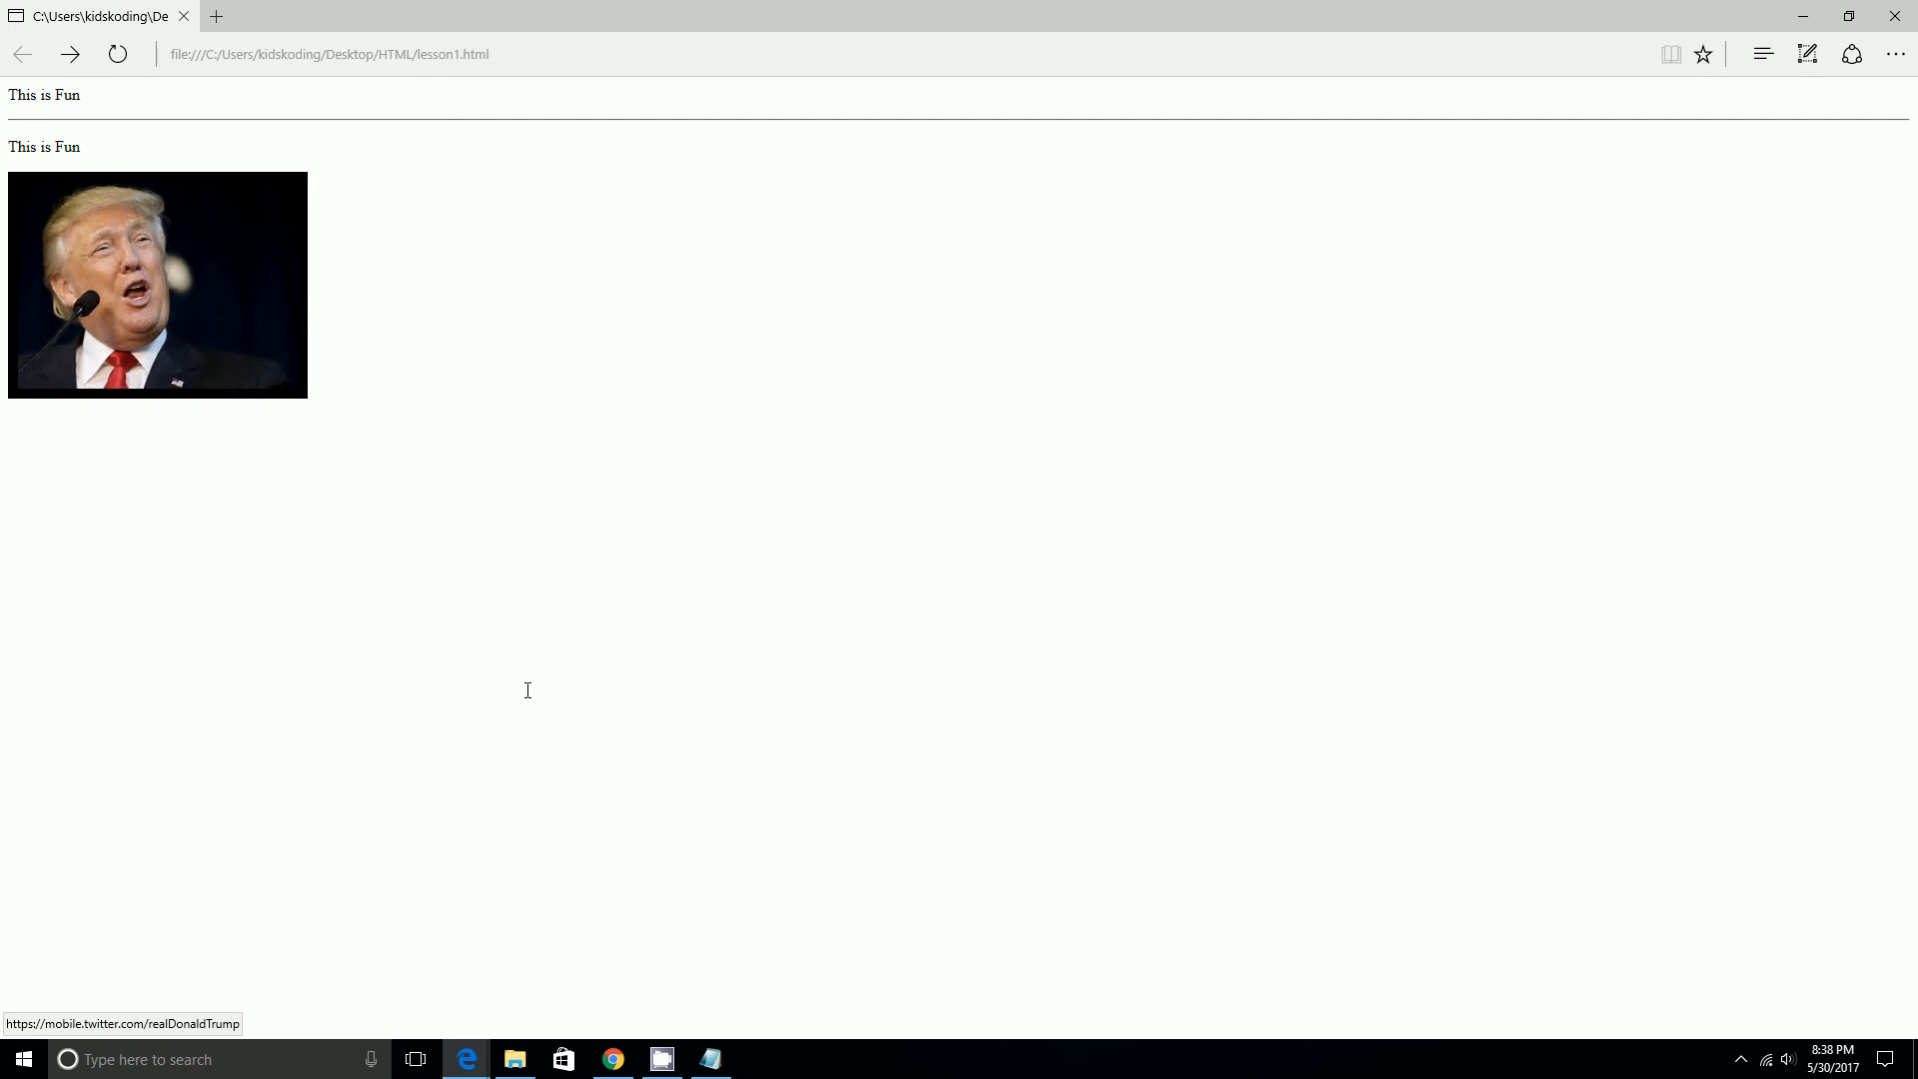
# Switch back via the taskbar after viewing the bordered photo link in Edge.
pyautogui.click(709, 1059)
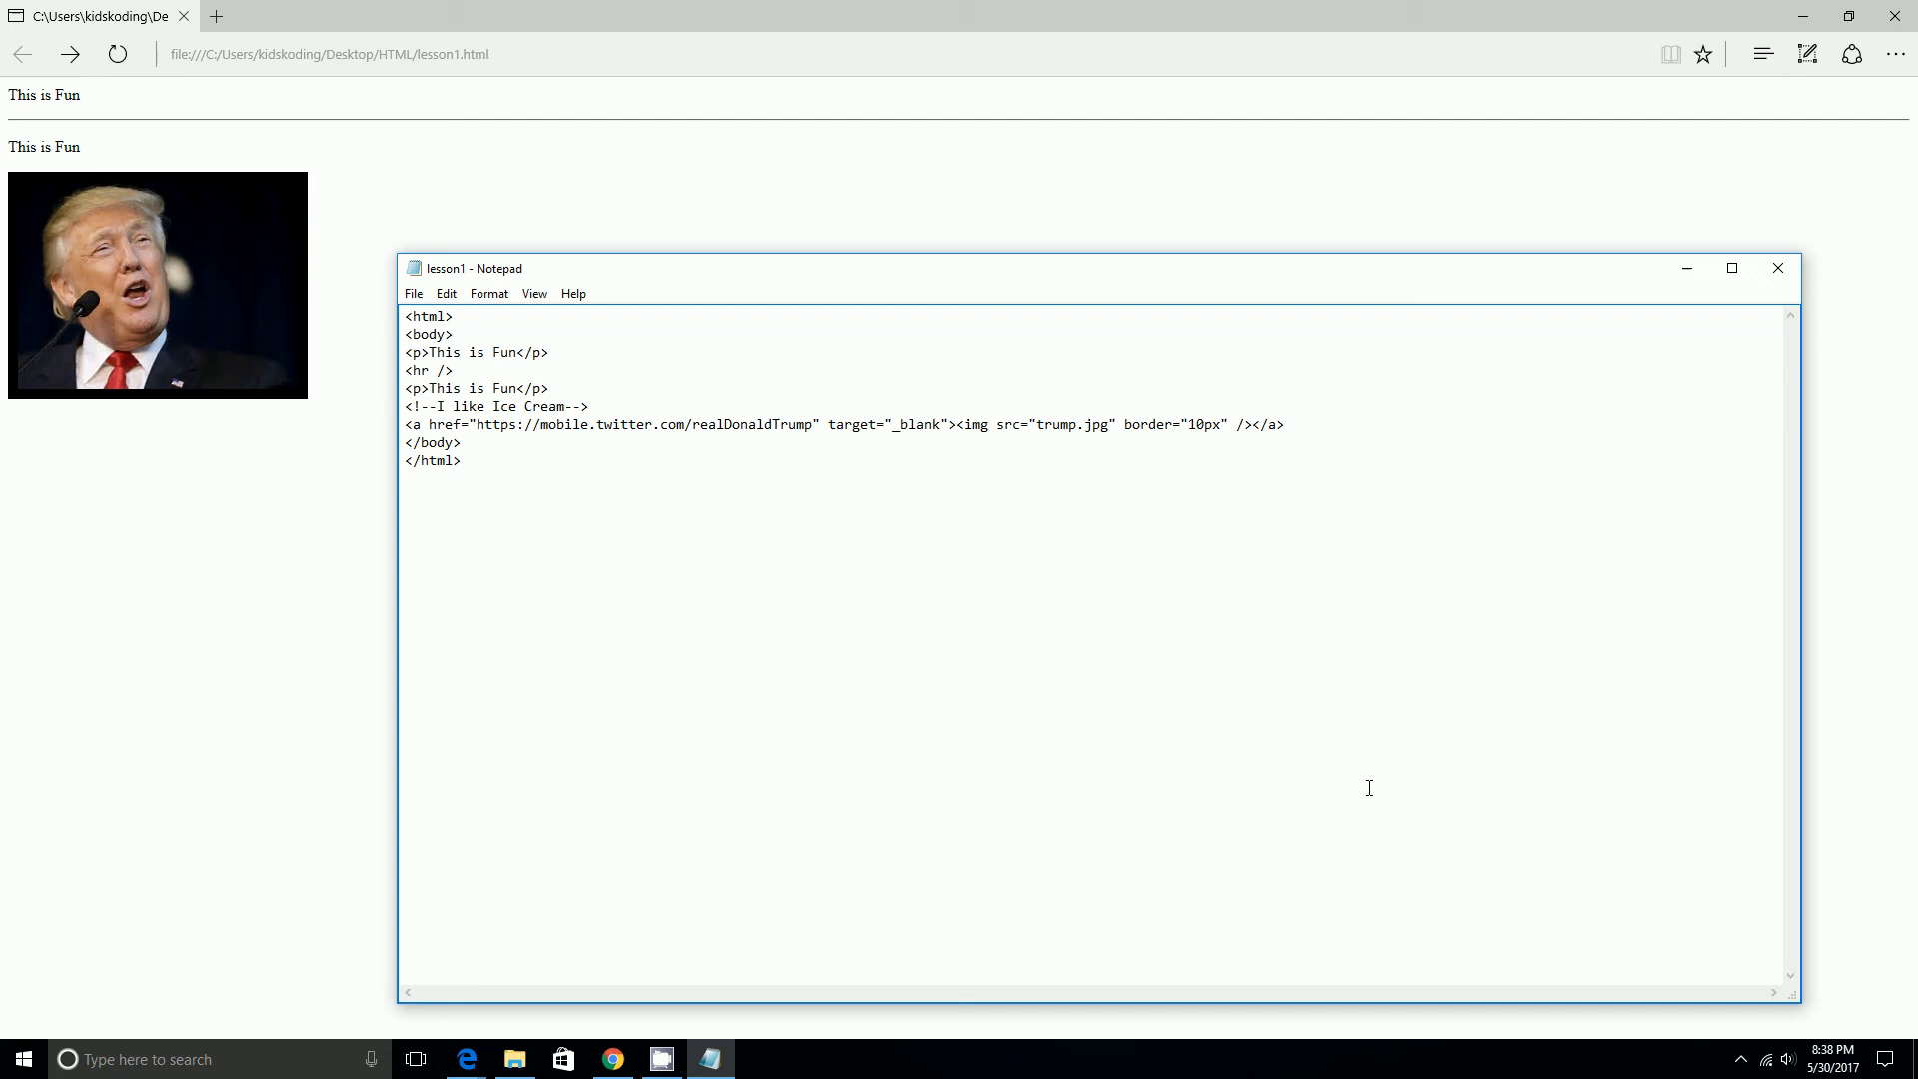
pyautogui.moveTo(1419, 808)
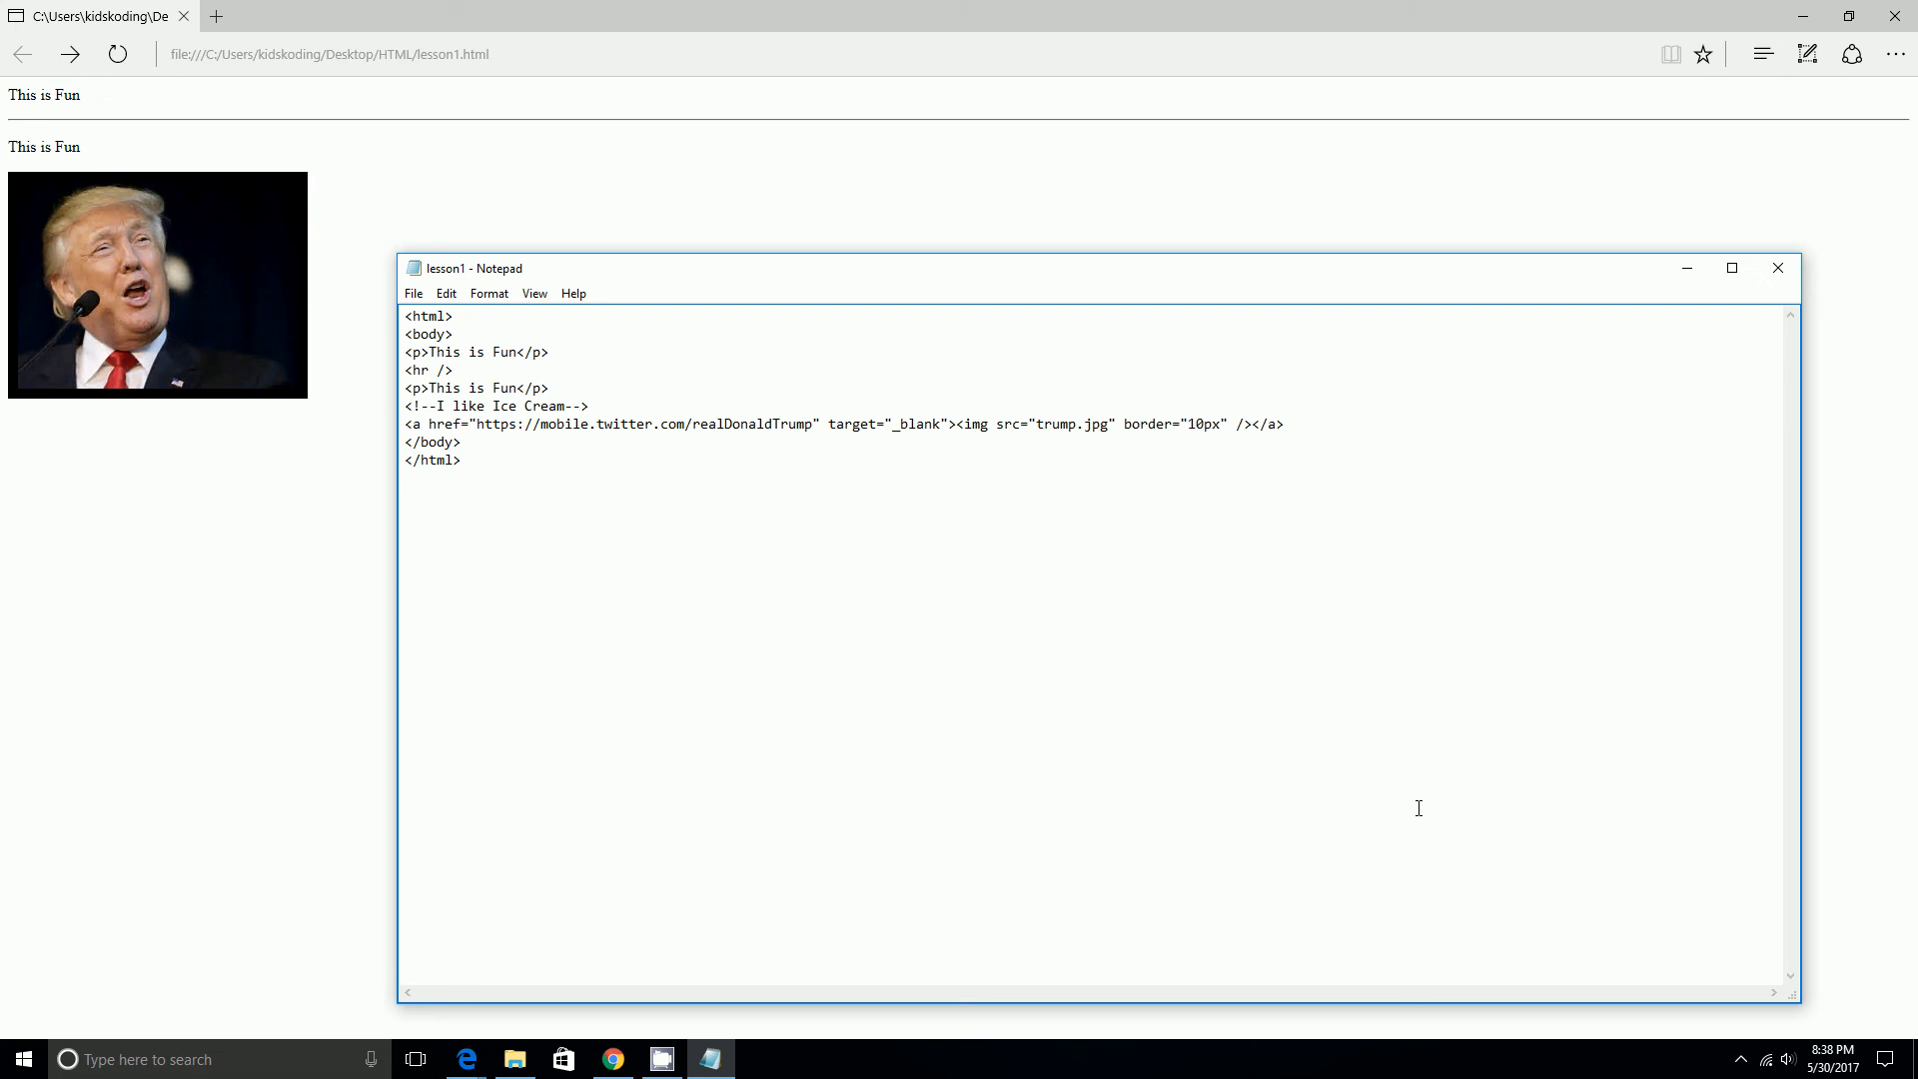
pyautogui.moveTo(1233, 512)
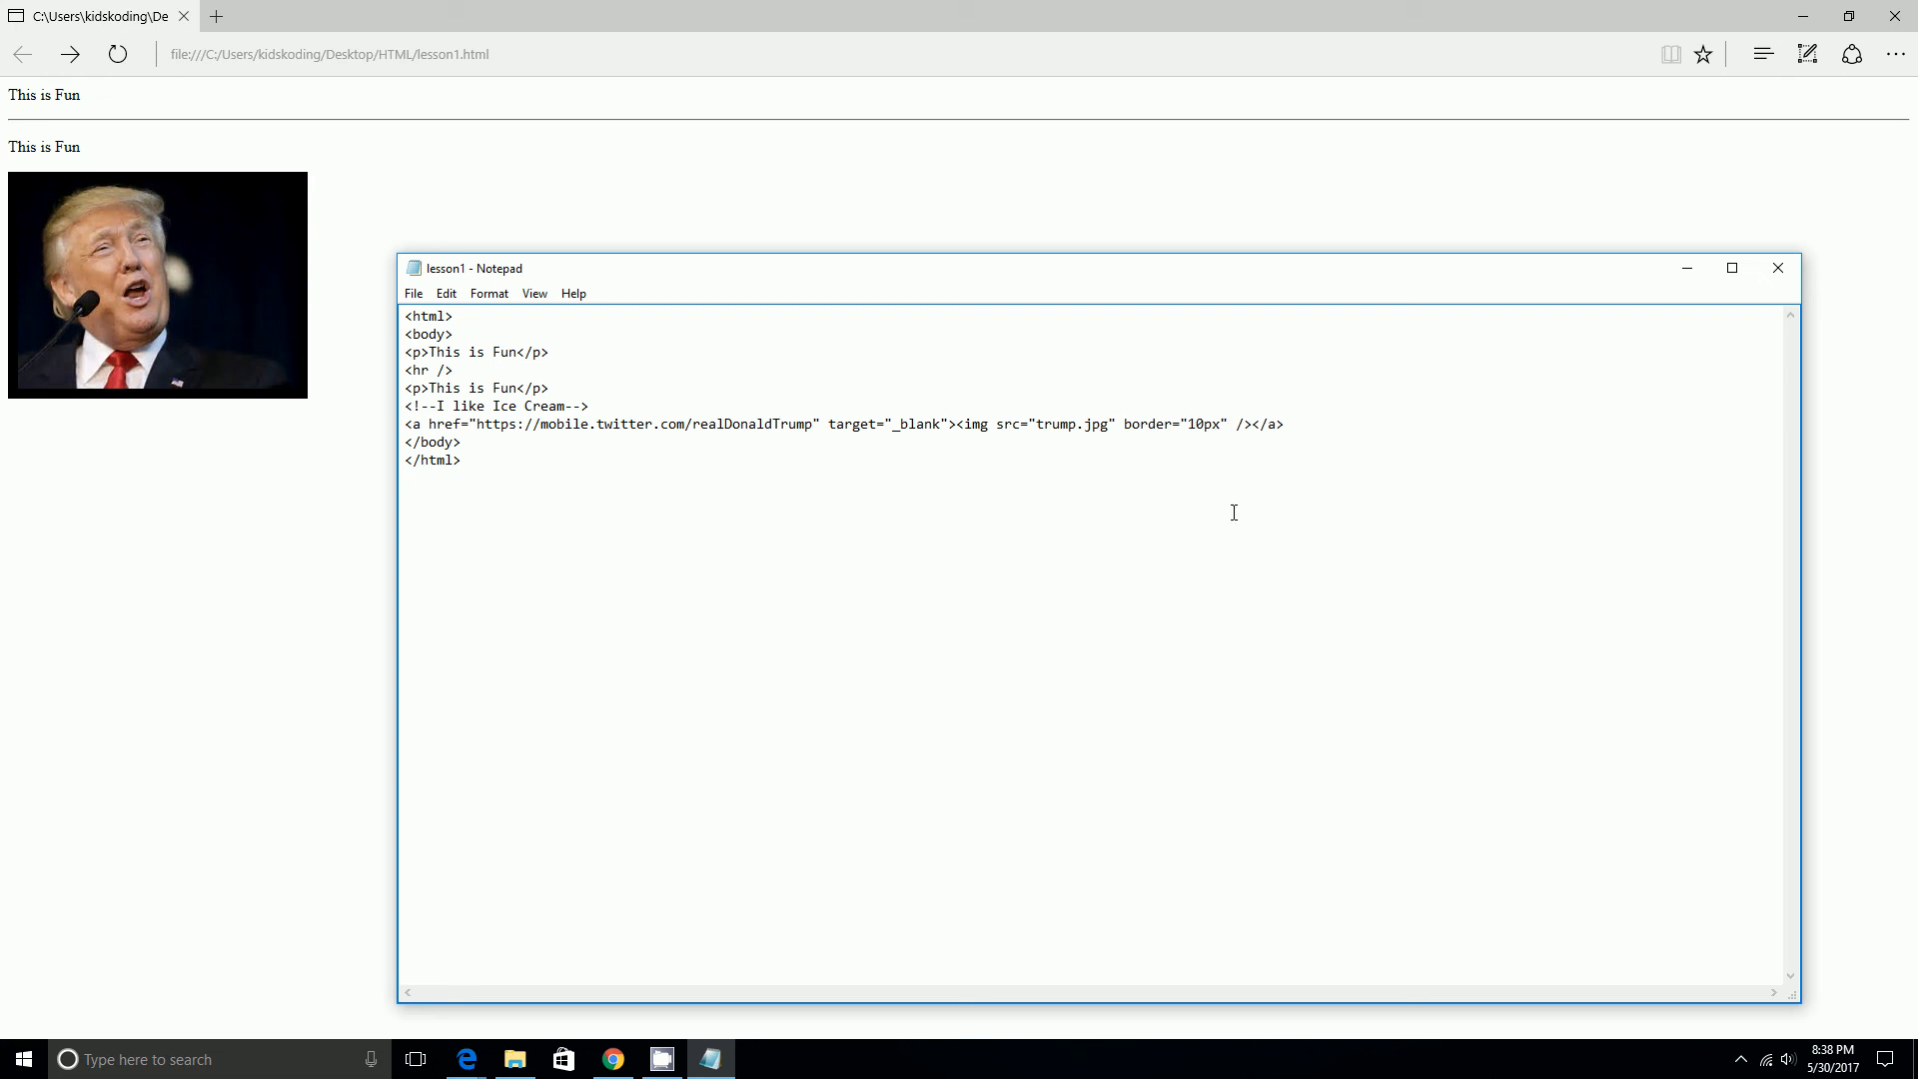
pyautogui.moveTo(1161, 549)
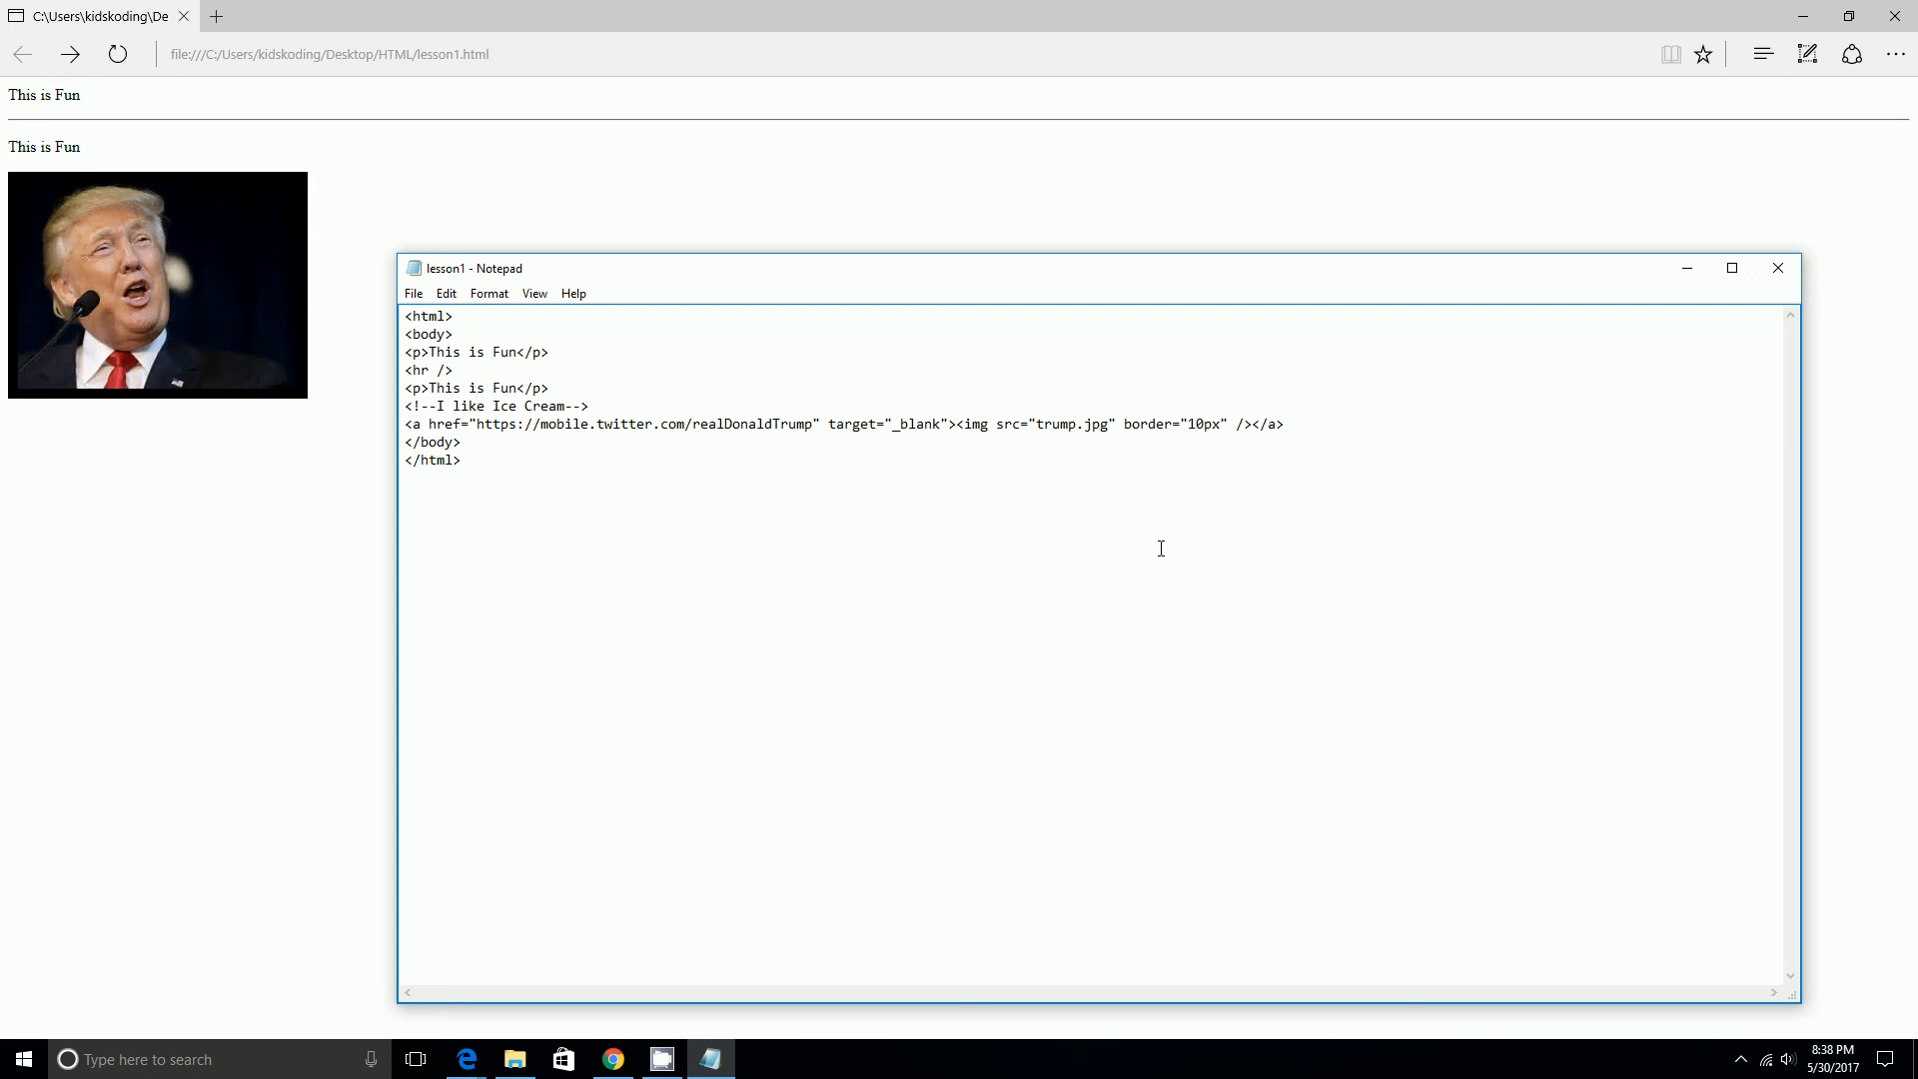